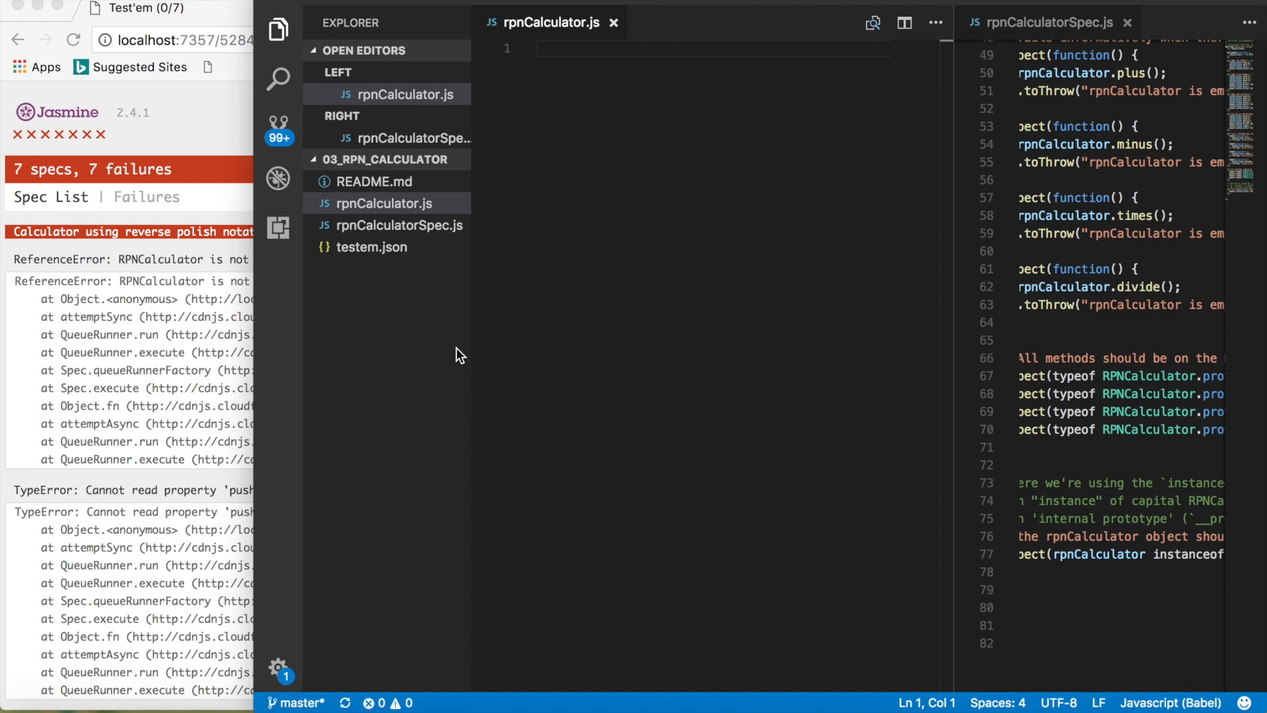
mouse_move(958, 323)
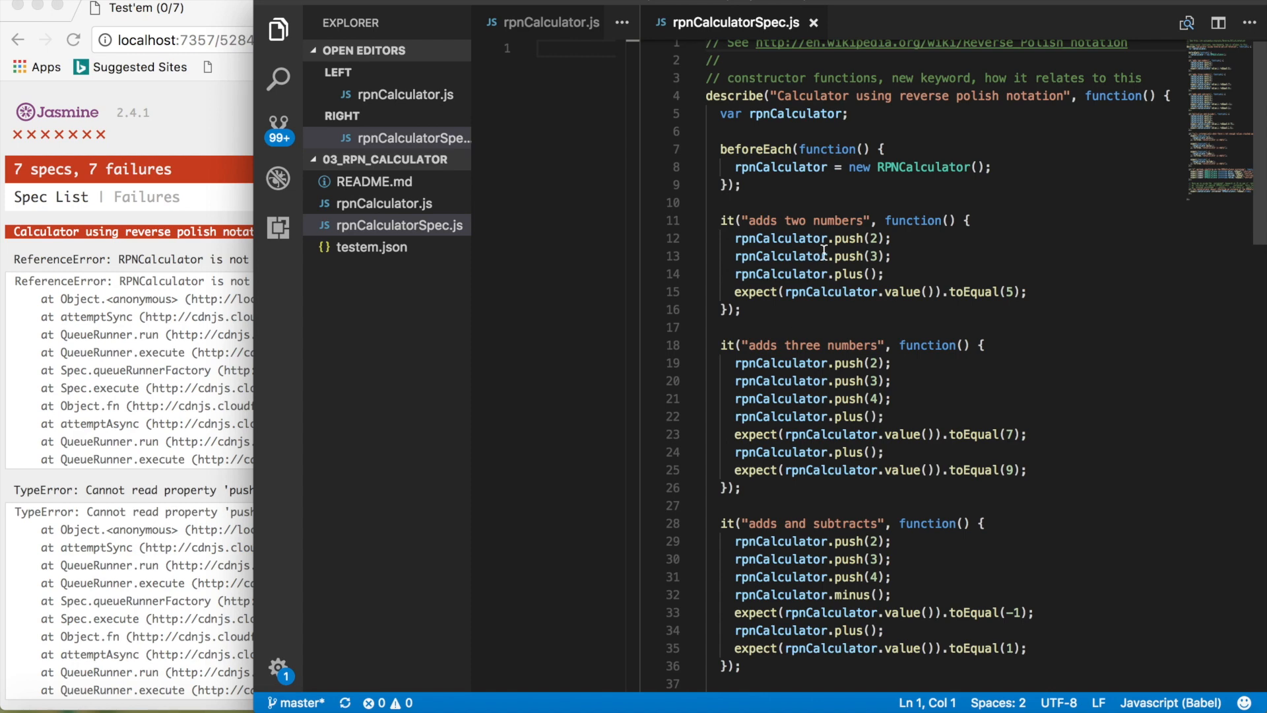
mouse_move(927, 253)
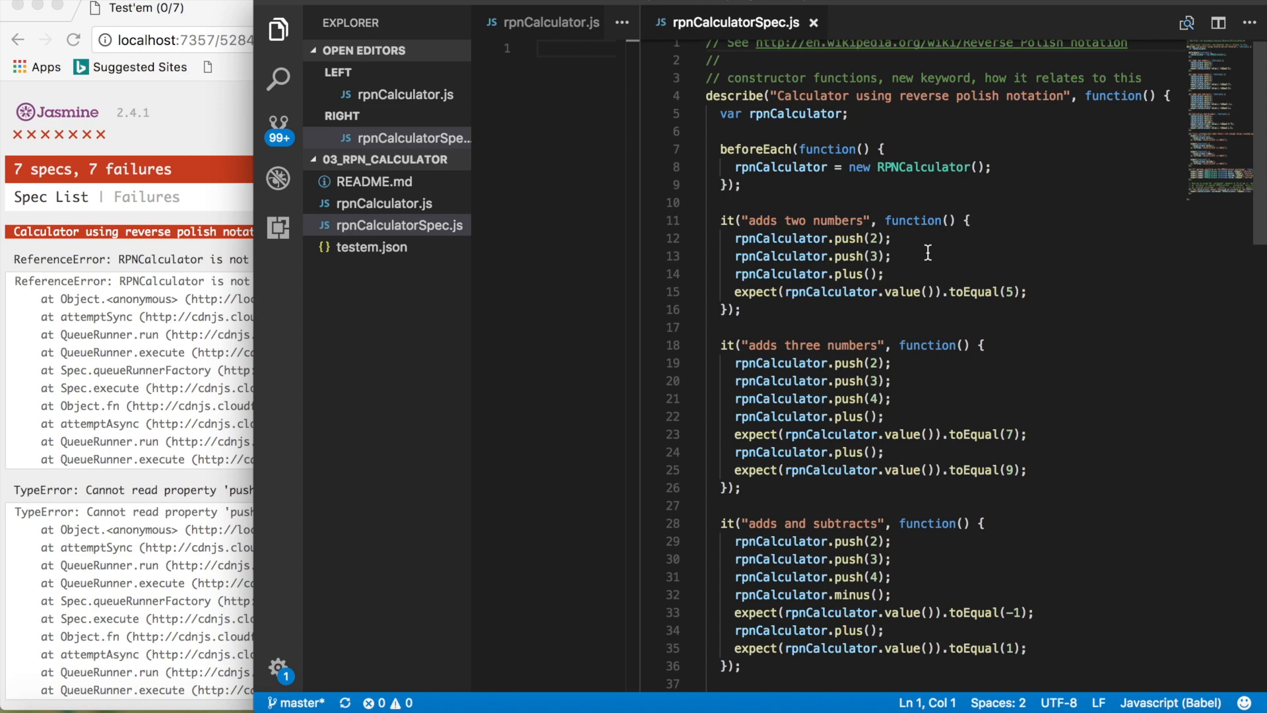
mouse_move(889, 273)
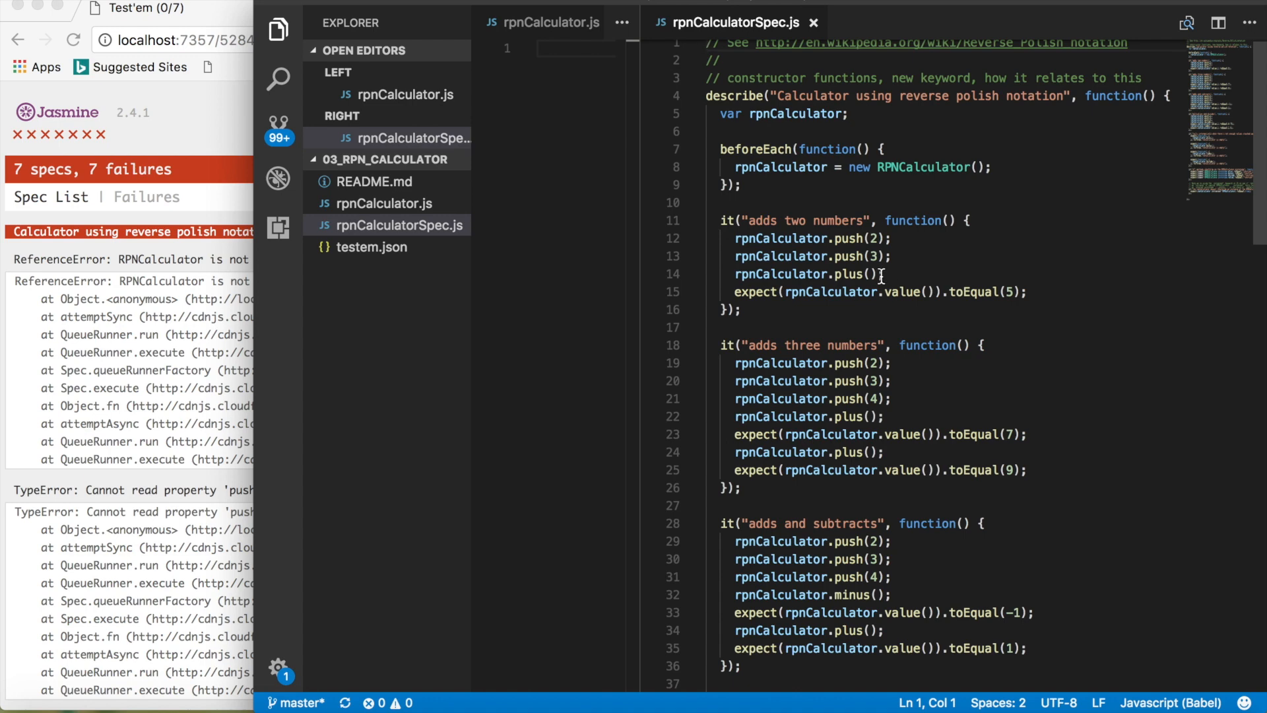
mouse_move(992, 362)
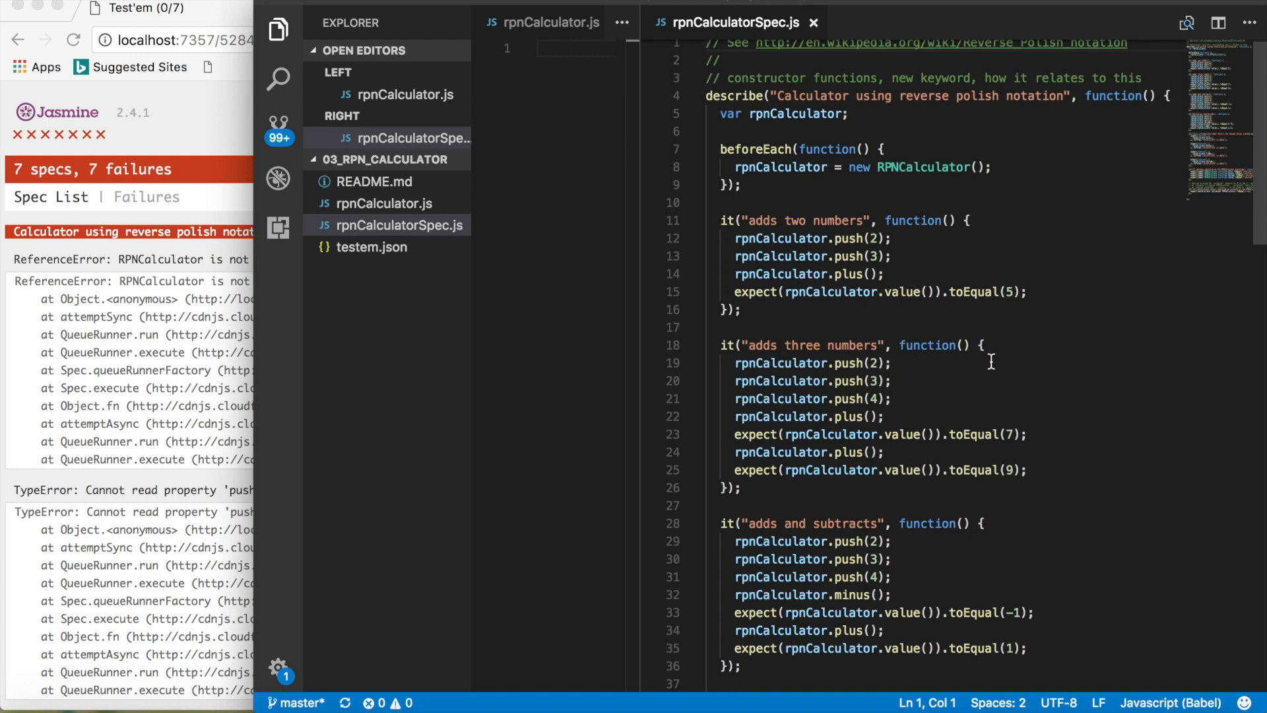
Step: Declare function RPNCalculator () { } as an empty constructor in rpnCalculator.js
scroll(down, 3)
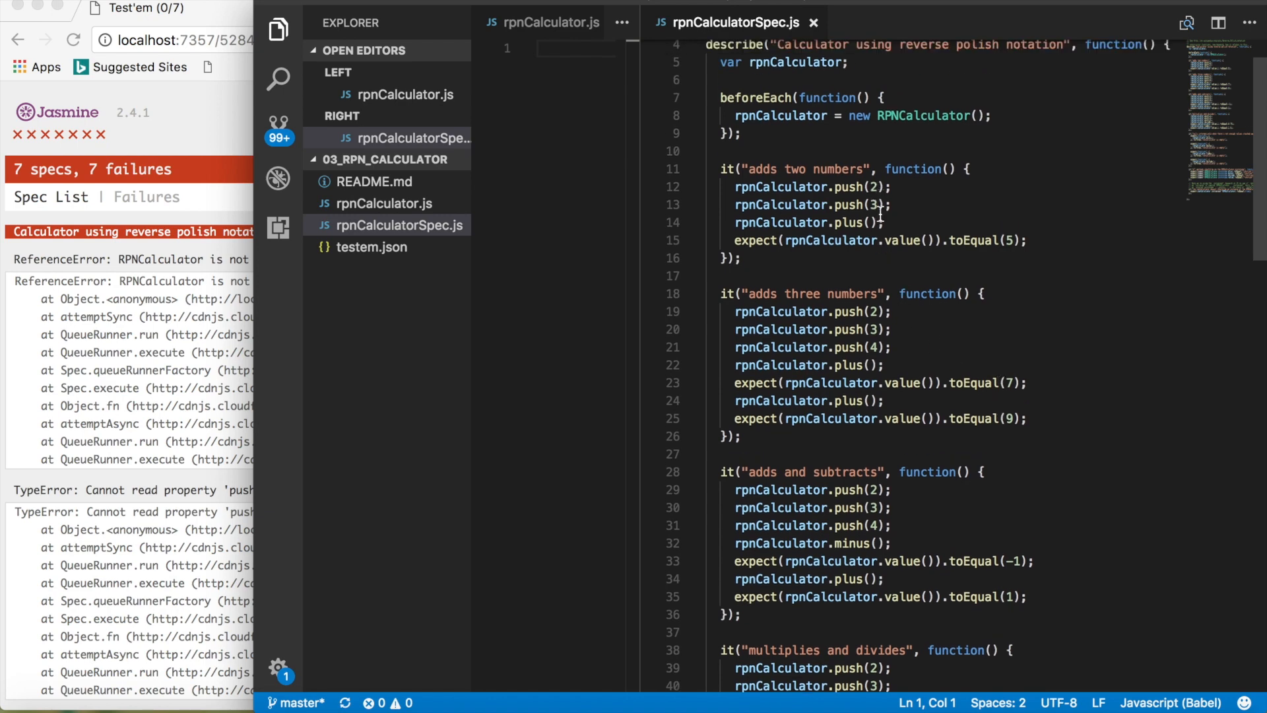
mouse_move(978, 245)
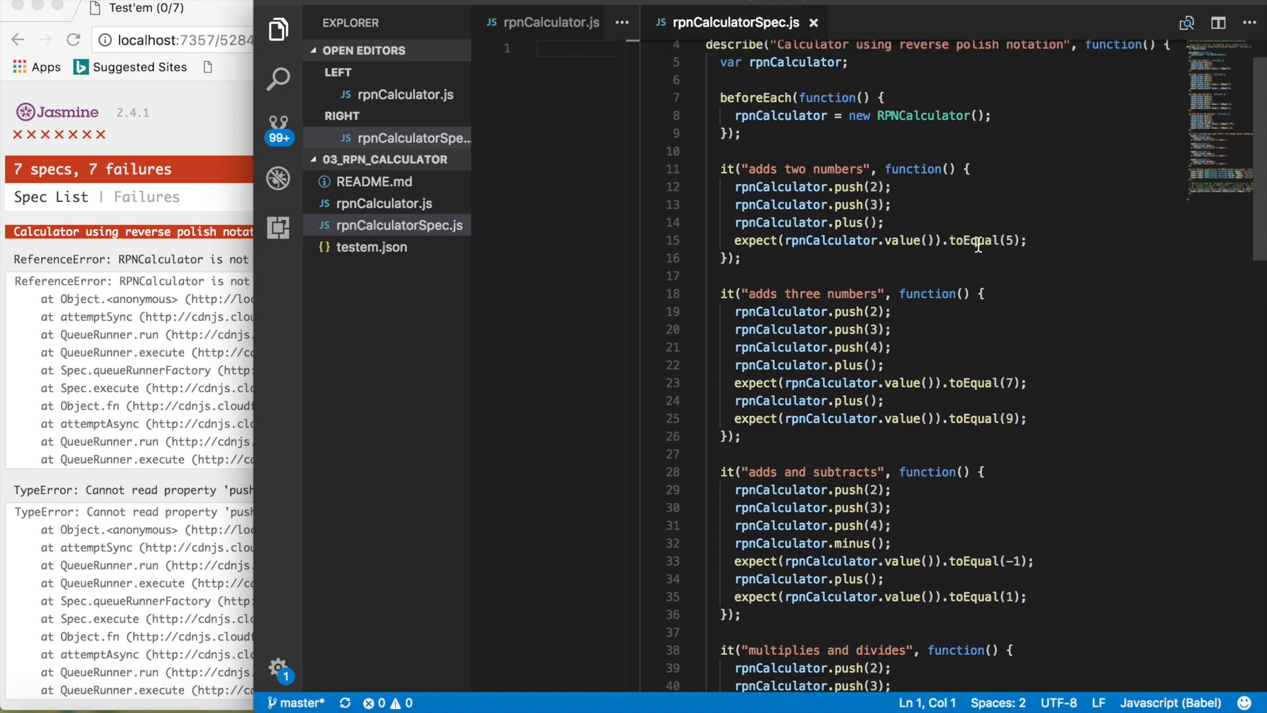
mouse_move(978, 247)
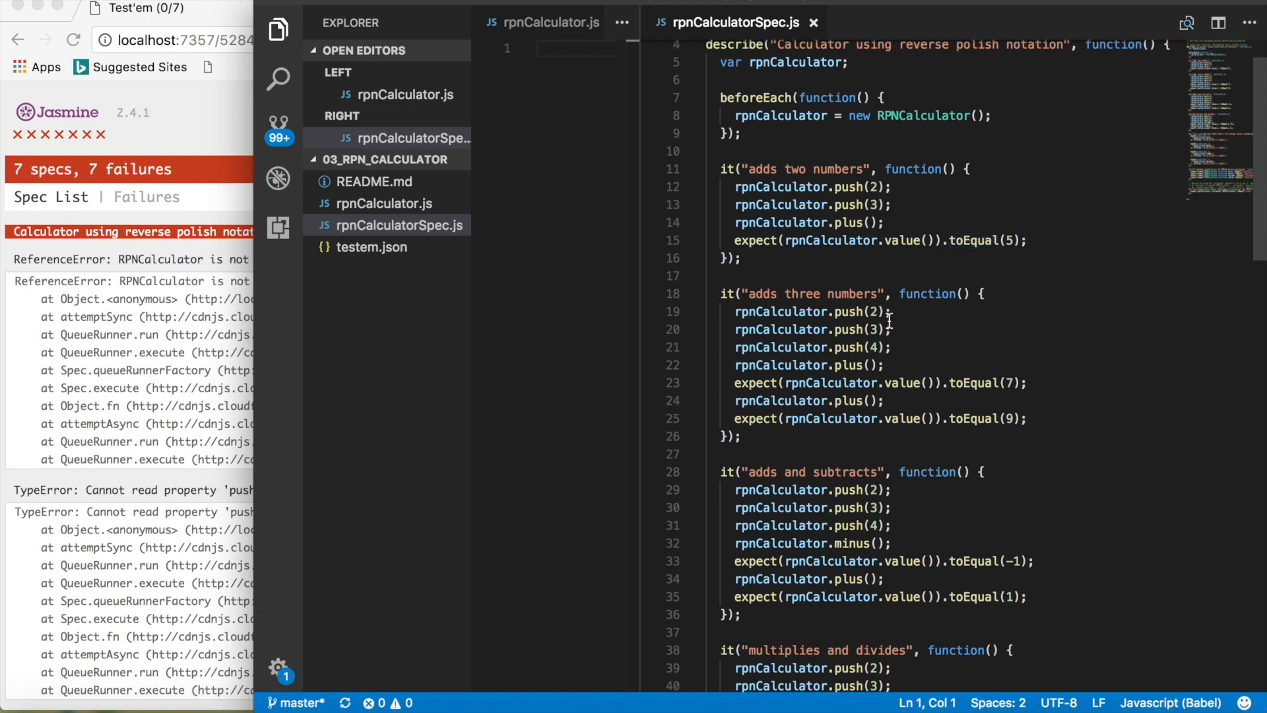
mouse_move(883, 347)
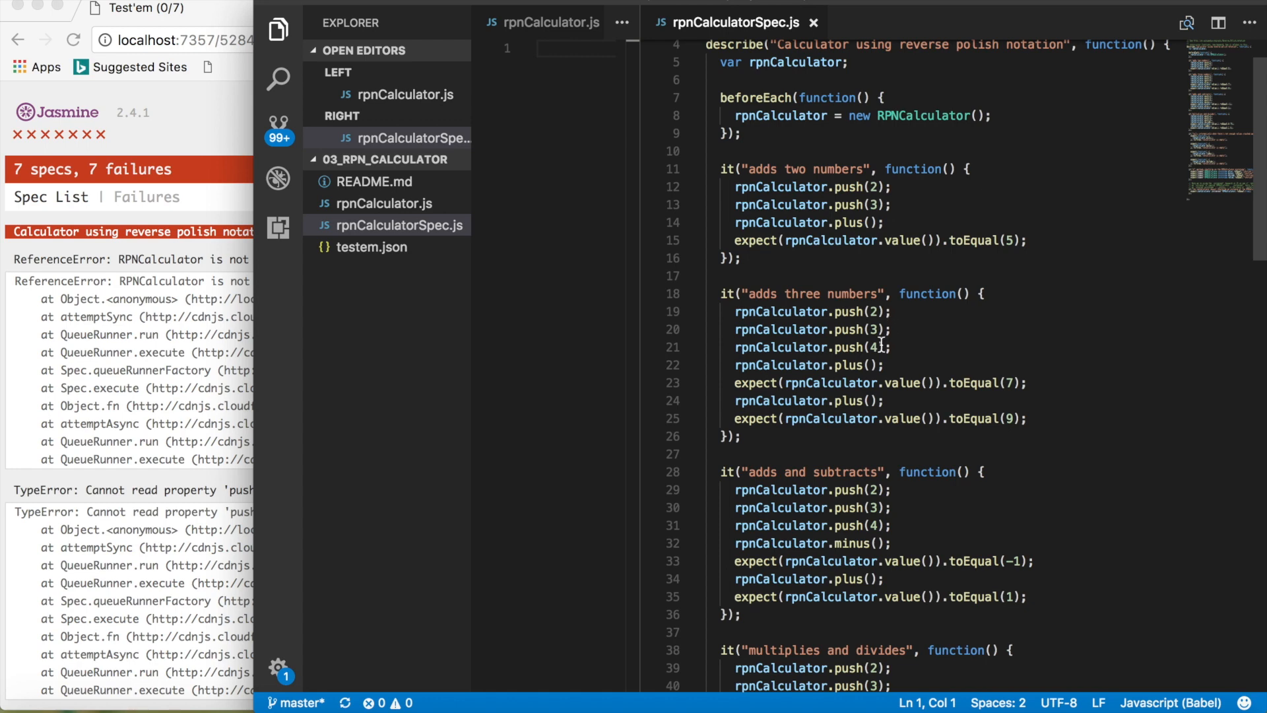
mouse_move(928, 377)
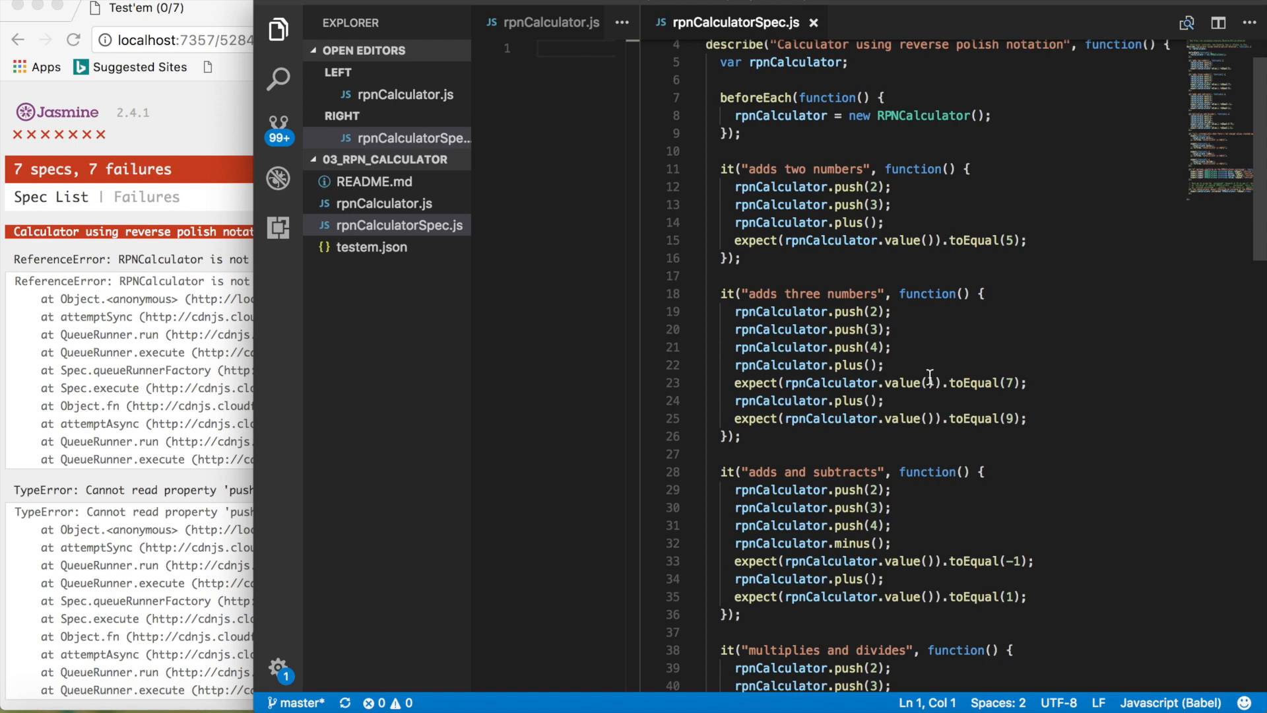
mouse_move(1021, 396)
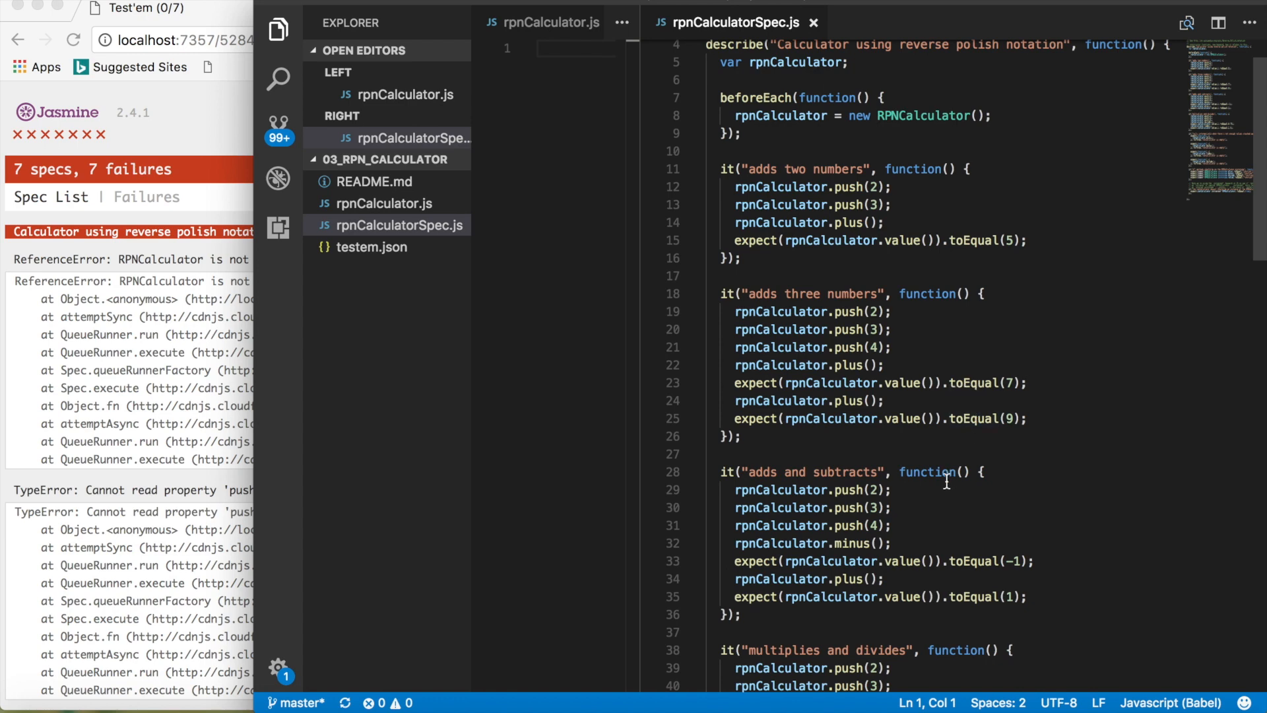
scroll(down, 3)
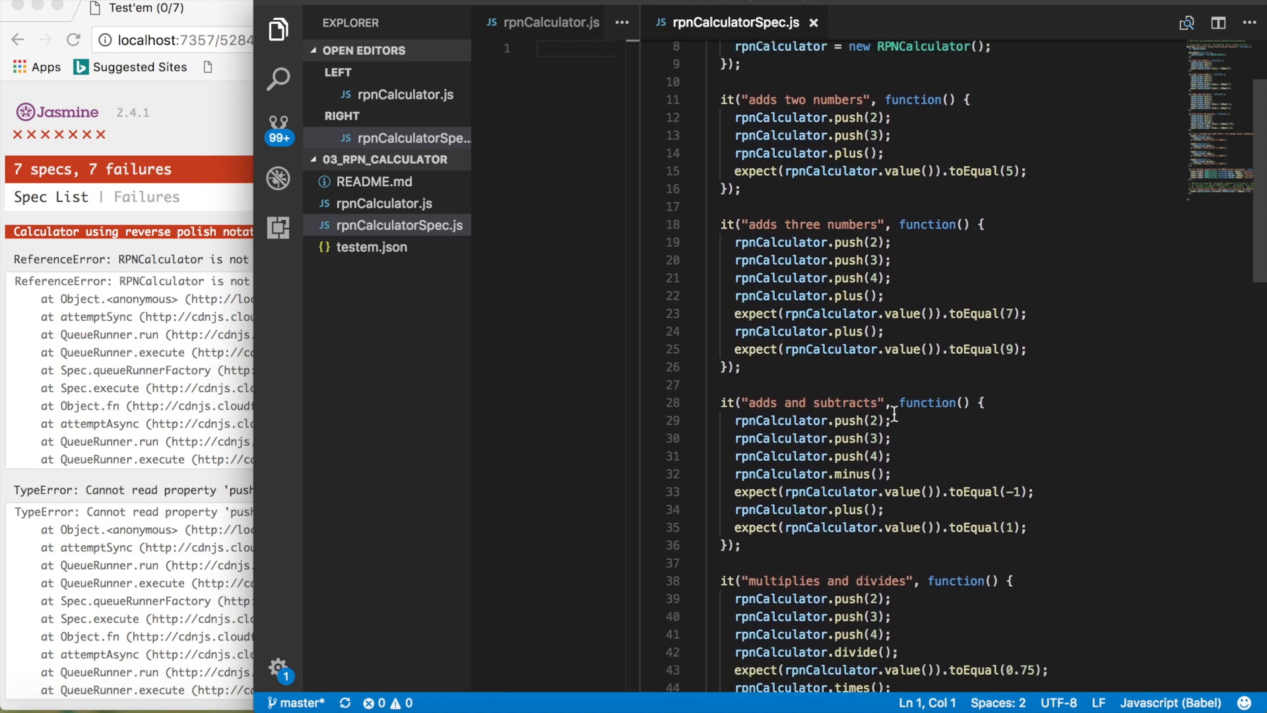
mouse_move(907, 453)
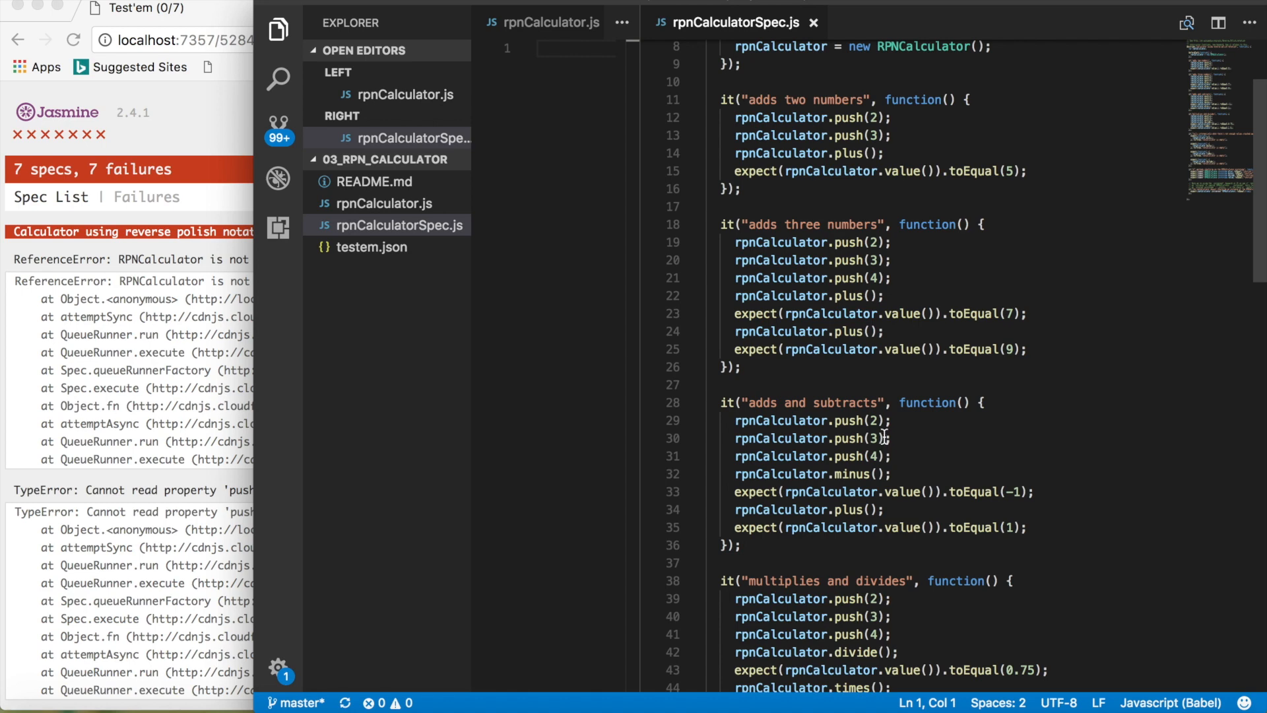
mouse_move(905, 462)
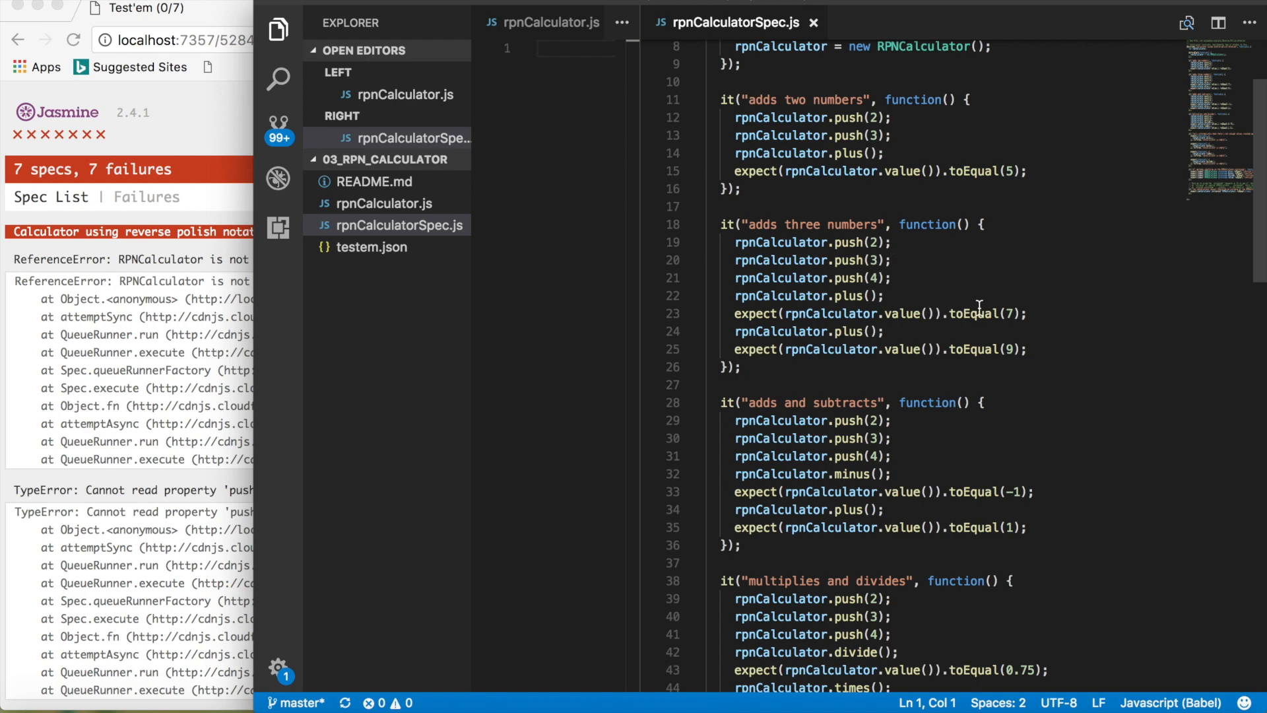
mouse_move(995, 403)
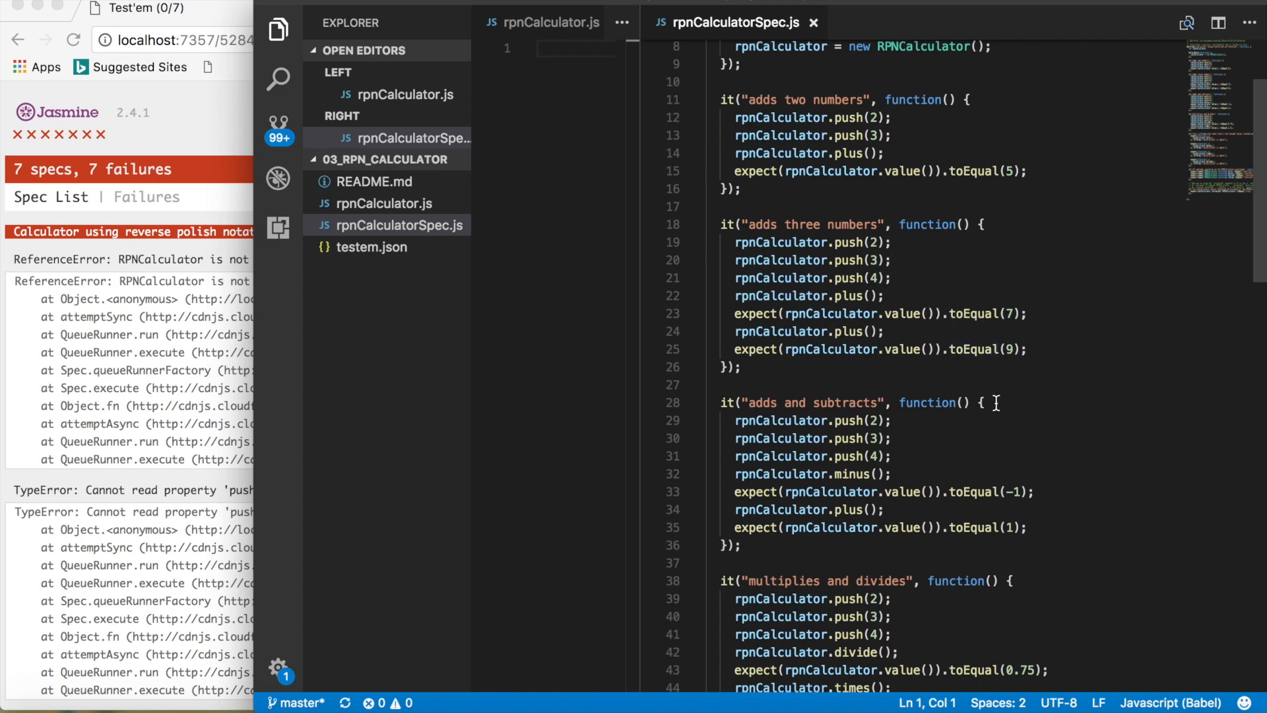
scroll(down, 3)
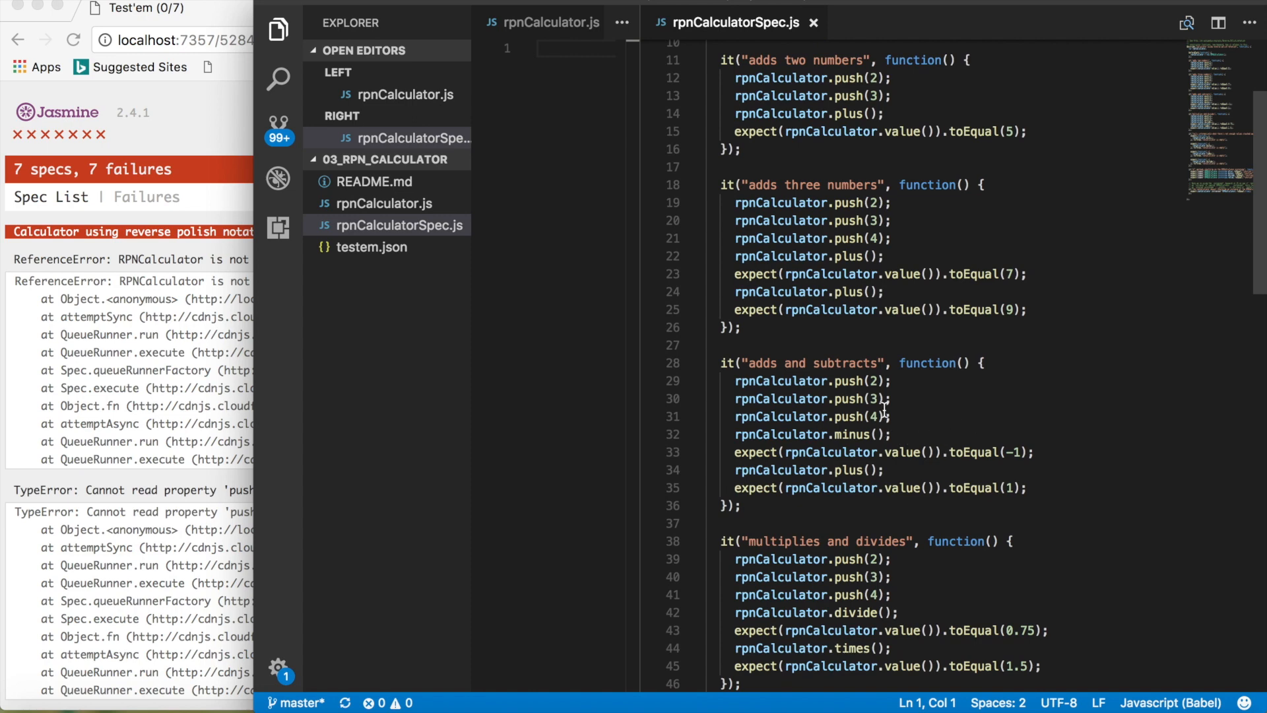
mouse_move(917, 437)
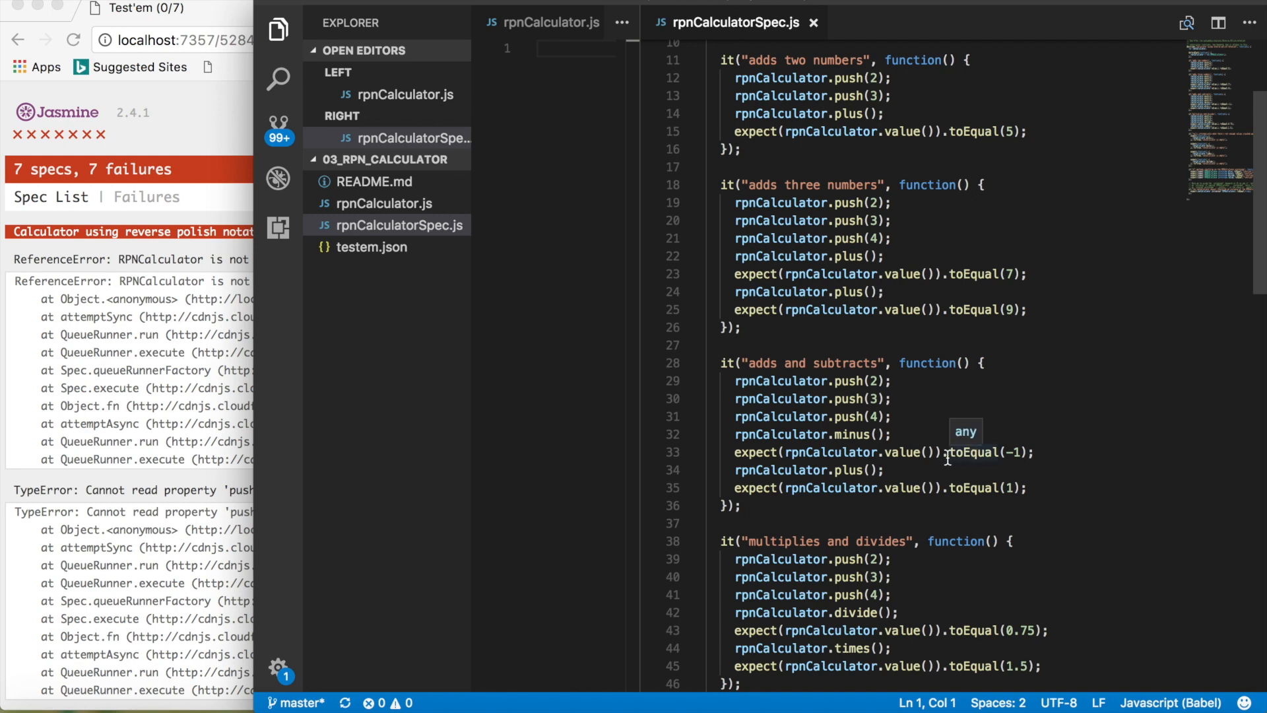
mouse_move(895, 472)
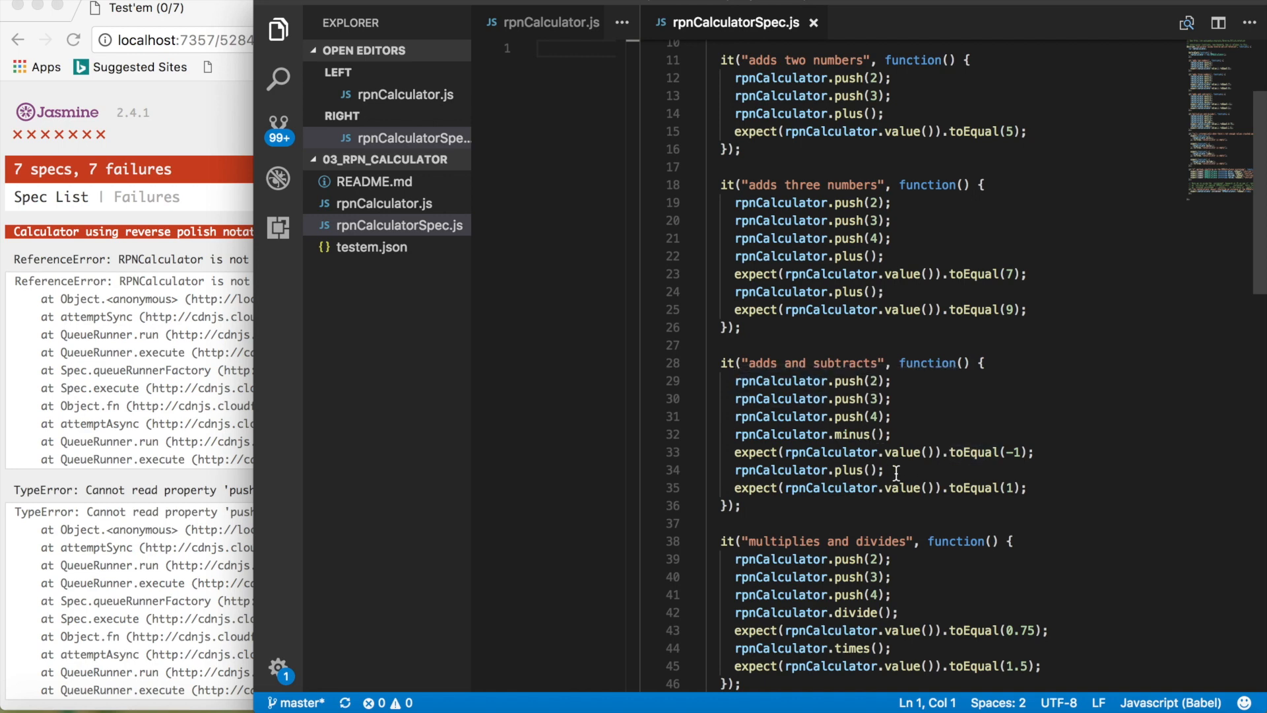
mouse_move(902, 487)
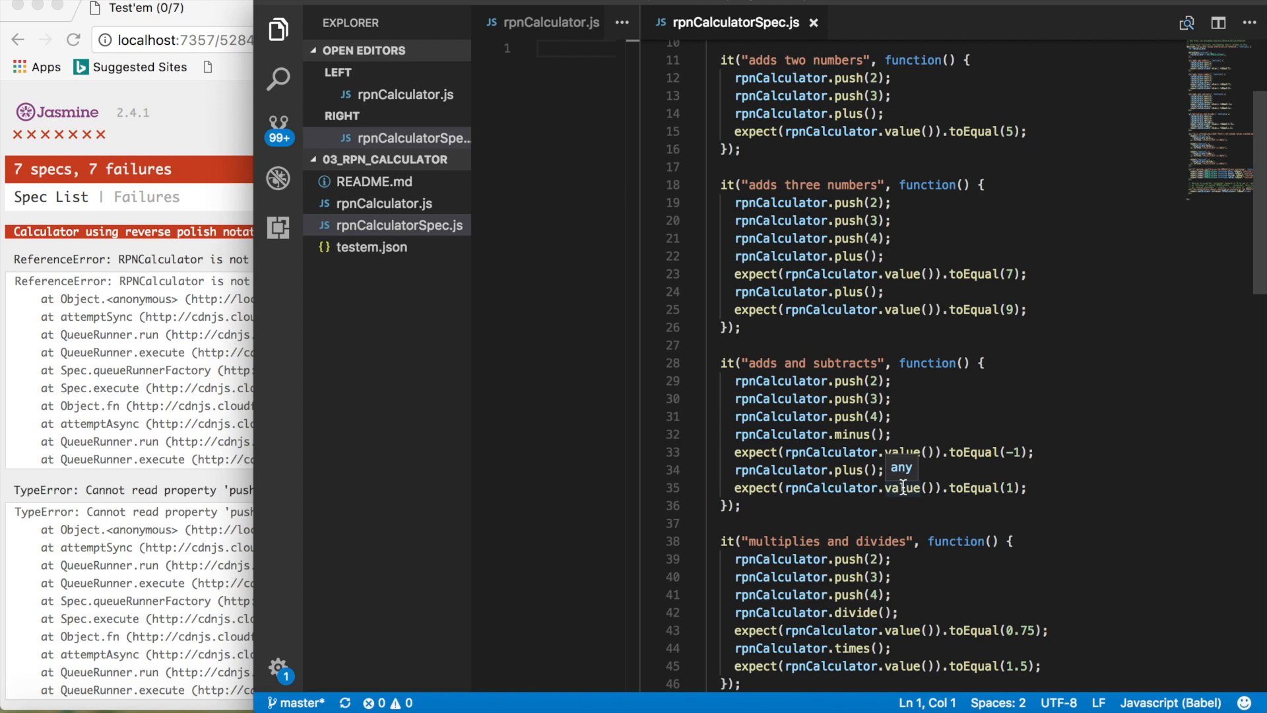
scroll(down, 3)
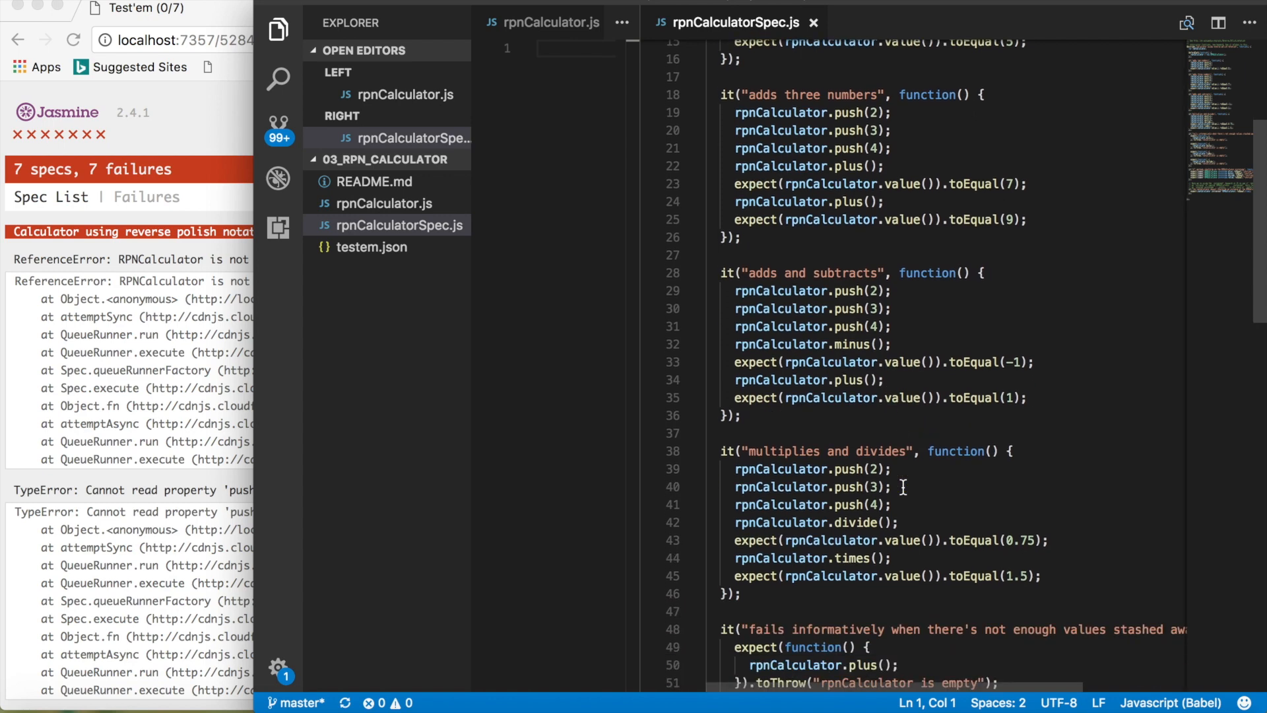
mouse_move(750, 321)
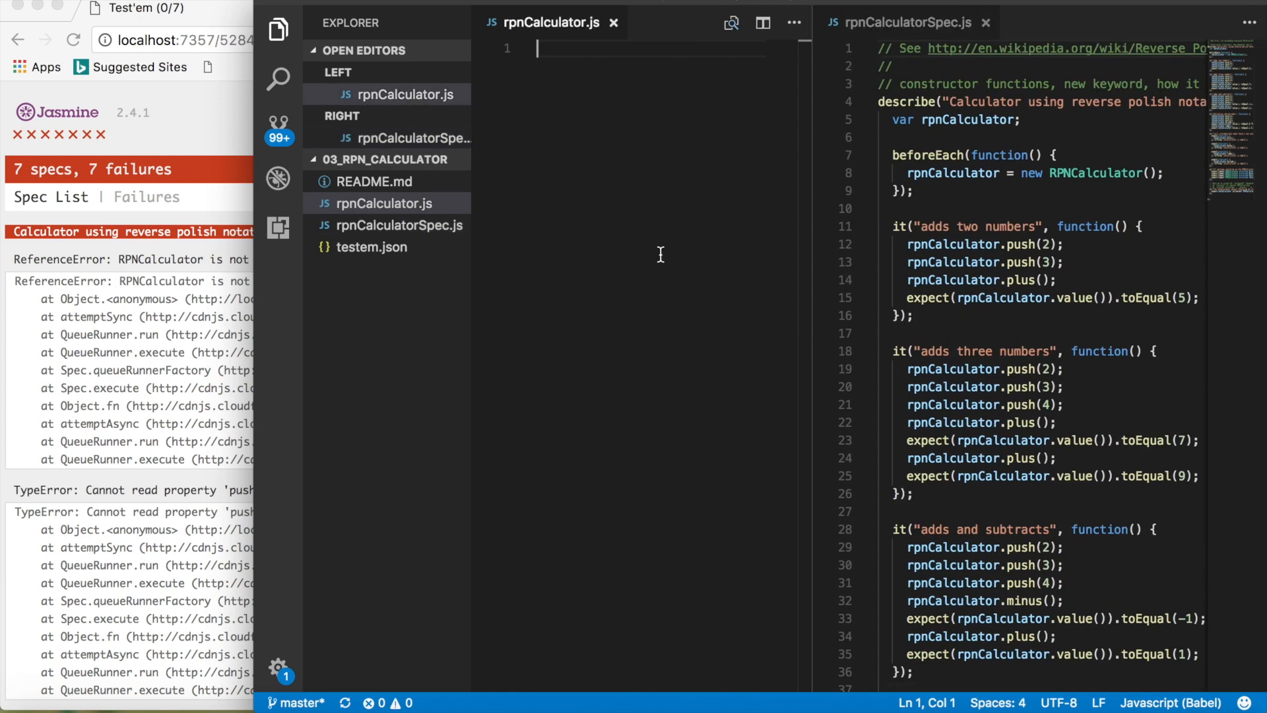
scroll(down, 3)
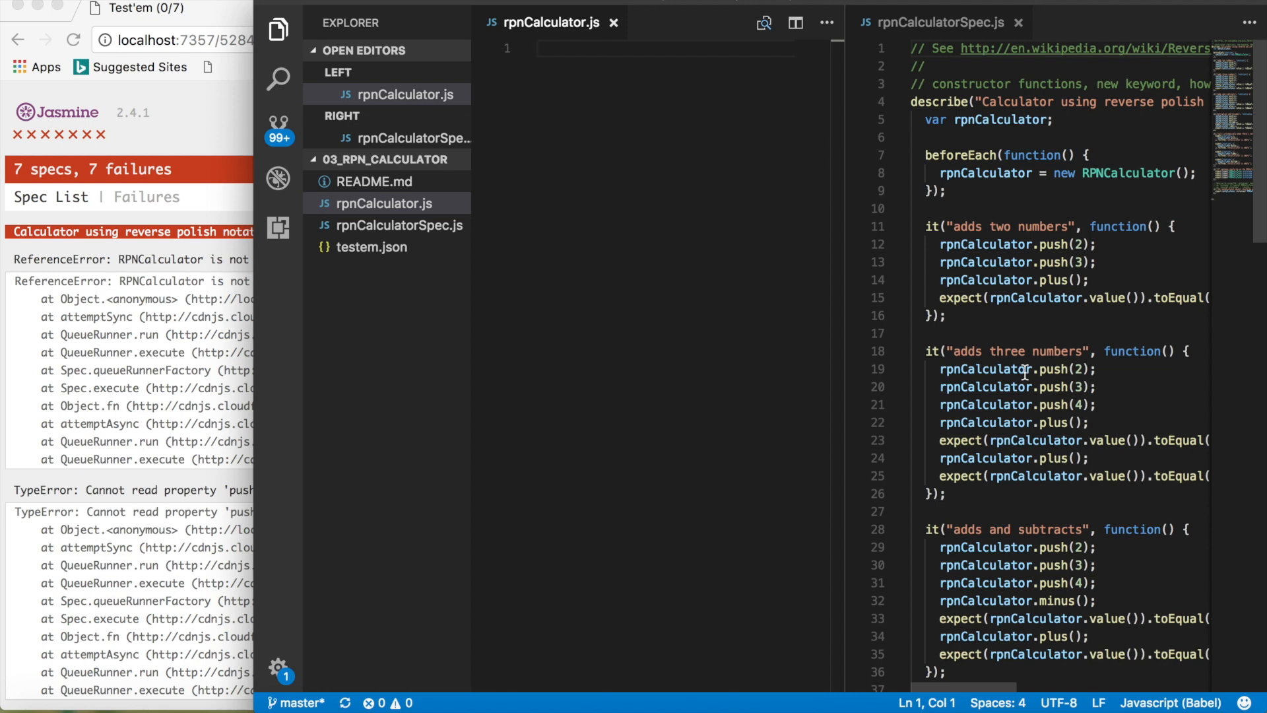
text(function)
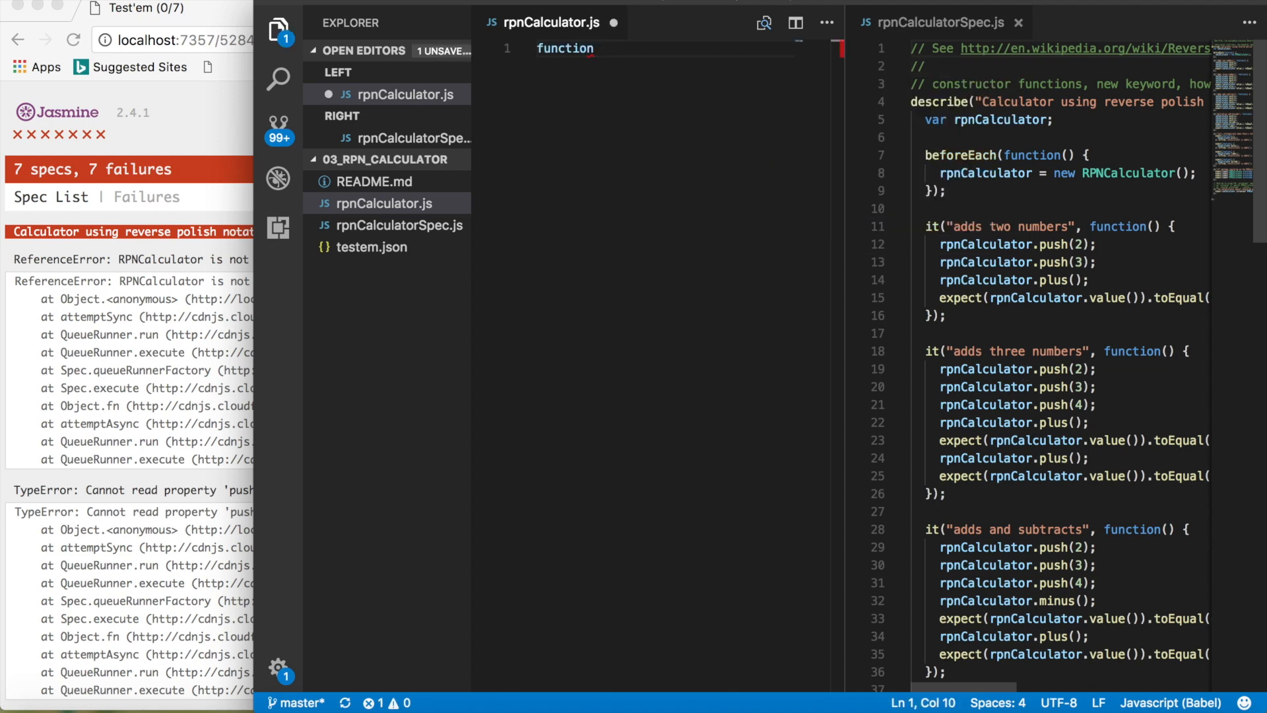
text(RPNC)
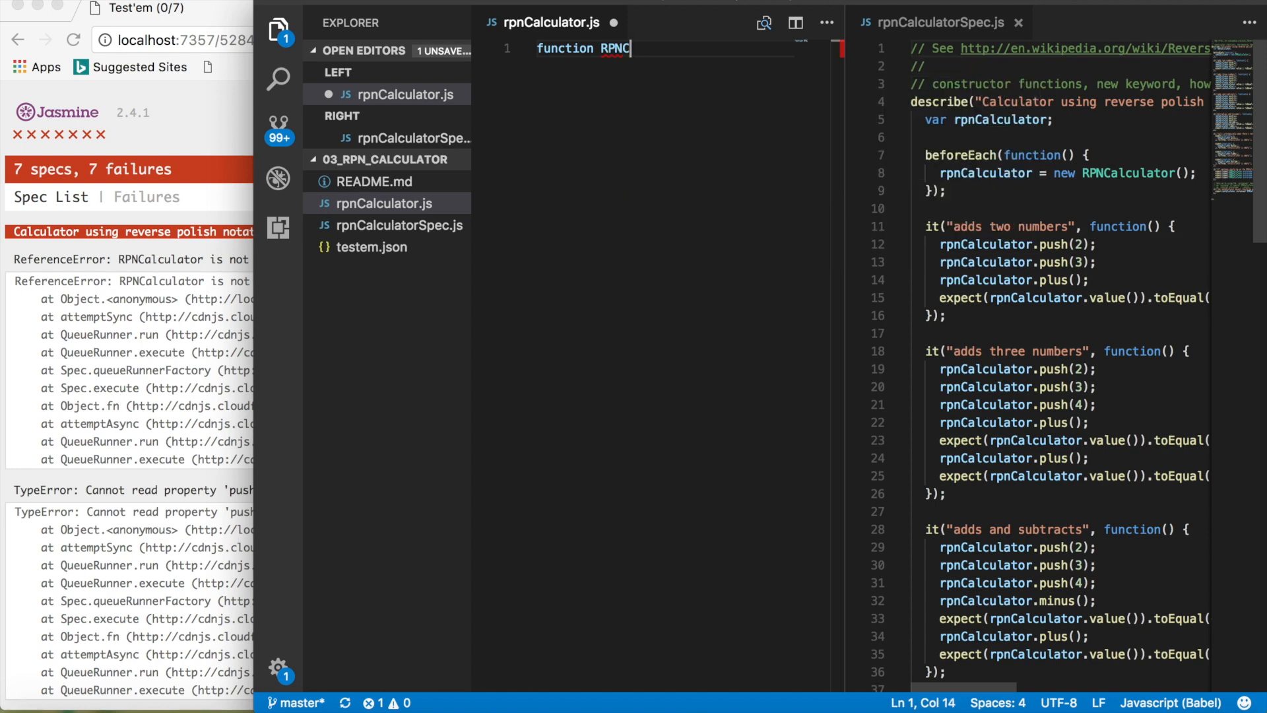
text(alculator () {)
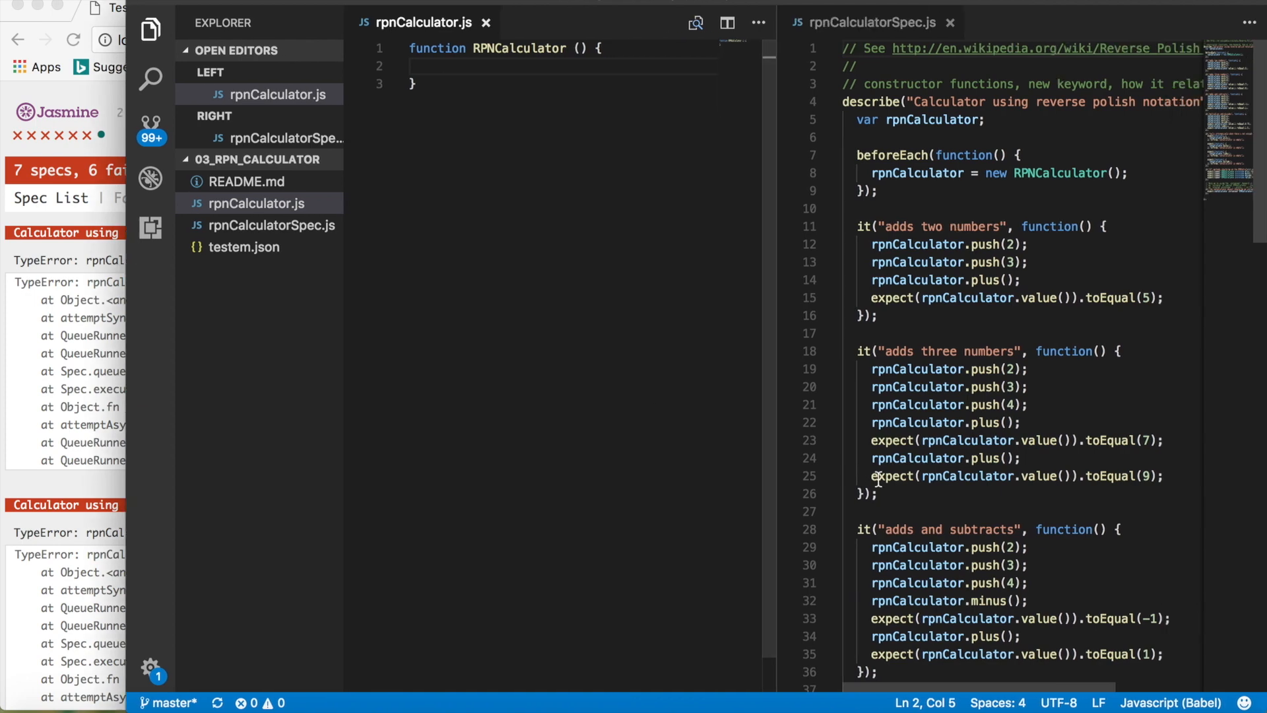
scroll(down, 3)
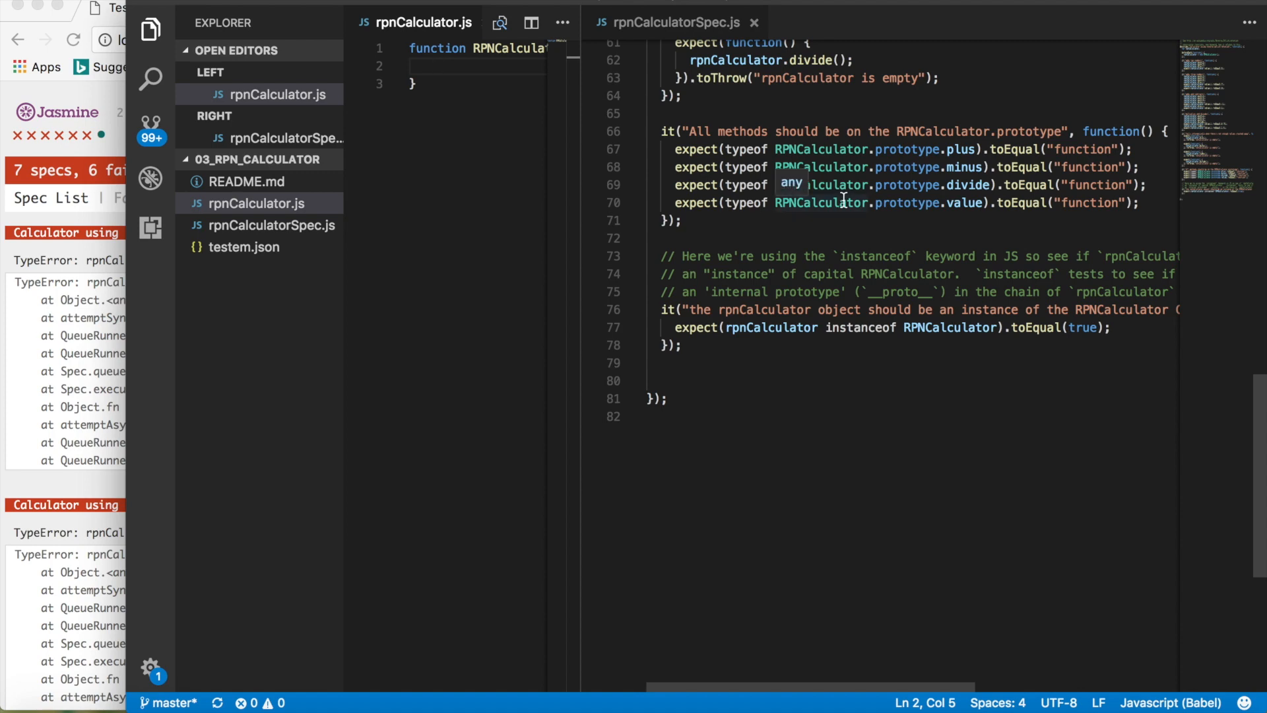
mouse_move(578, 208)
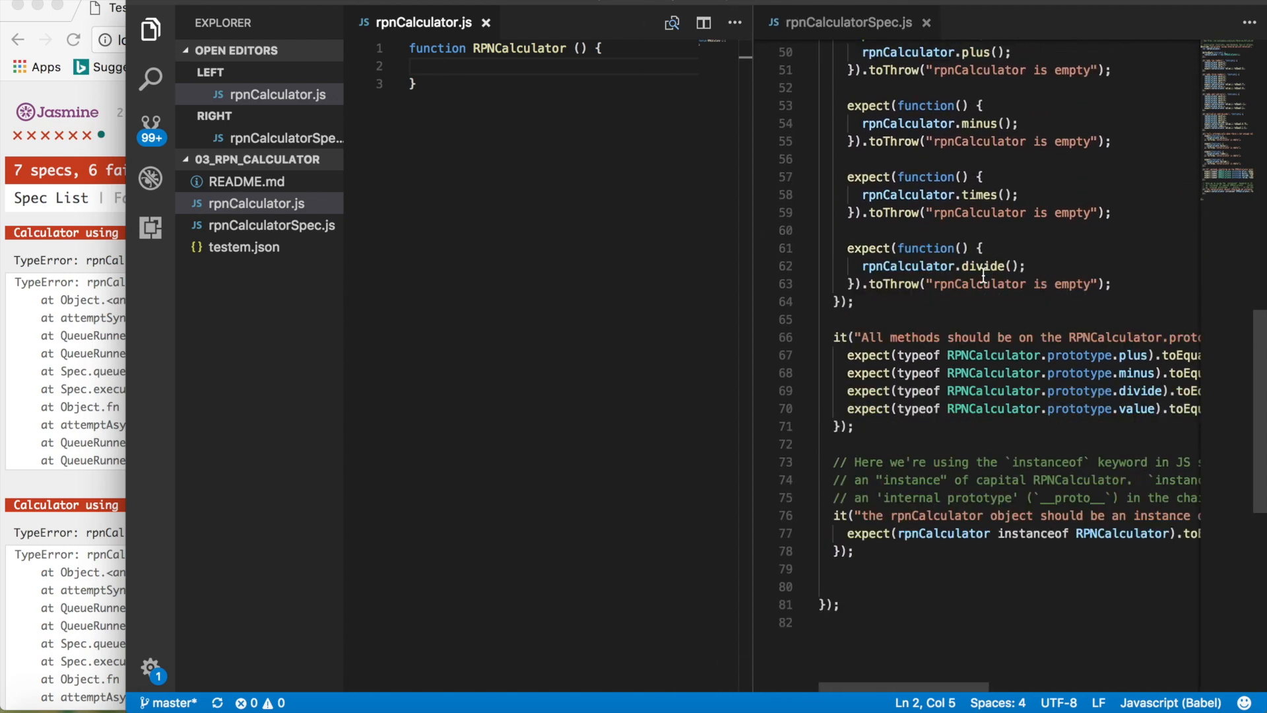
scroll(up, 3)
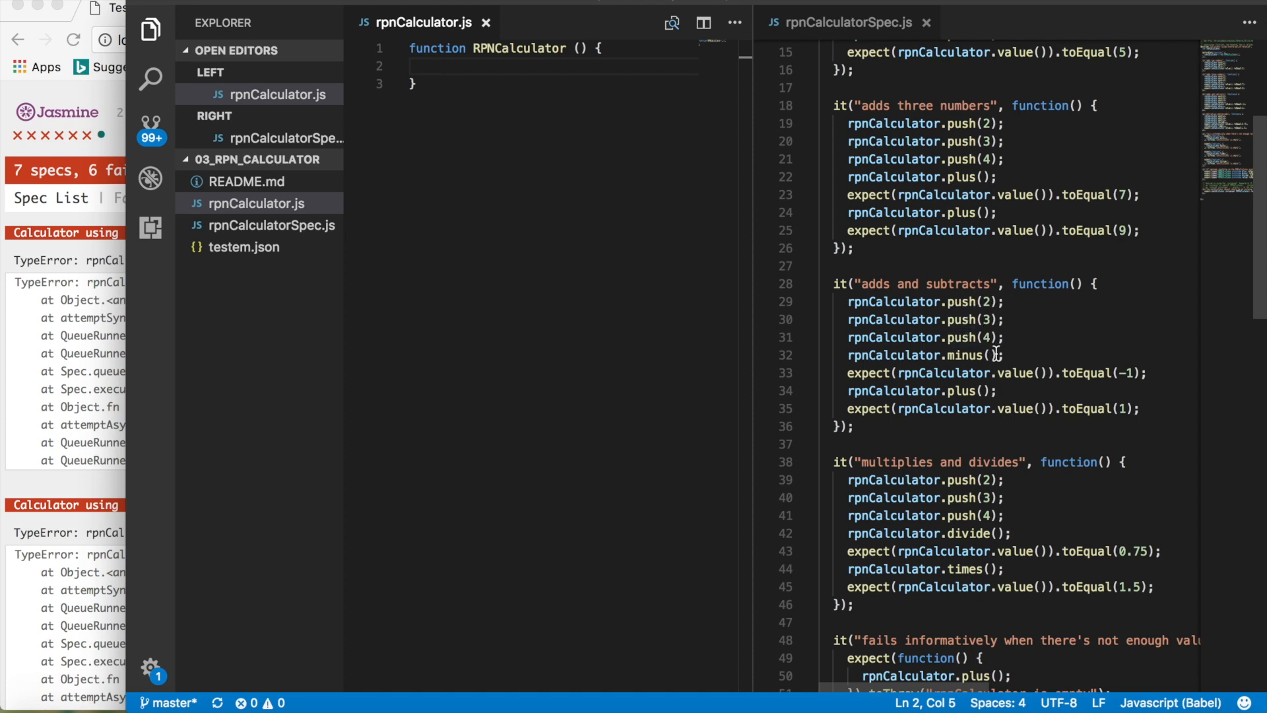
scroll(down, 3)
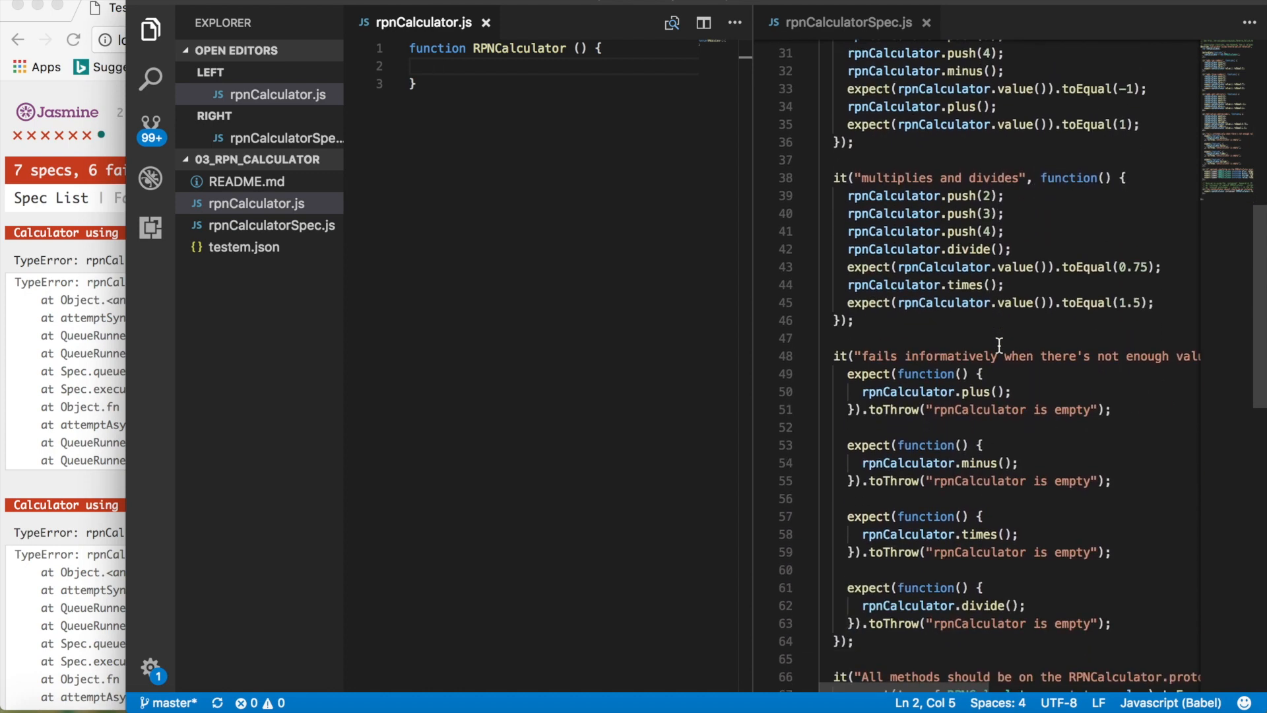
scroll(down, 3)
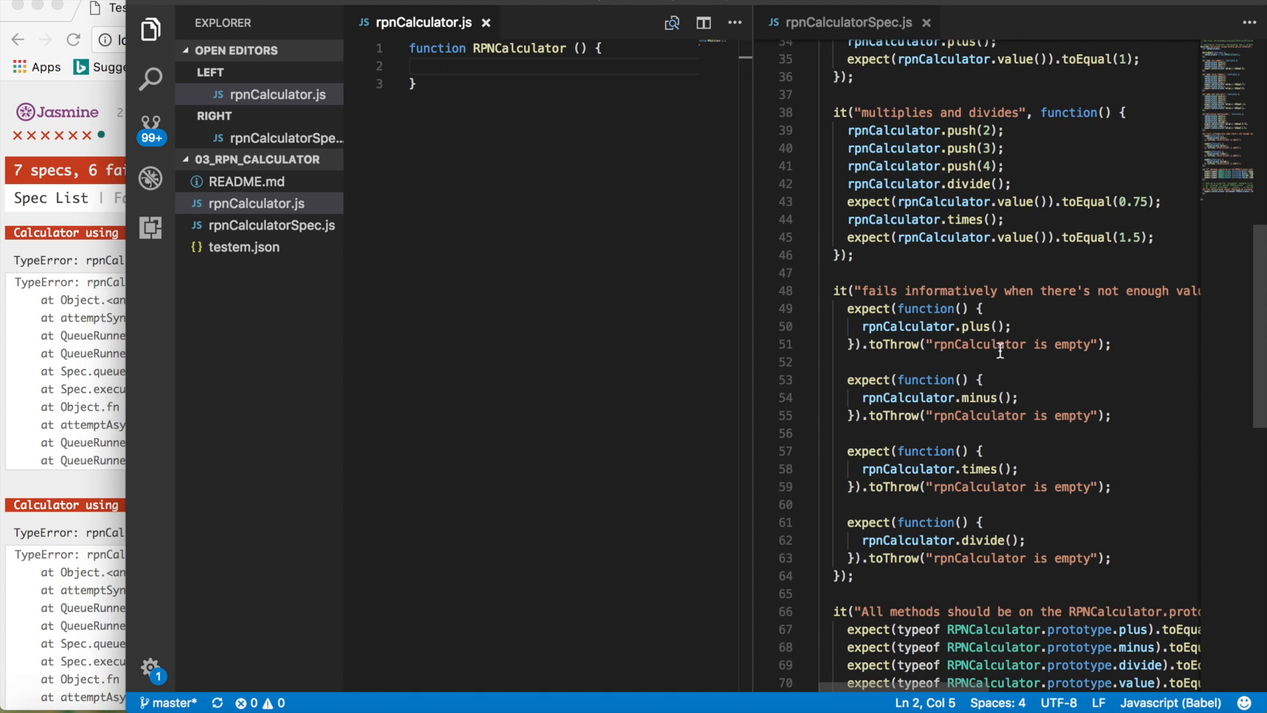
mouse_move(1004, 364)
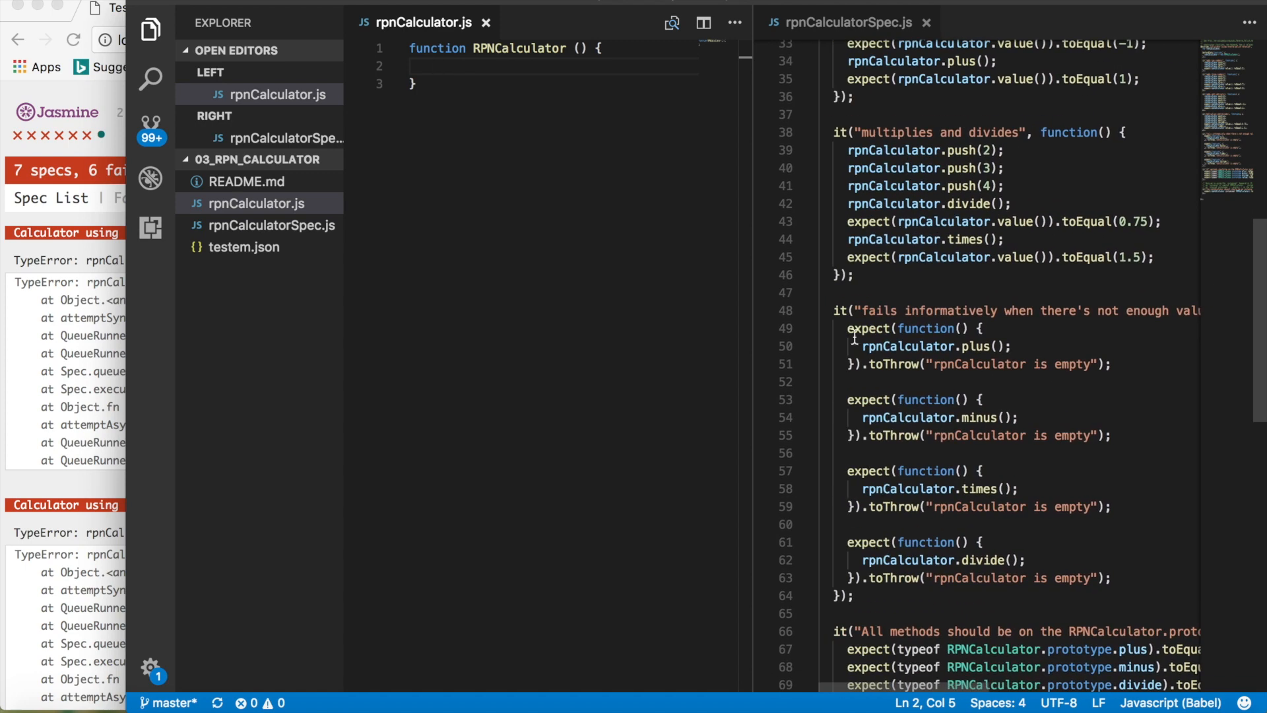
Step: Declare 'let arr = [];' inside the RPNCalculator constructor
click(416, 83)
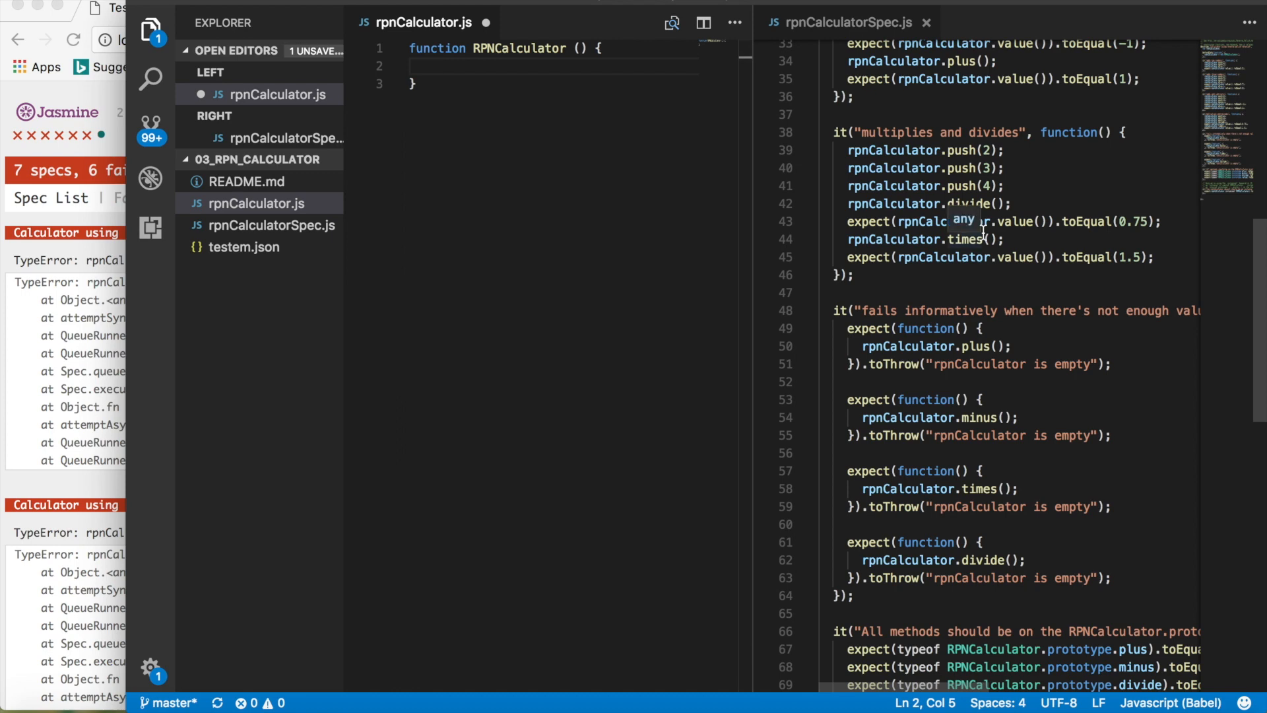
mouse_move(941, 220)
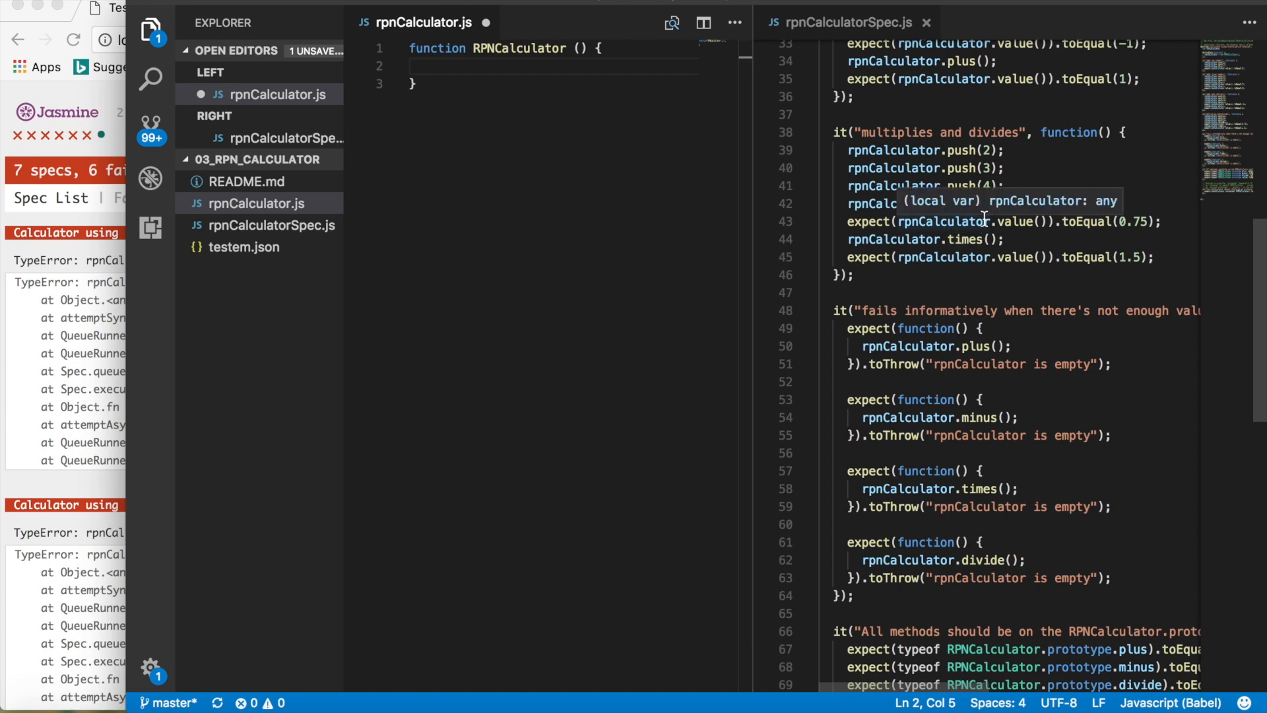
text(let)
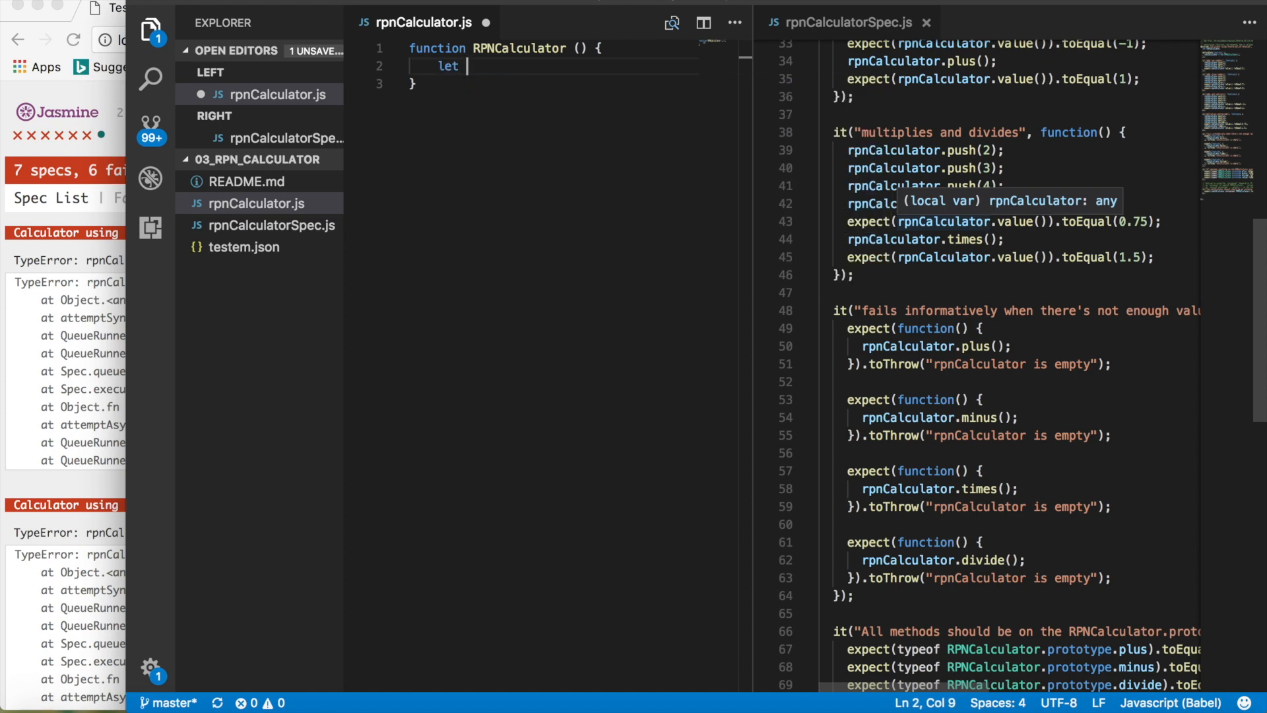
text(arr =)
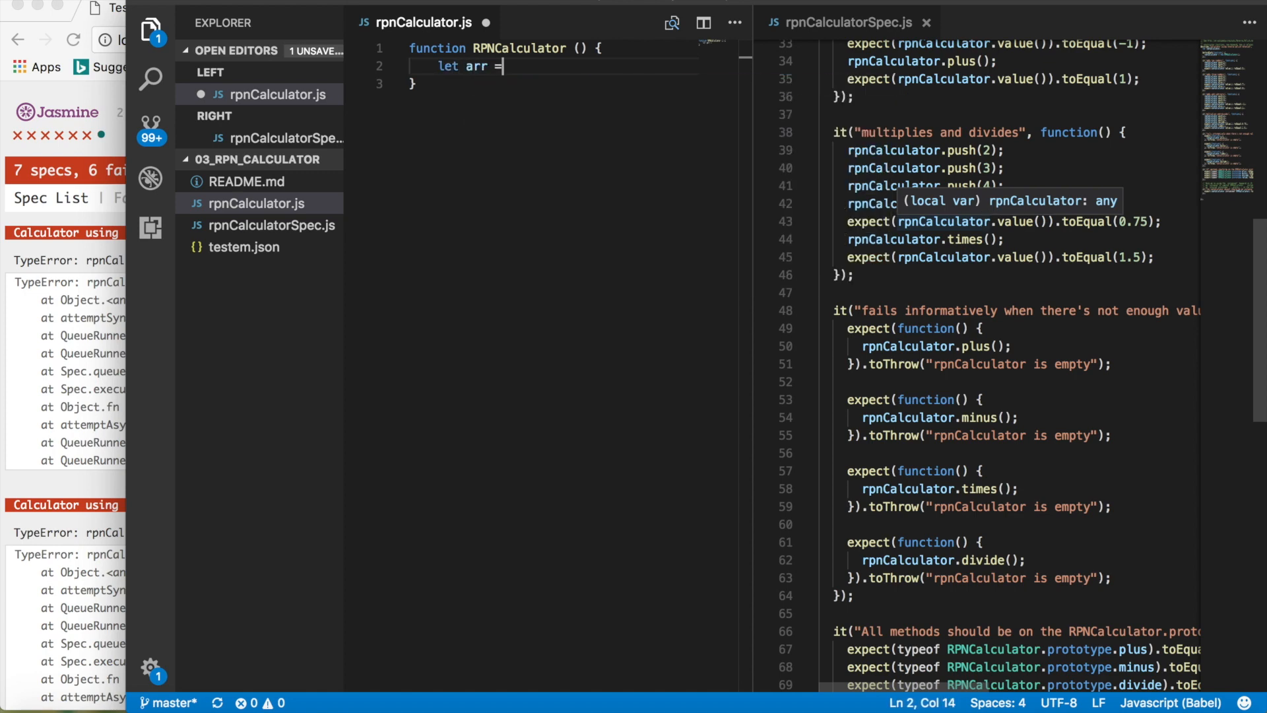
text([];)
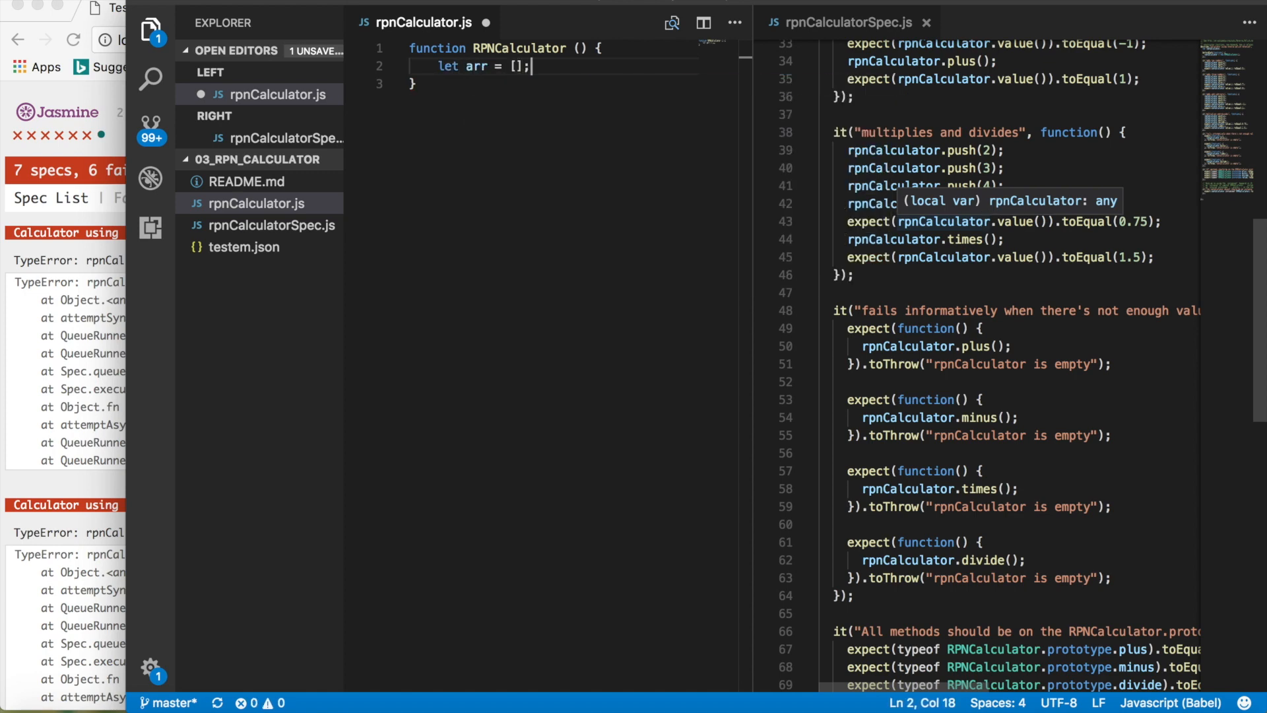
Step: Try an arr.push(1) line, then delete it so the constructor keeps only the empty array
text(arr)
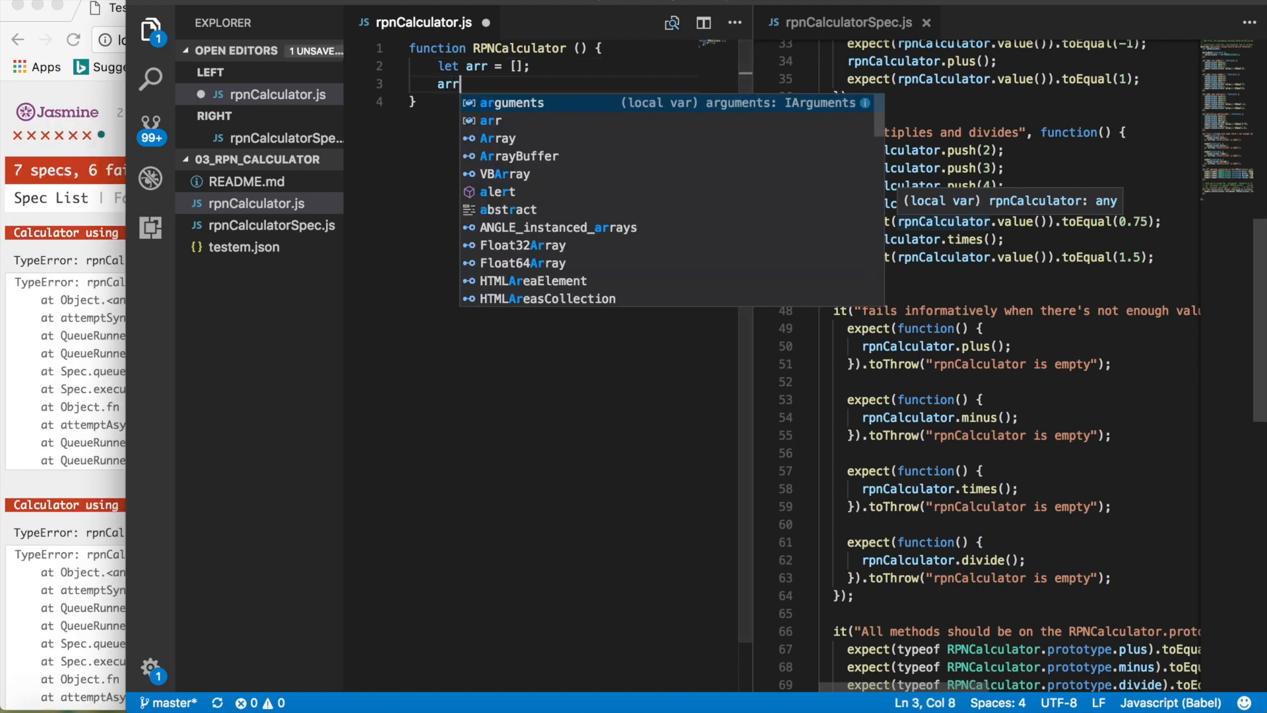
text(.push)
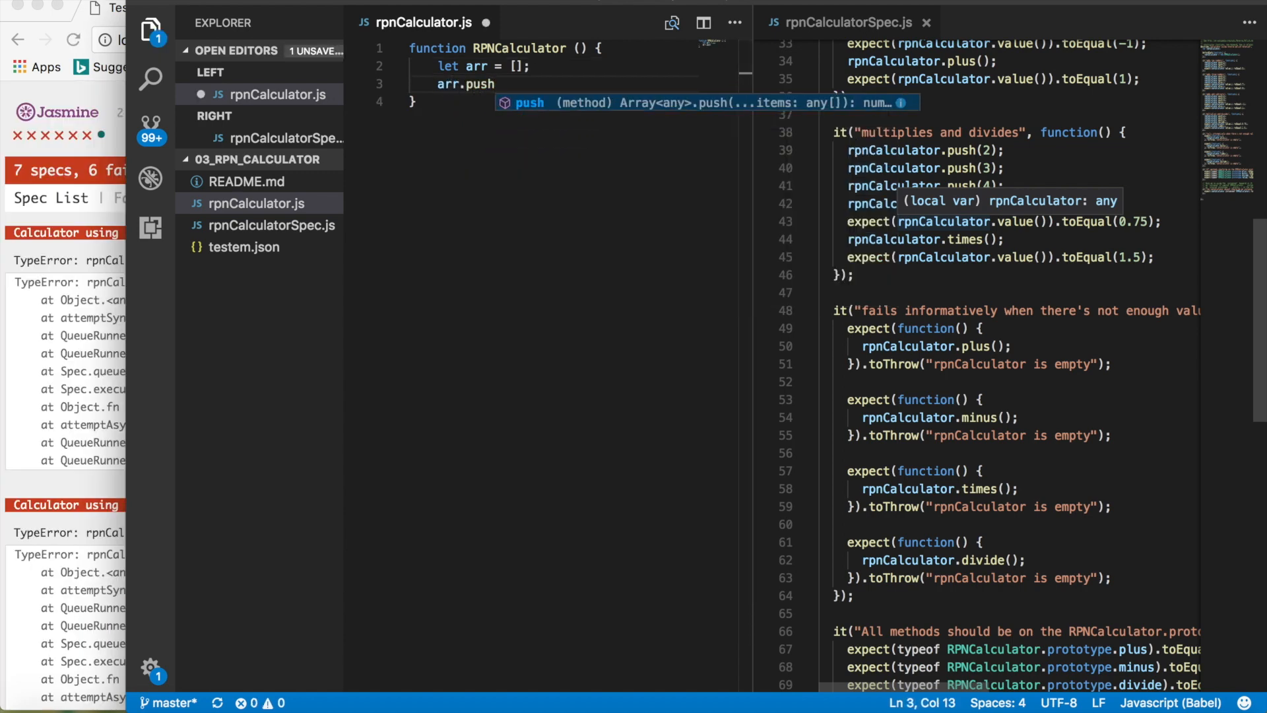
text((1)
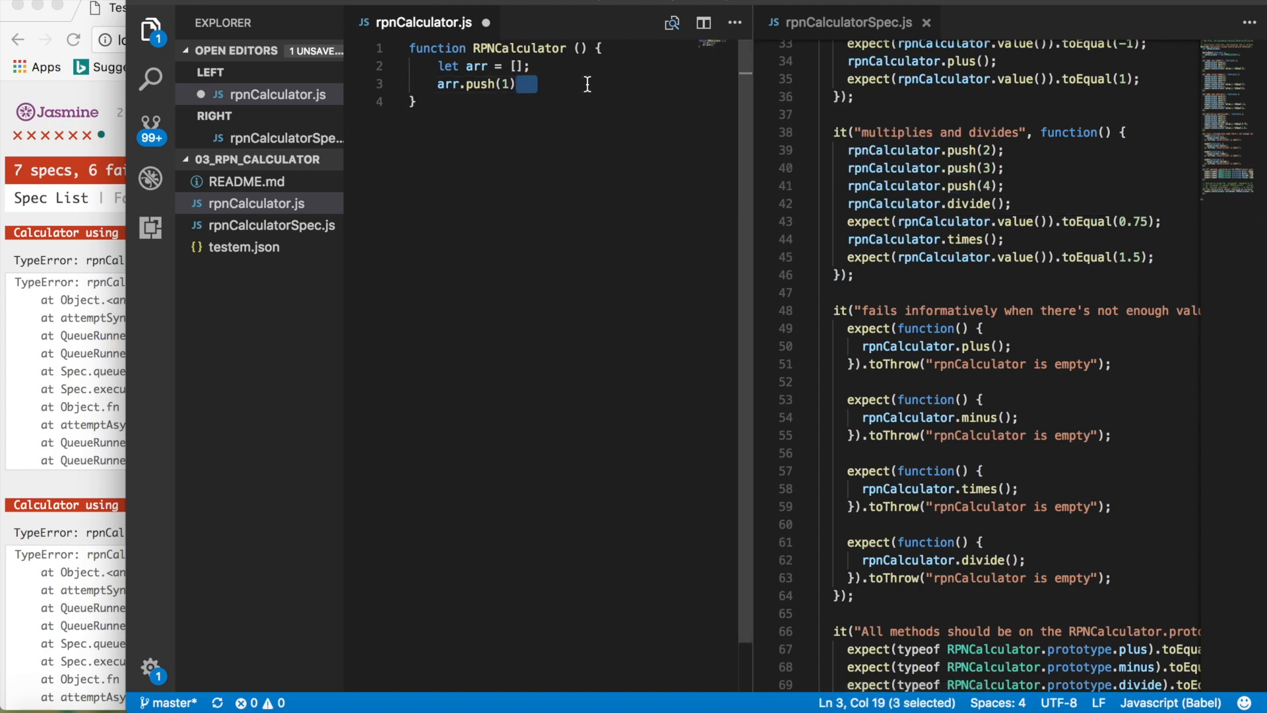
key(Backspace)
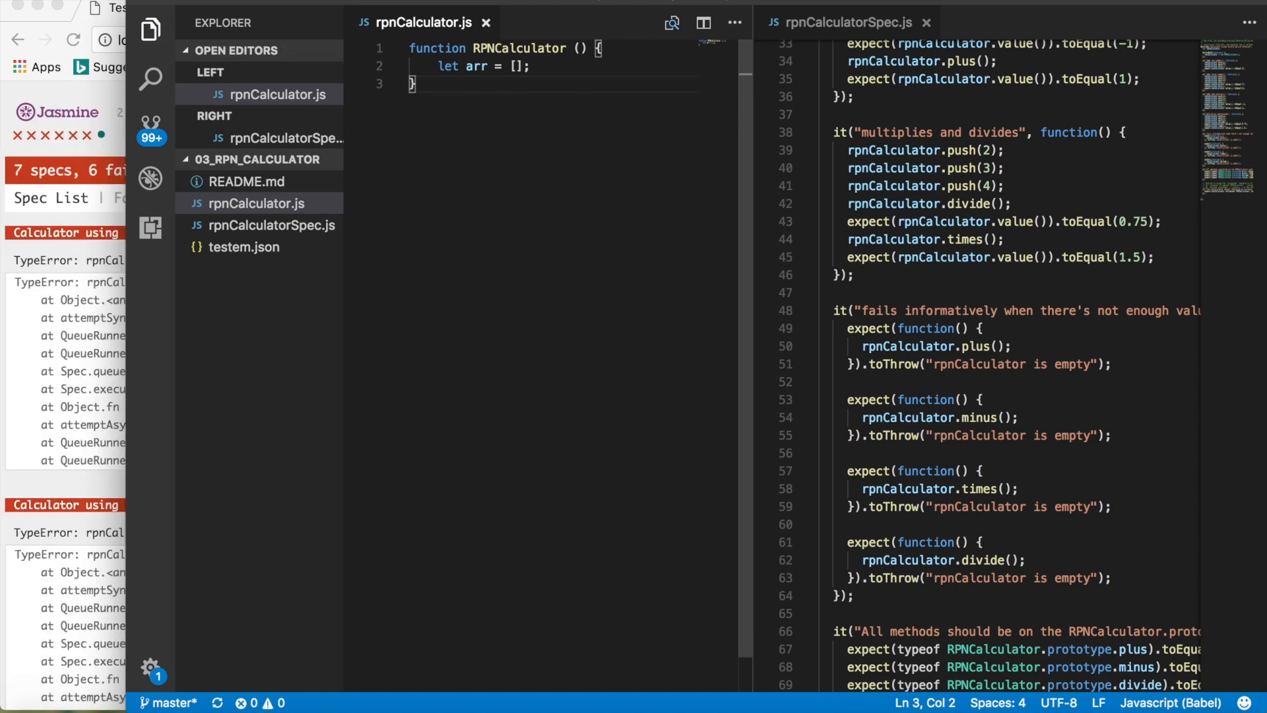
Step: Save the file and change 'let arr' to 'this.arr' in the constructor
key(Enter)
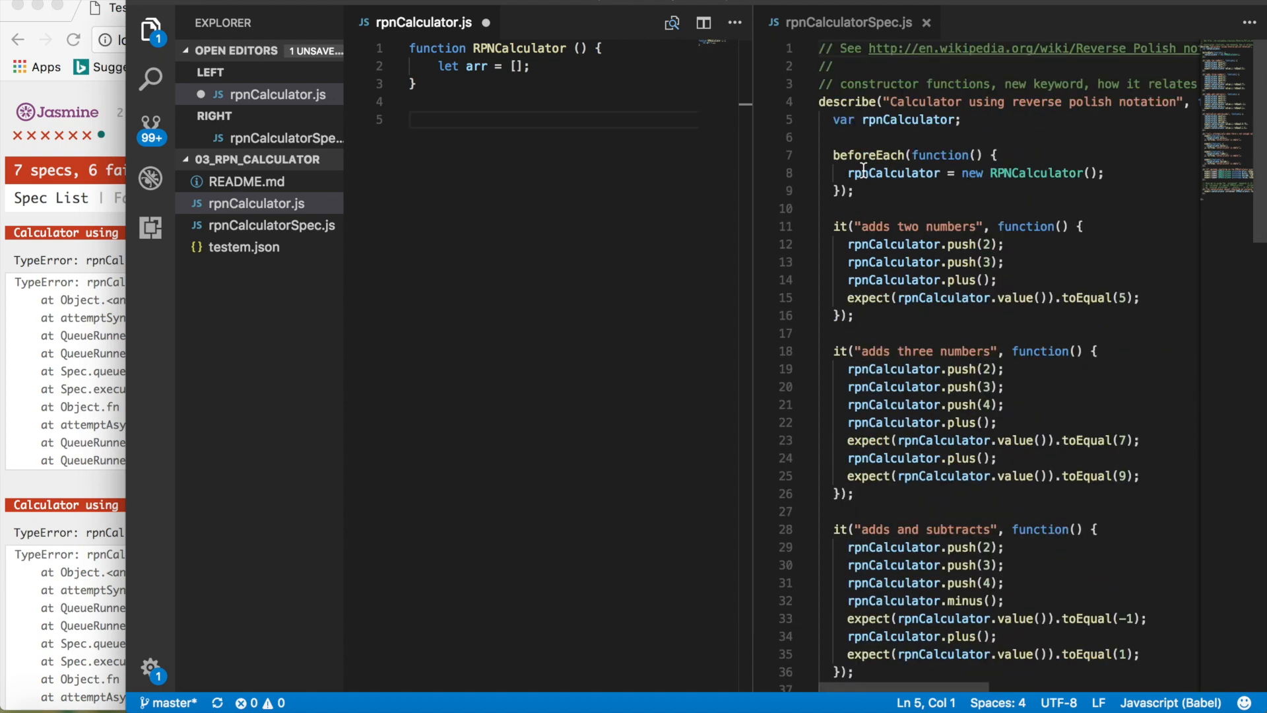
text(RP)
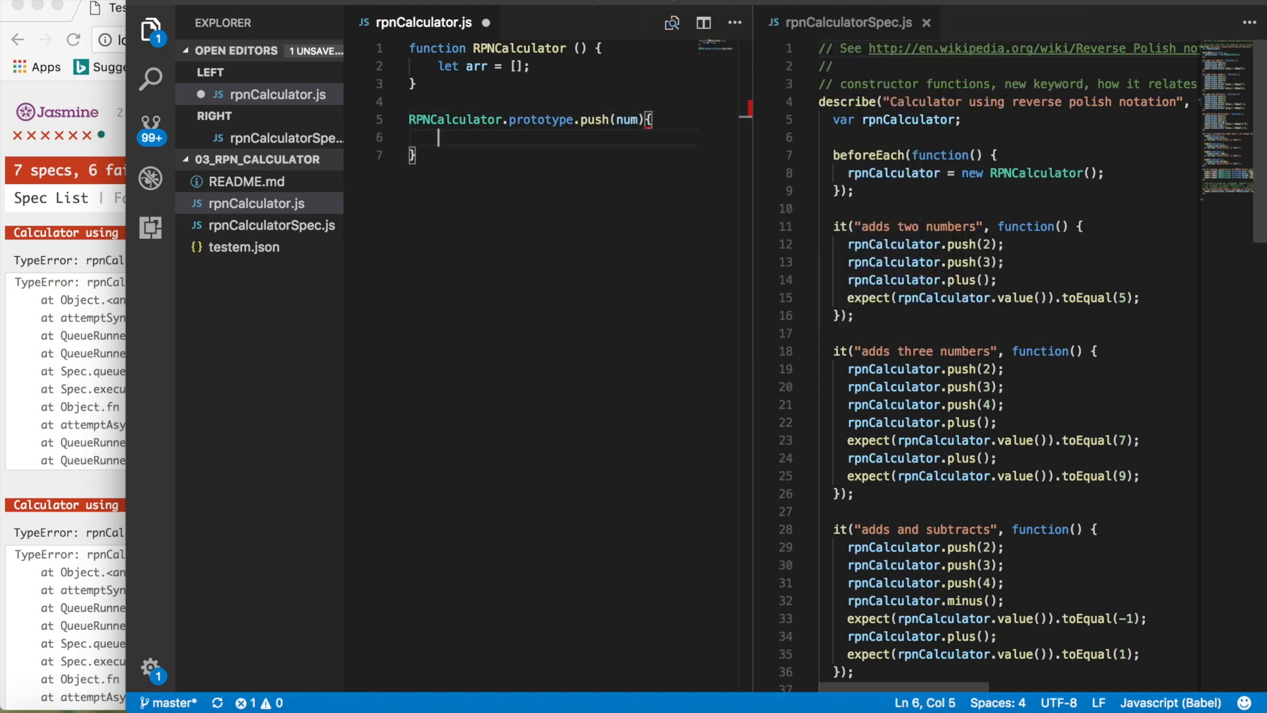
mouse_move(767, 167)
text( = )
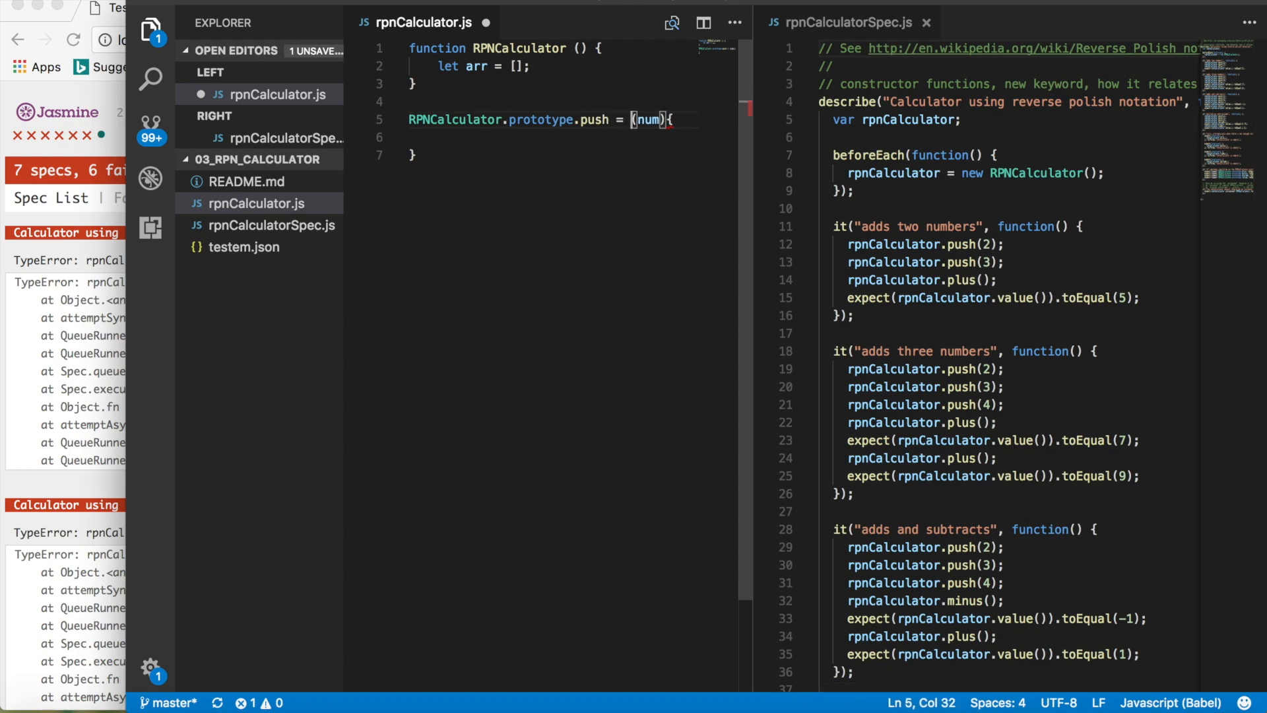
text(function)
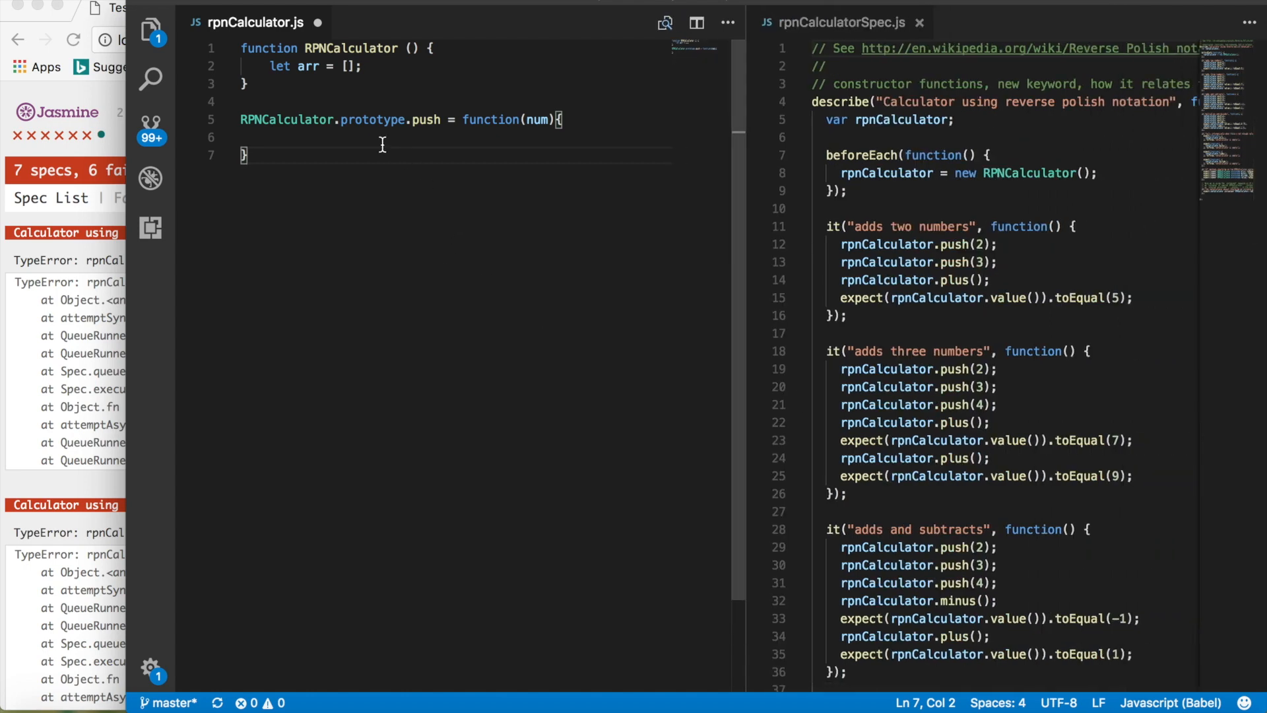
text(a)
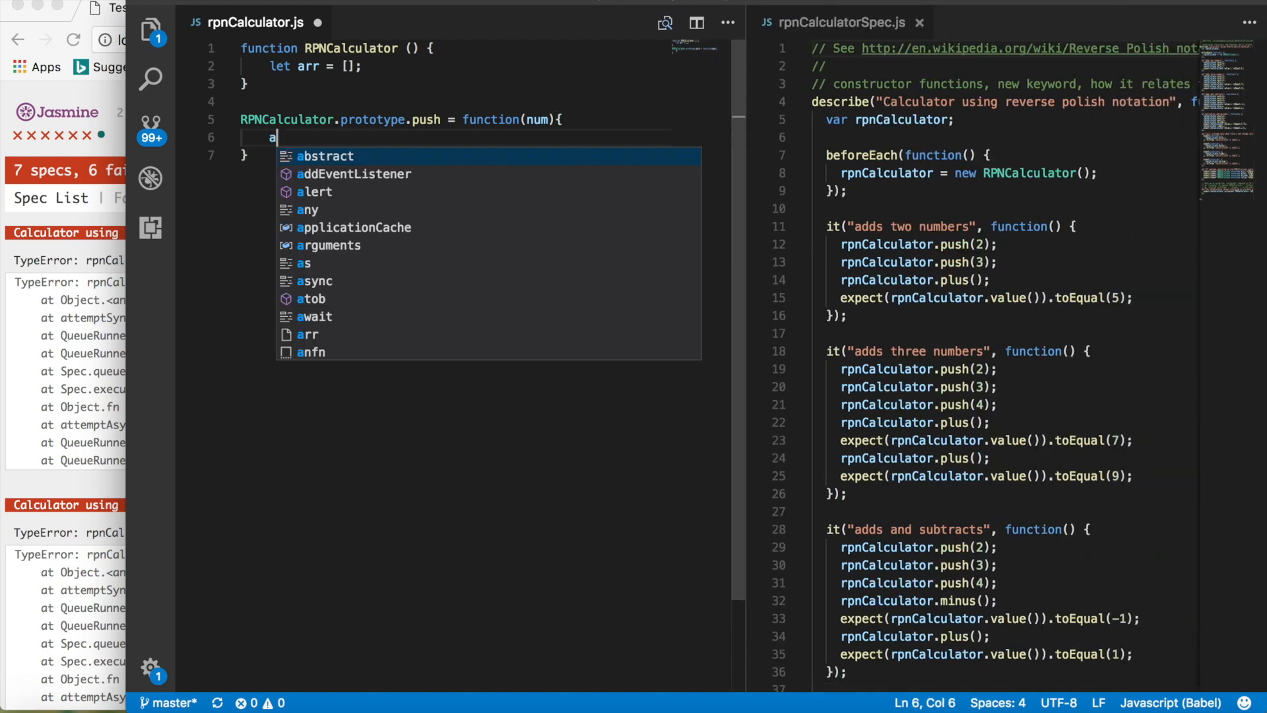
text(r)
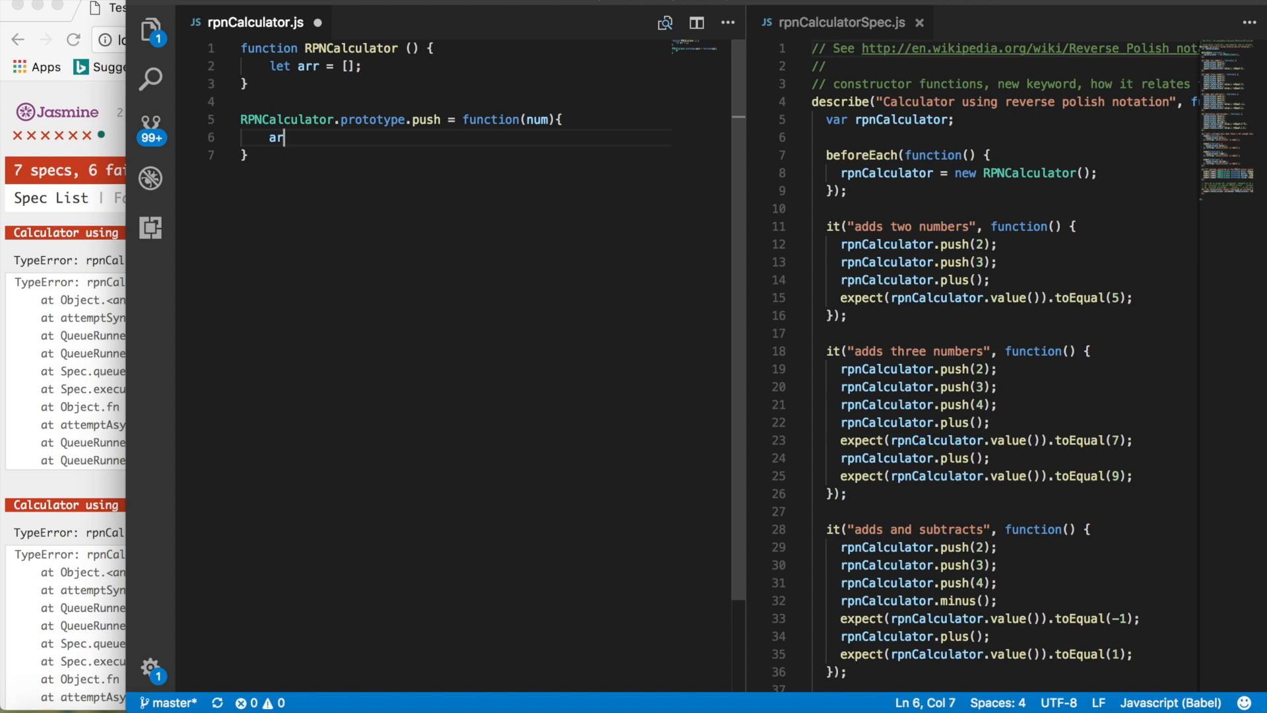
key(BackSpace)
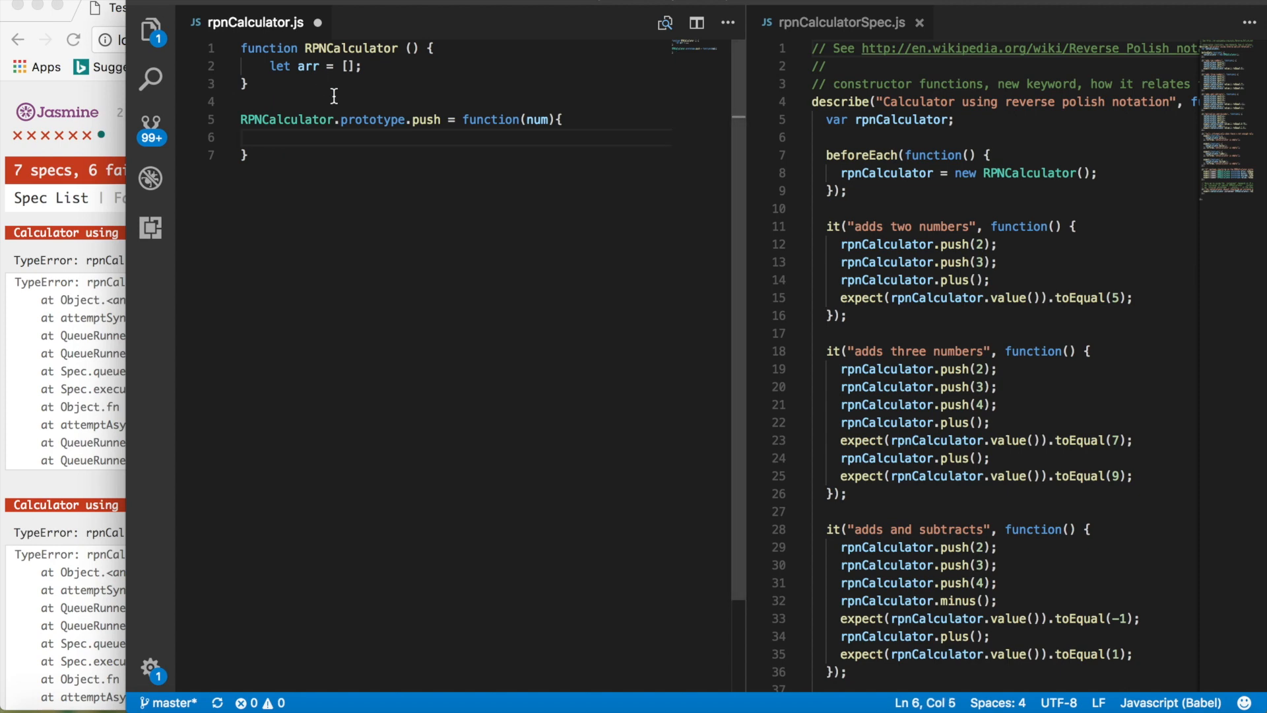
mouse_move(314, 83)
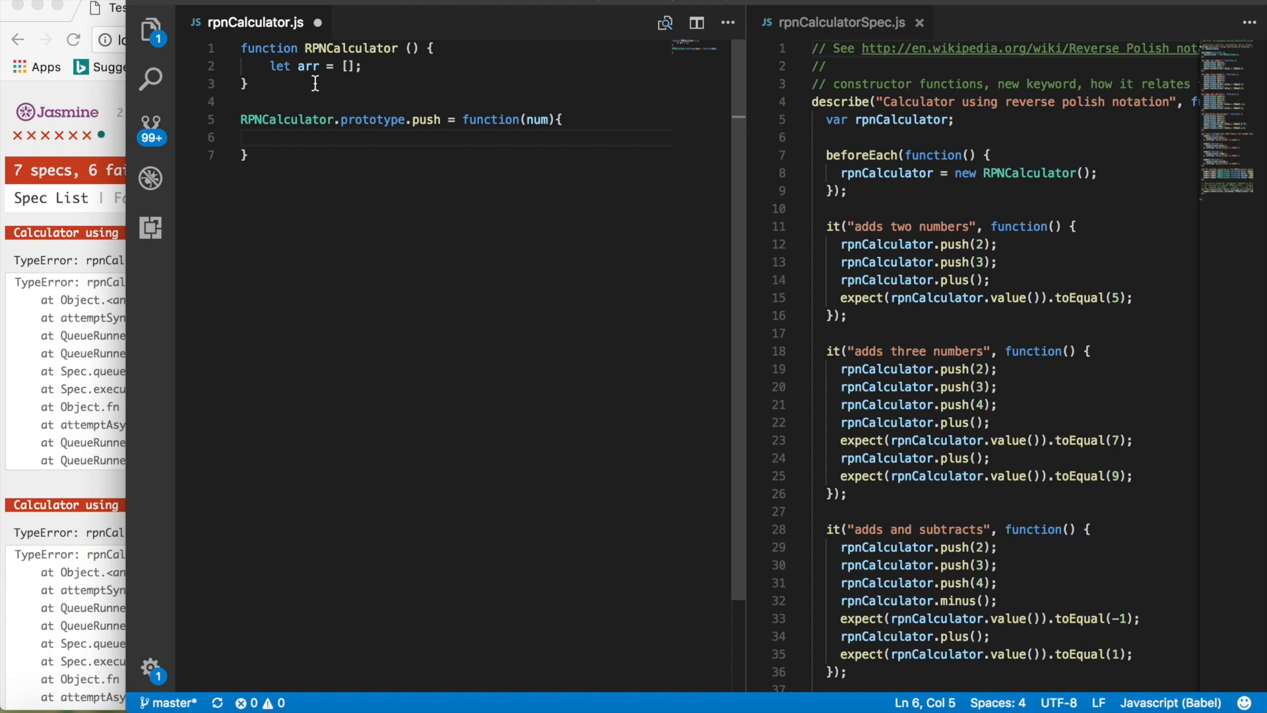
double_click(279, 66)
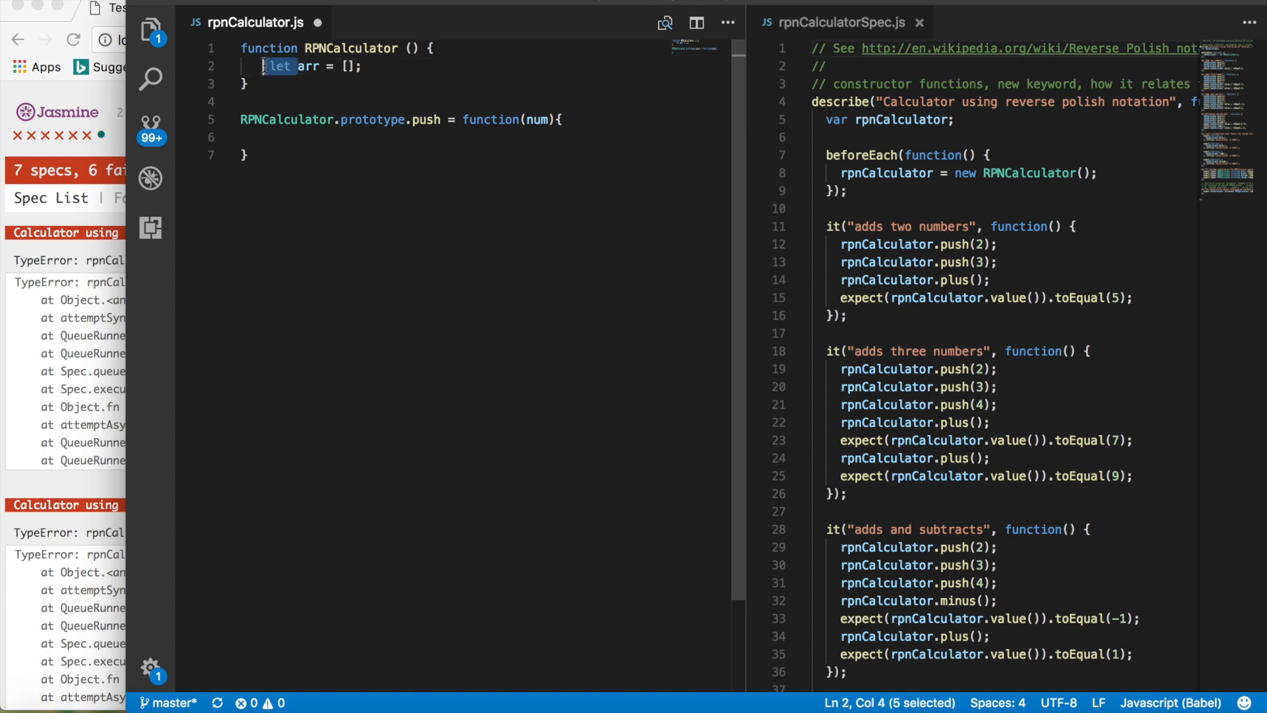
mouse_move(376, 168)
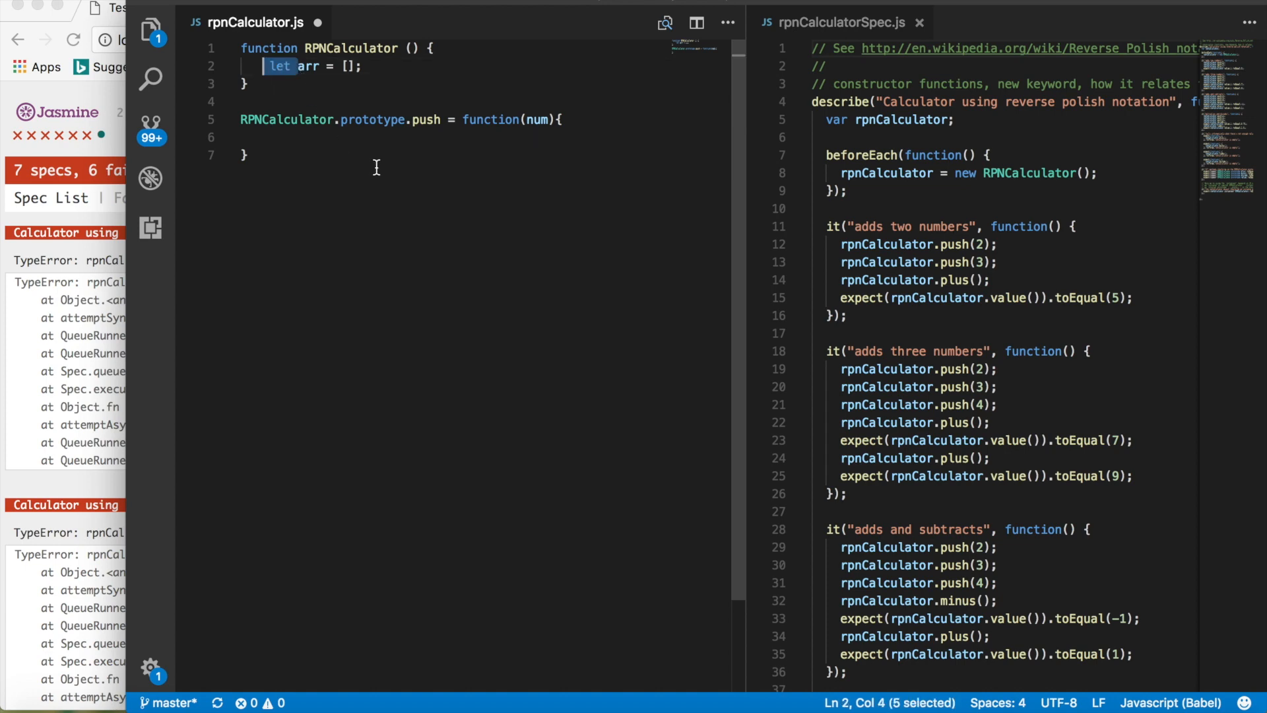
text(this.)
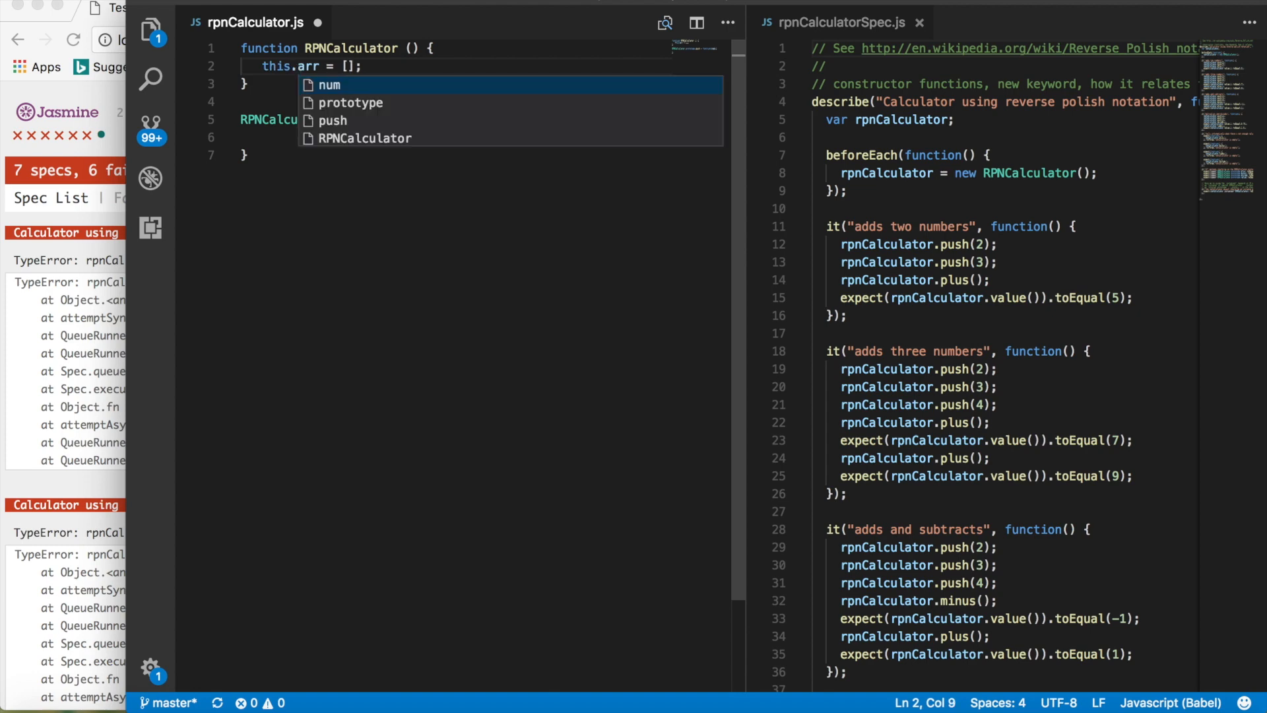
Step: Add RPNCalculator.prototype.push = function(num){ this.arr.push(num) }
text(RPNCalculator.prototype.push = function(num){)
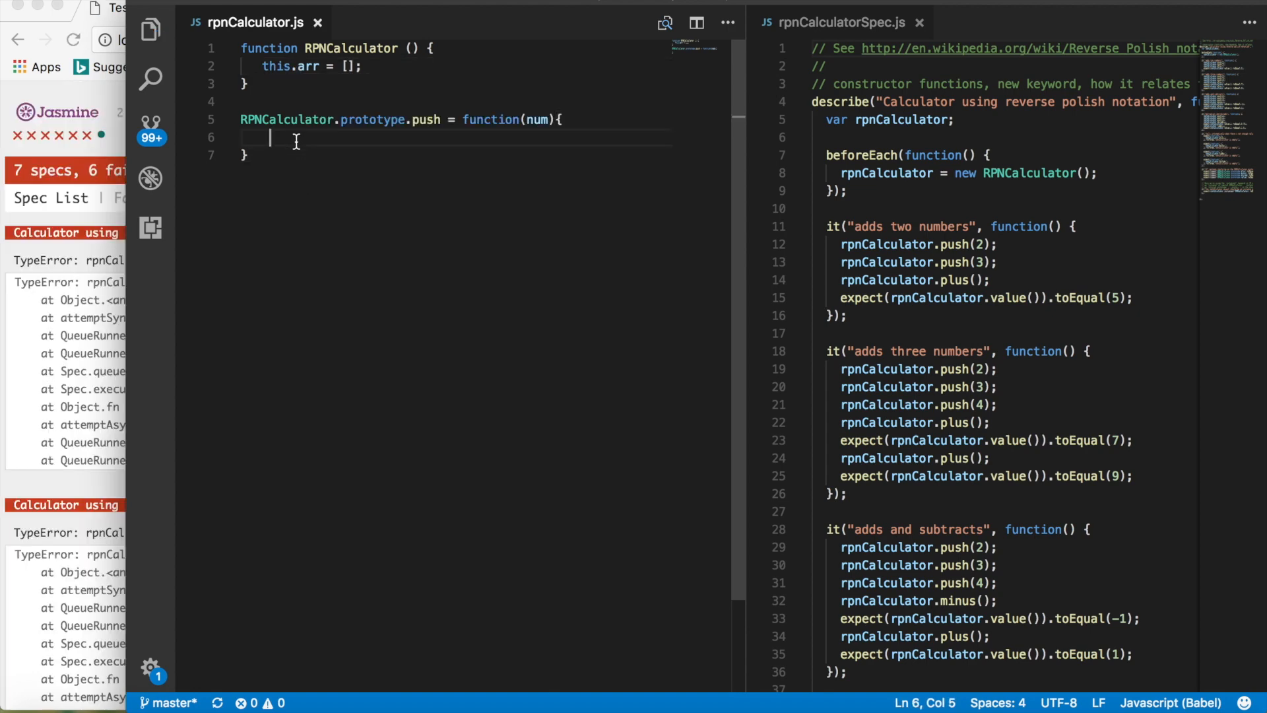
text(this.arr.)
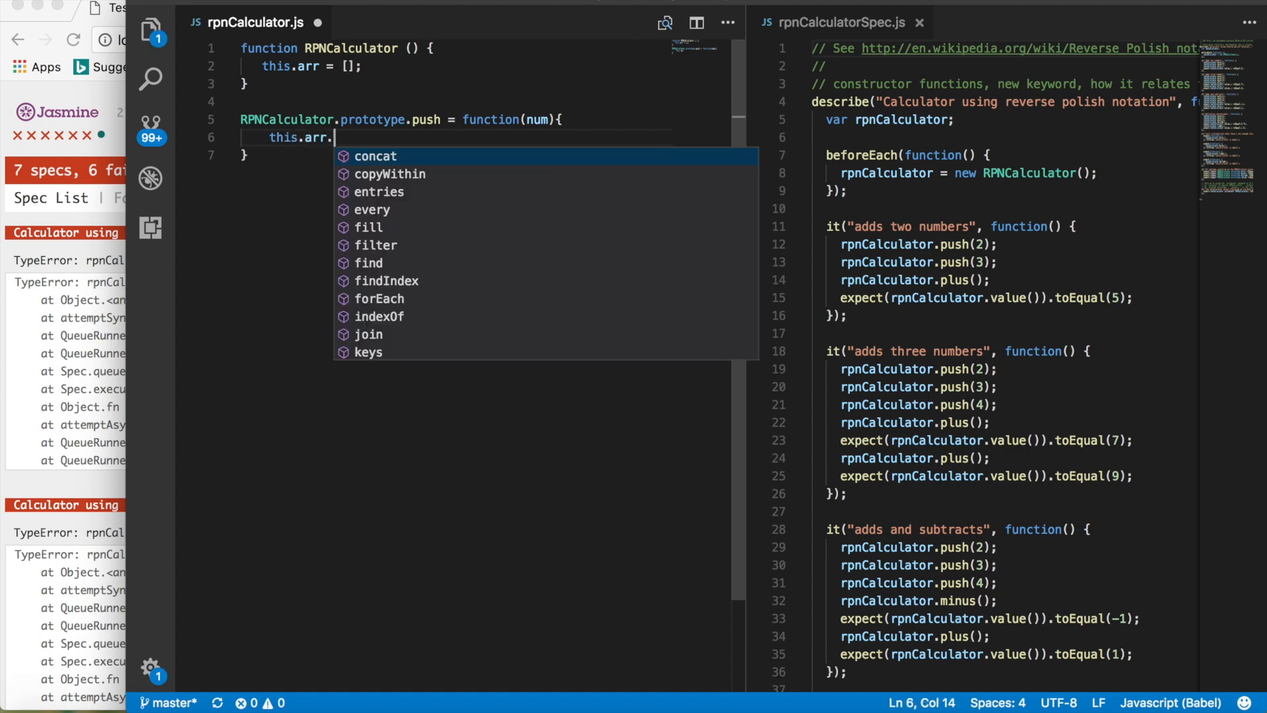
text(push(n)
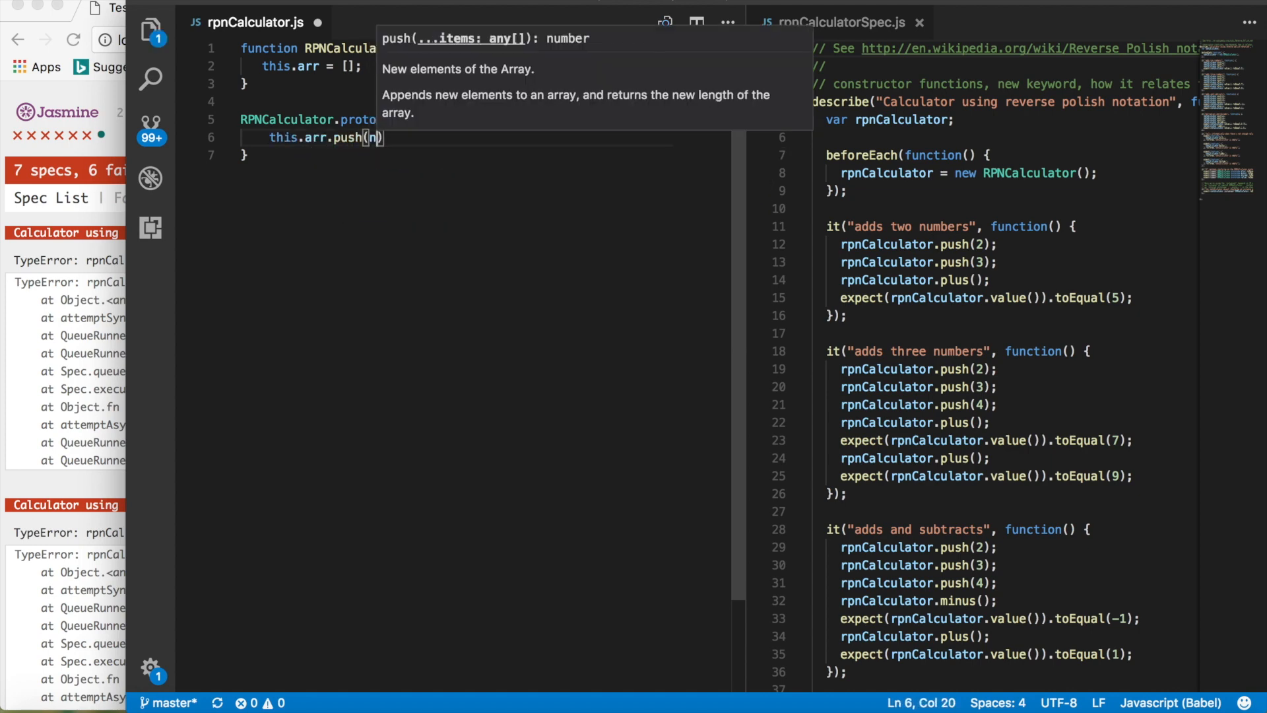
text(um)
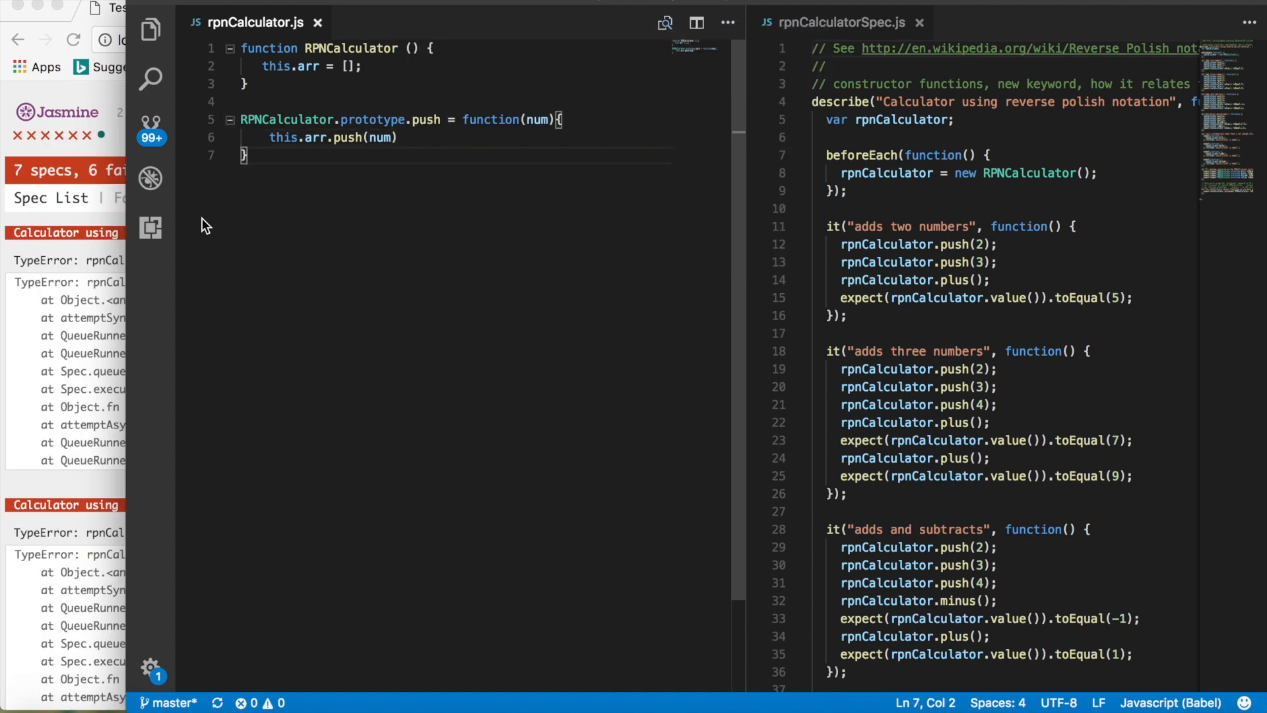
mouse_move(340, 252)
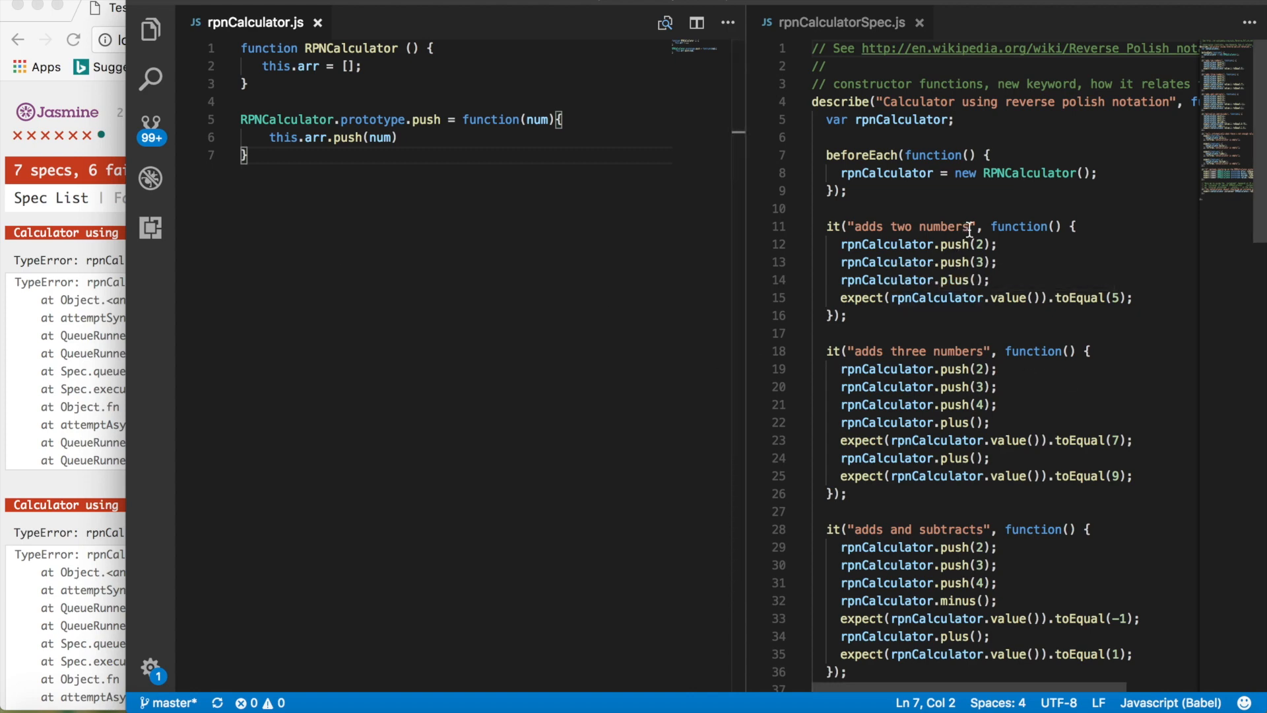
mouse_move(985, 254)
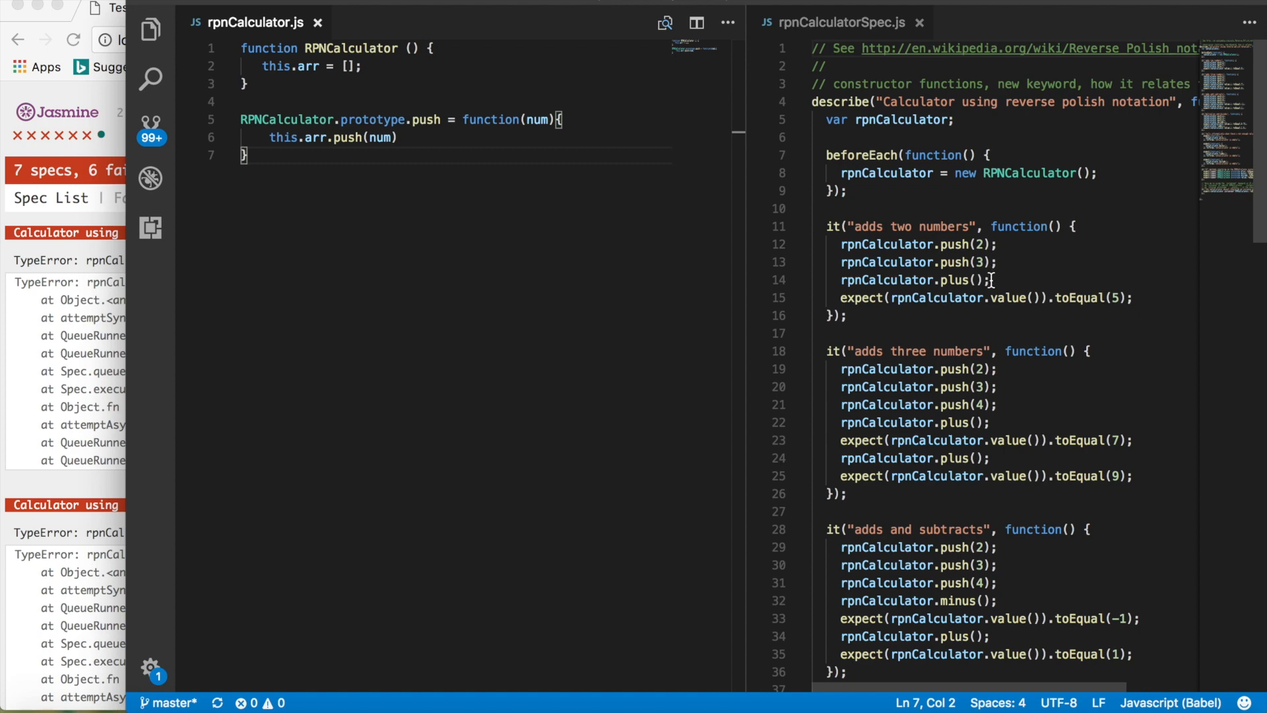
mouse_move(1006, 318)
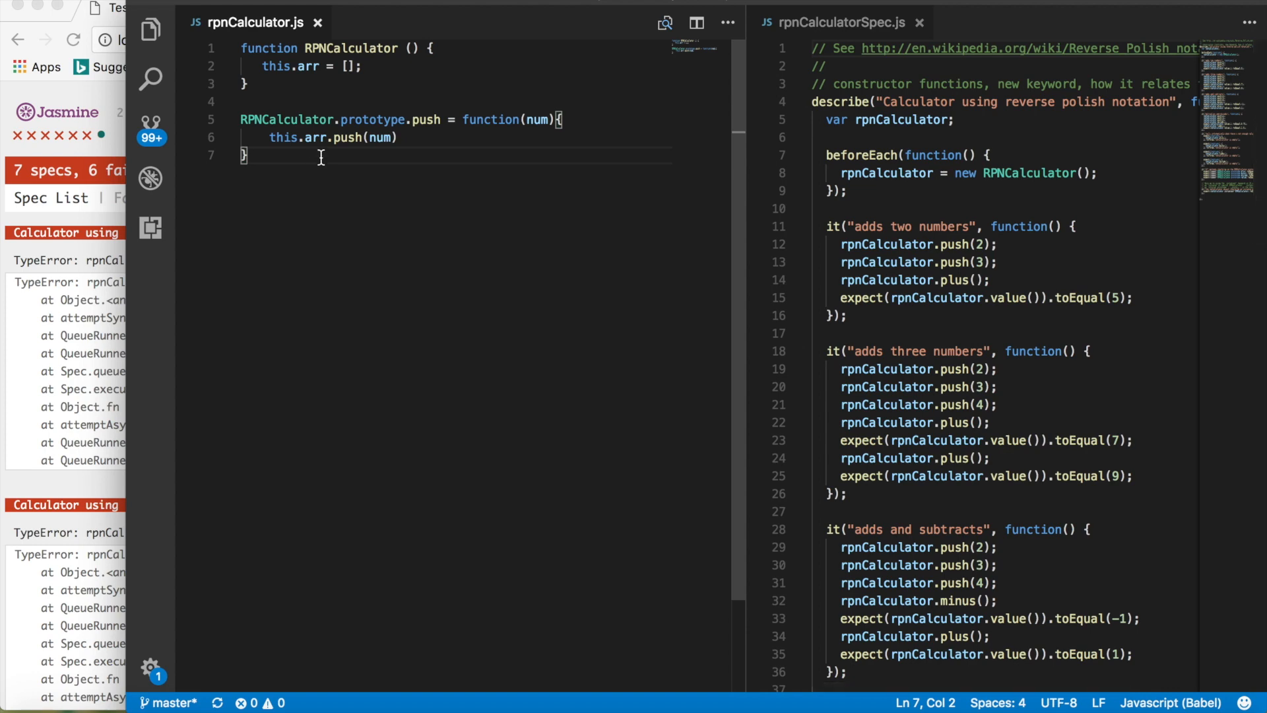
Step: Paste a duplicate of the push method on a new line below the original
key(Enter)
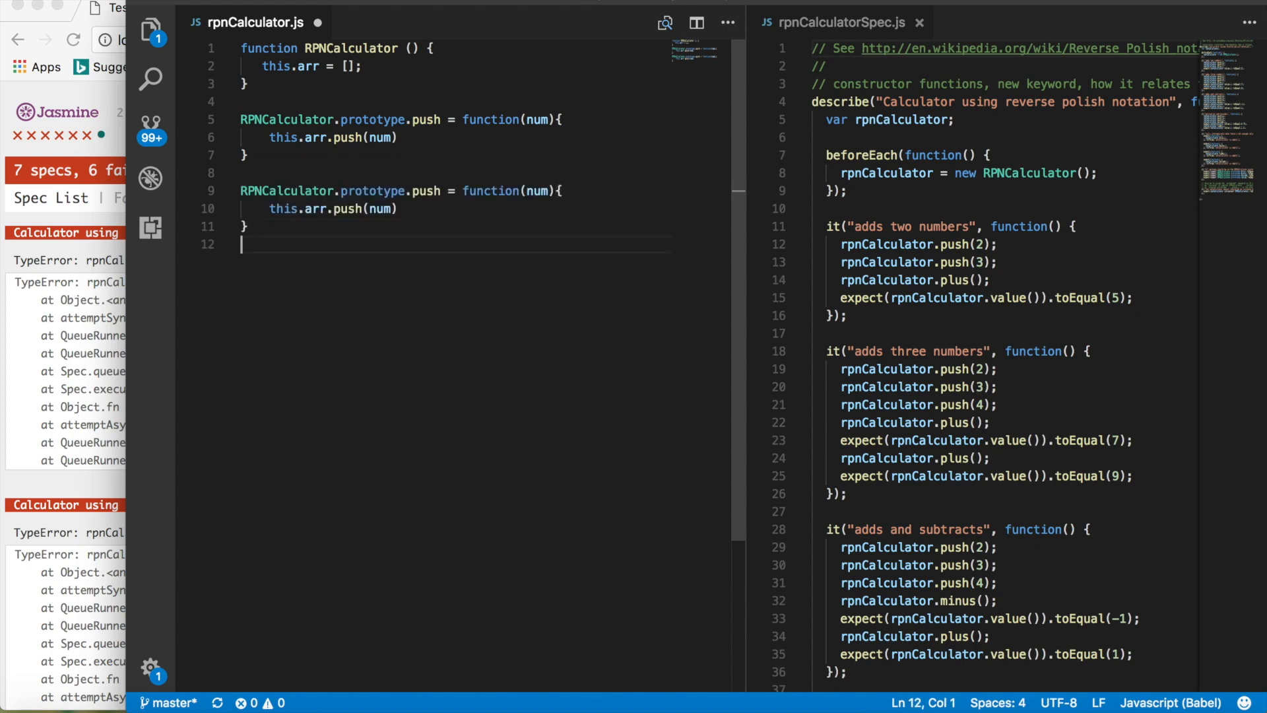
Step: Rename the copied methods to plus and value
double_click(427, 190)
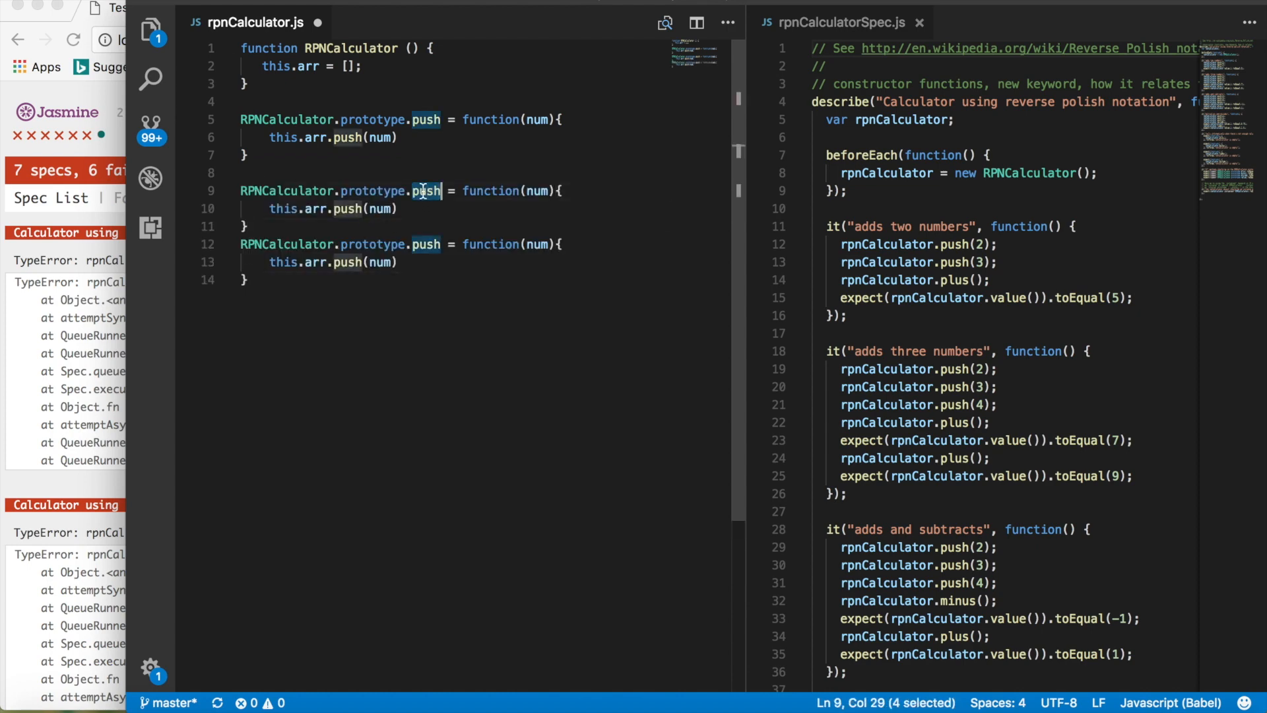
text(plus)
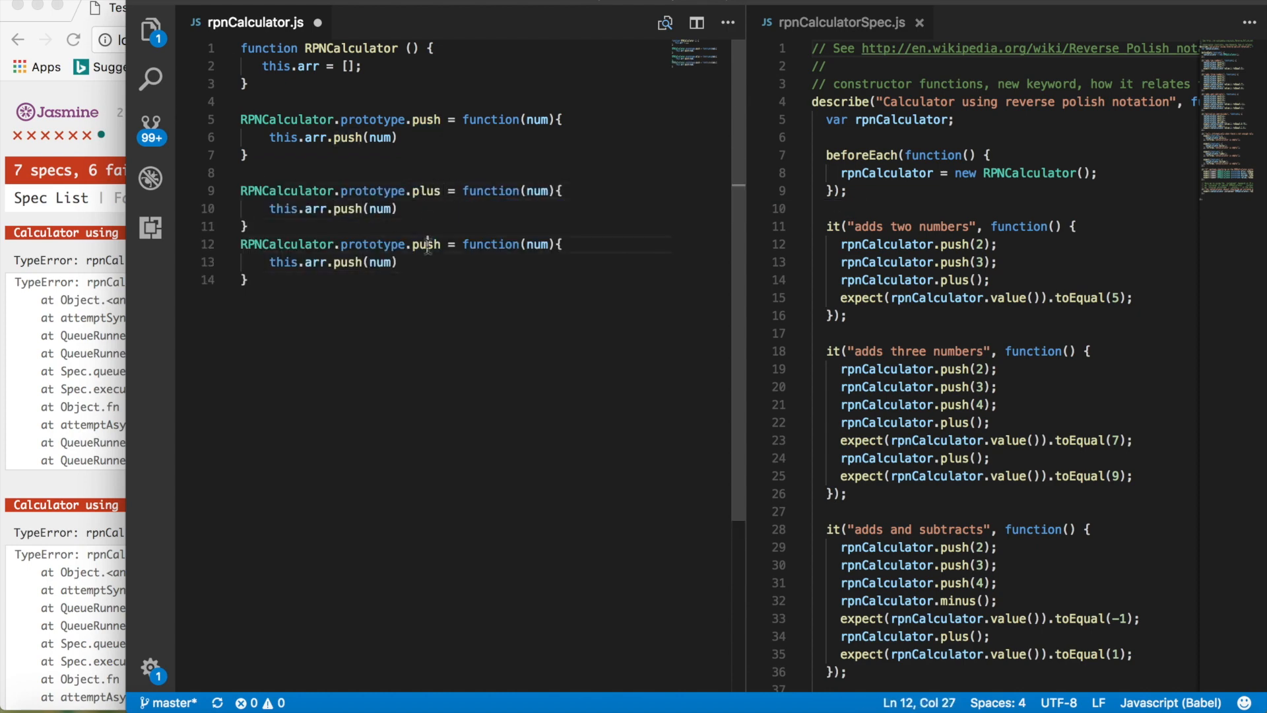
text(value)
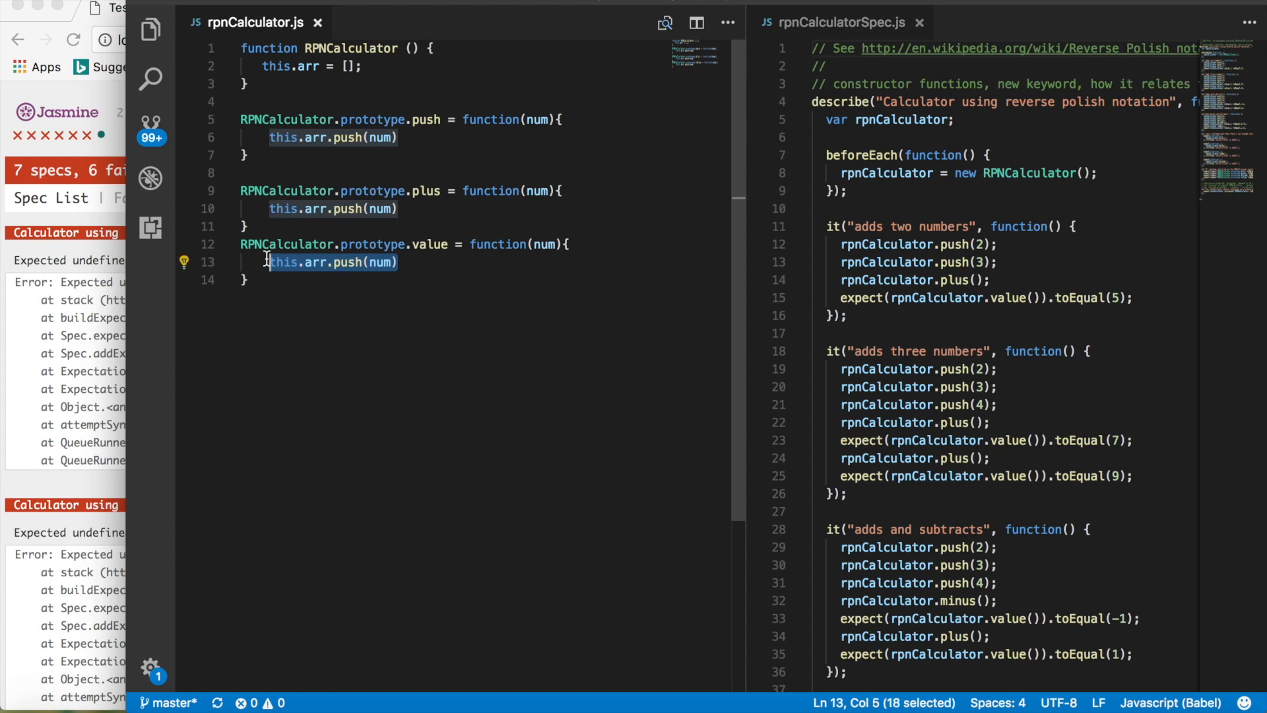
mouse_move(814, 407)
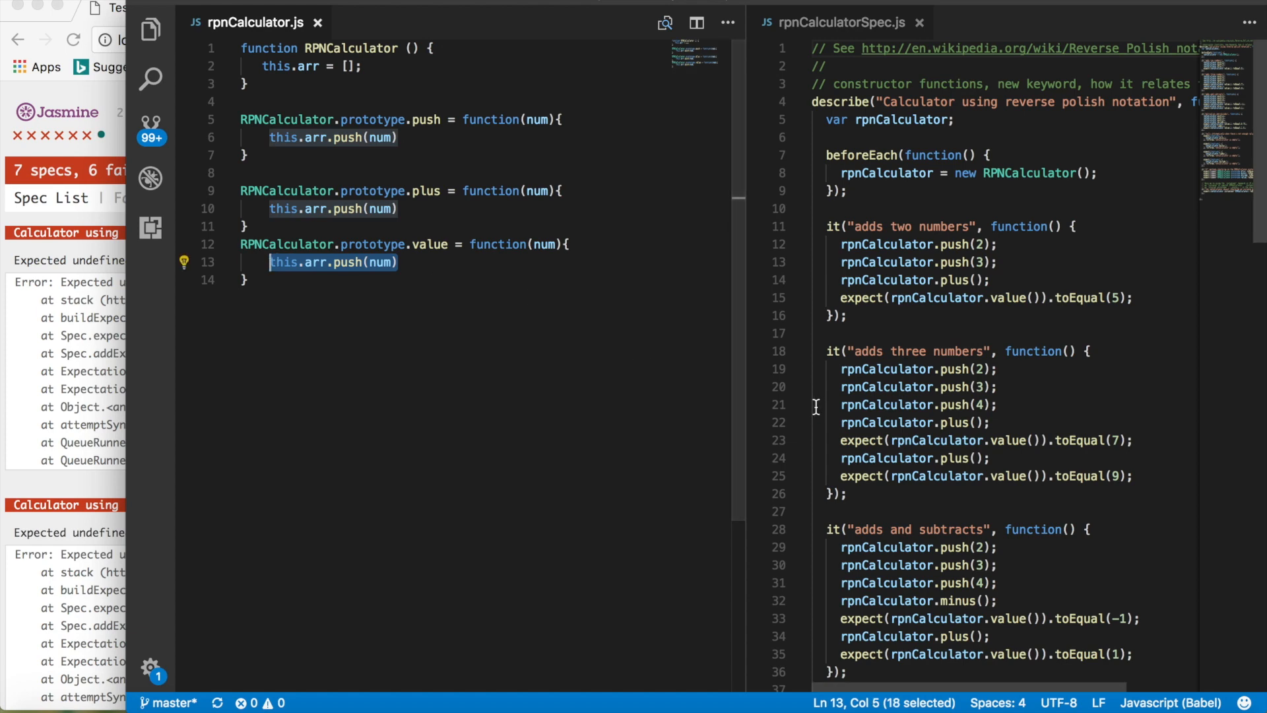
mouse_move(818, 412)
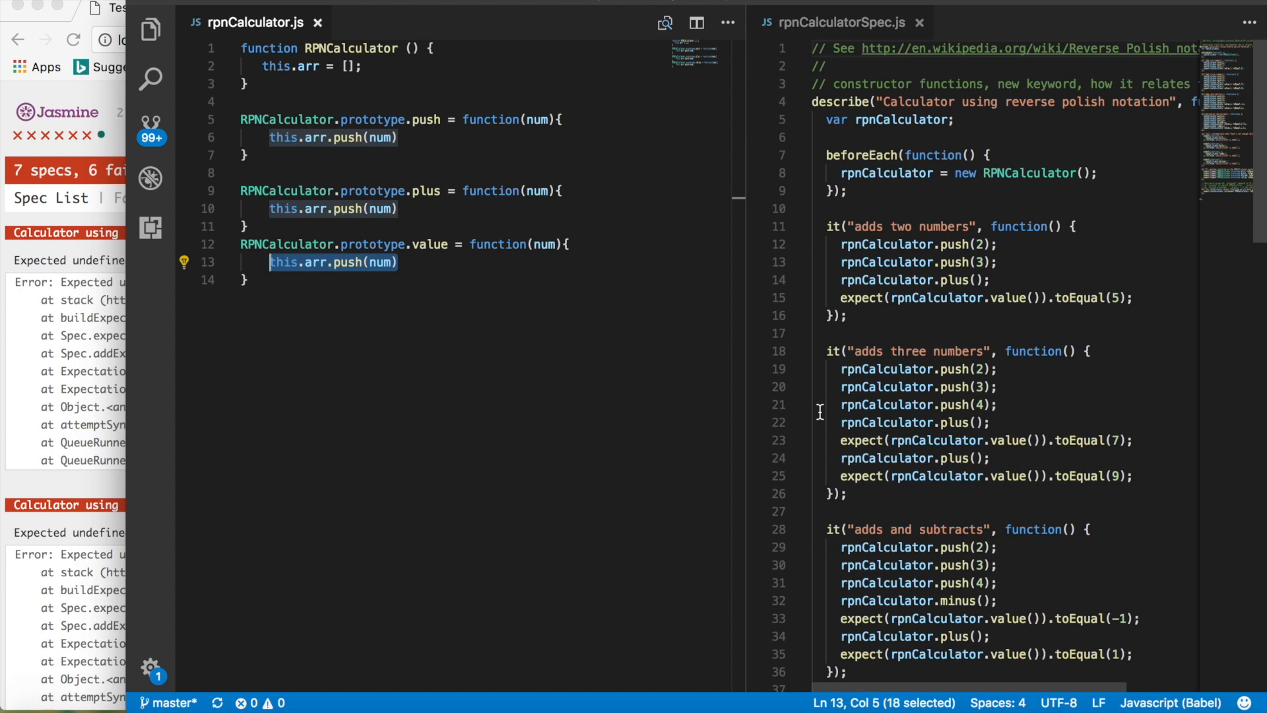
Step: Make value return this.arr[this.arr.length - 1]
text(return arr)
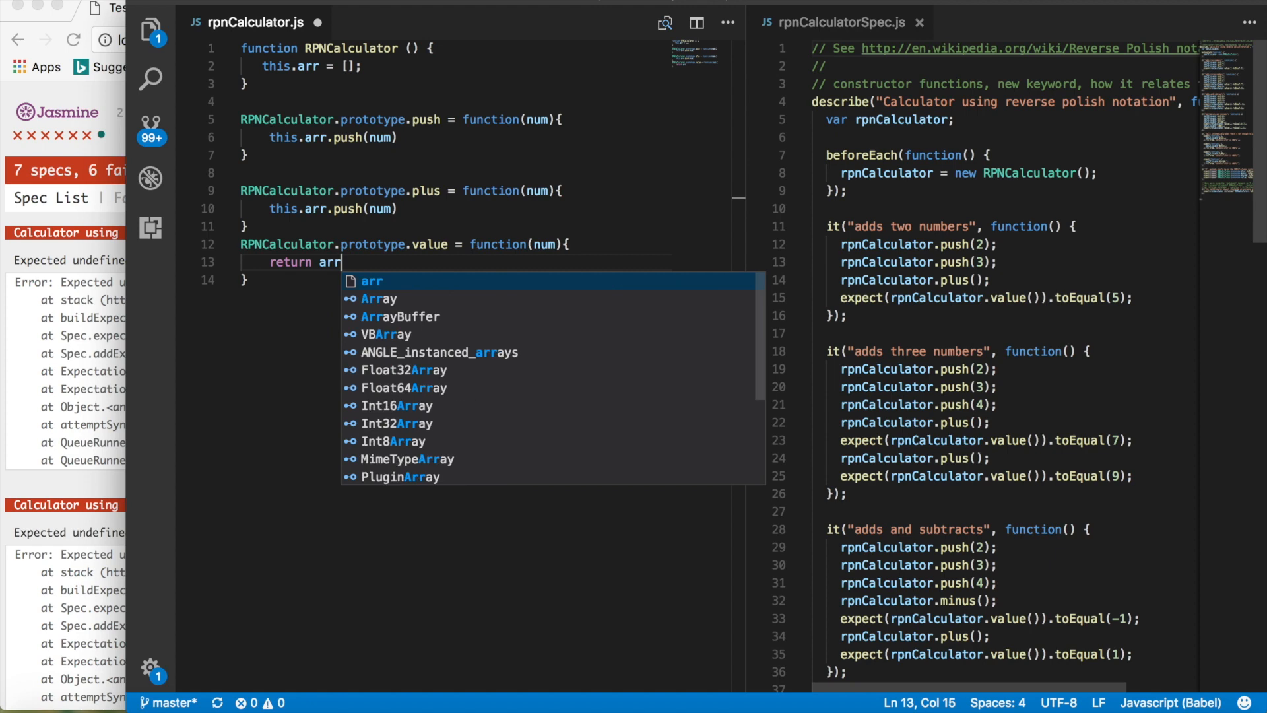
text([])
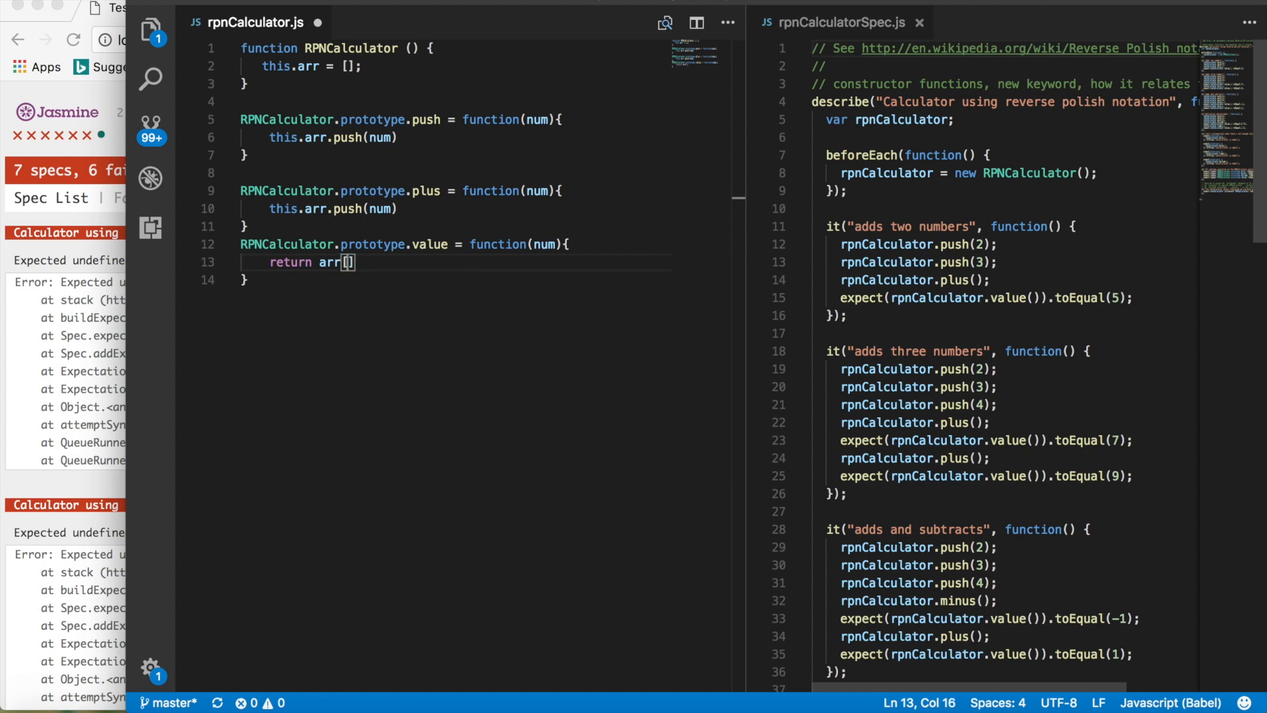
text(arr.len)
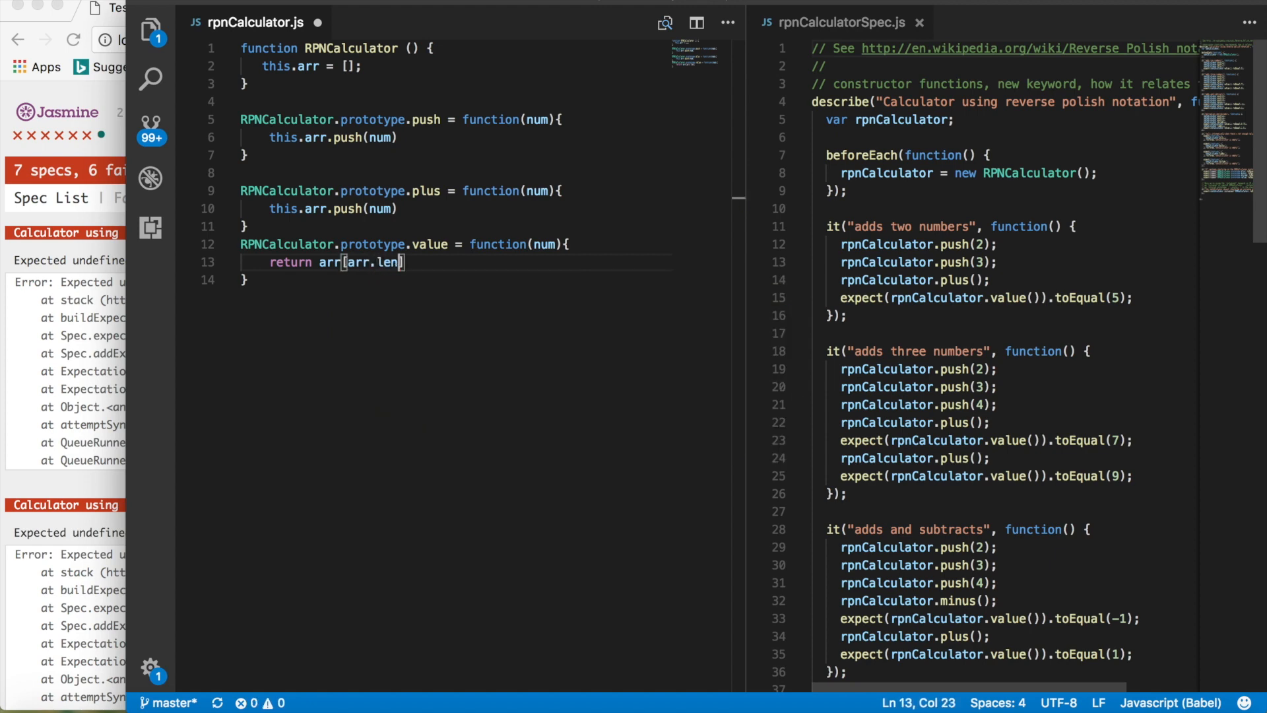
text(gth -)
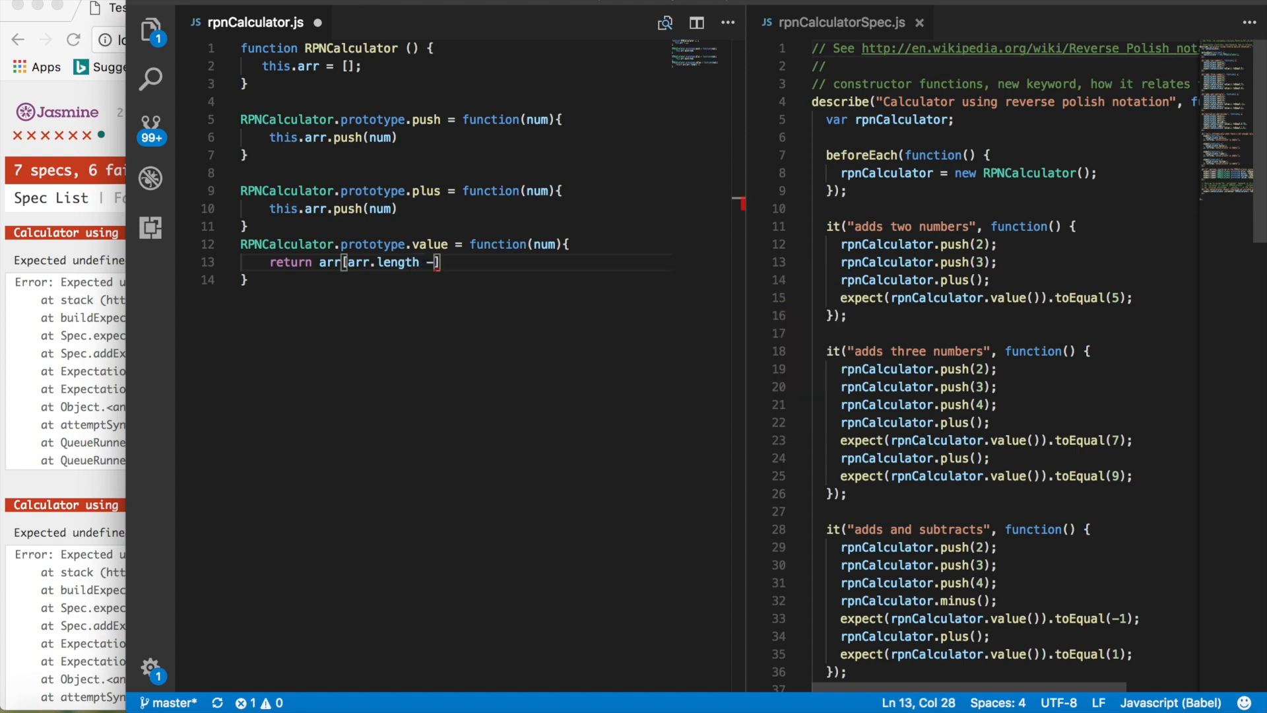
text(1)
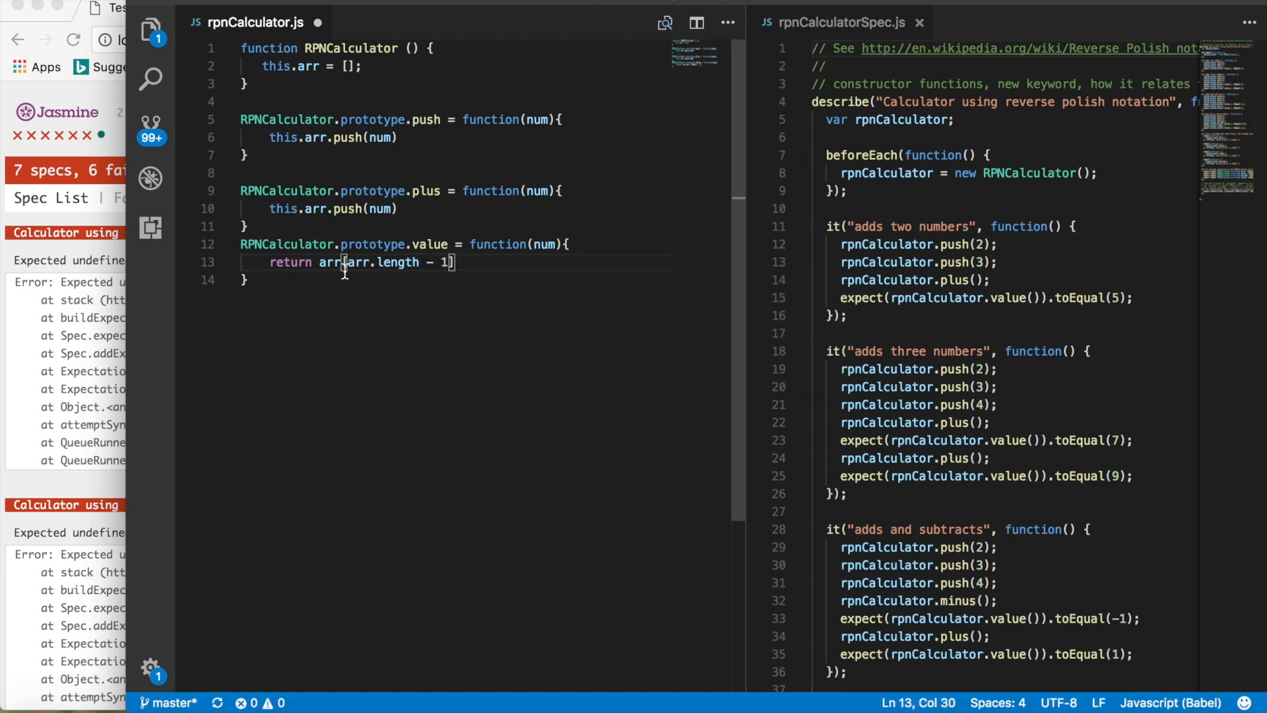
text(this.)
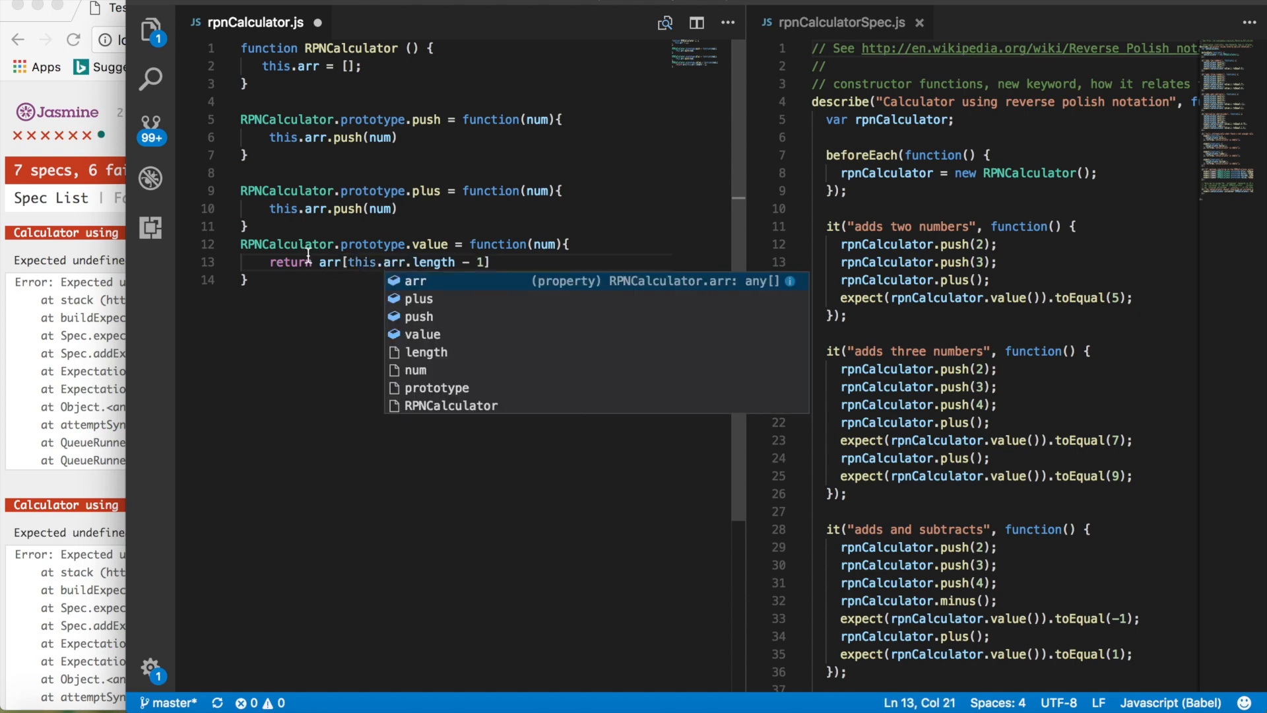
text(this.)
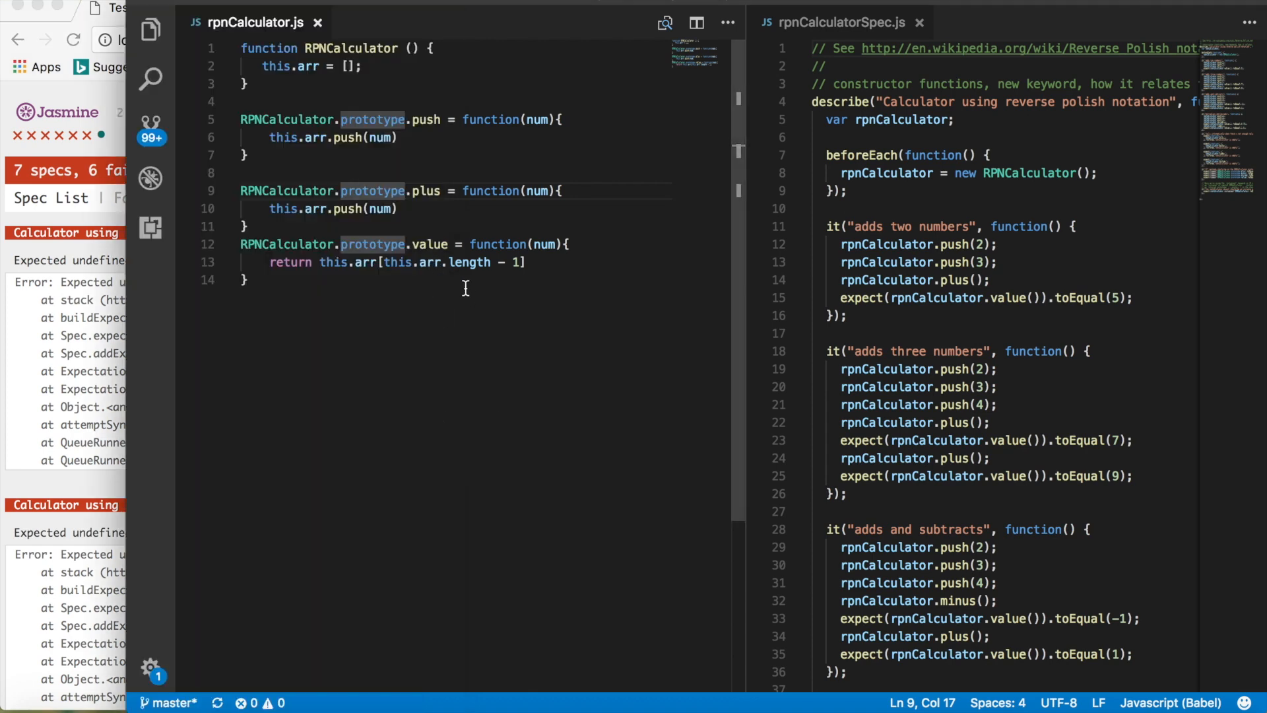
mouse_move(483, 136)
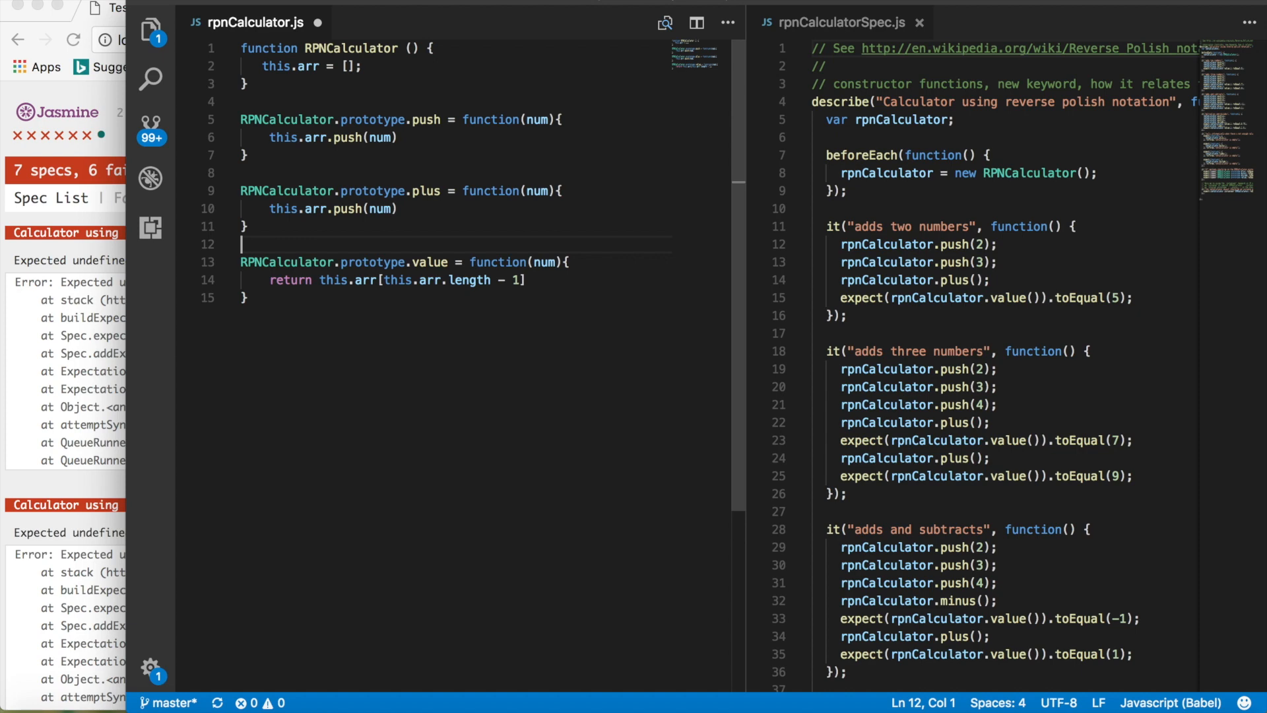
Step: Clear the copied push line from plus and restart its body
drag(286, 208, 397, 209)
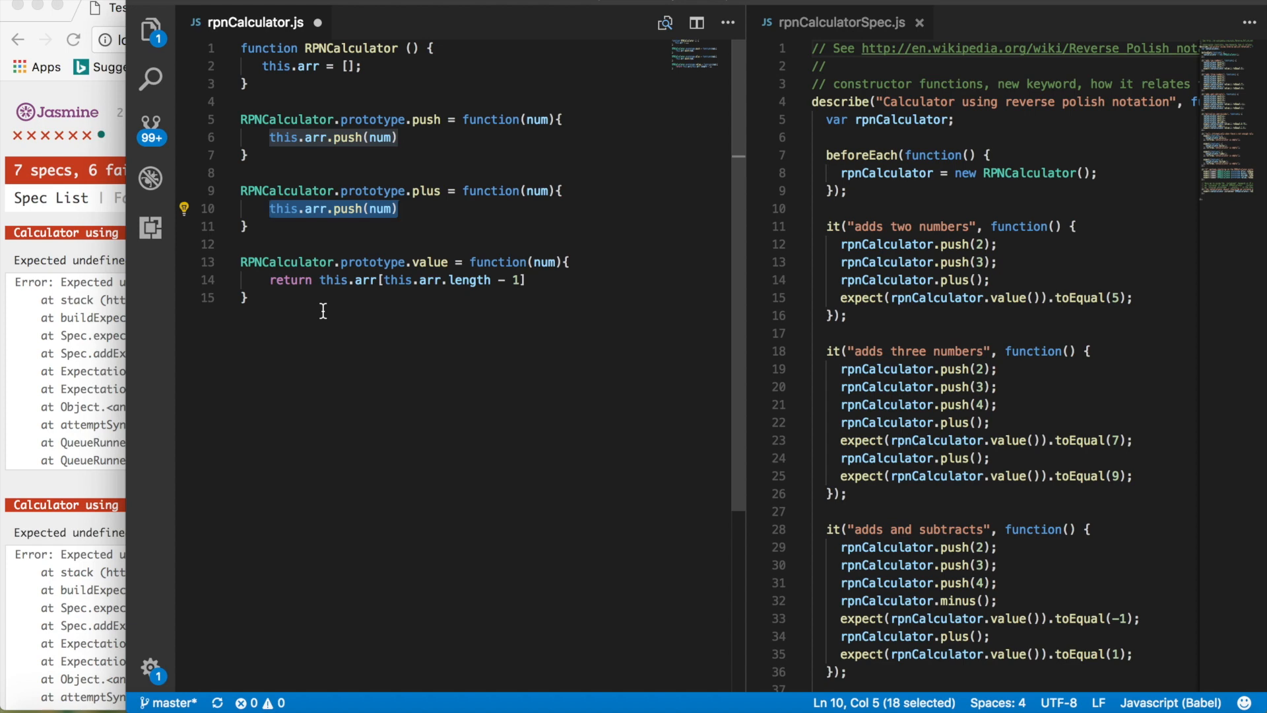
key(Delete)
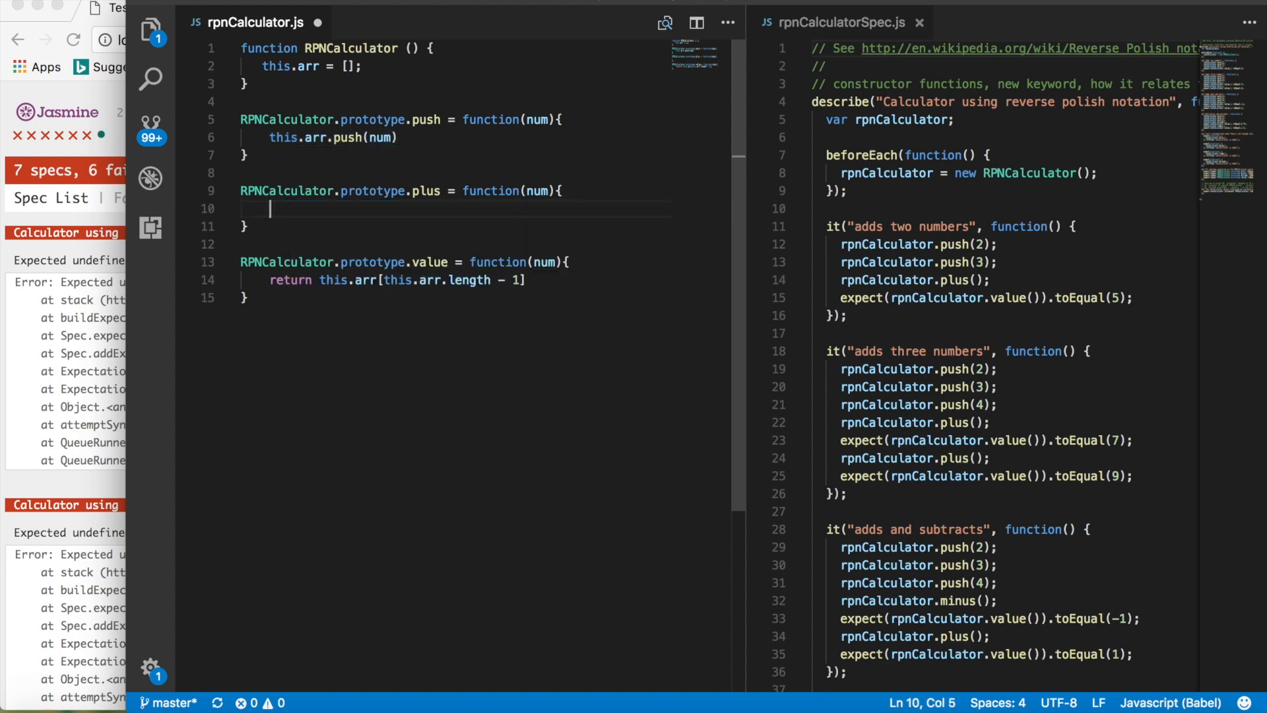
text(thi)
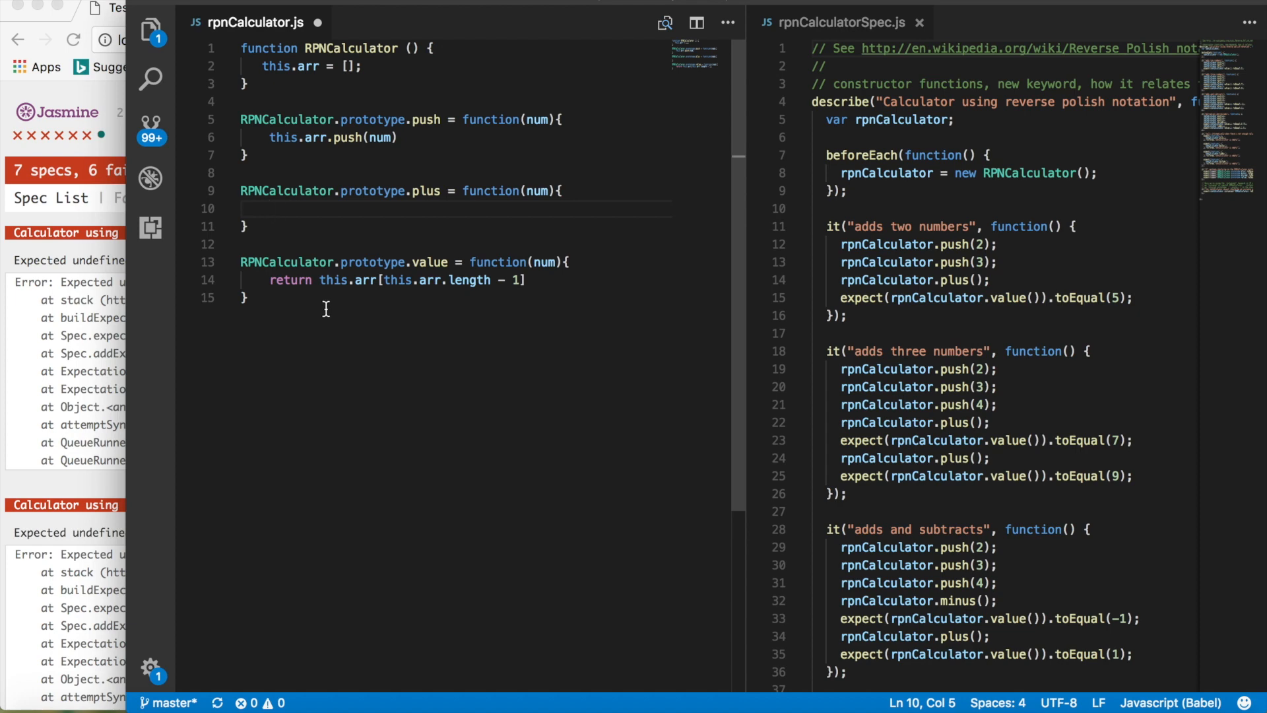
text(let)
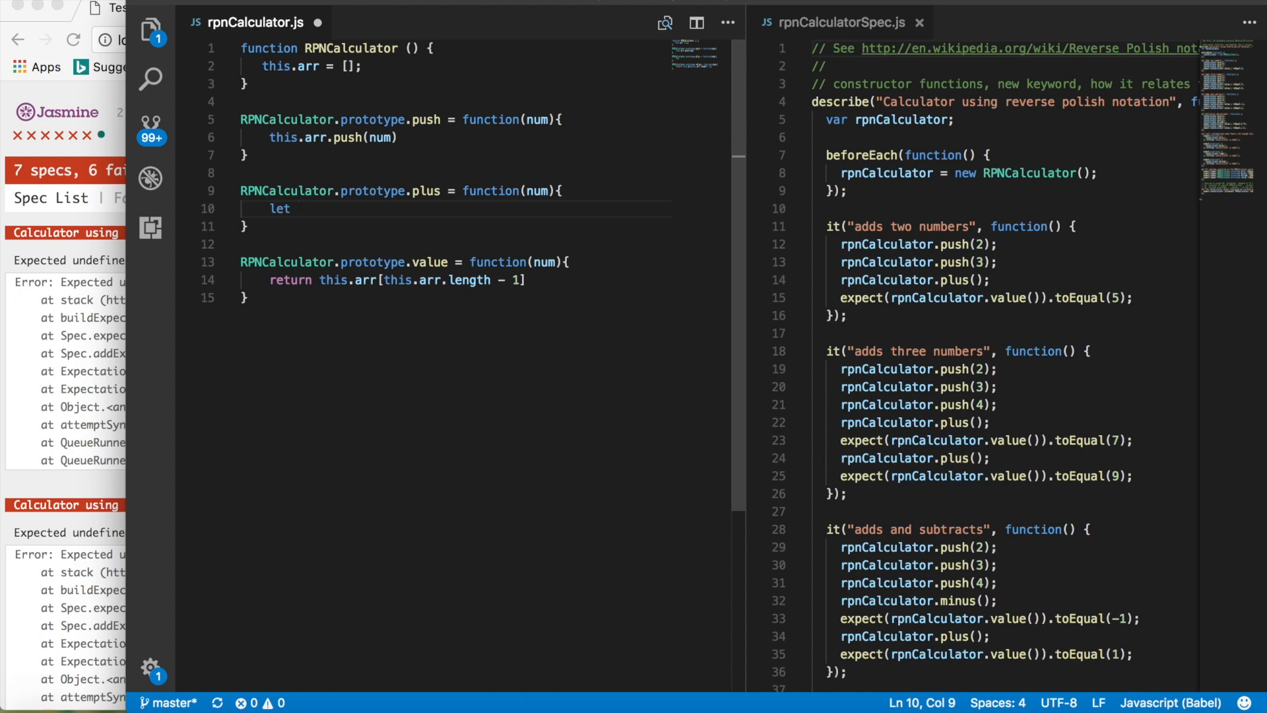
text(val =)
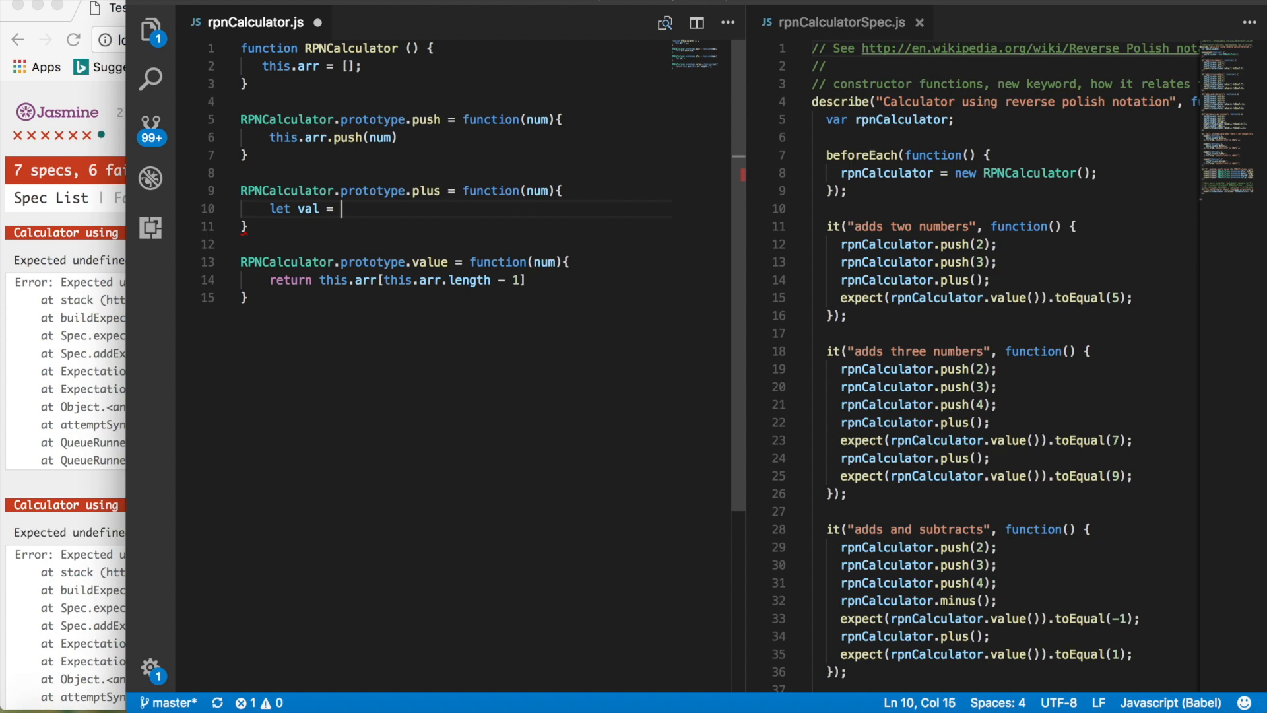
key(Backspace)
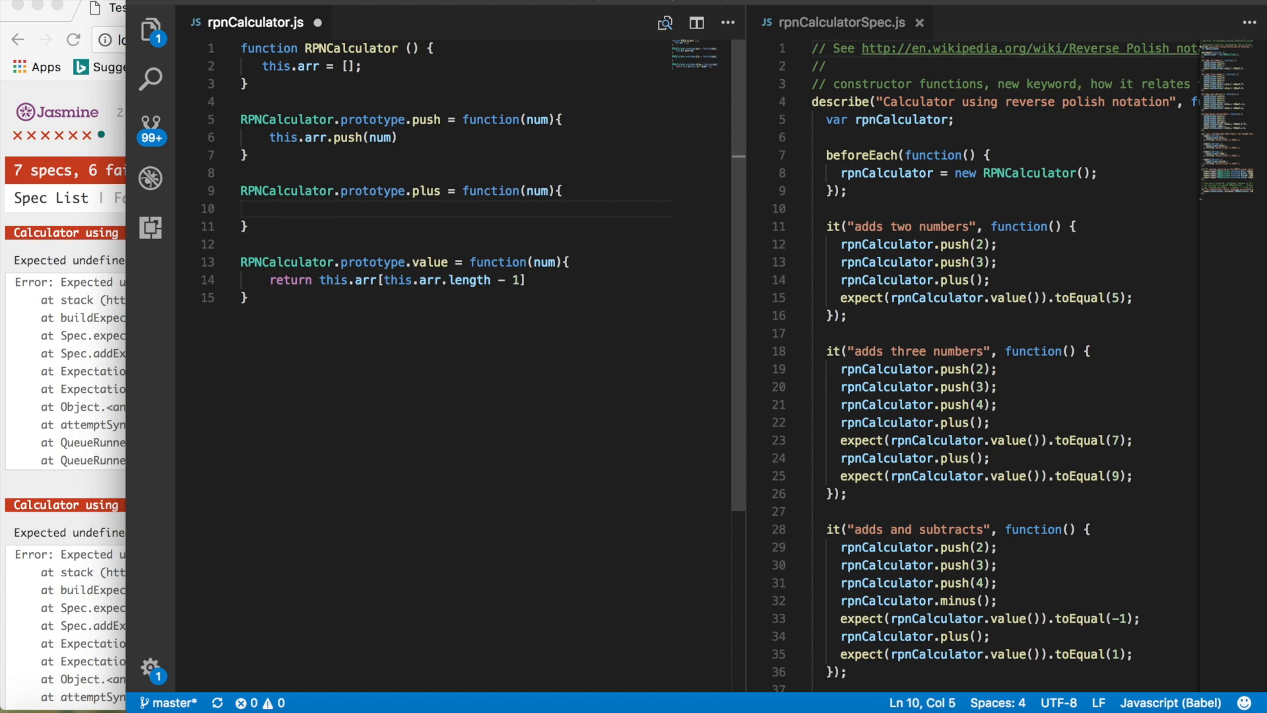
text(this.a)
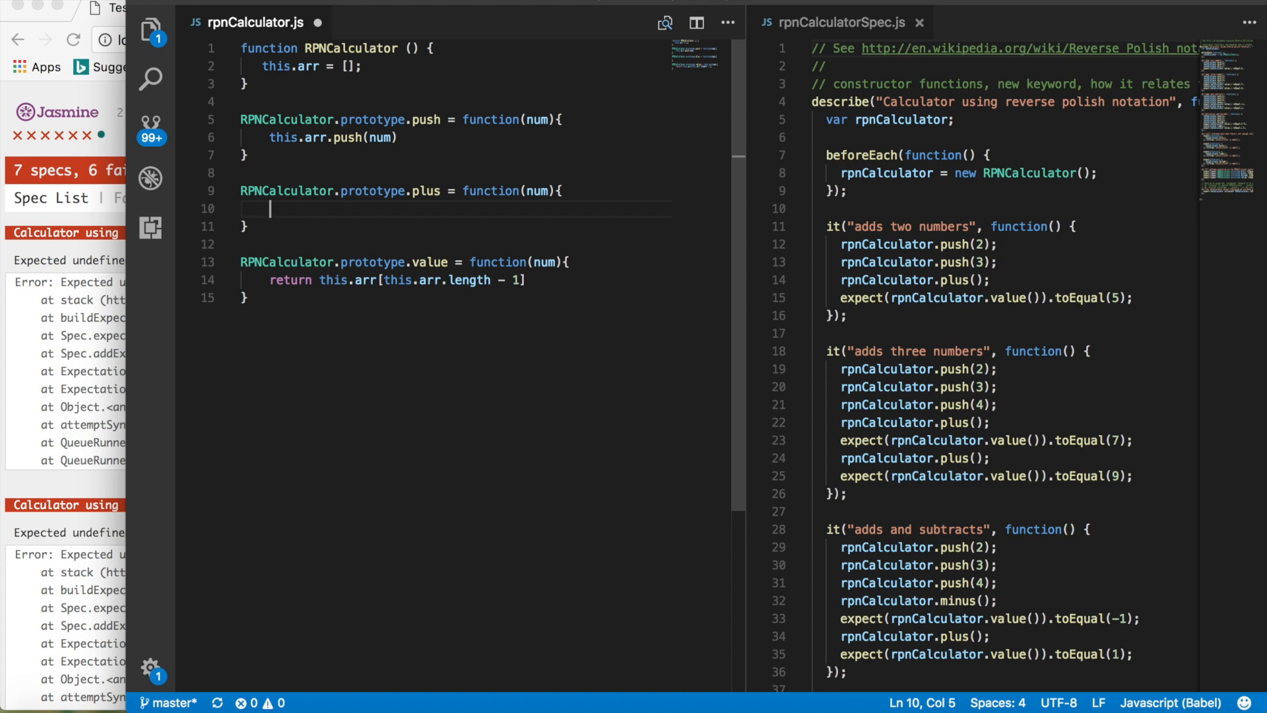
Step: Write plus to pop val1 and val2 via this.arr.pop() and push val1 + val2
text(let val1)
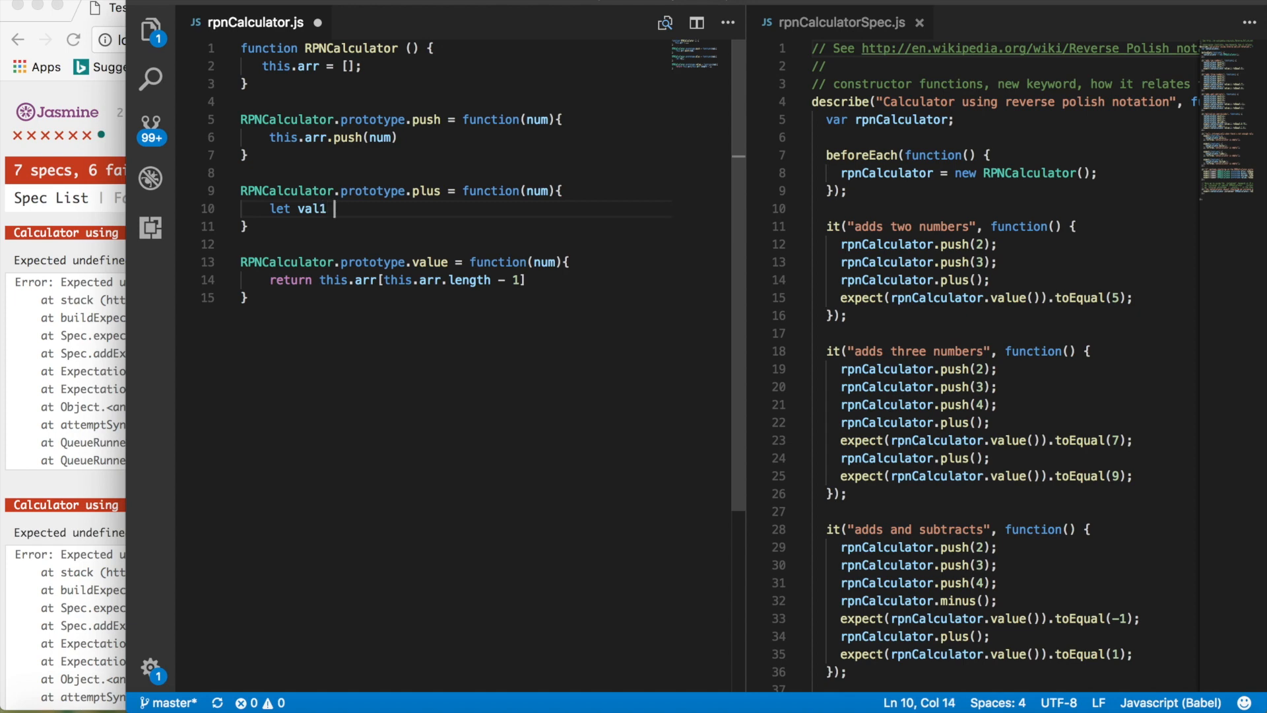
text(=)
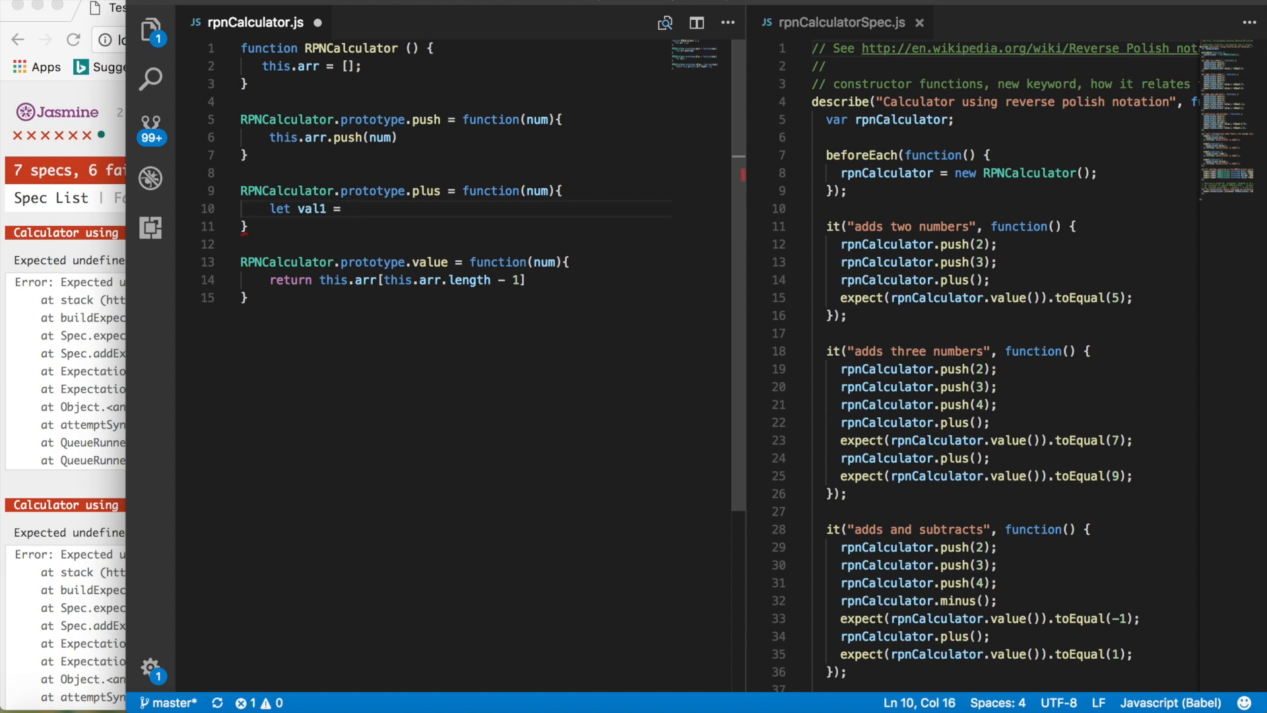
text(this.)
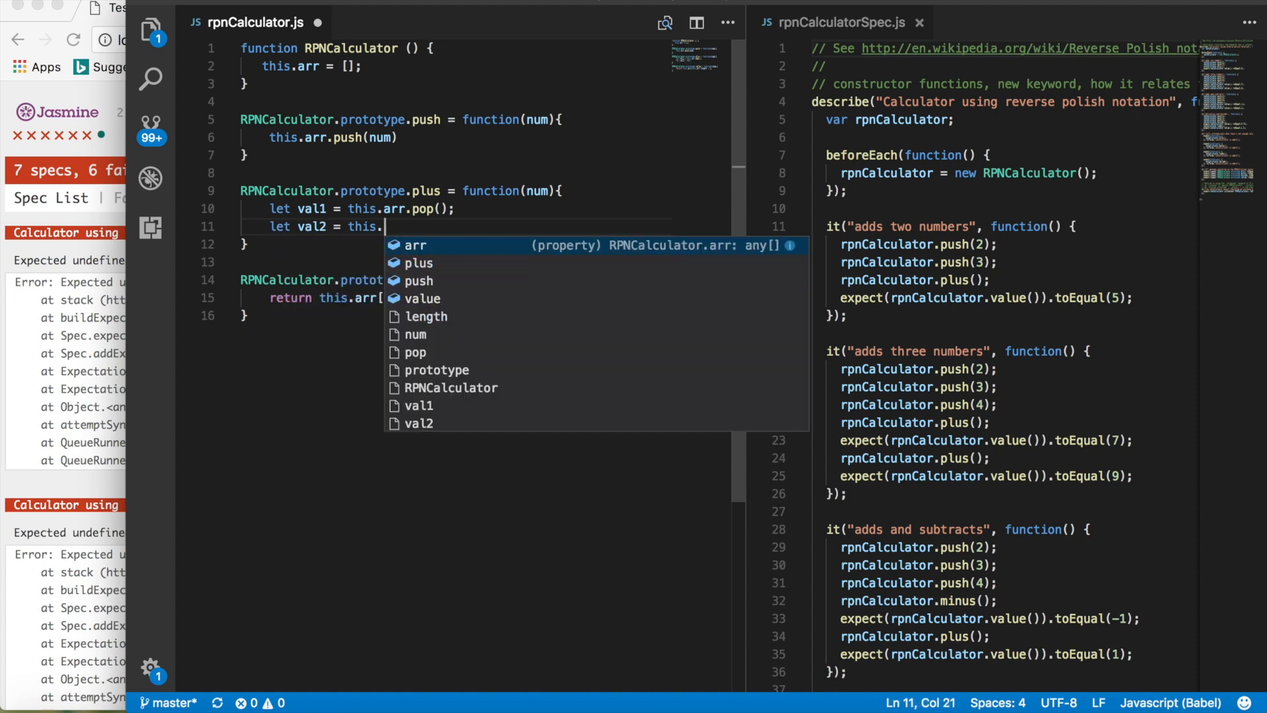
text(arr.pop)
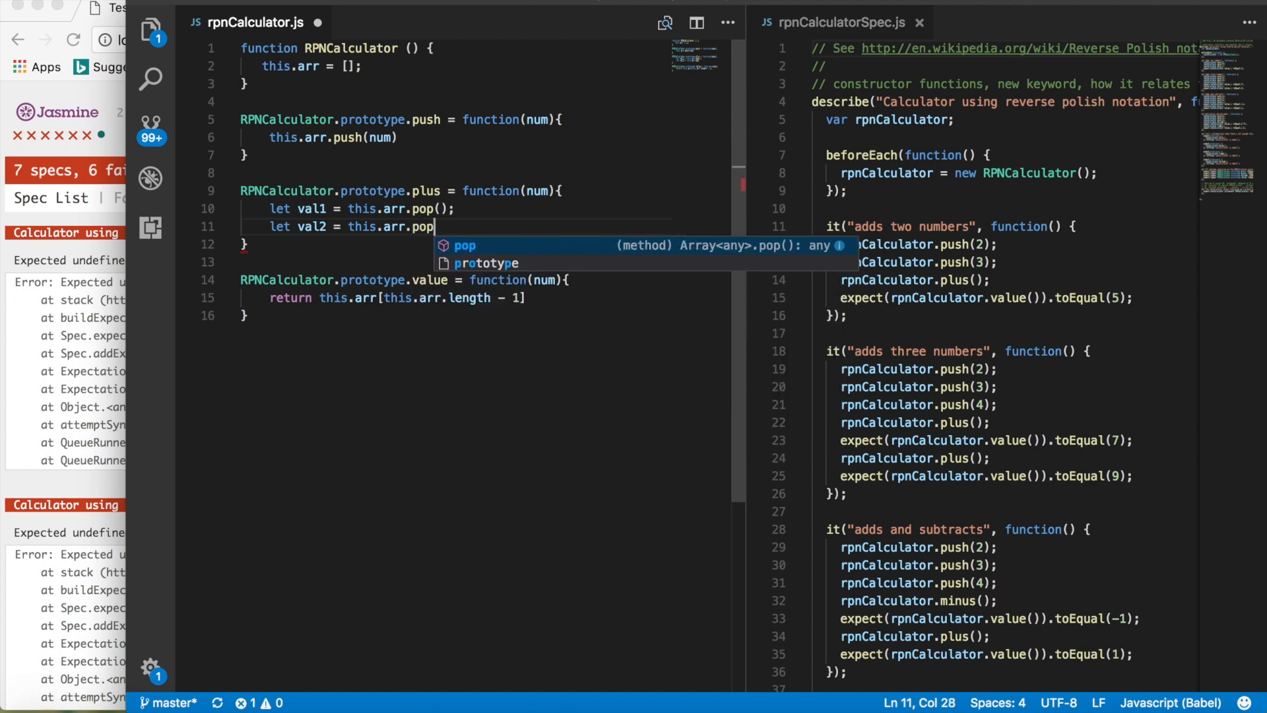
text(();)
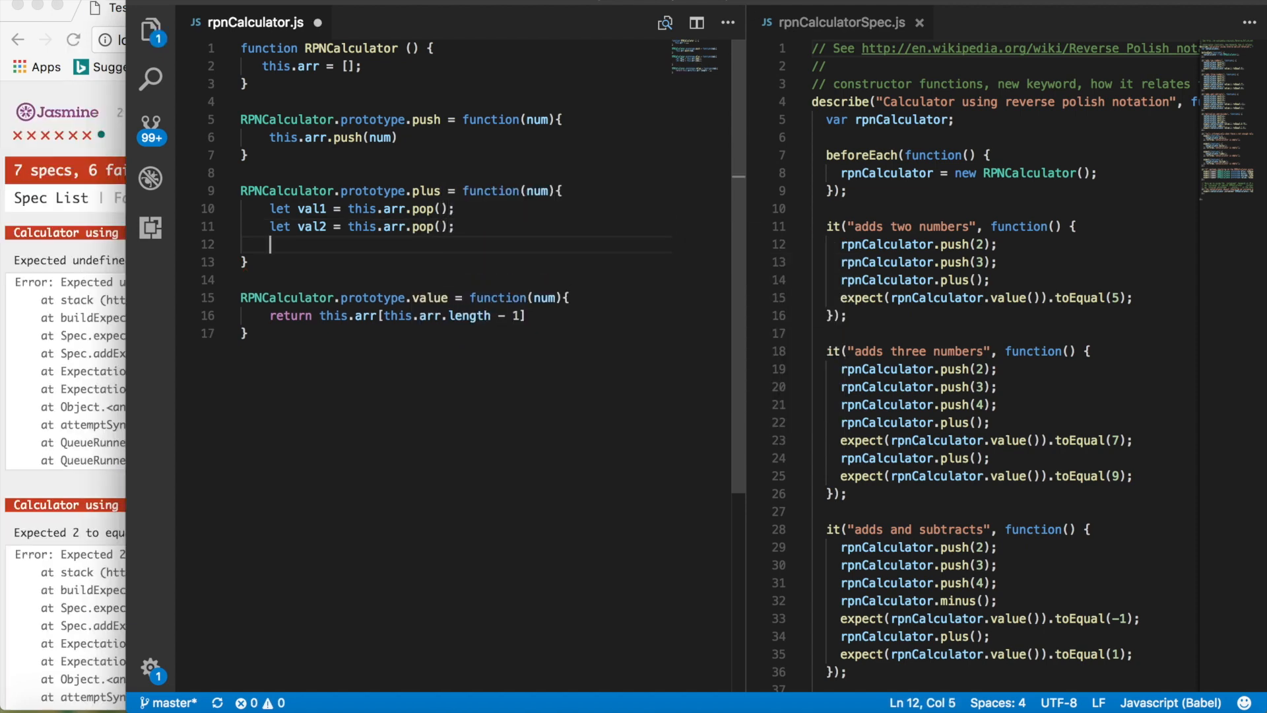
text(this.)
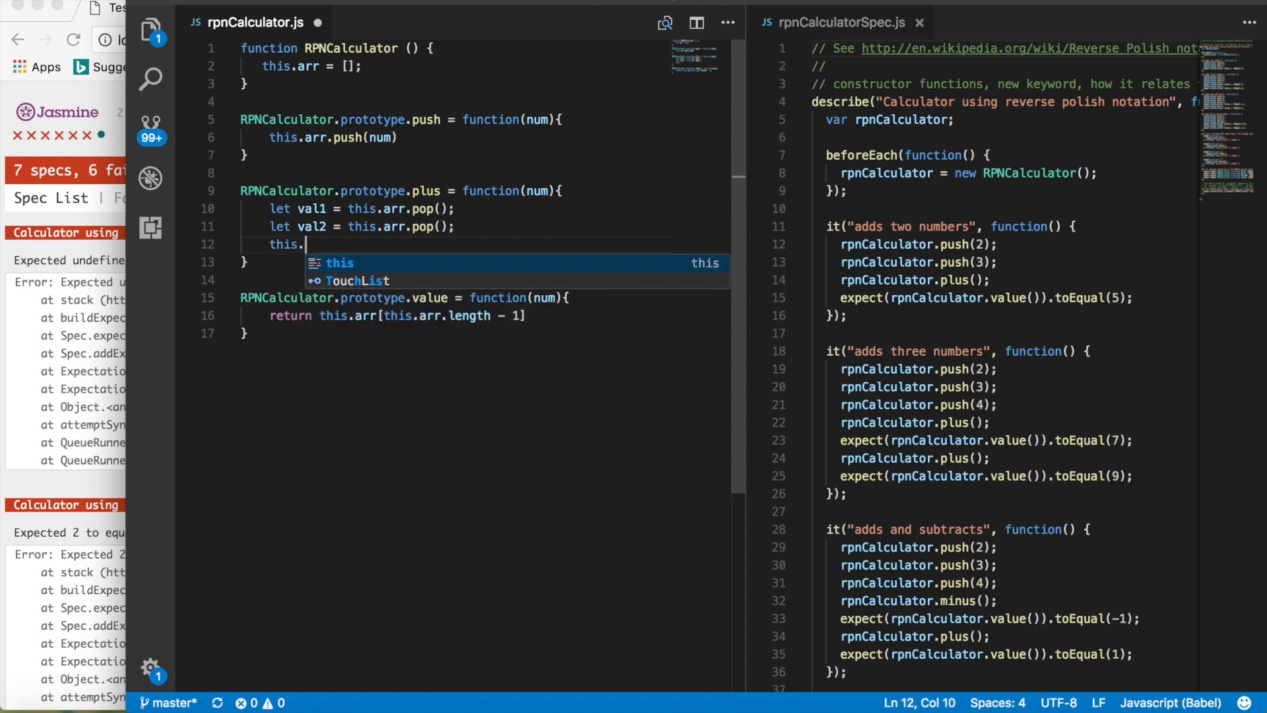
text(arr.push()
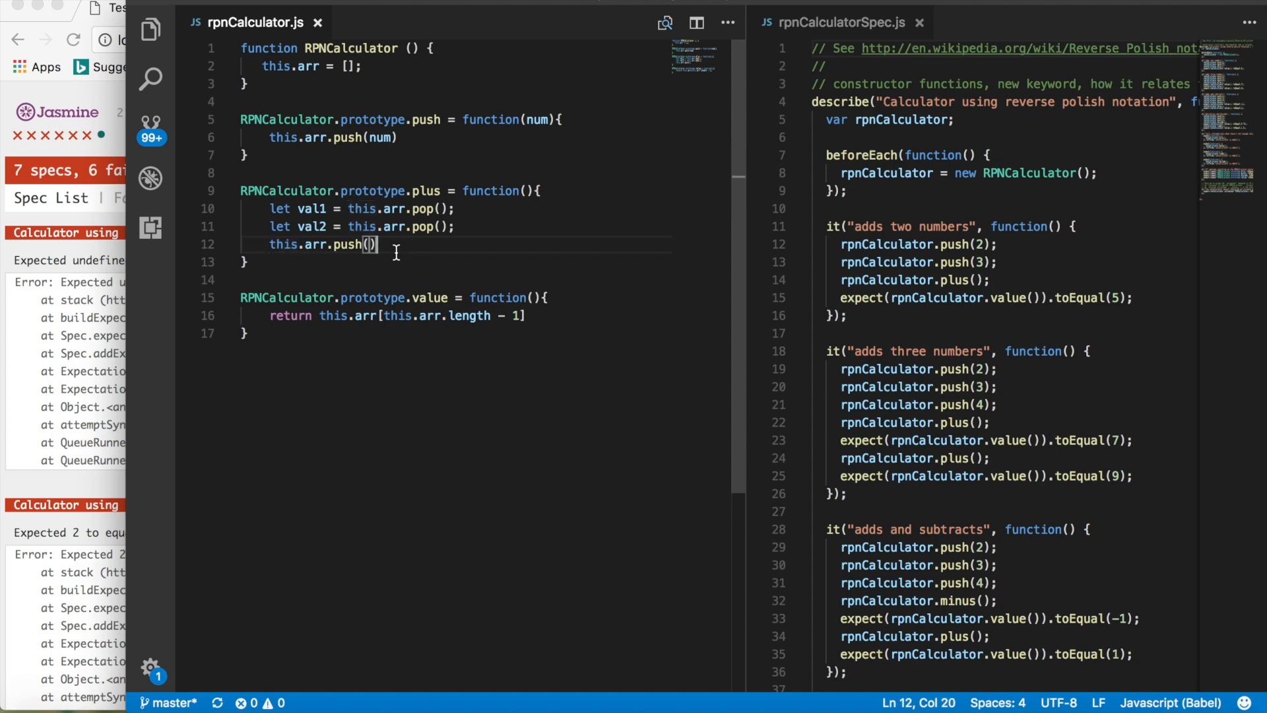
text(val)
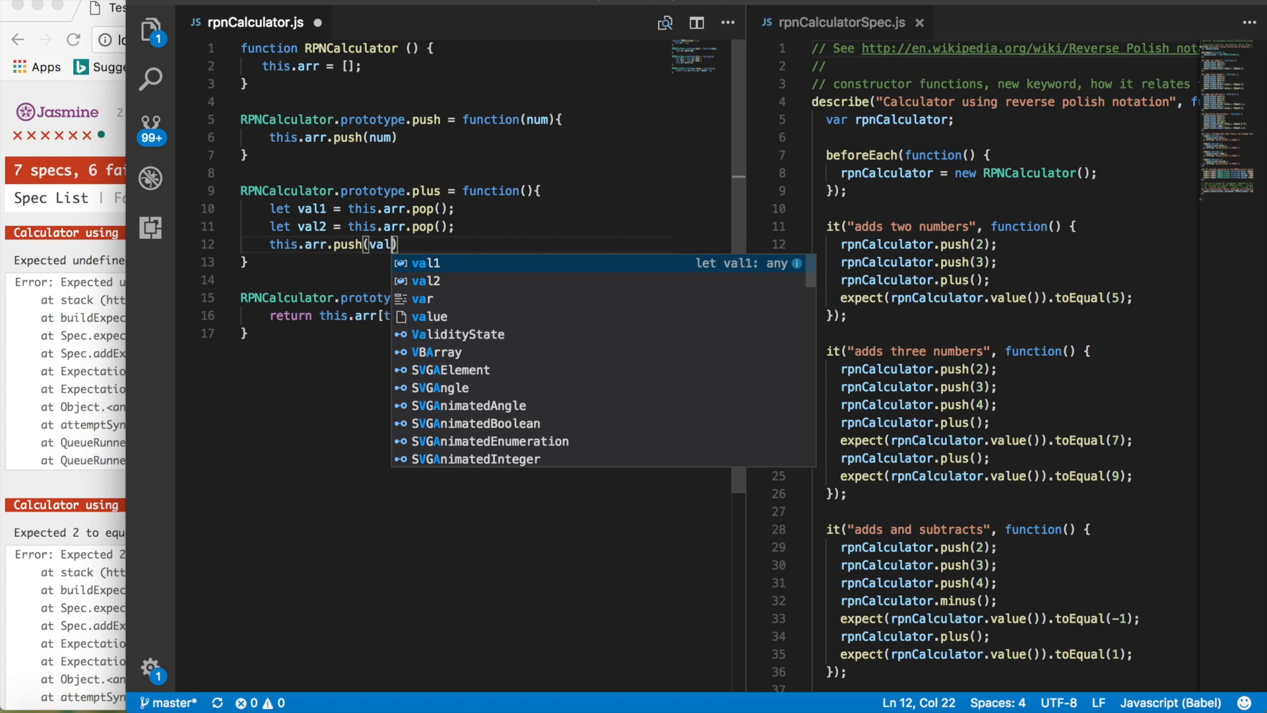
text(1 + val2)
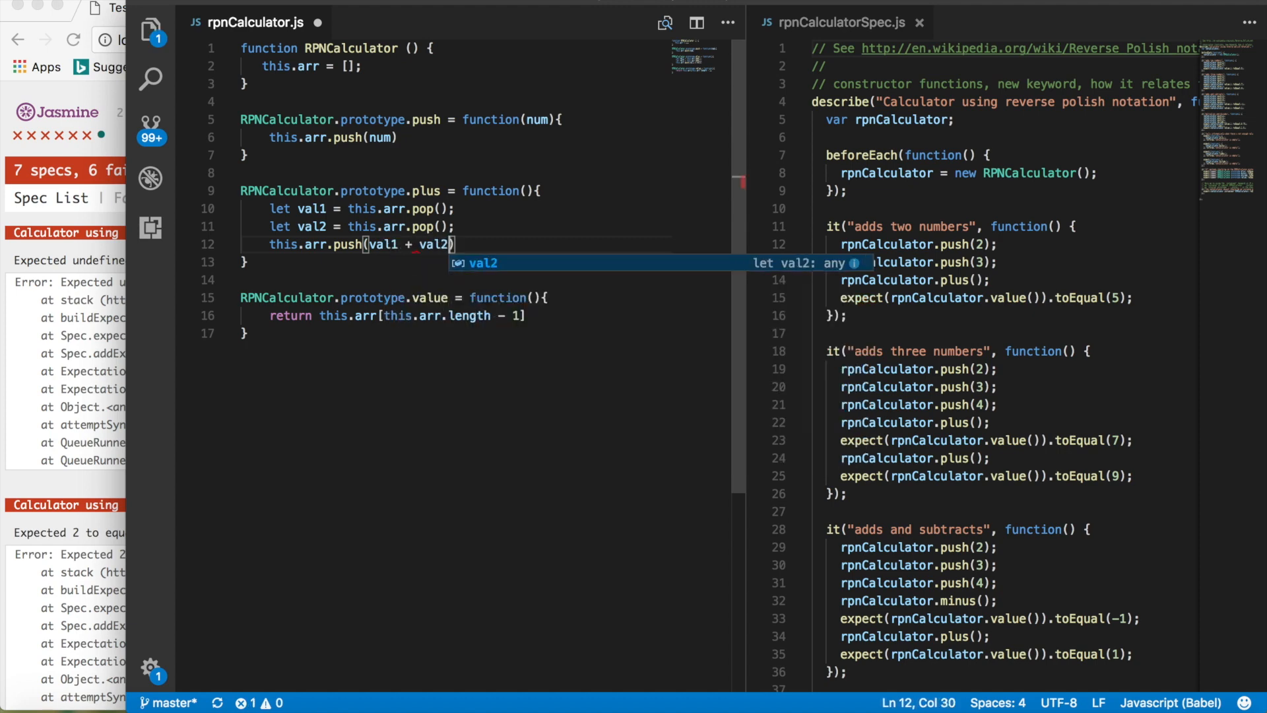
text(;)
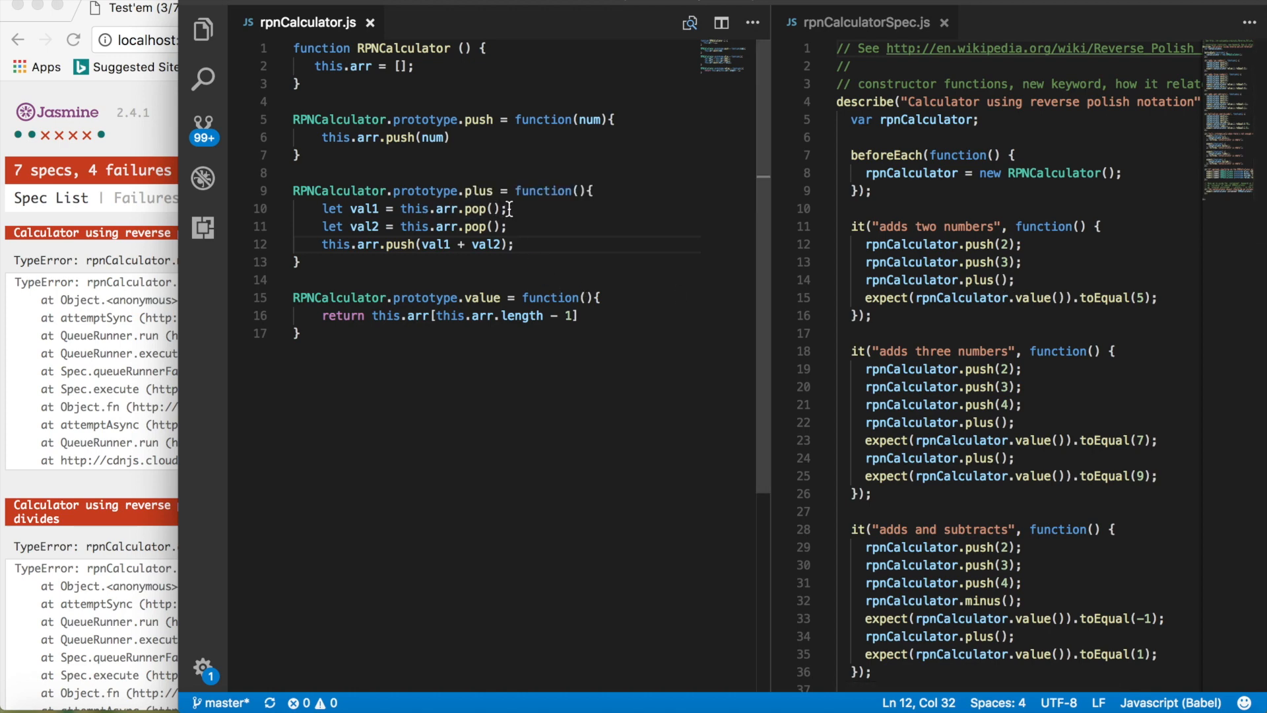
Step: Add trace comments in plus showing the array as [2 ,3], [2], [] and [5]
text(//)
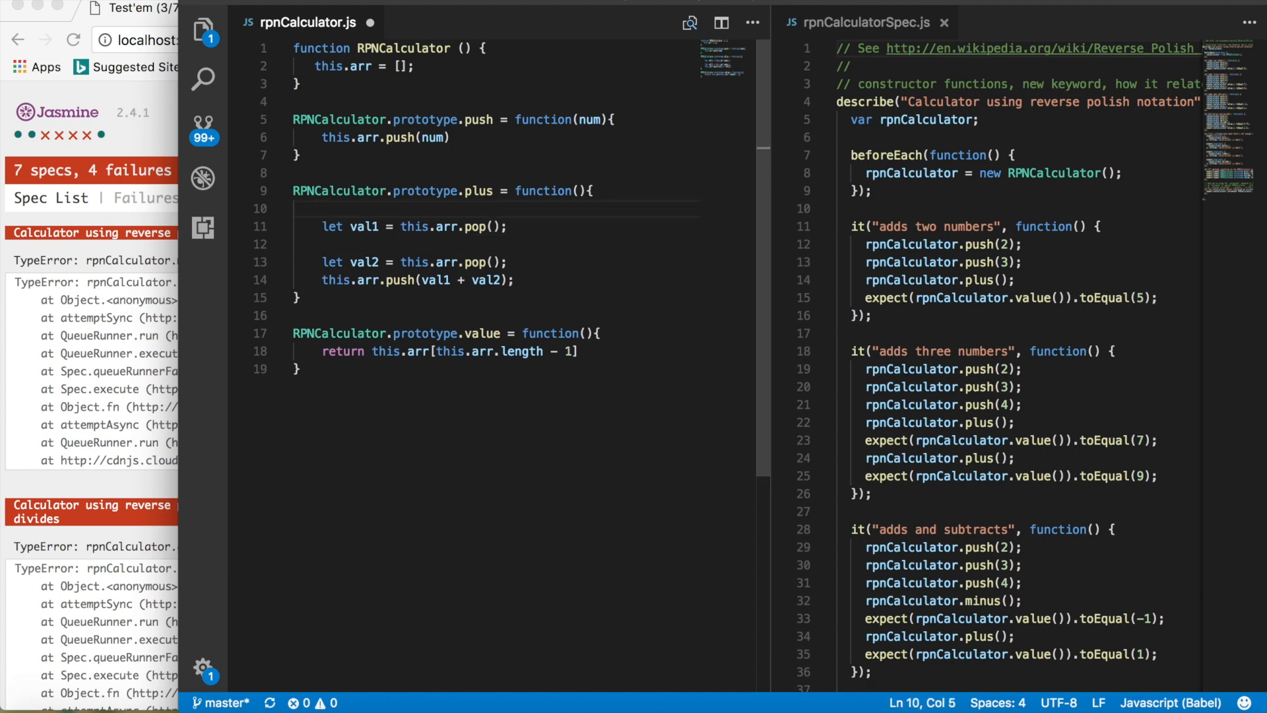
text(// [])
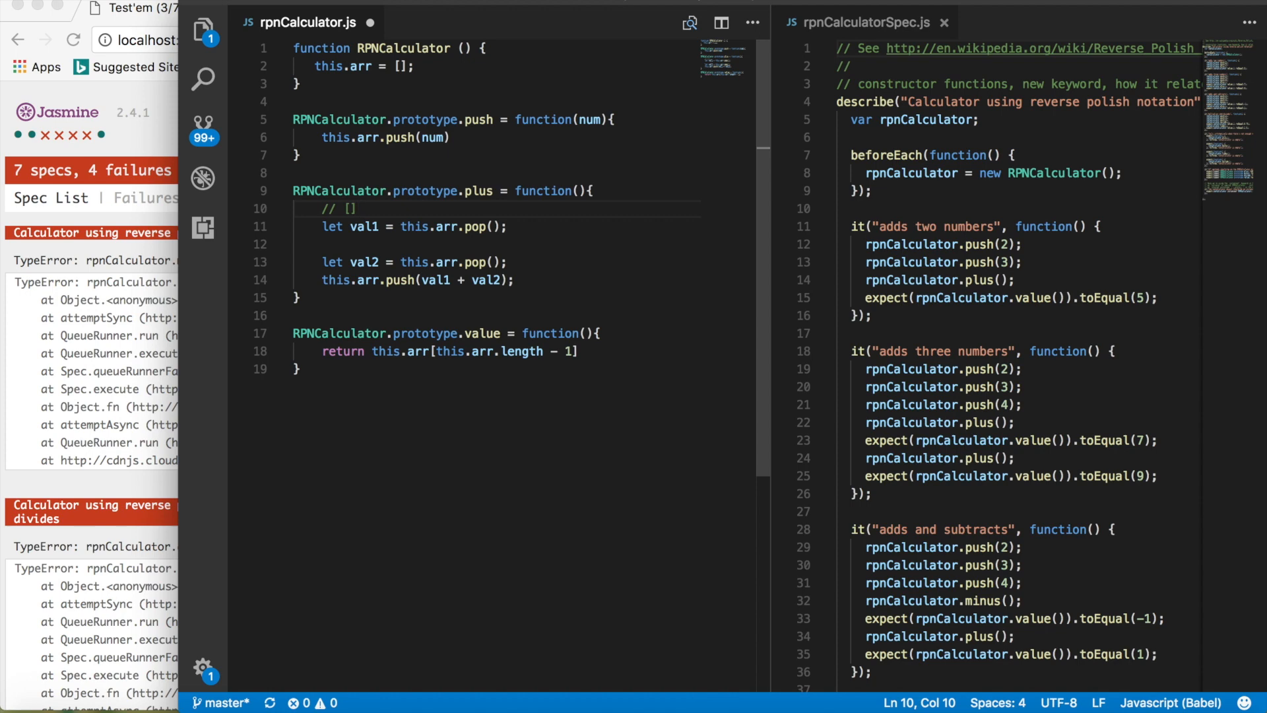
text(2)
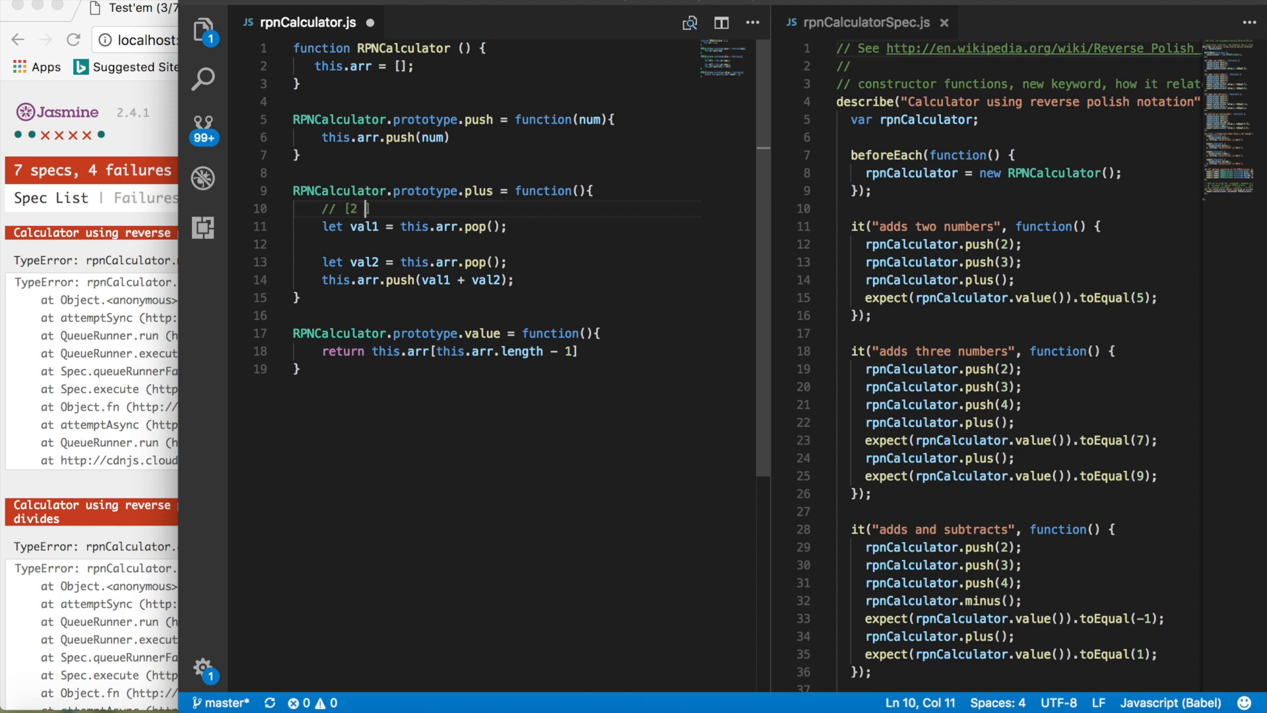
text(,3])
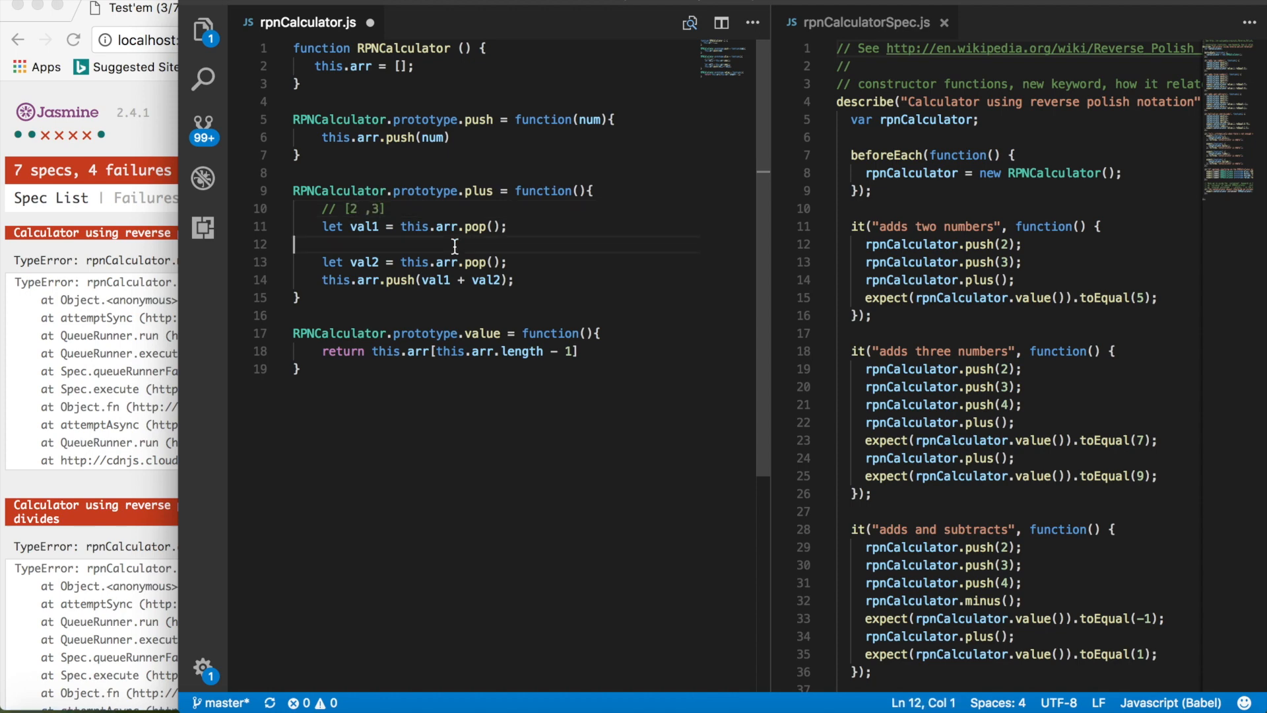
text(//)
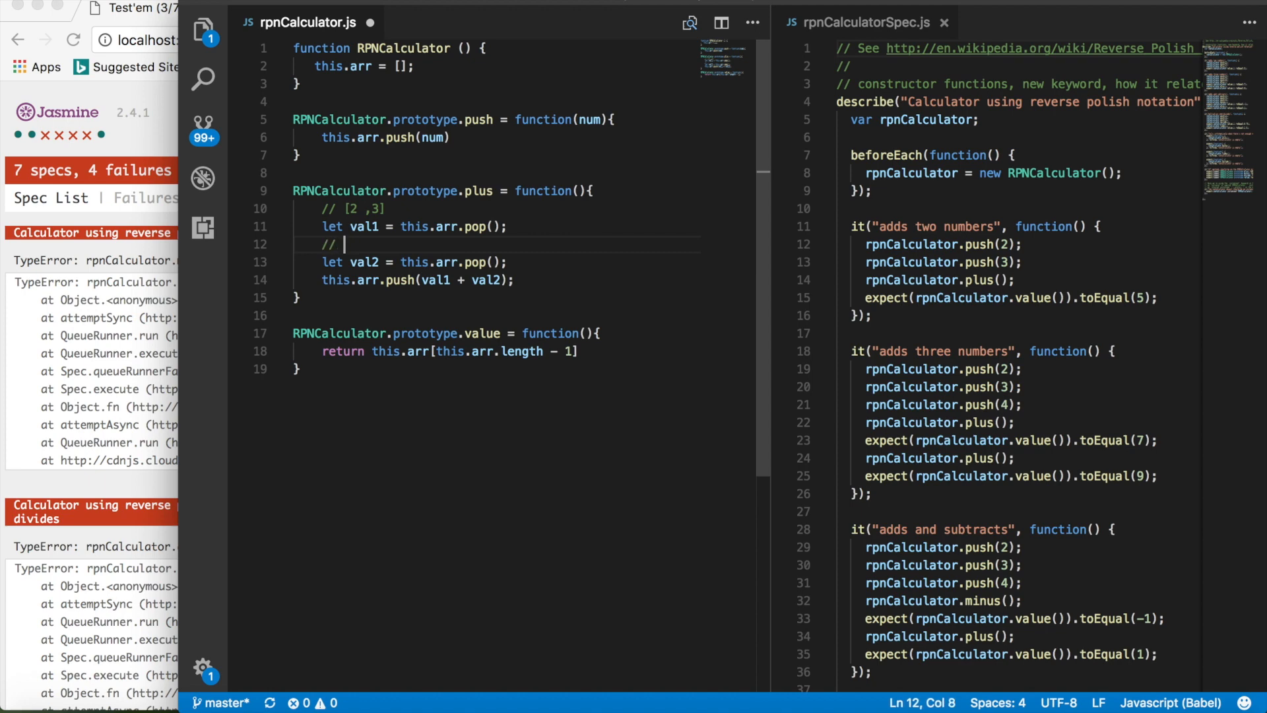
text([2])
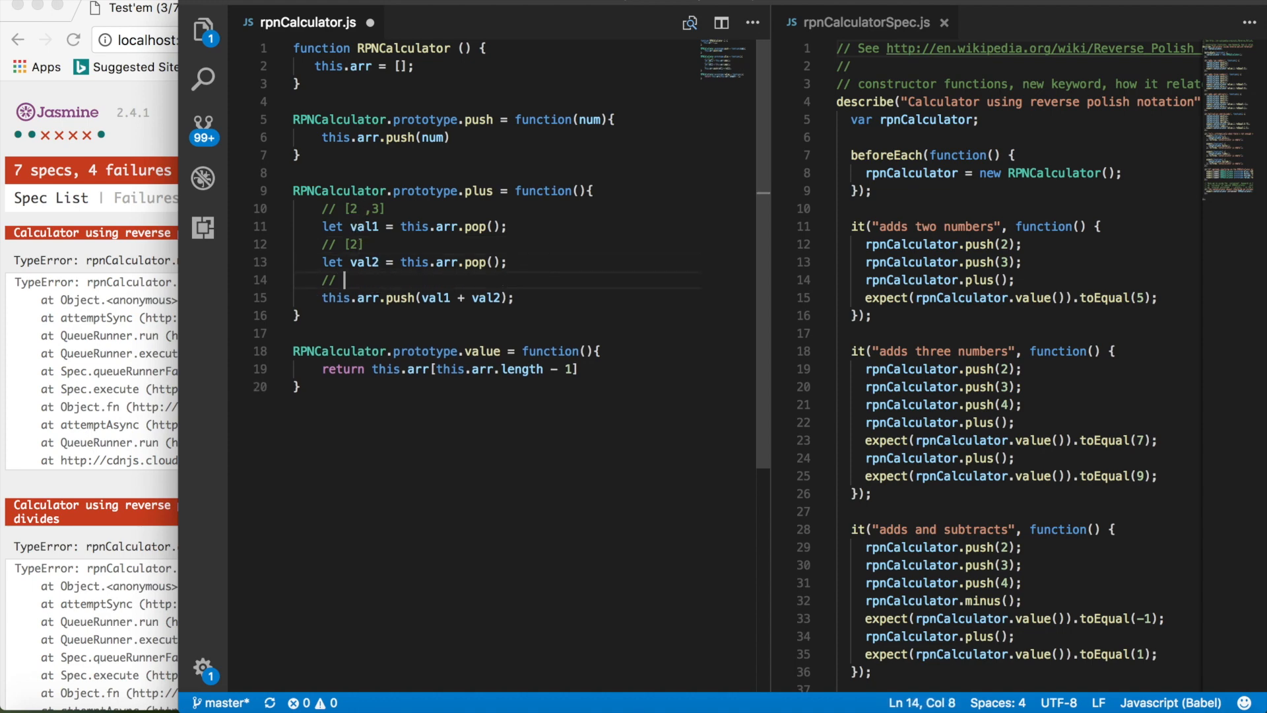
text([])
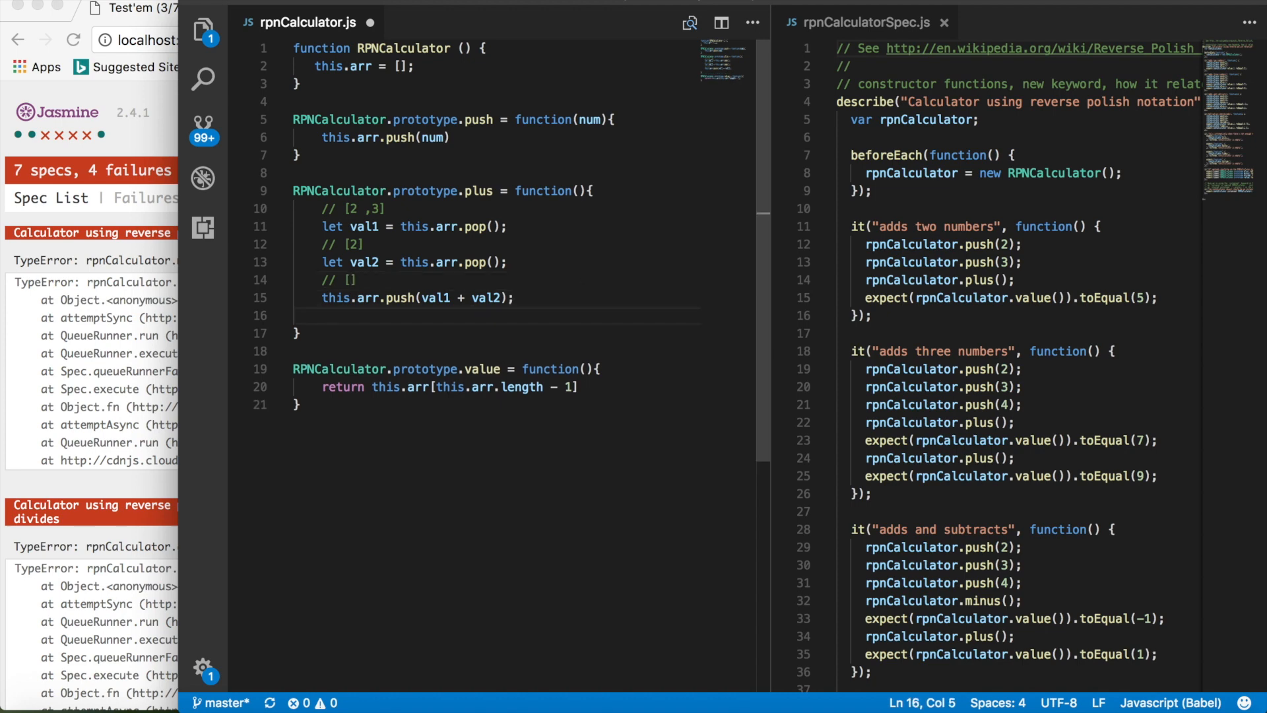
text(// [])
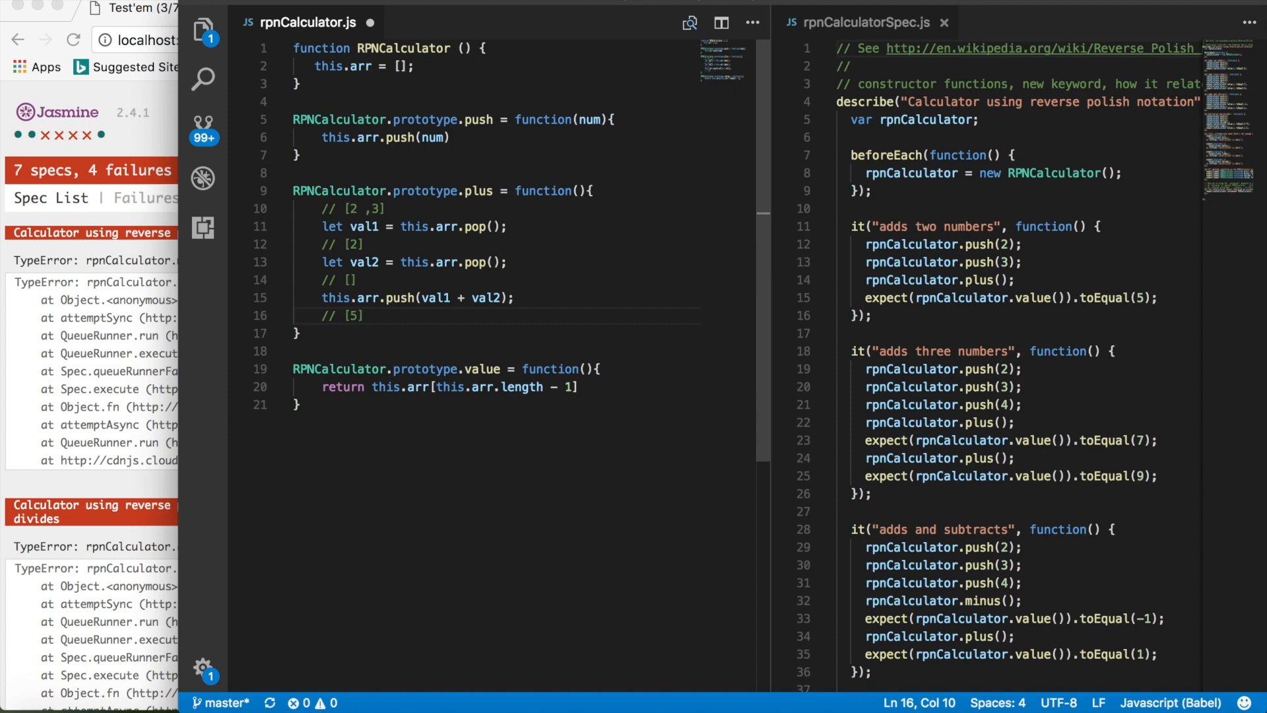
mouse_move(643, 289)
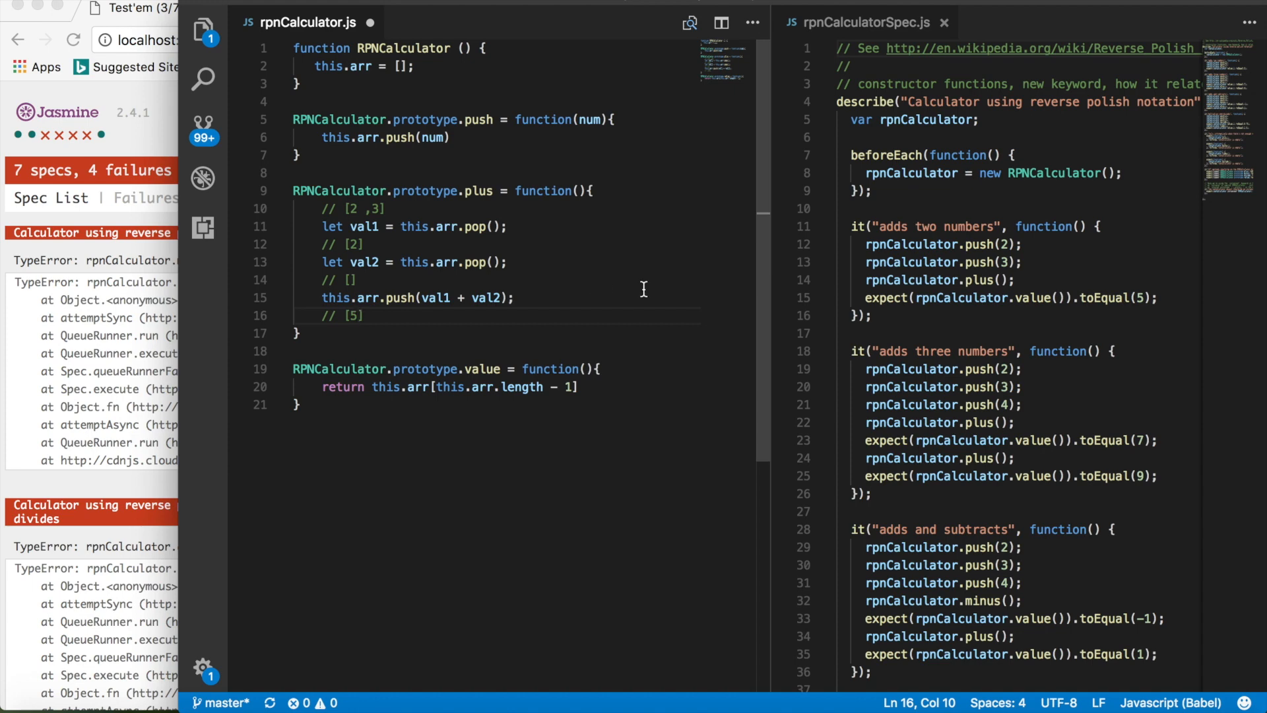
Step: Paste a copy of plus renamed minus that pushes val2 - val1
scroll(down, 3)
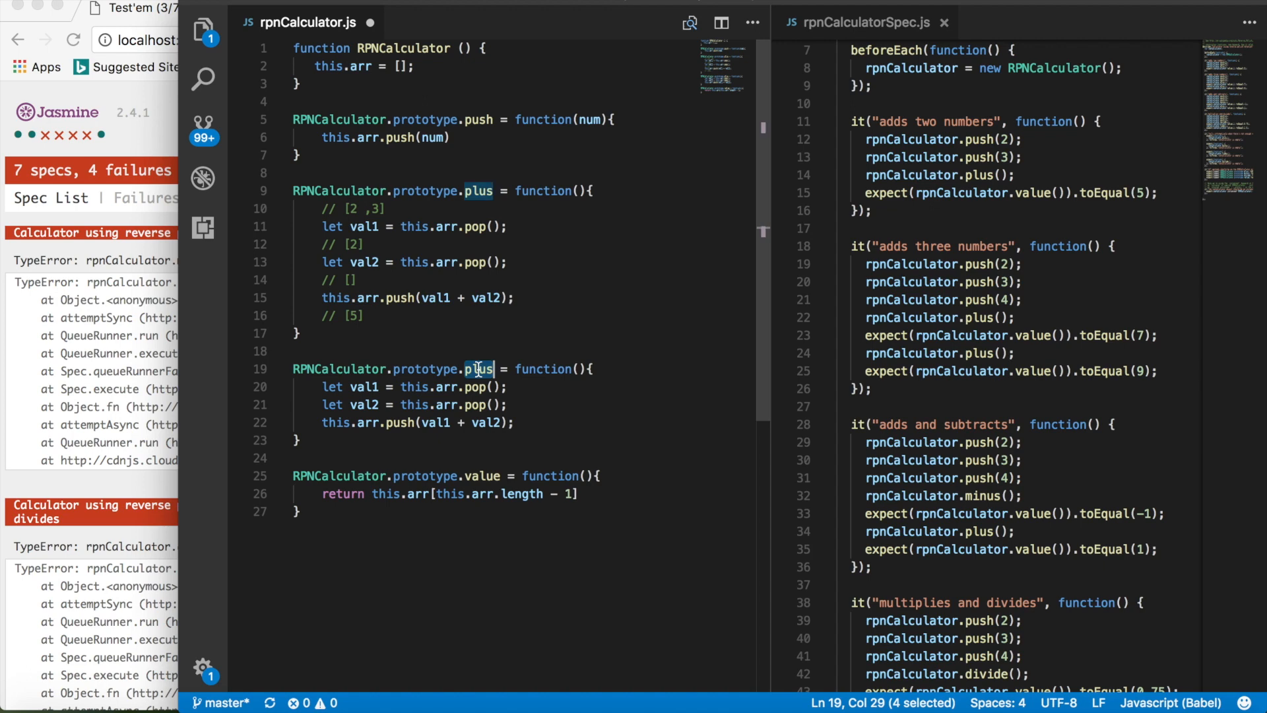
text(minus)
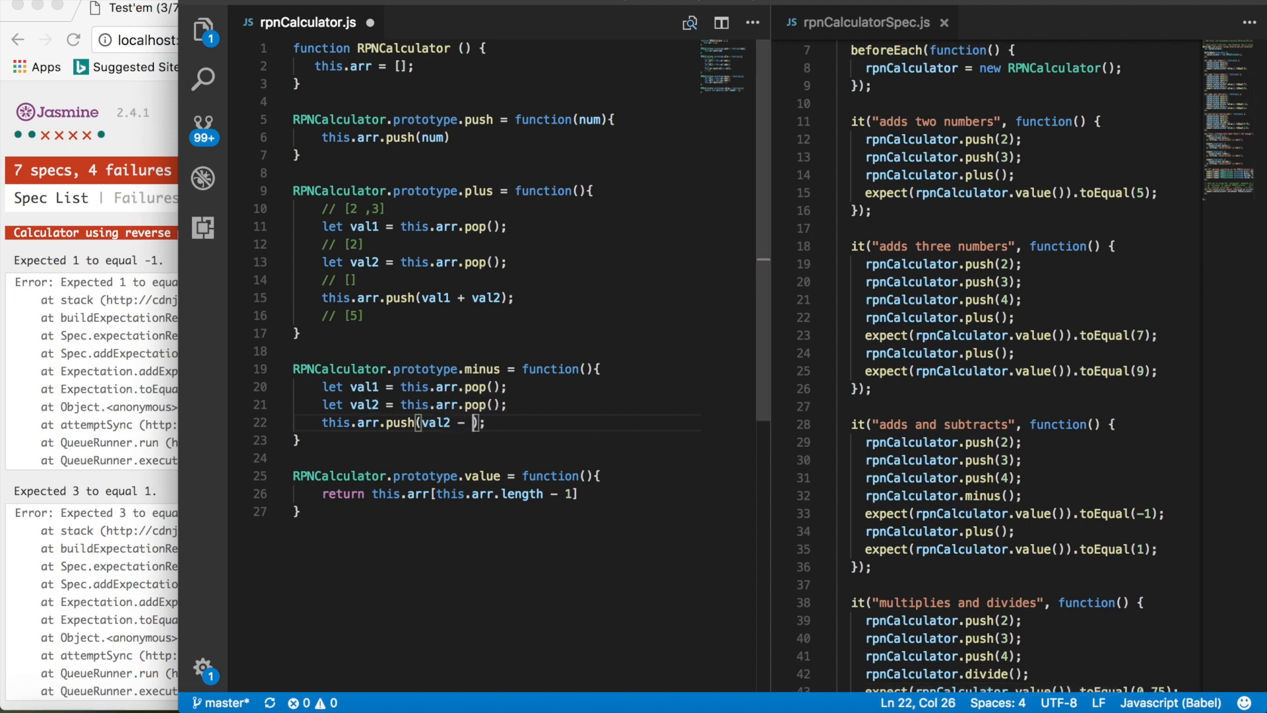
text(val1);)
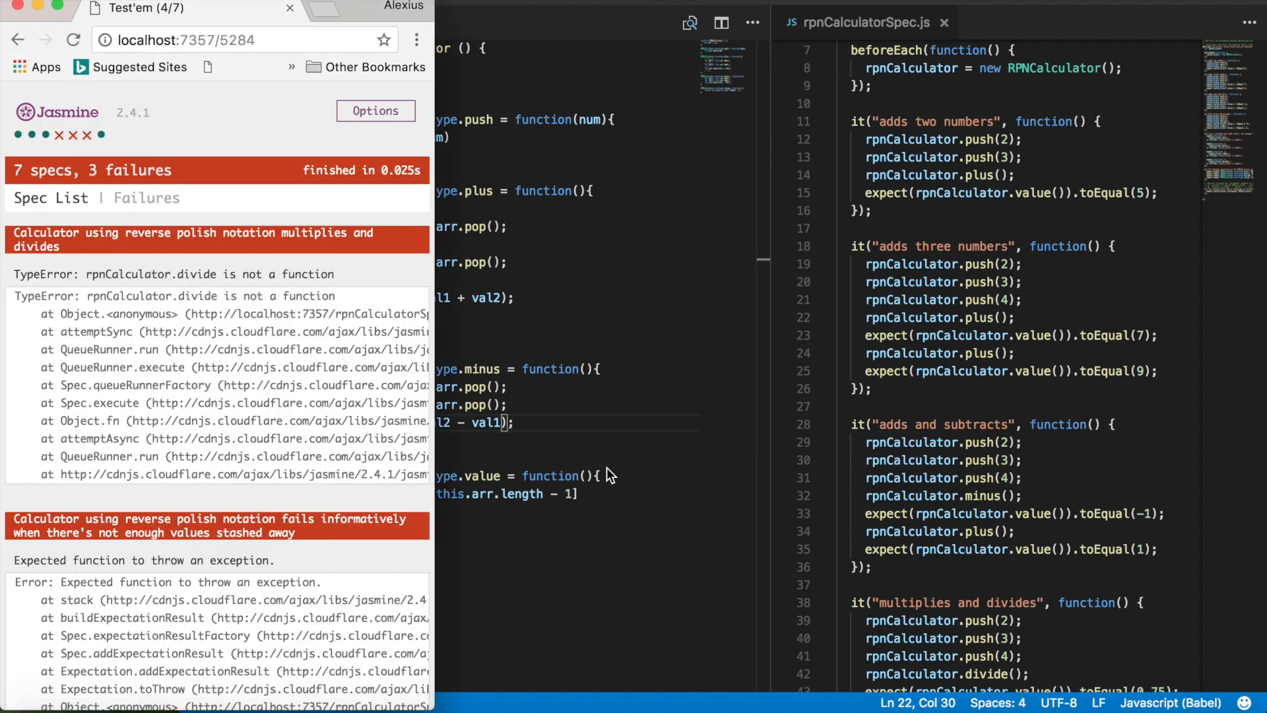
mouse_move(826, 541)
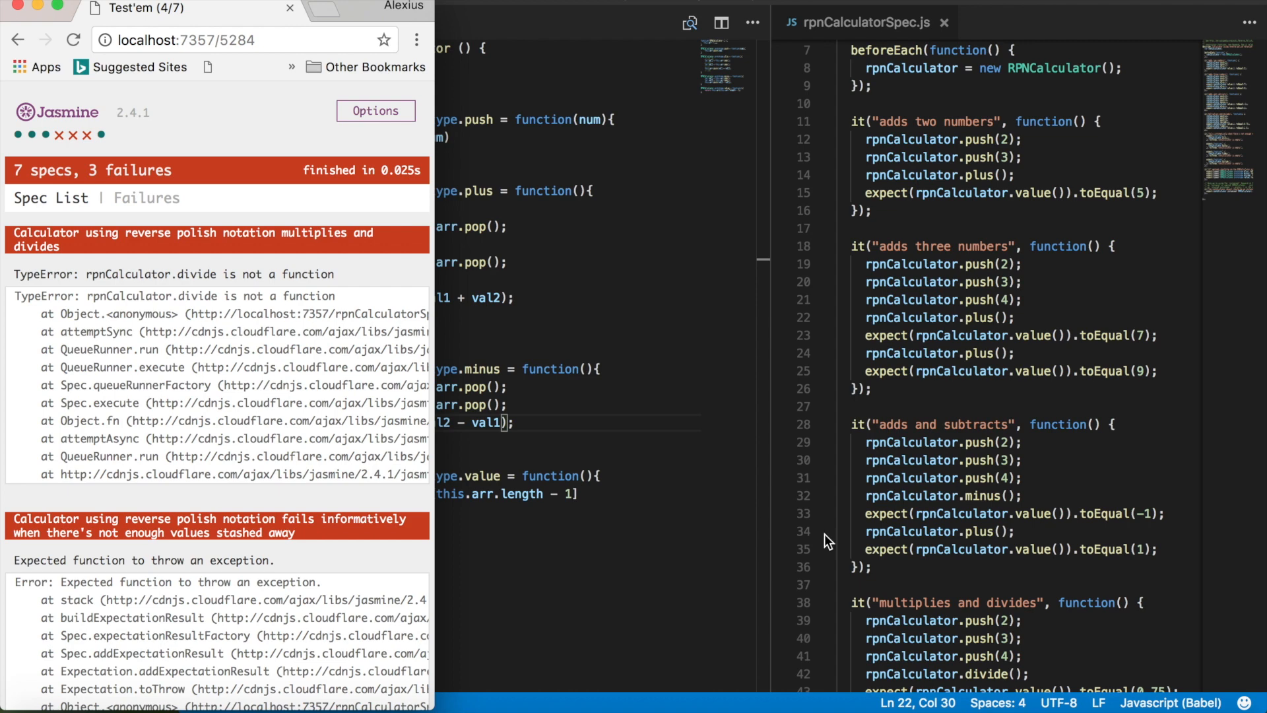
Step: Scroll the Jasmine results to review the multiplies-and-divides failing spec
scroll(down, 3)
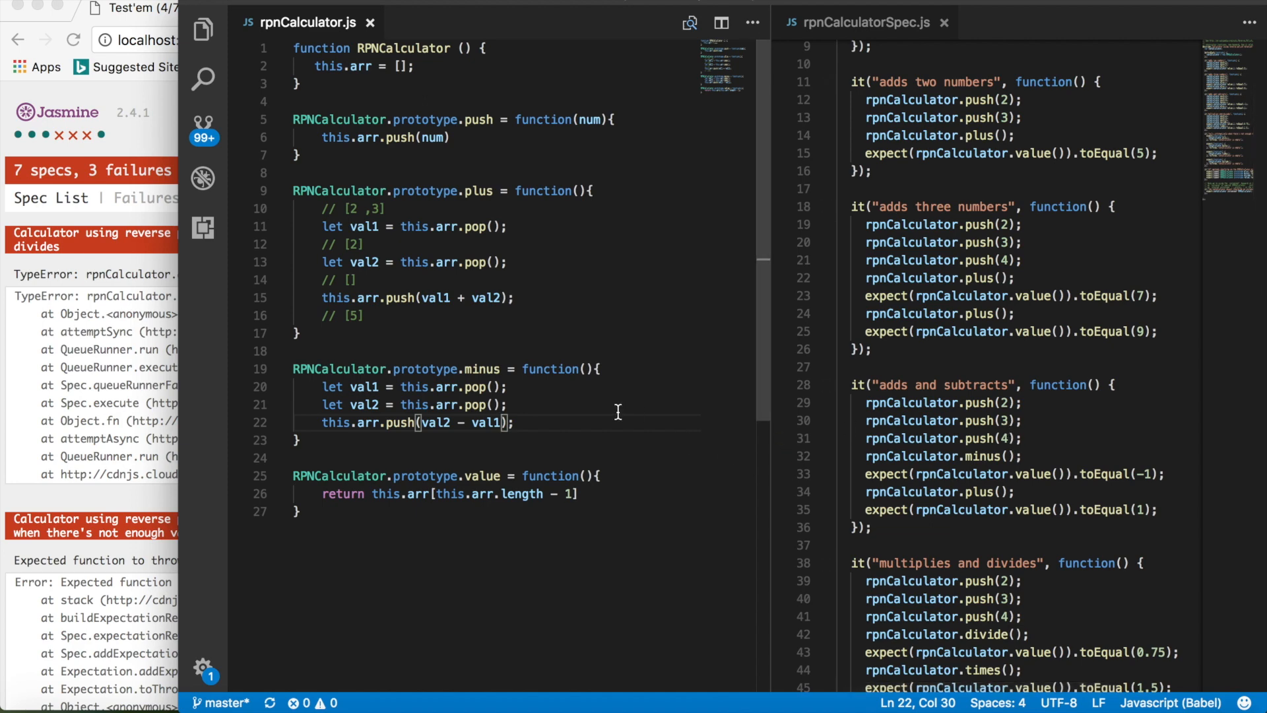
mouse_move(586, 412)
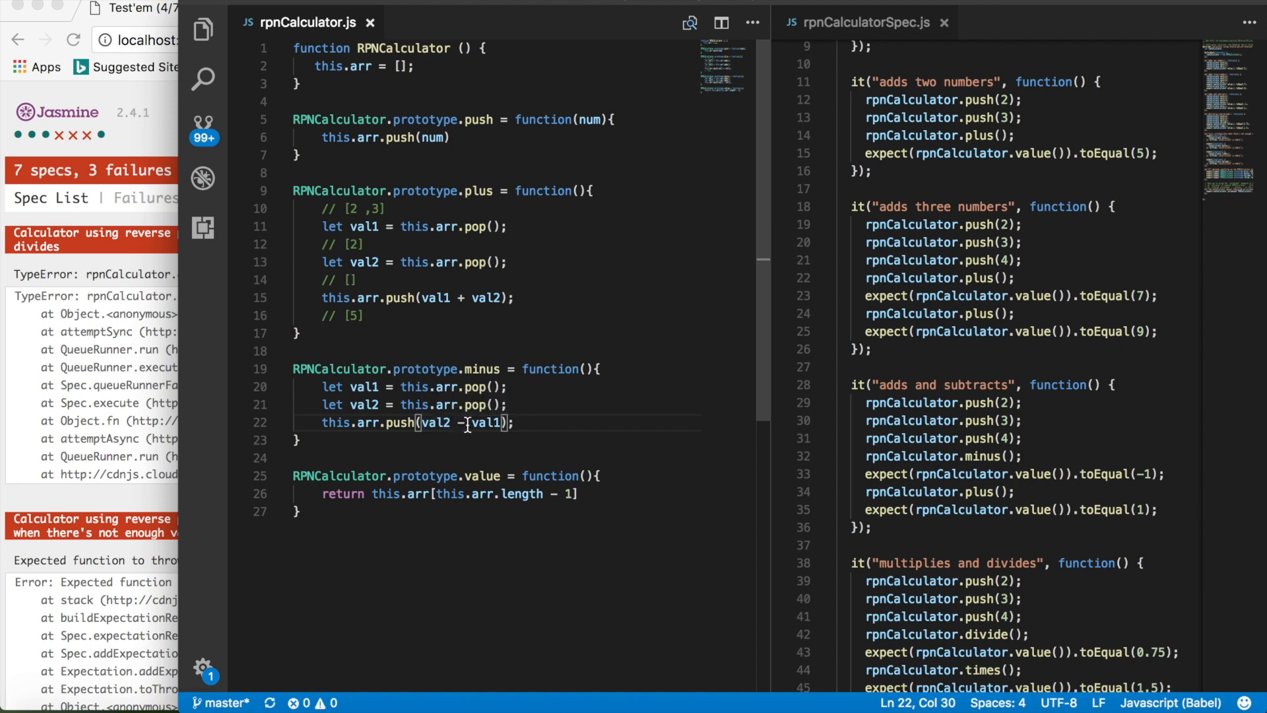
mouse_move(443, 422)
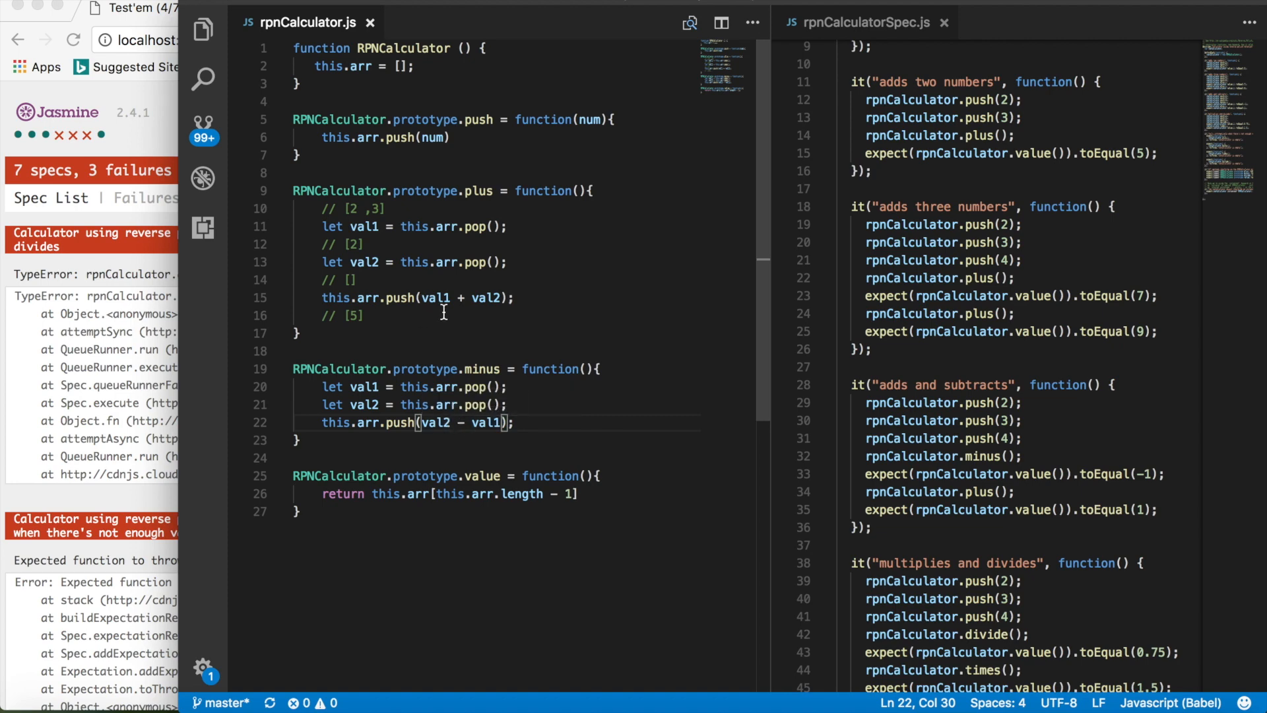
mouse_move(444, 297)
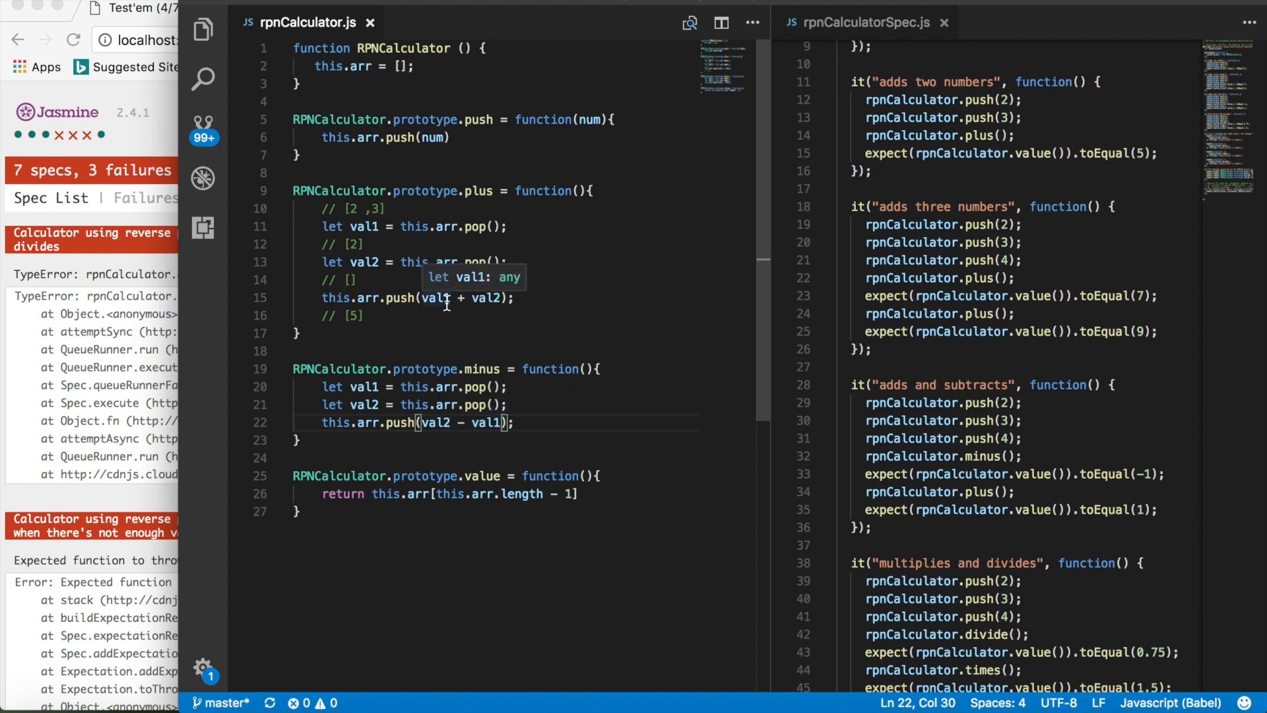
mouse_move(481, 350)
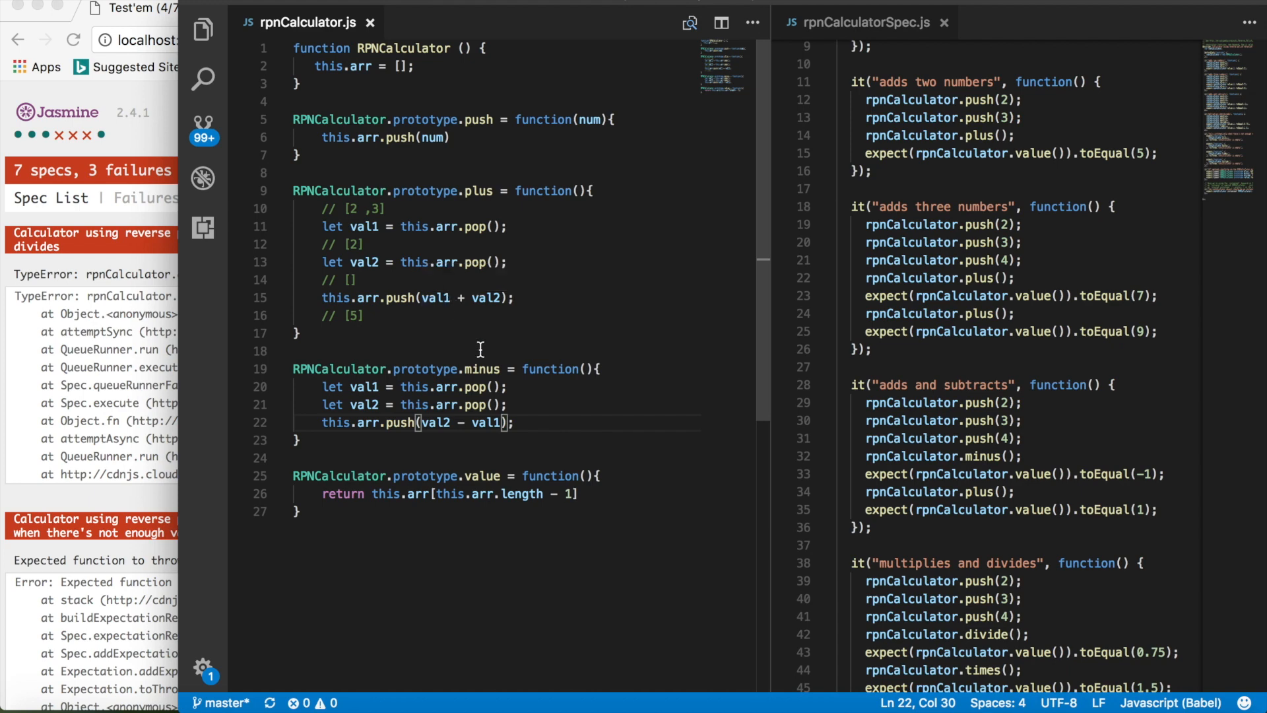
mouse_move(519, 396)
text(//)
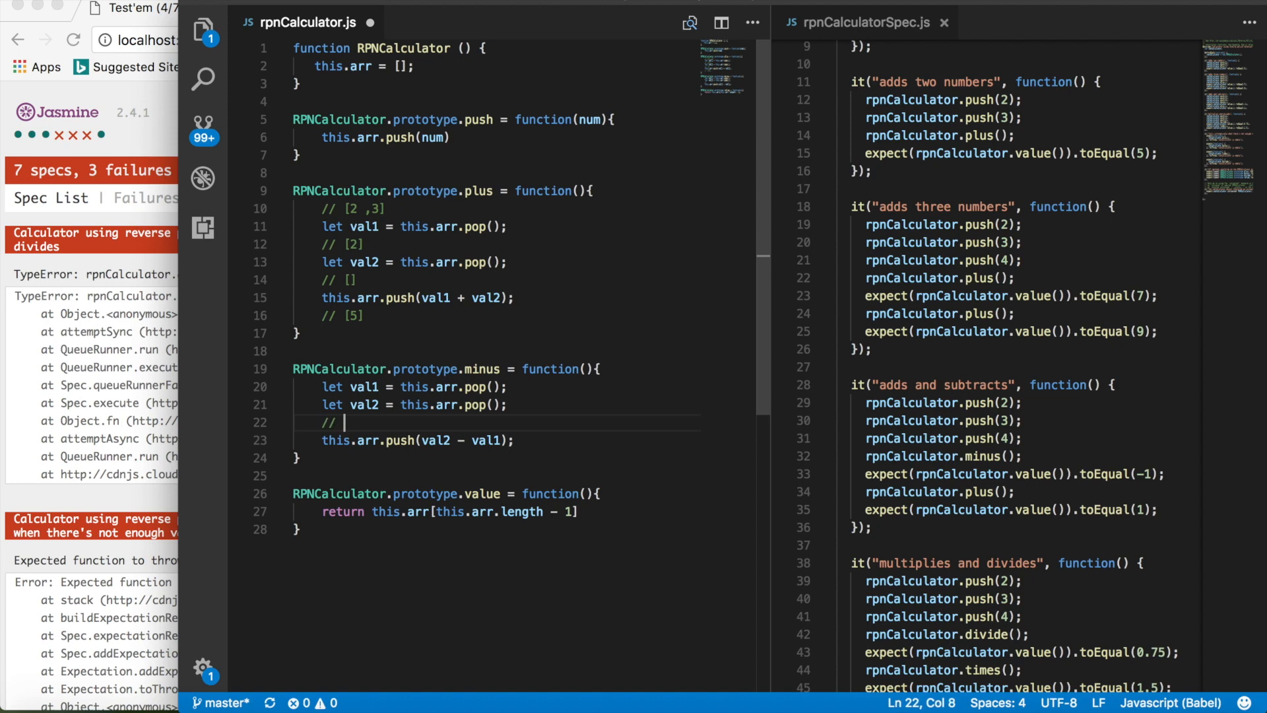
Step: Write the '// [2, 3 - 4 ]' trace comment above the push line in minus
text([)
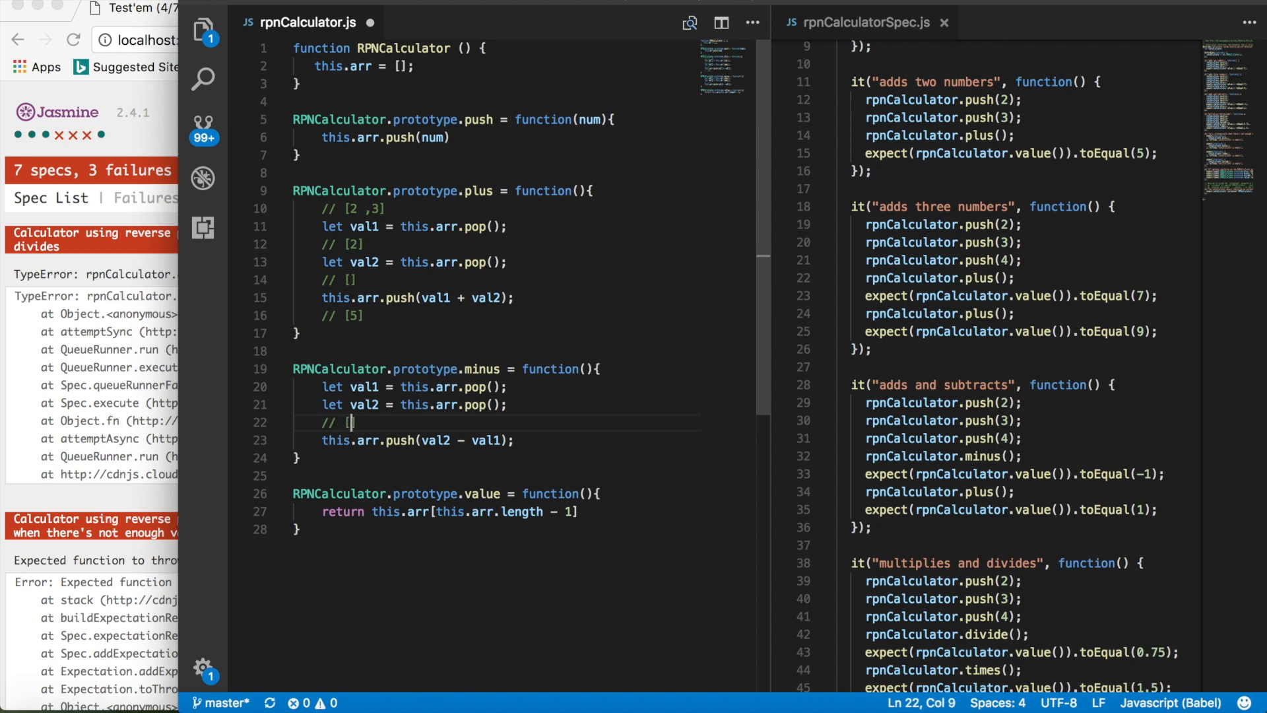
text(3)
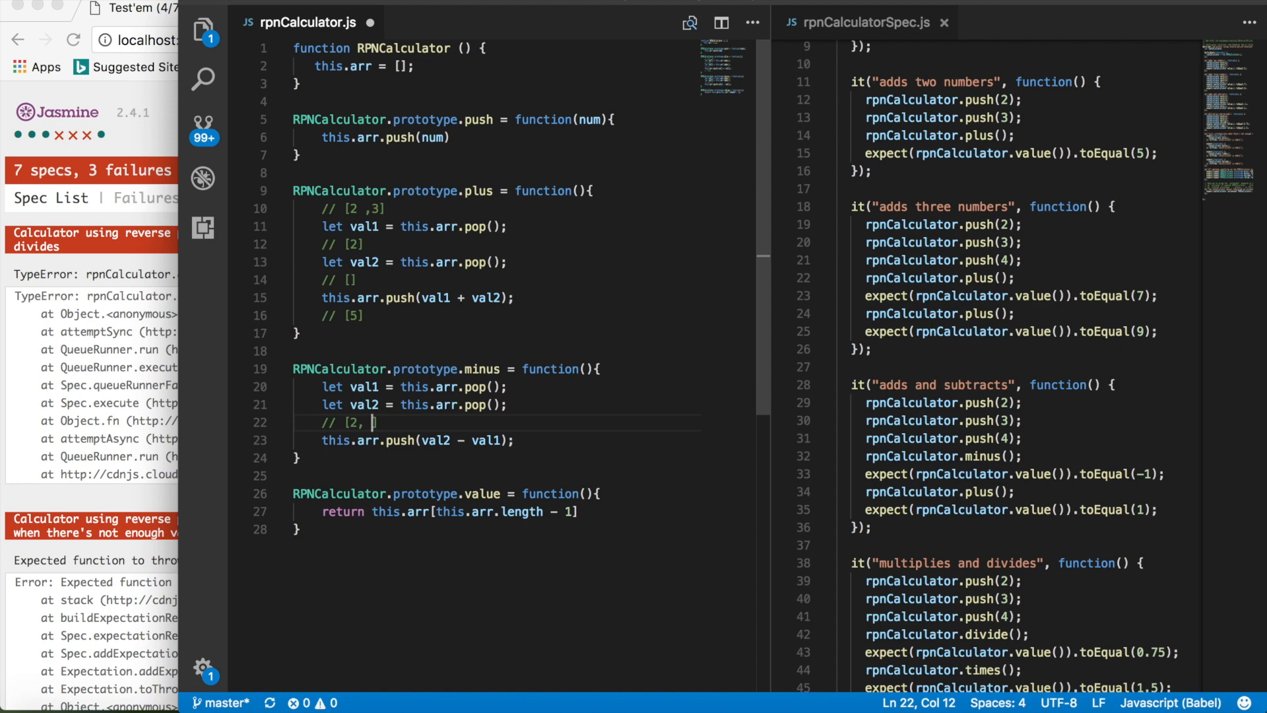
text(3 -])
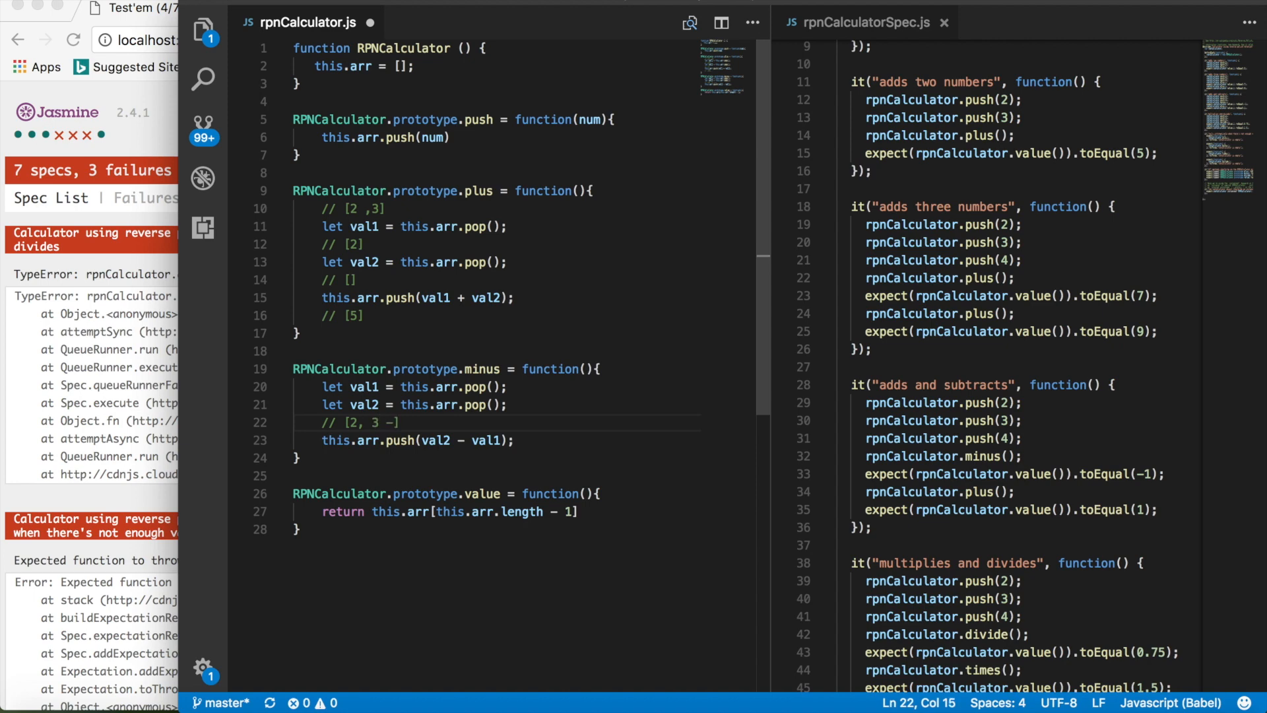
text(4)
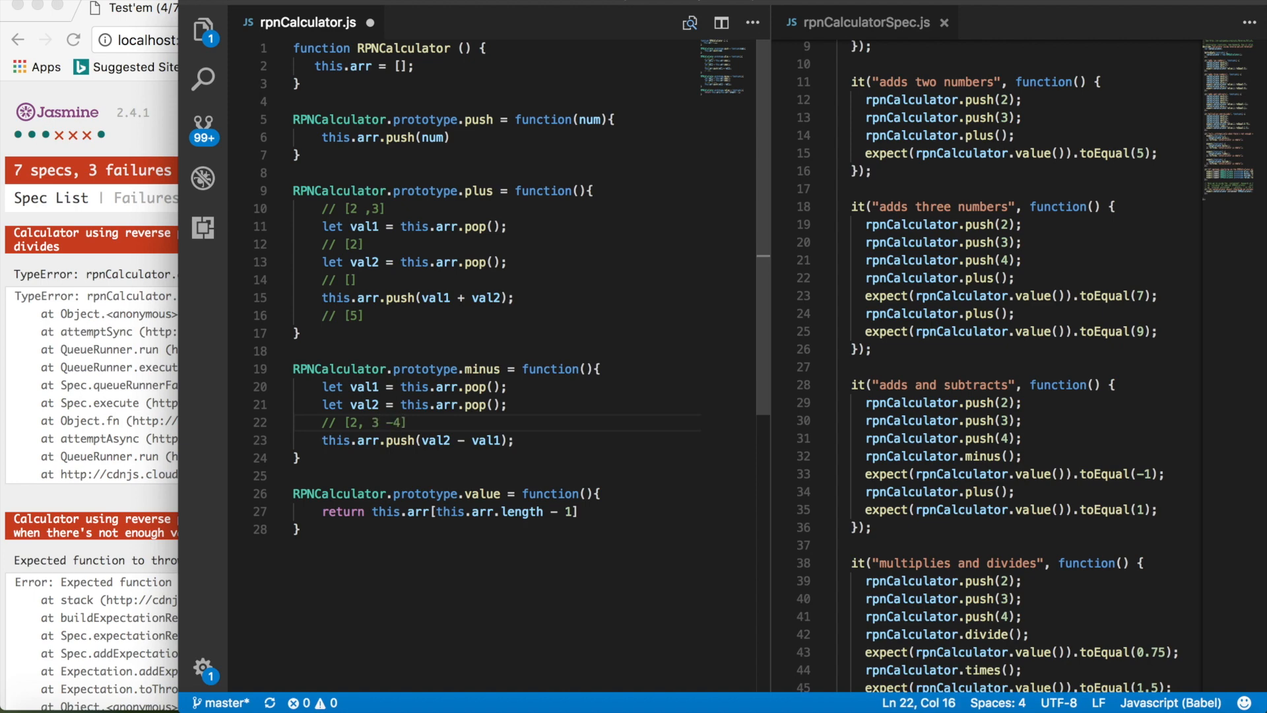
text(" ")
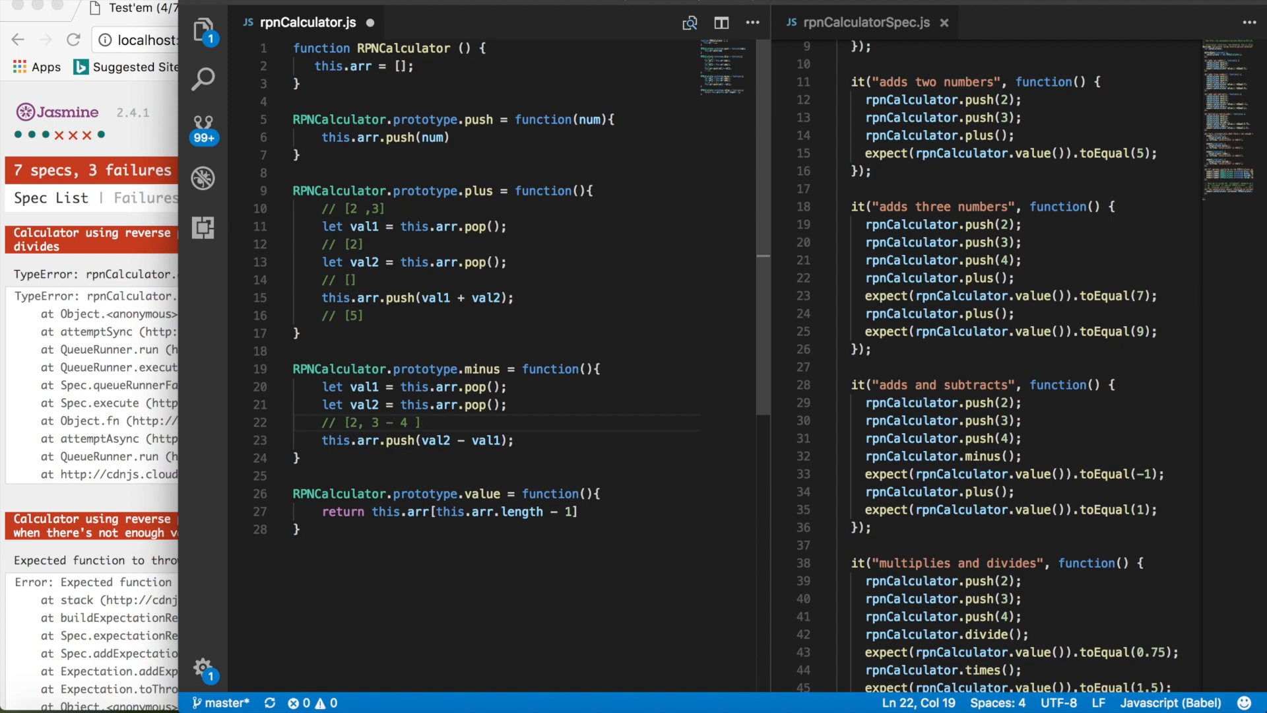
Step: Write the '// [2 + -1]' trace comment below the push line in minus
double_click(521, 512)
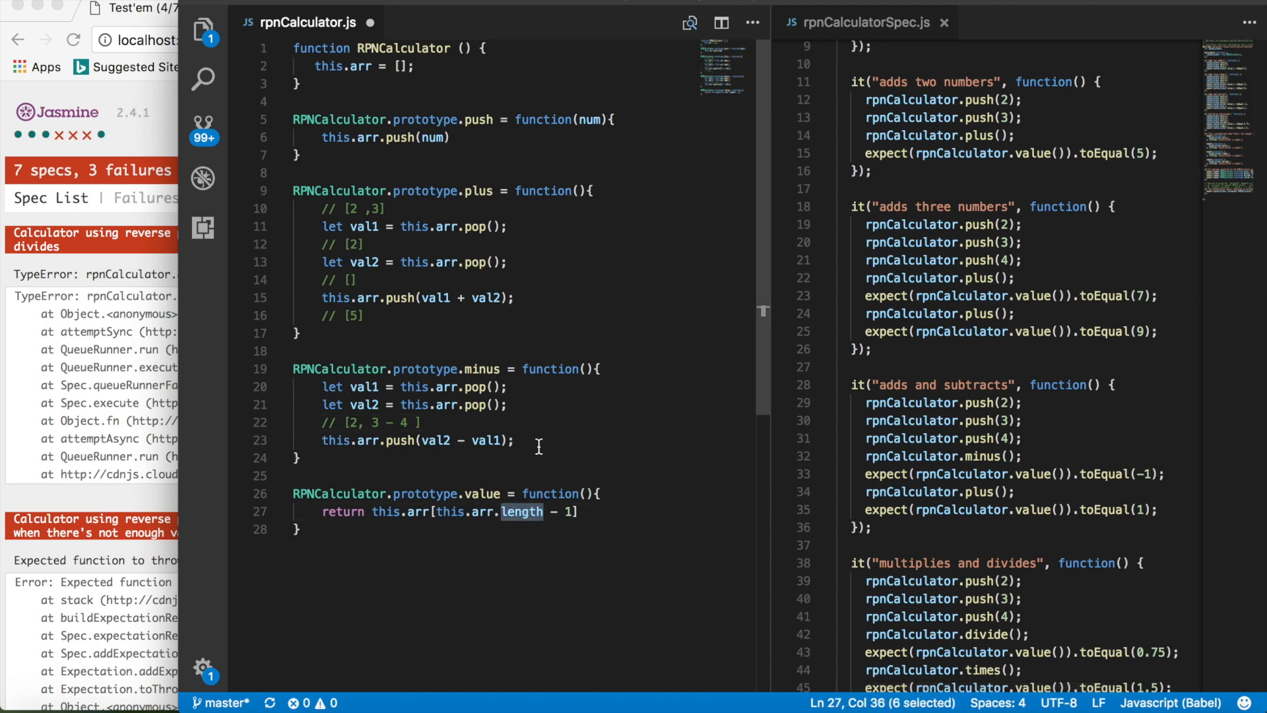
text(//)
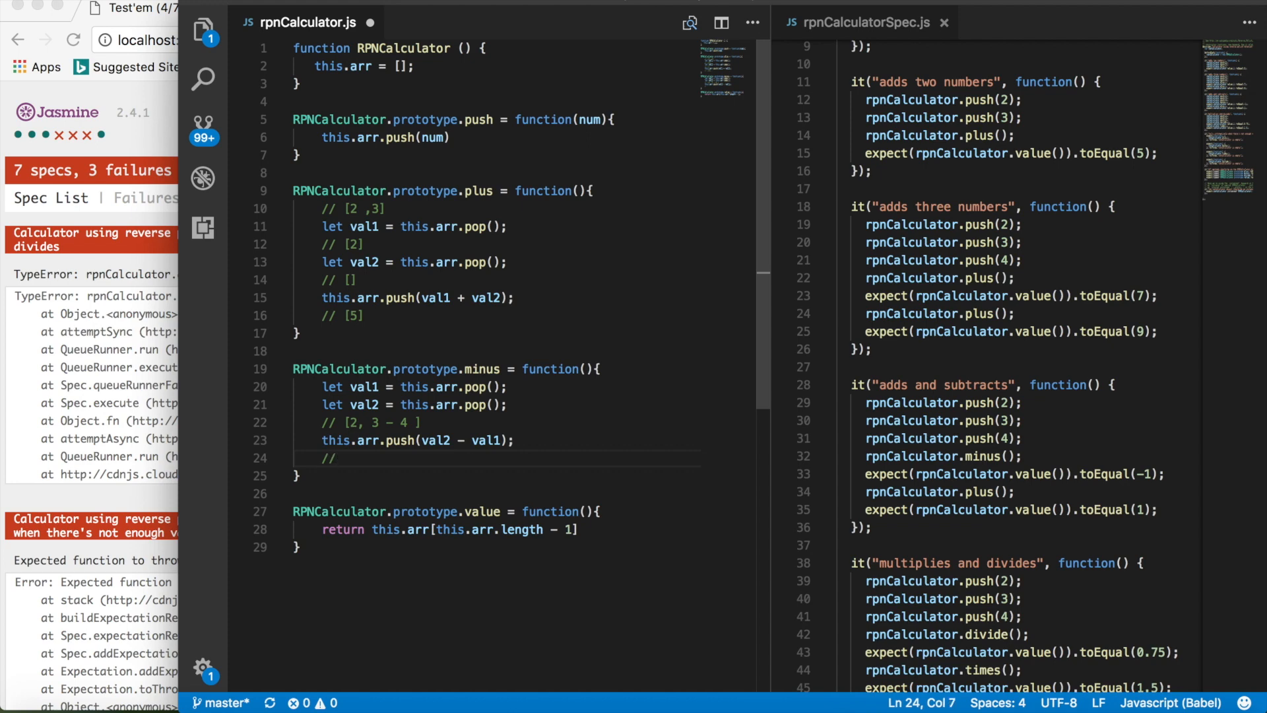
text([3)
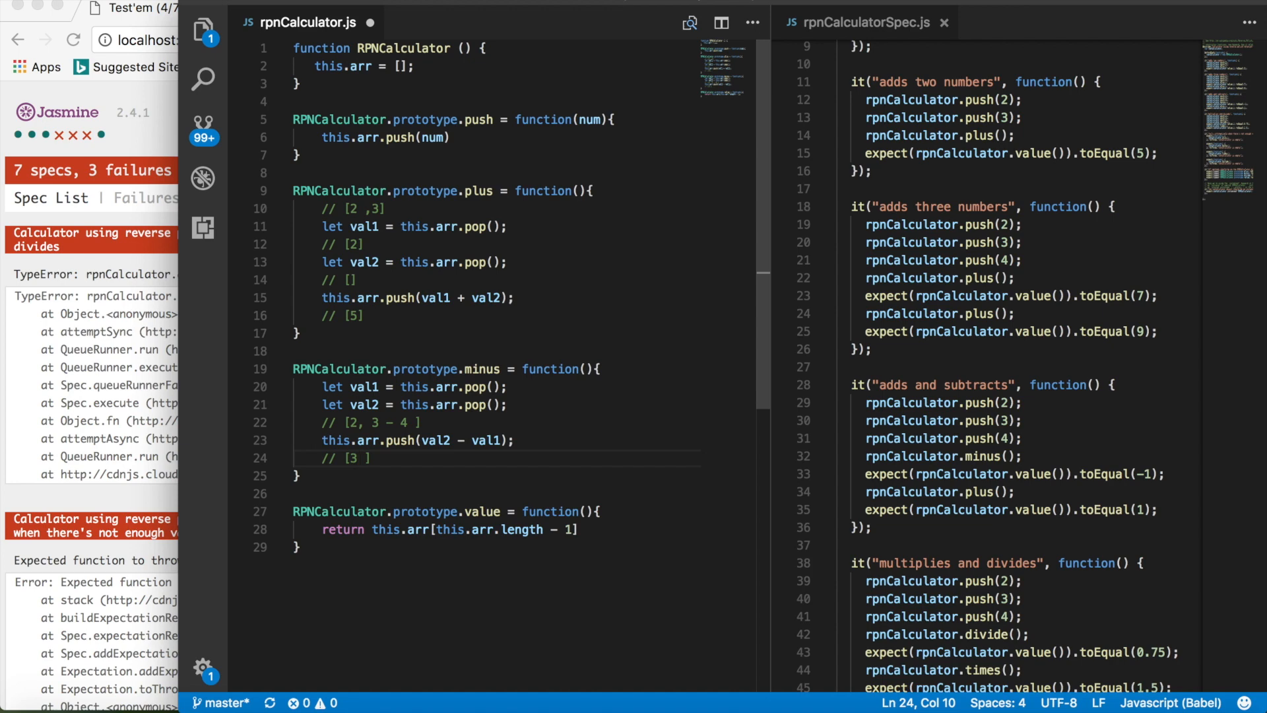
key(Backspace)
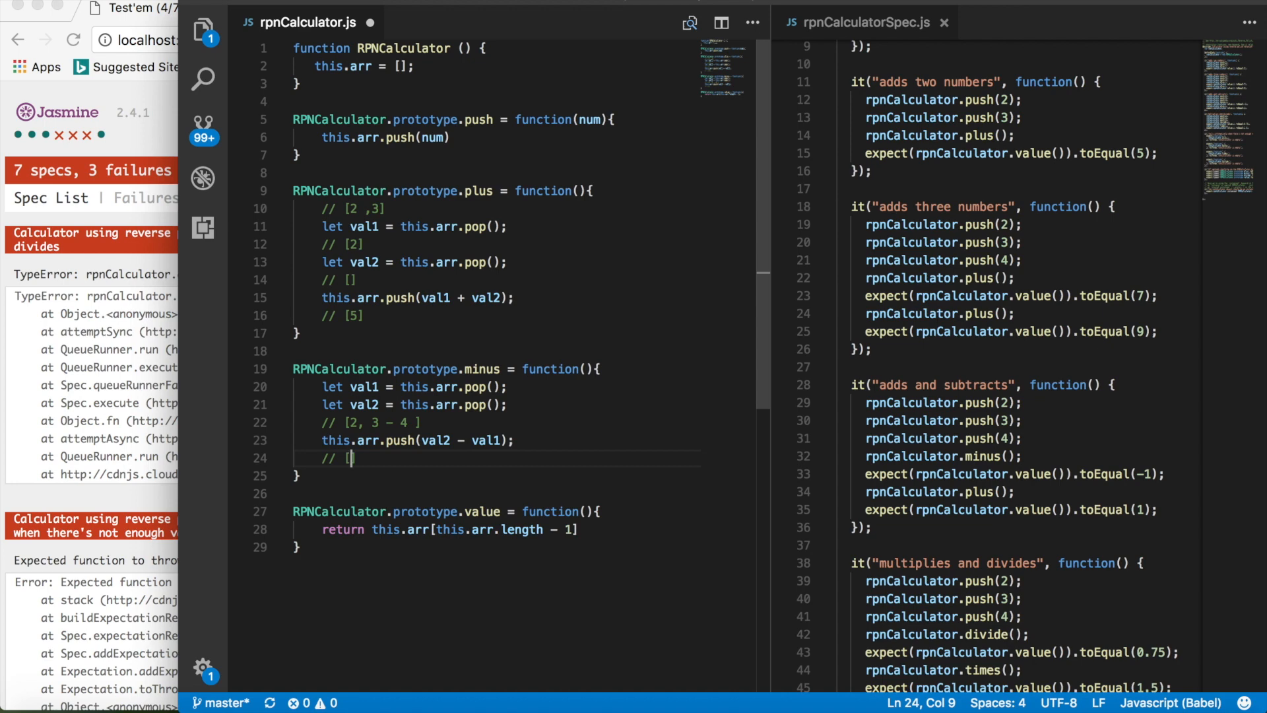
text(2 +)
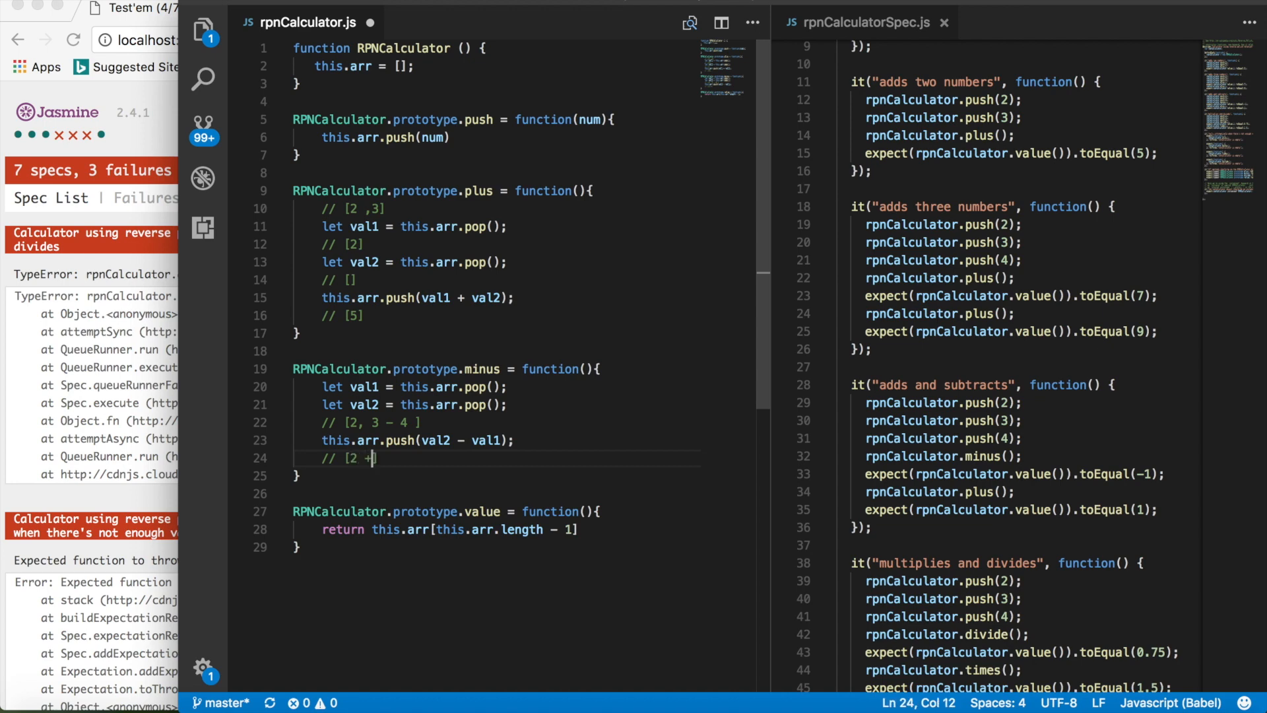
text(-1)
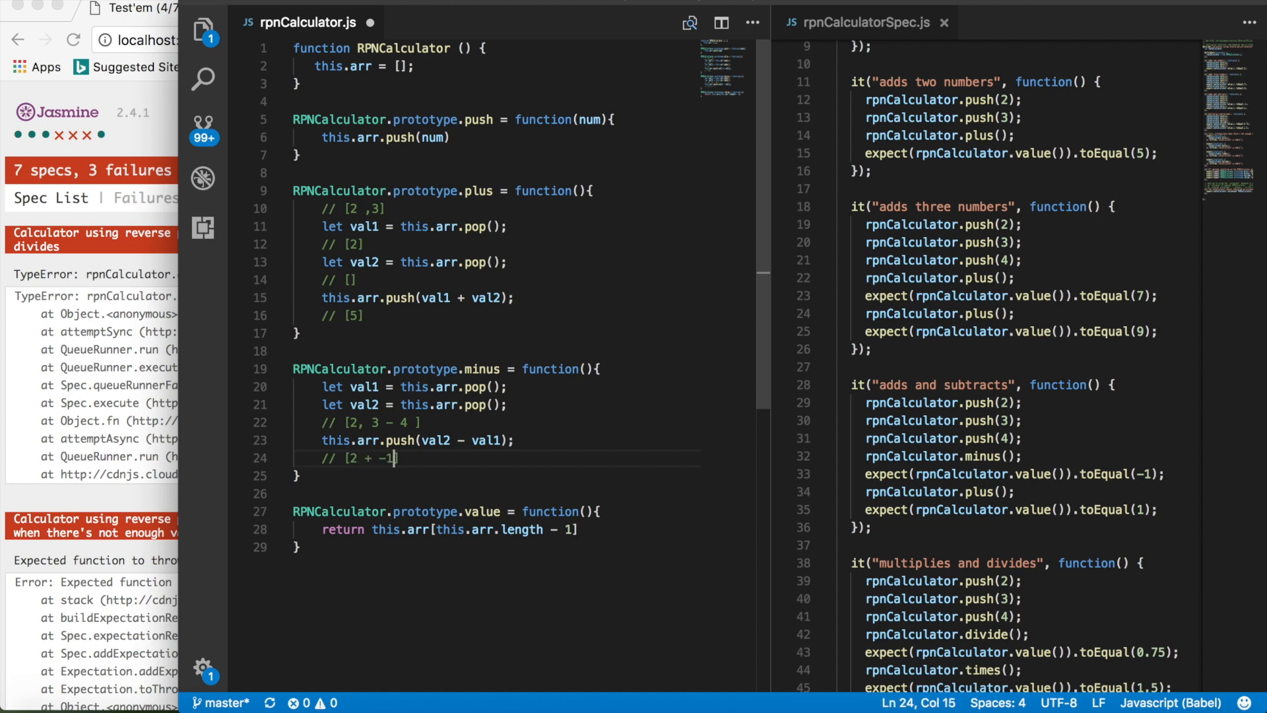
scroll(down, 3)
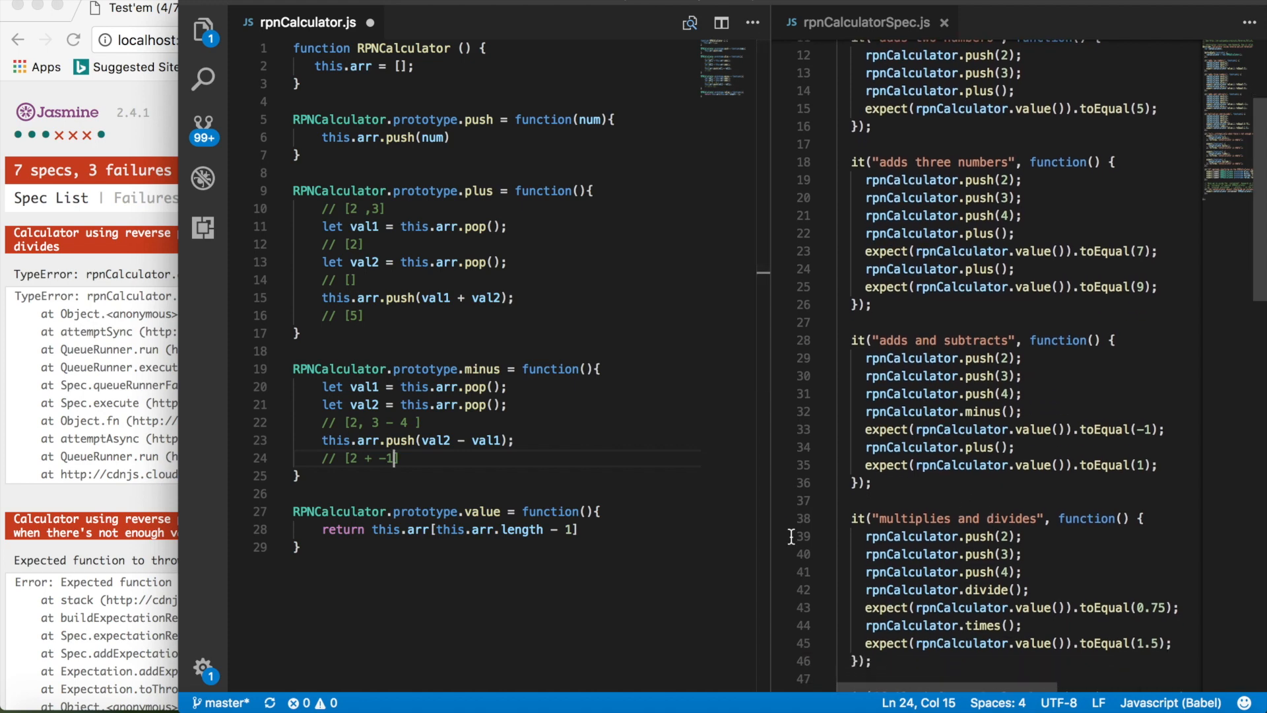
scroll(down, 3)
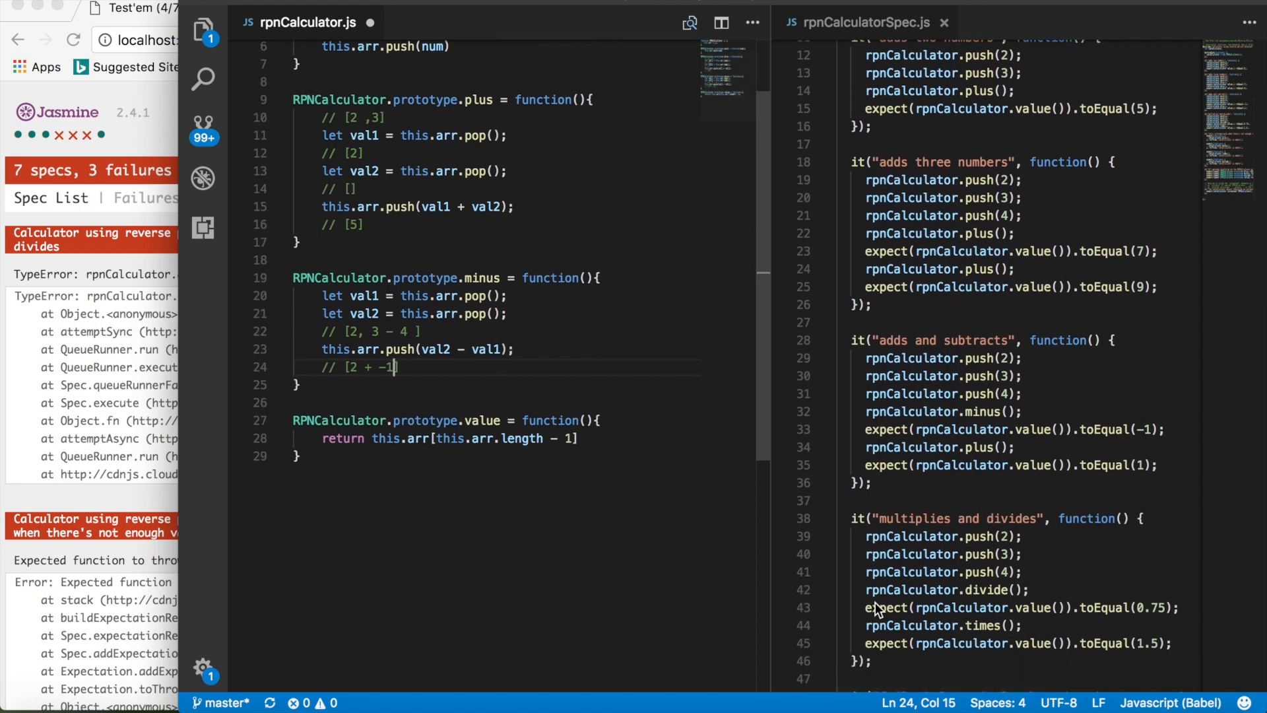
scroll(down, 3)
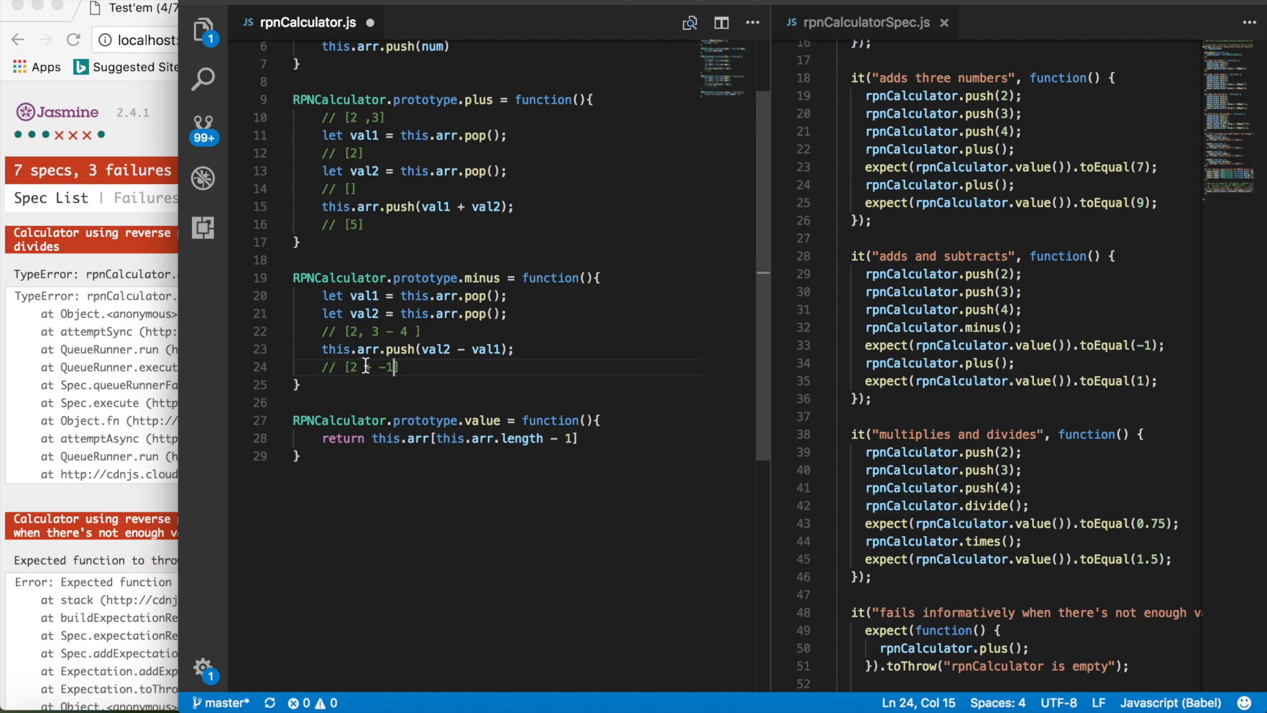
Step: Rename the duplicated minus methods to divide and times with '/' and '*' operators
key(Backspace)
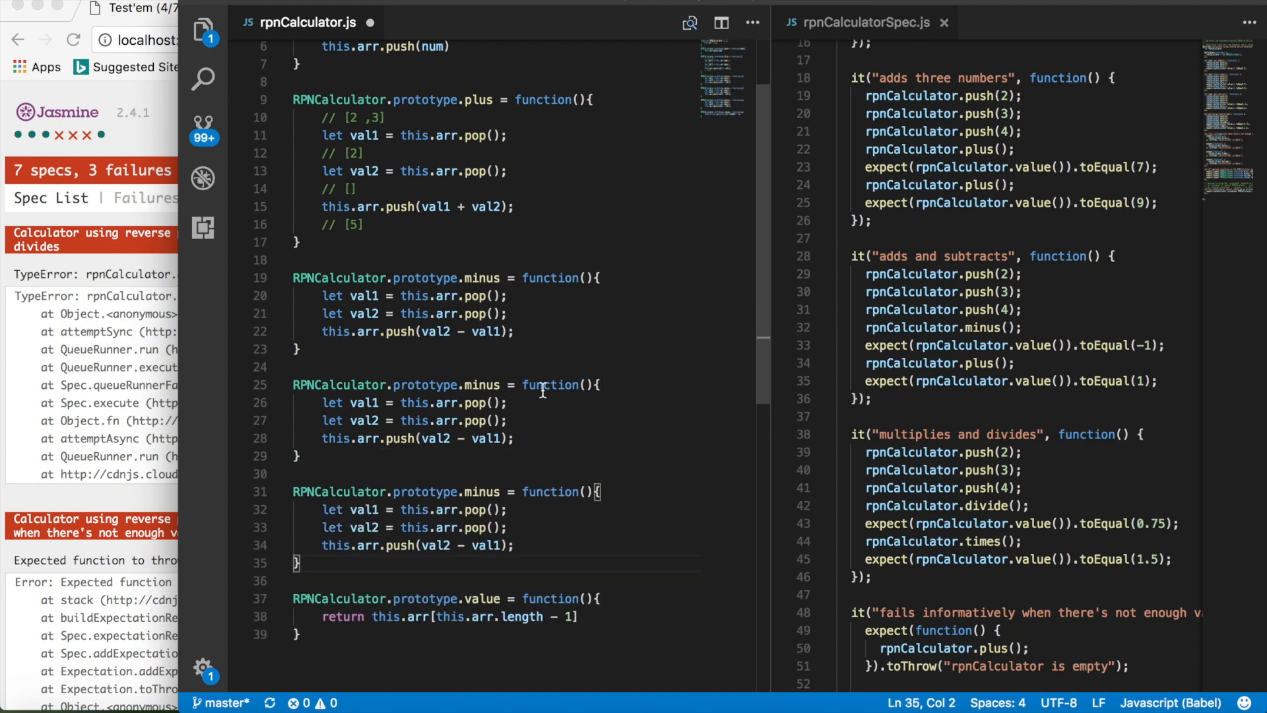
text(div)
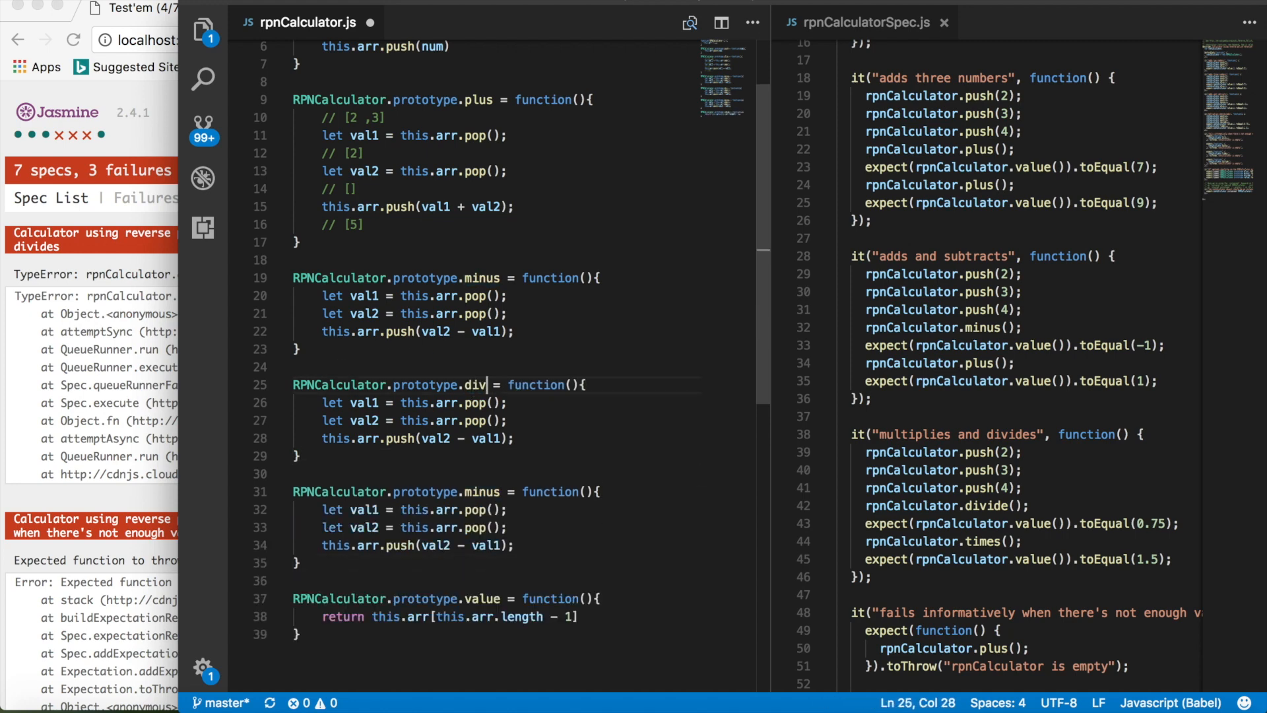
text(ide)
click(419, 438)
text(/)
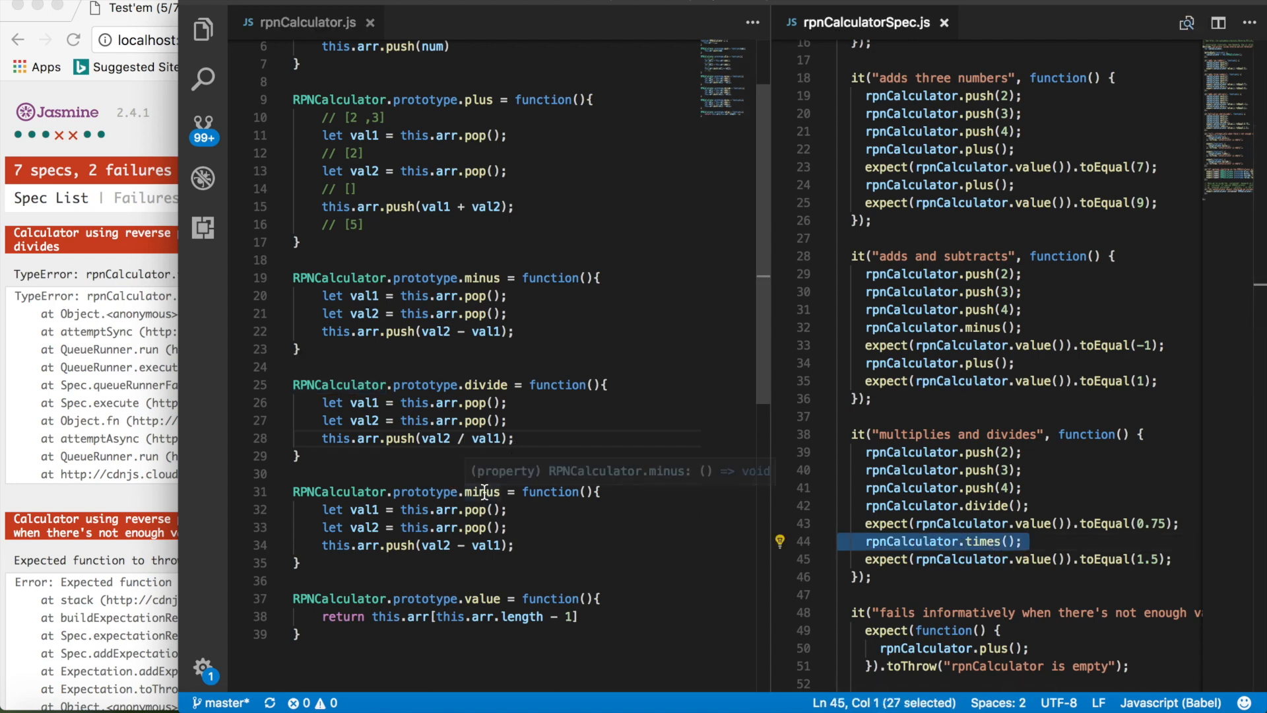
text(times)
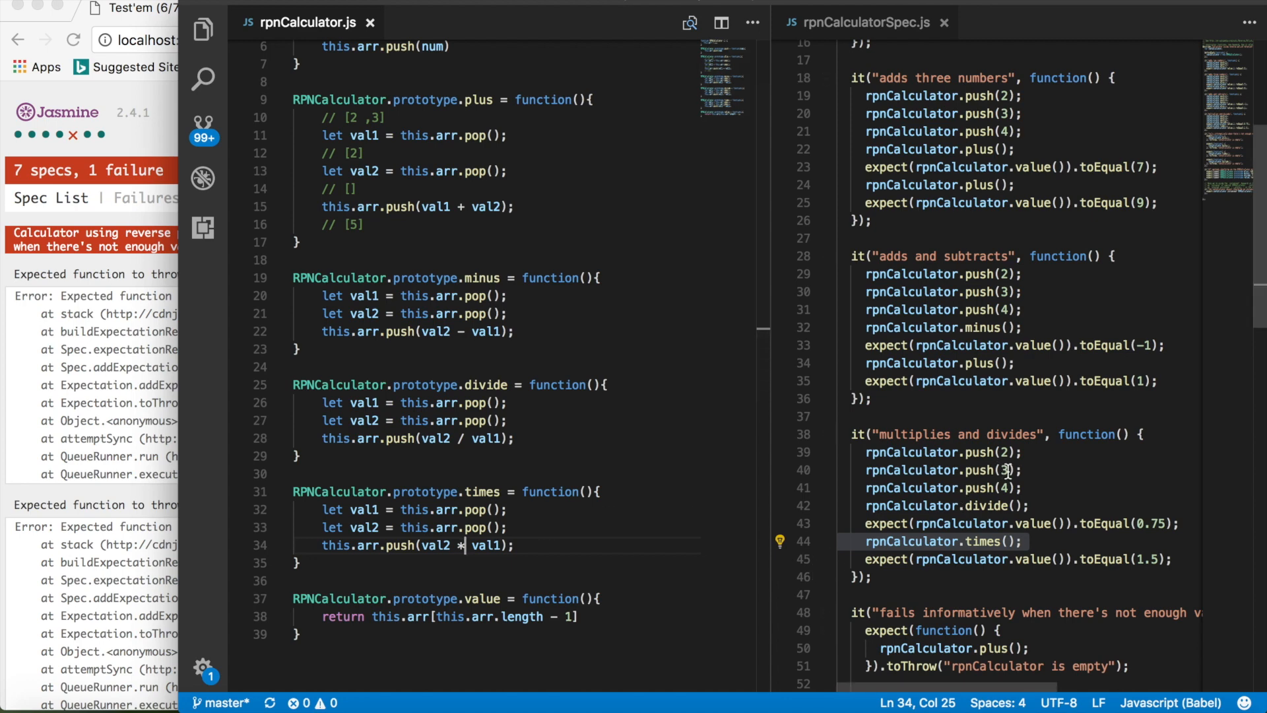
mouse_move(1006, 469)
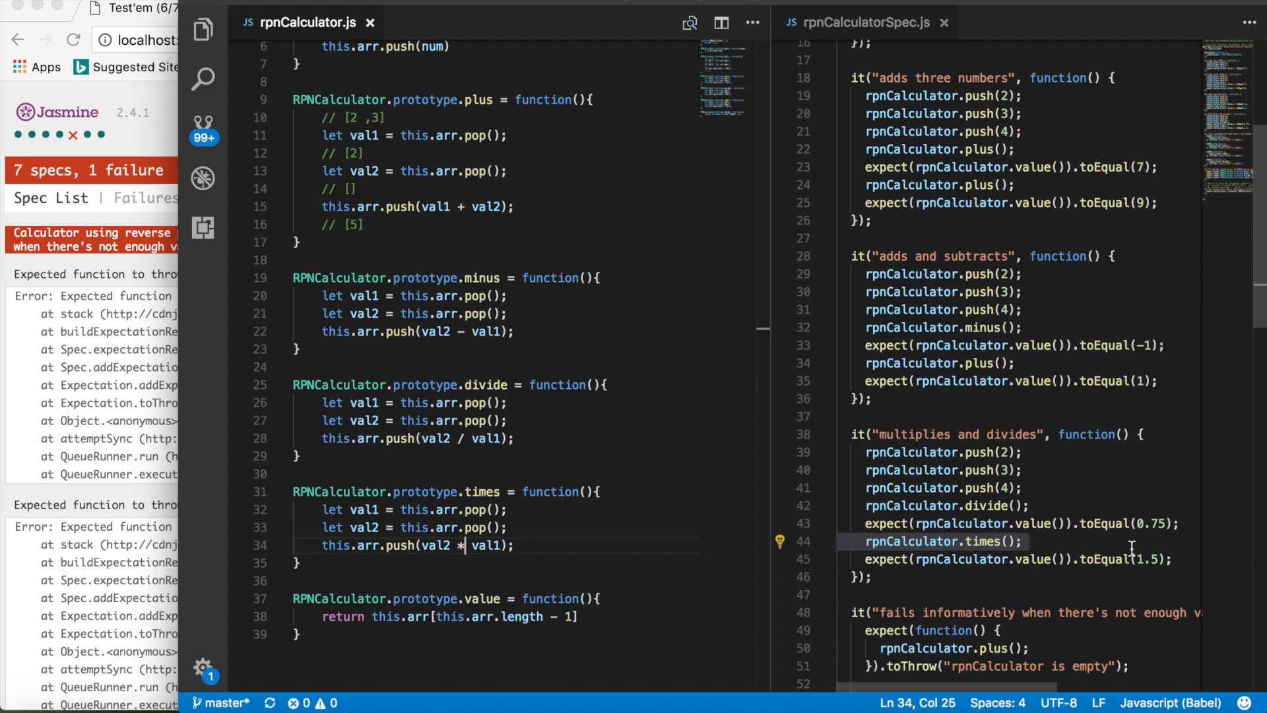
mouse_move(1065, 476)
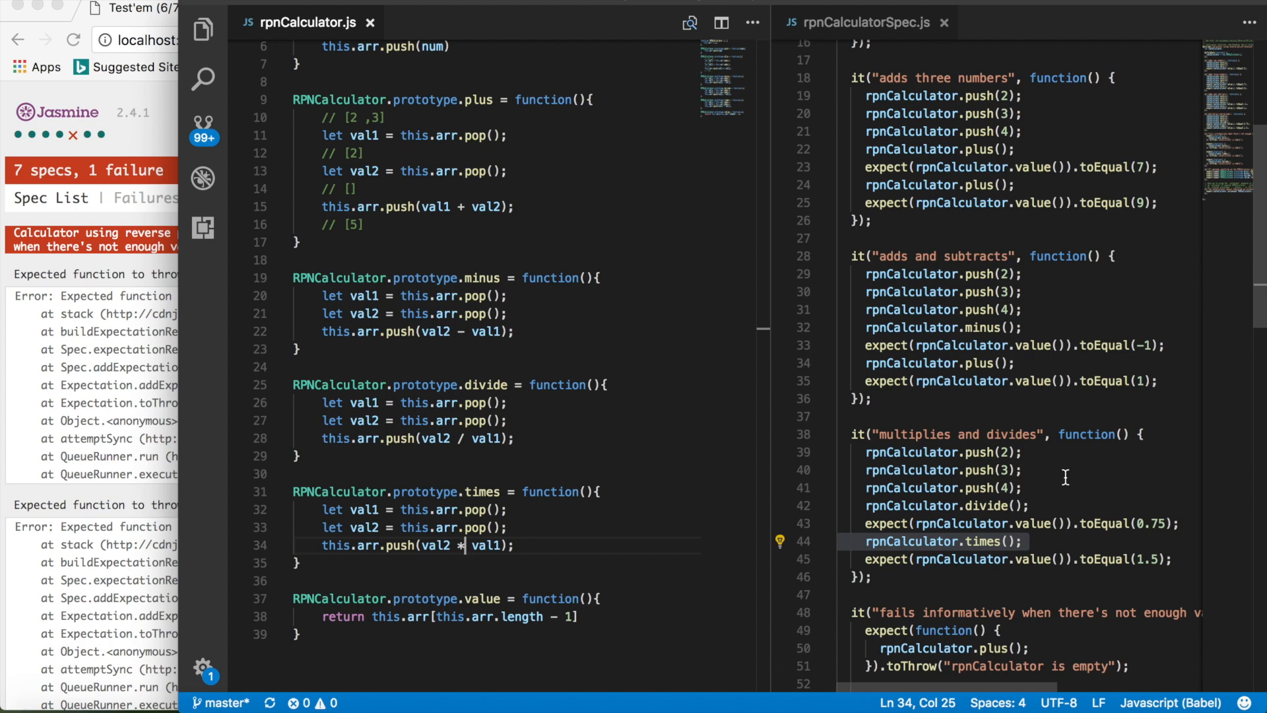
mouse_move(1001, 433)
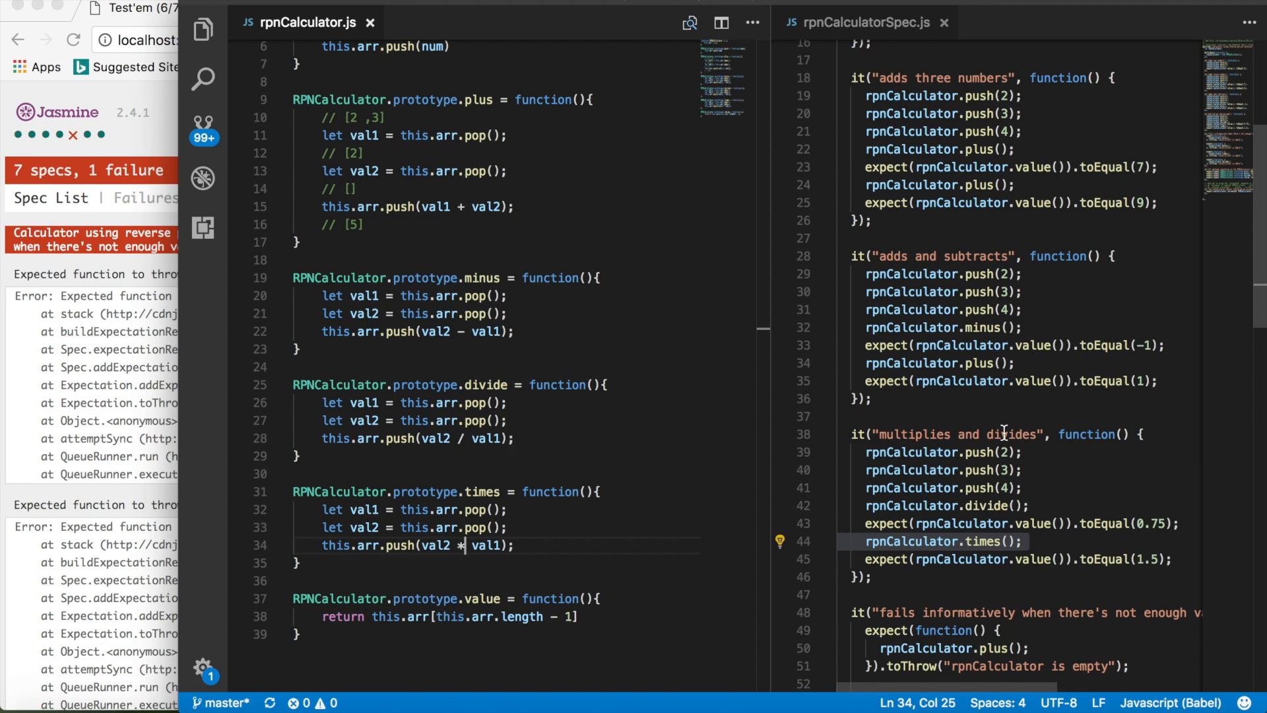
scroll(down, 3)
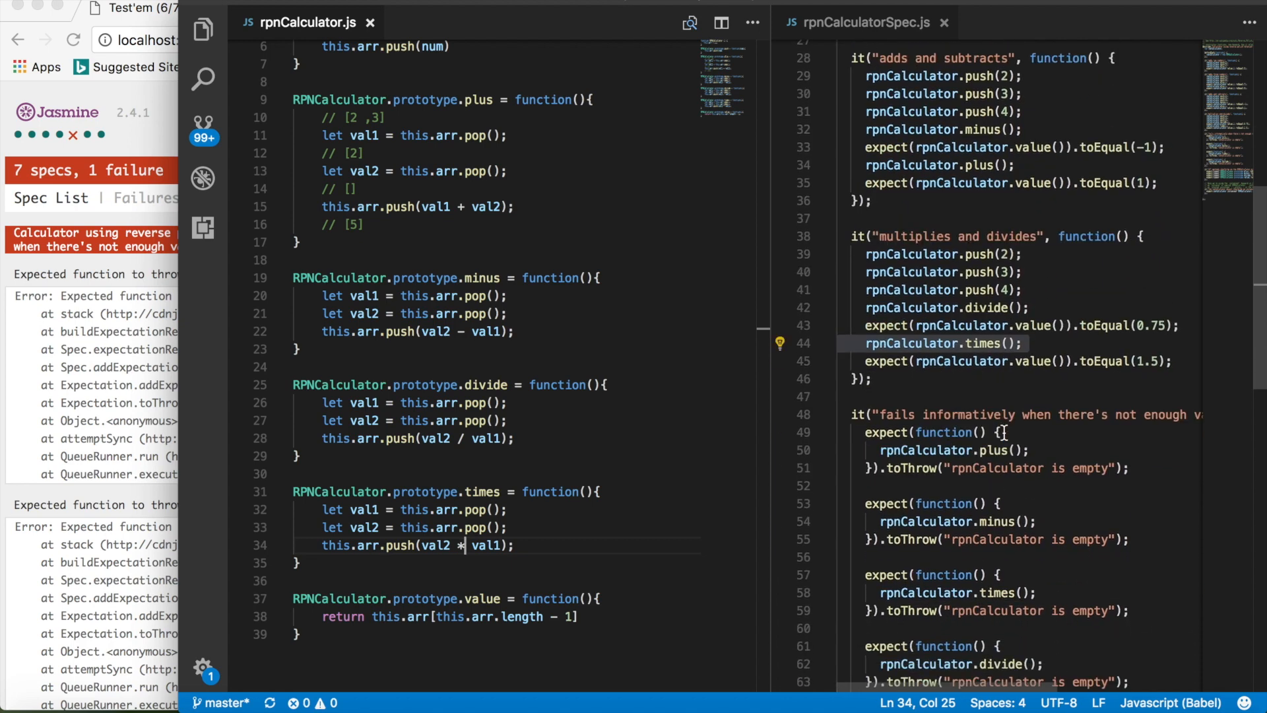
scroll(down, 3)
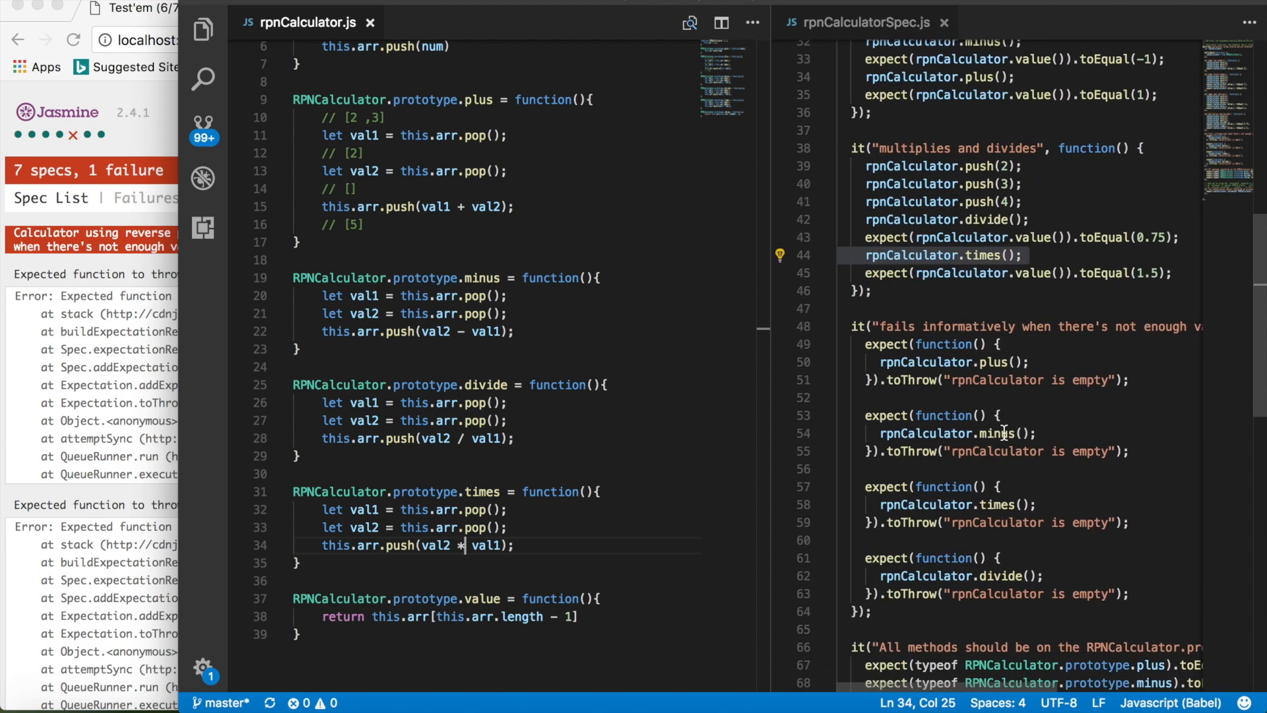
mouse_move(1073, 477)
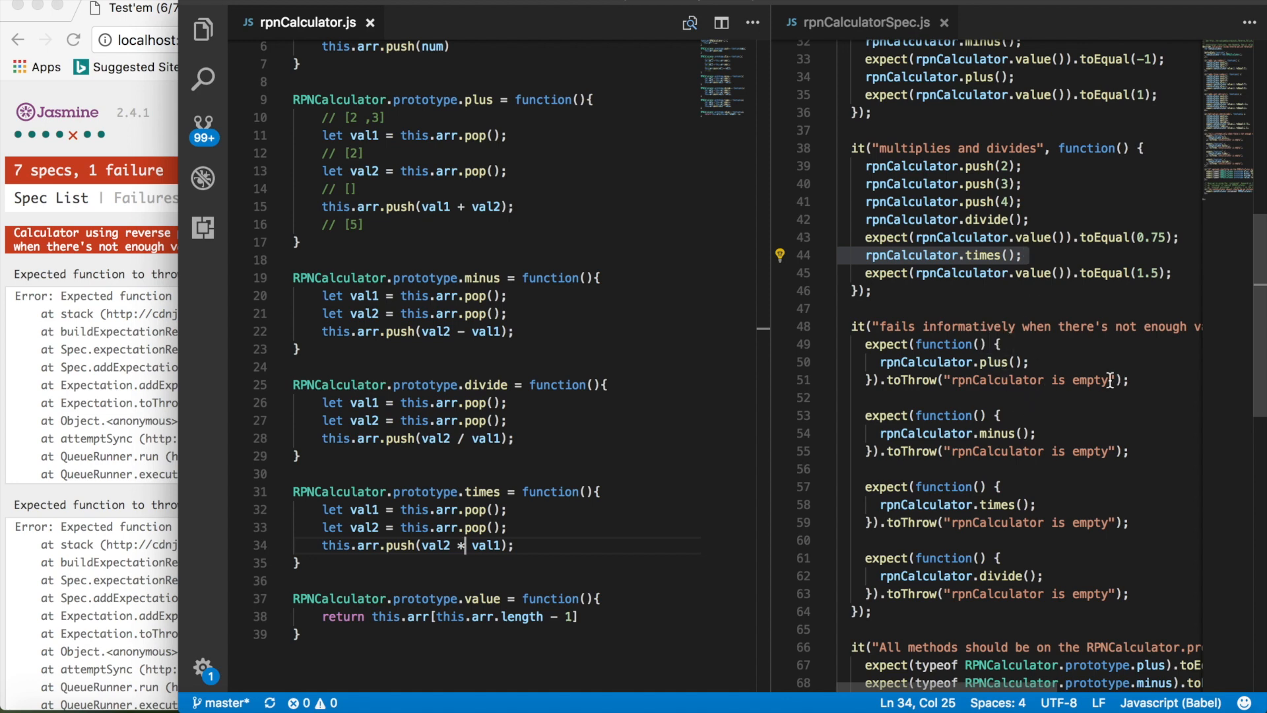
double_click(1035, 380)
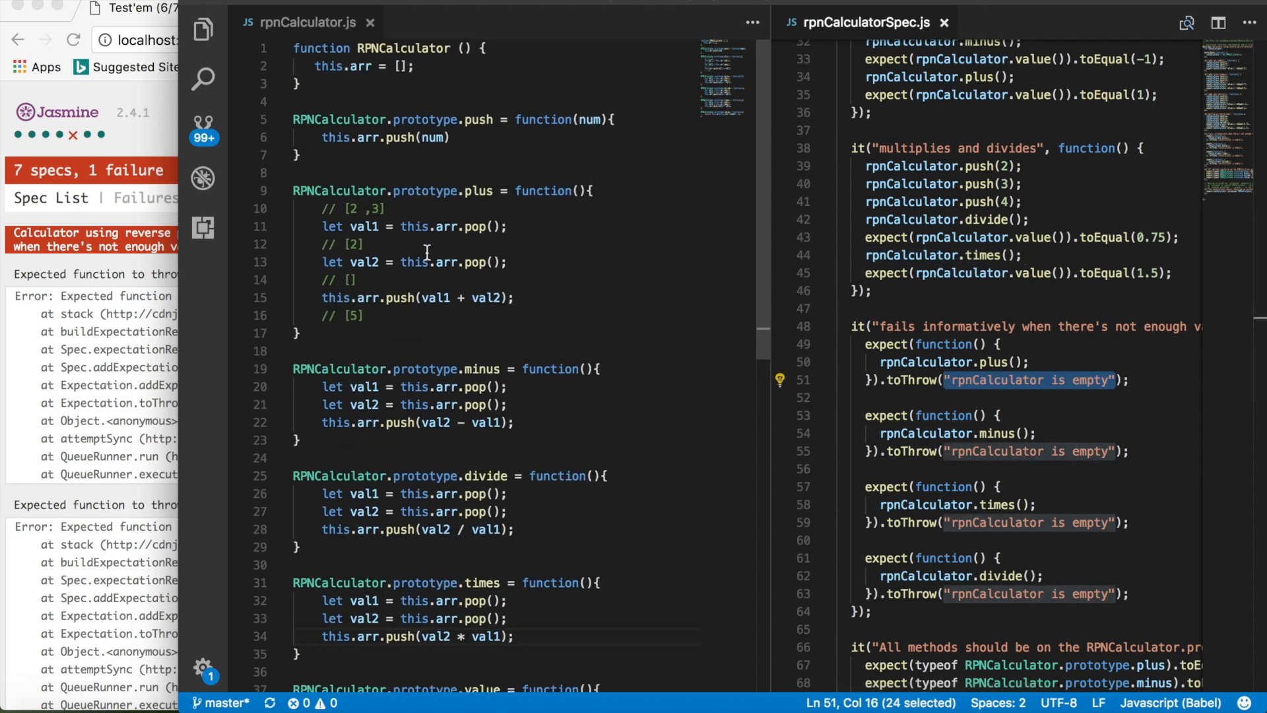
mouse_move(625, 373)
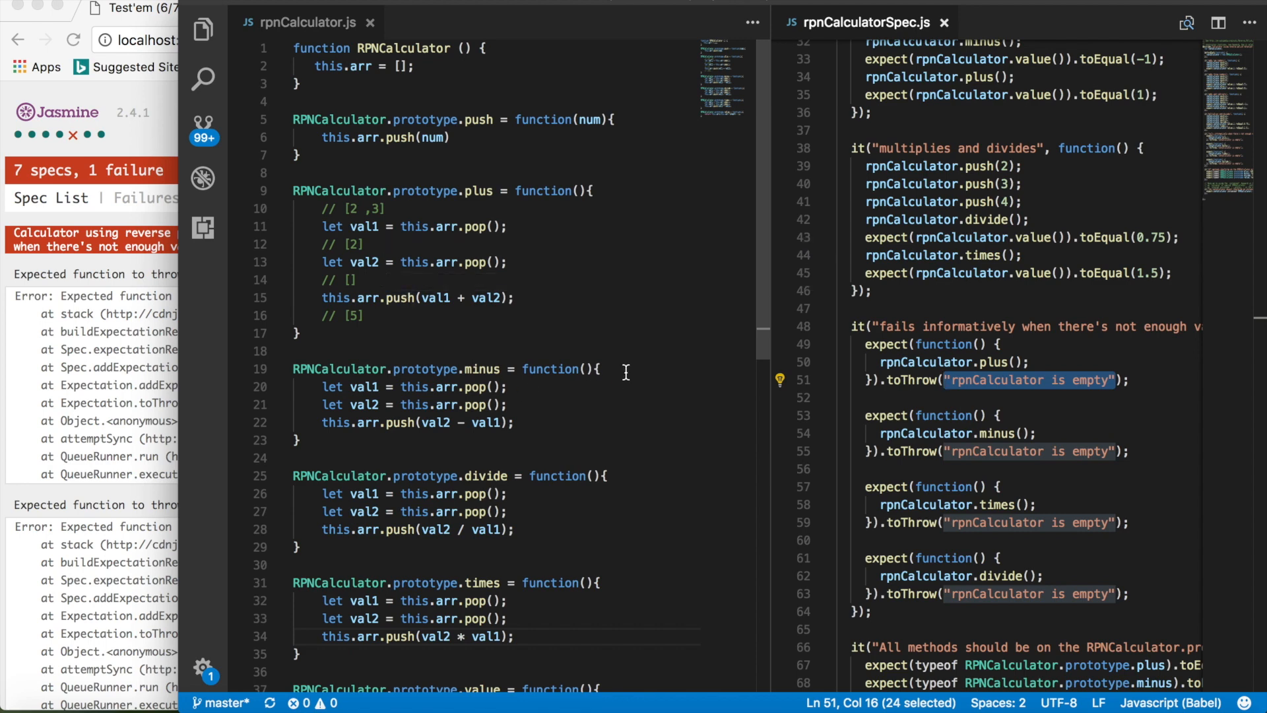
Step: Wrap the minus body in an if(this.arr.length > 1){...} guard
text(try)
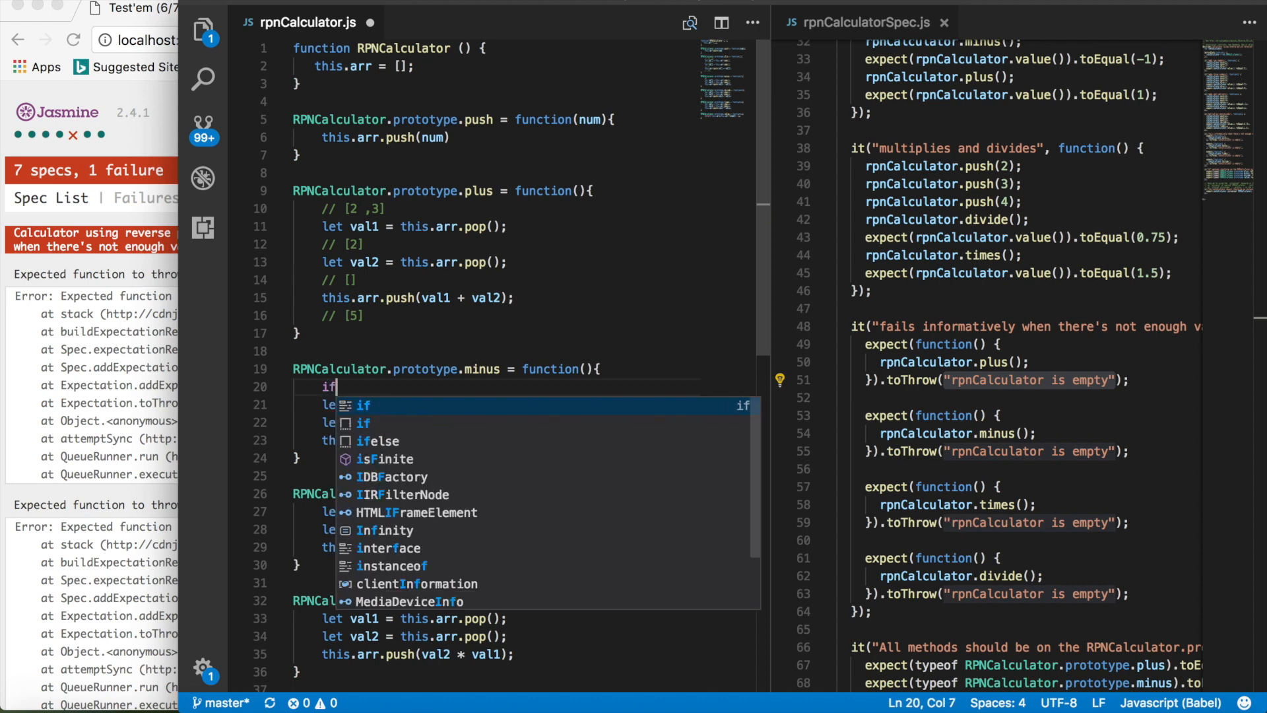
text(()
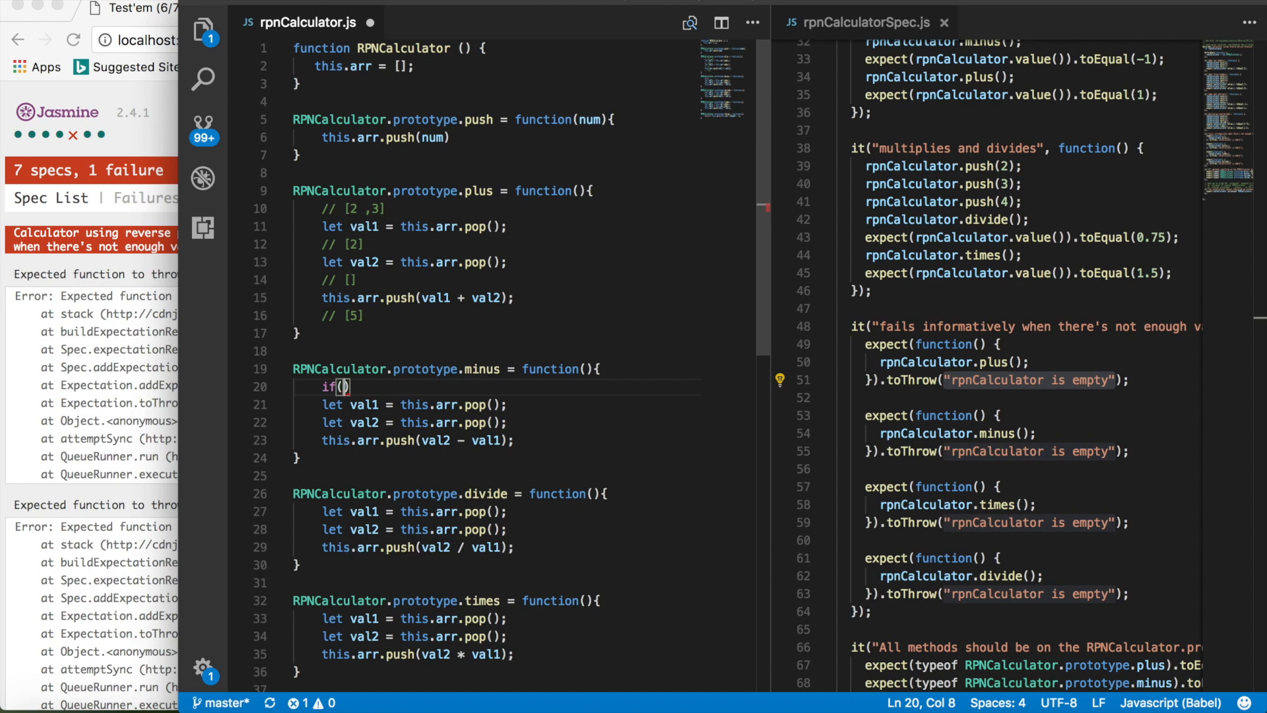
text(this.arr.)
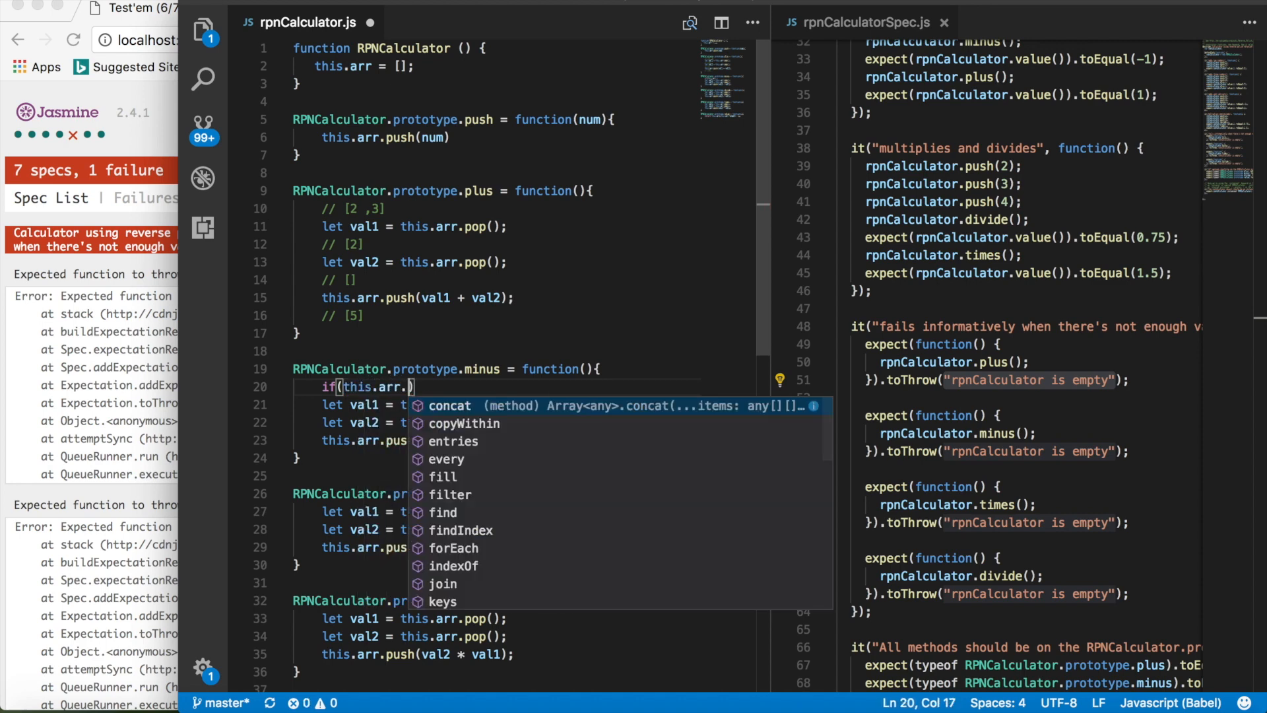
text(length >)
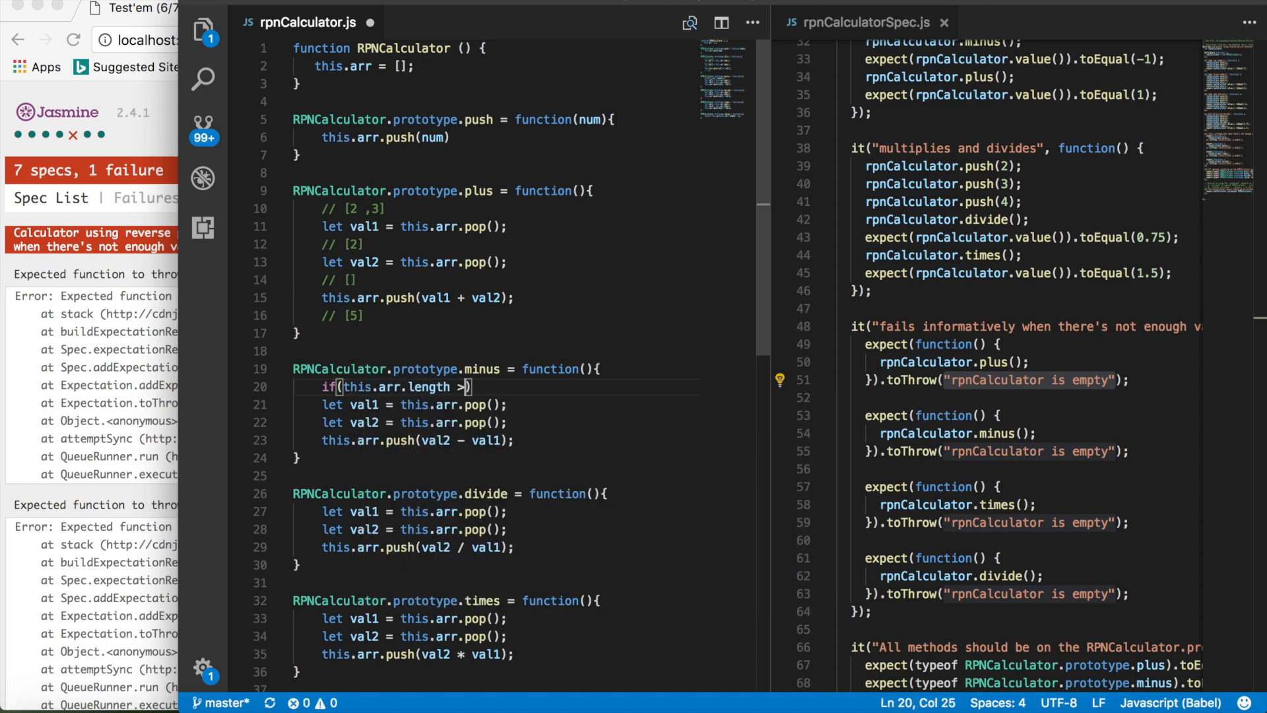
text(1)
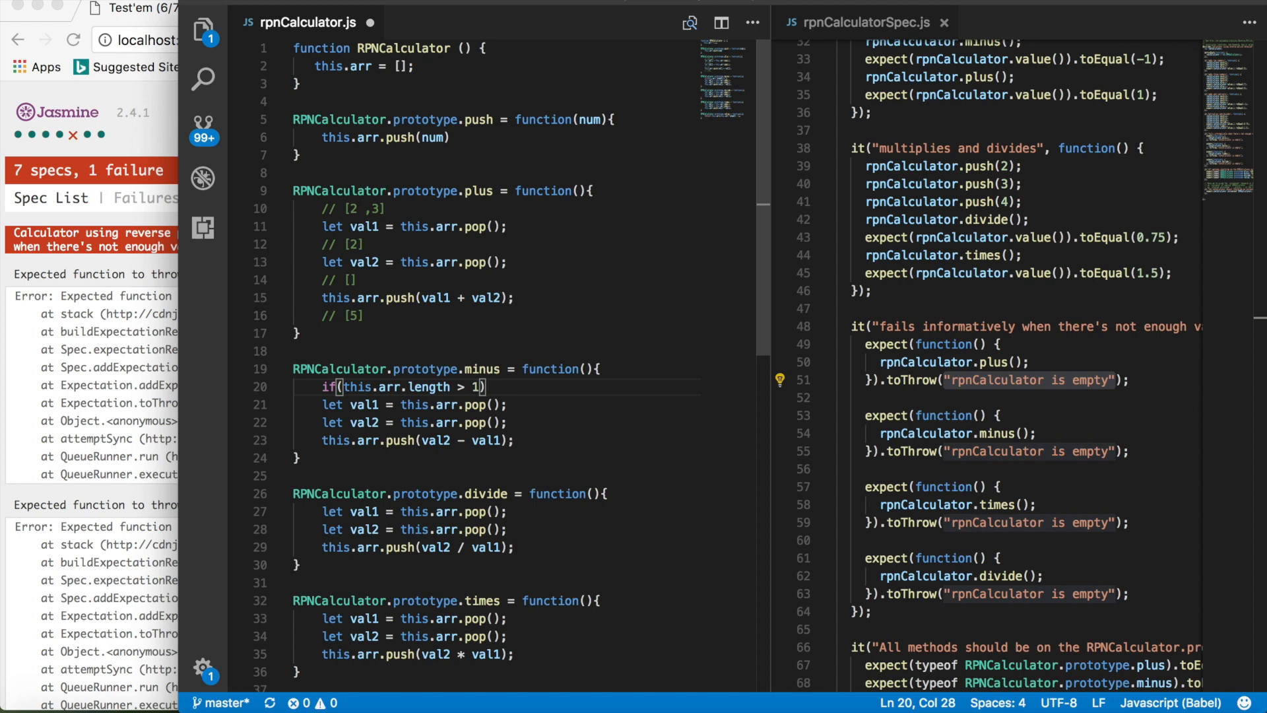
text({})
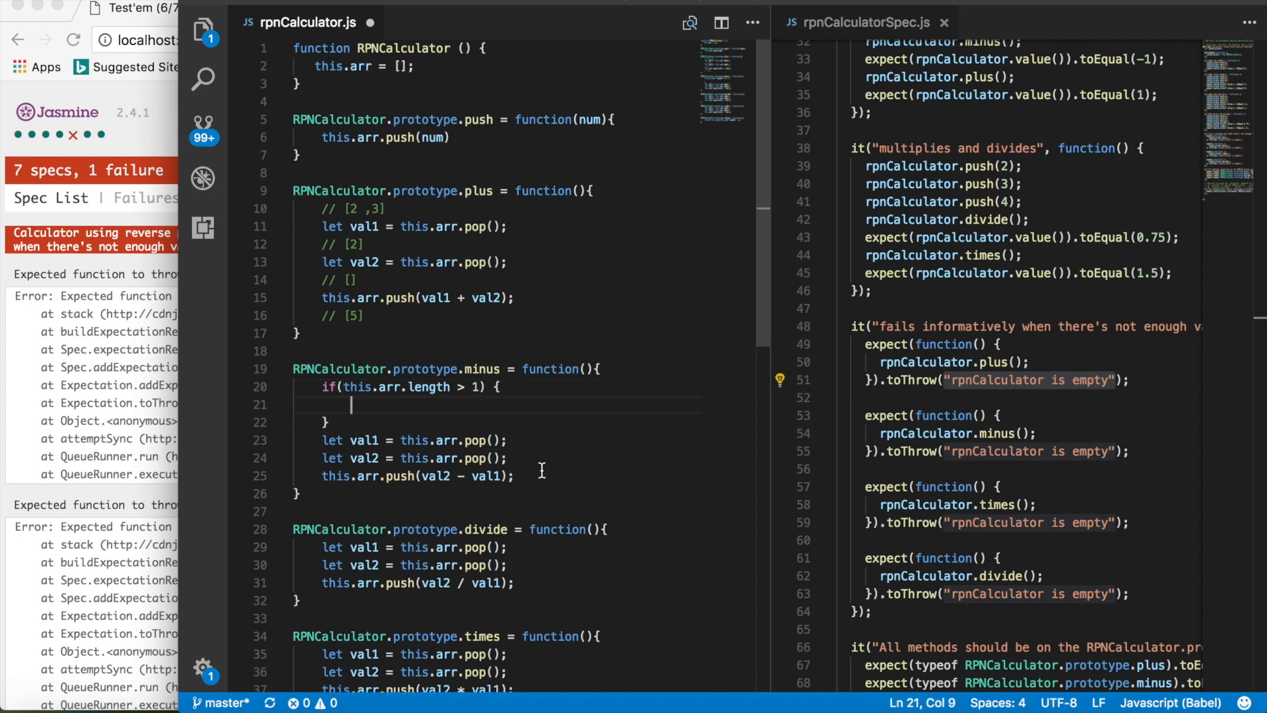
Step: Add the else branch throwing "rpnCalculator is empty" and save the file
text(else {)
text(throw)
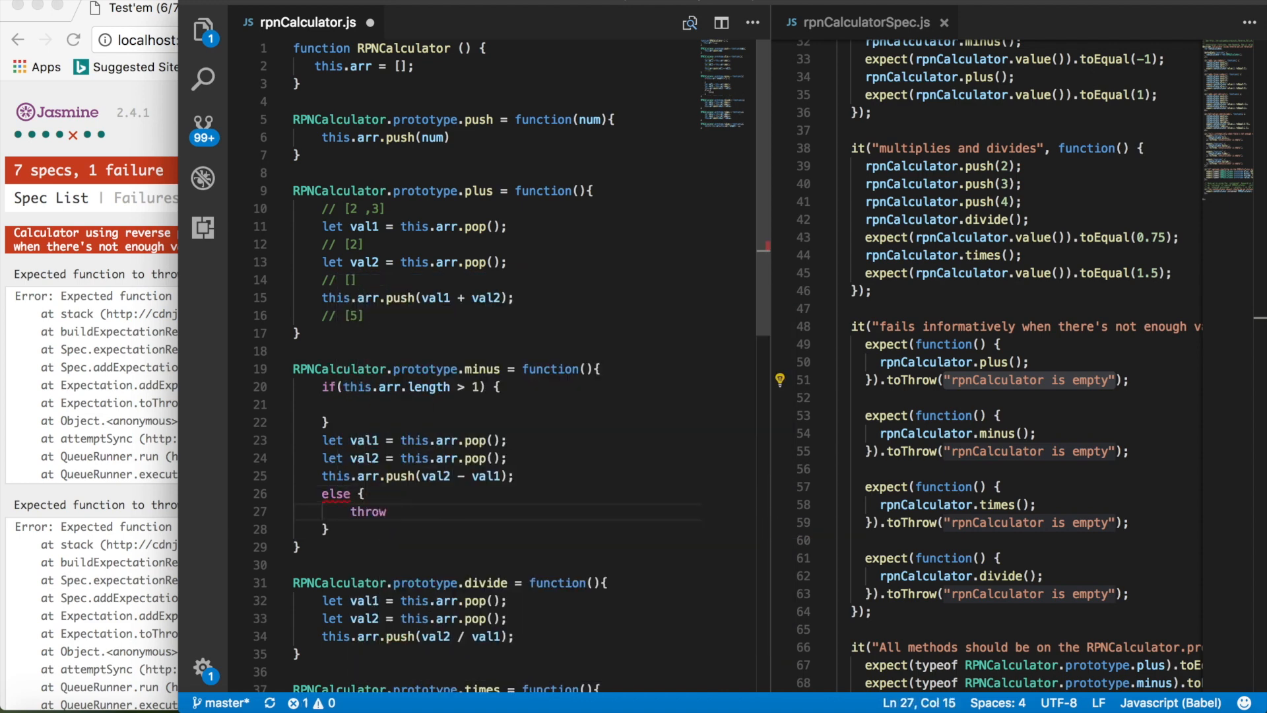
text(("rpnCalculator is empty"))
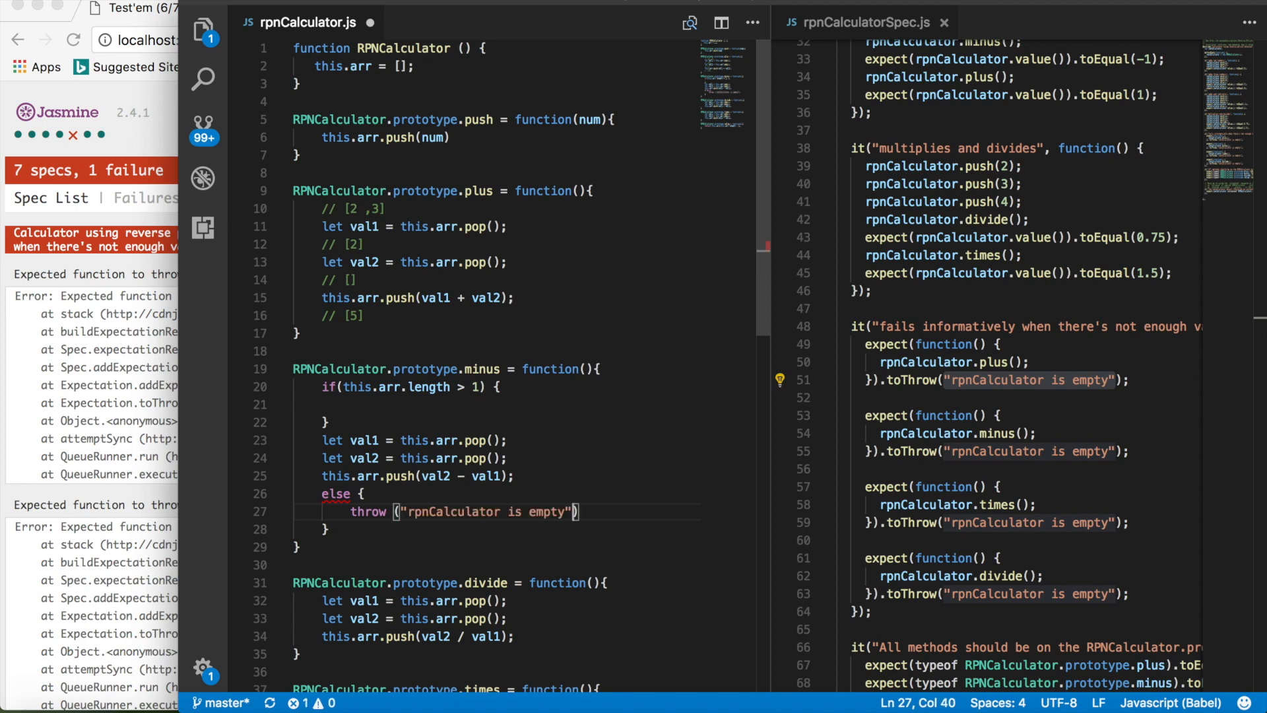
text(;)
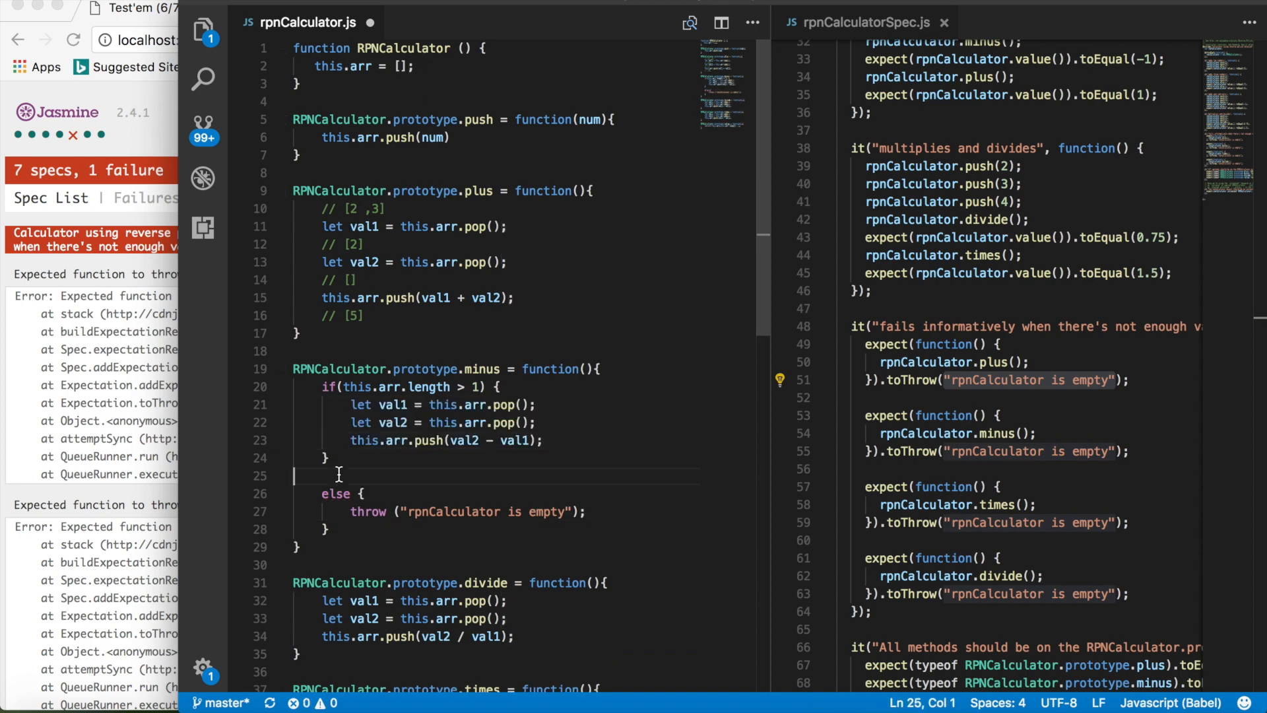
key(Backspace)
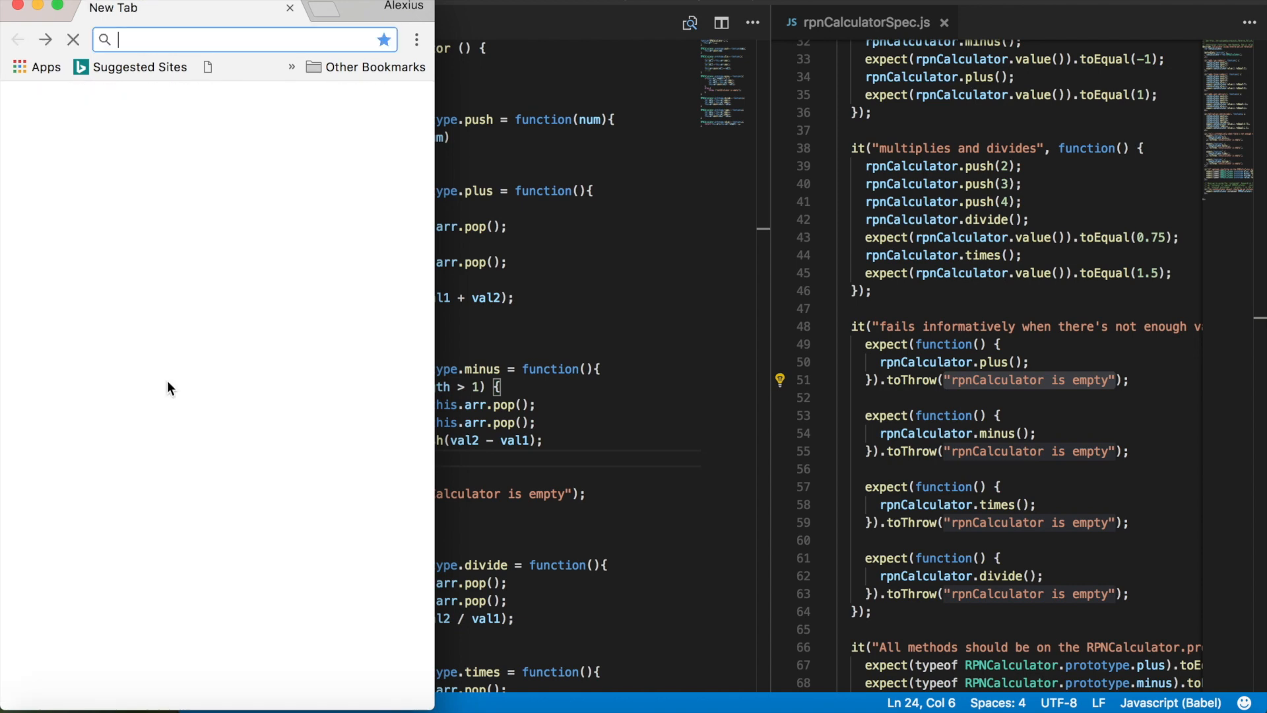
Step: Navigate a new tab to localhost:7357/5284 to reload the Jasmine results
text(localhost:7357/5284)
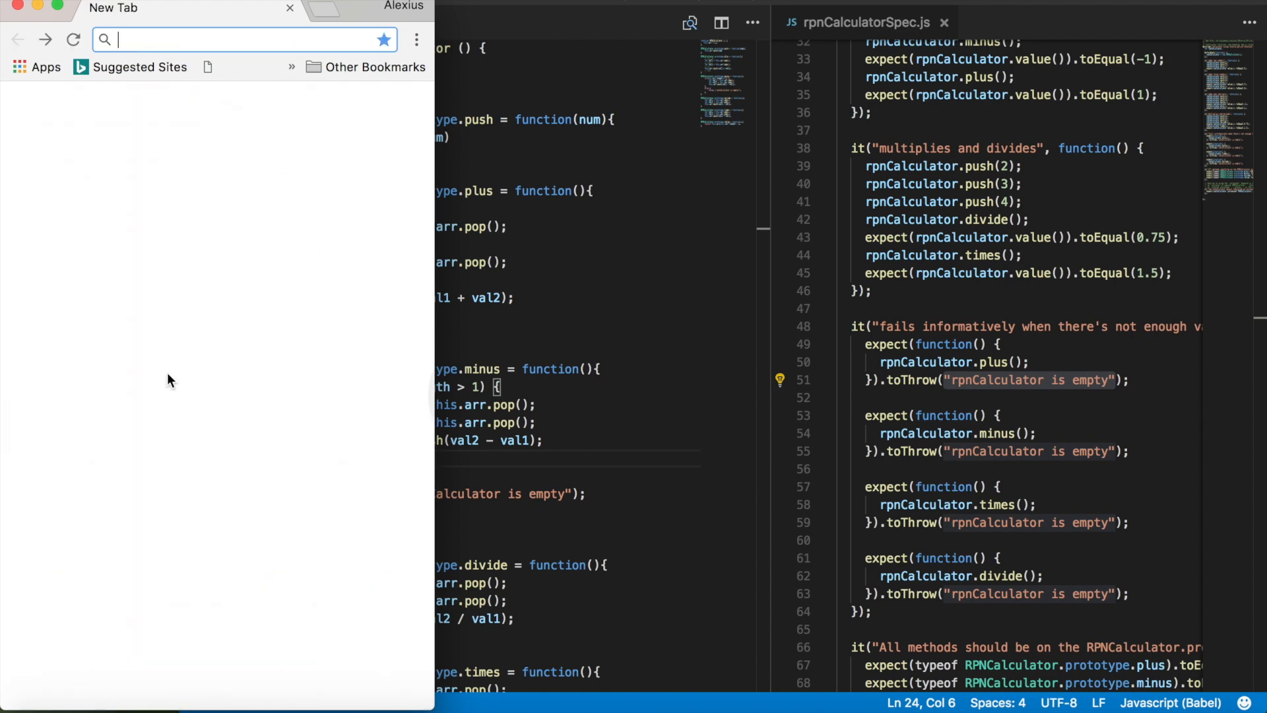
text(localhost:7357/5284)
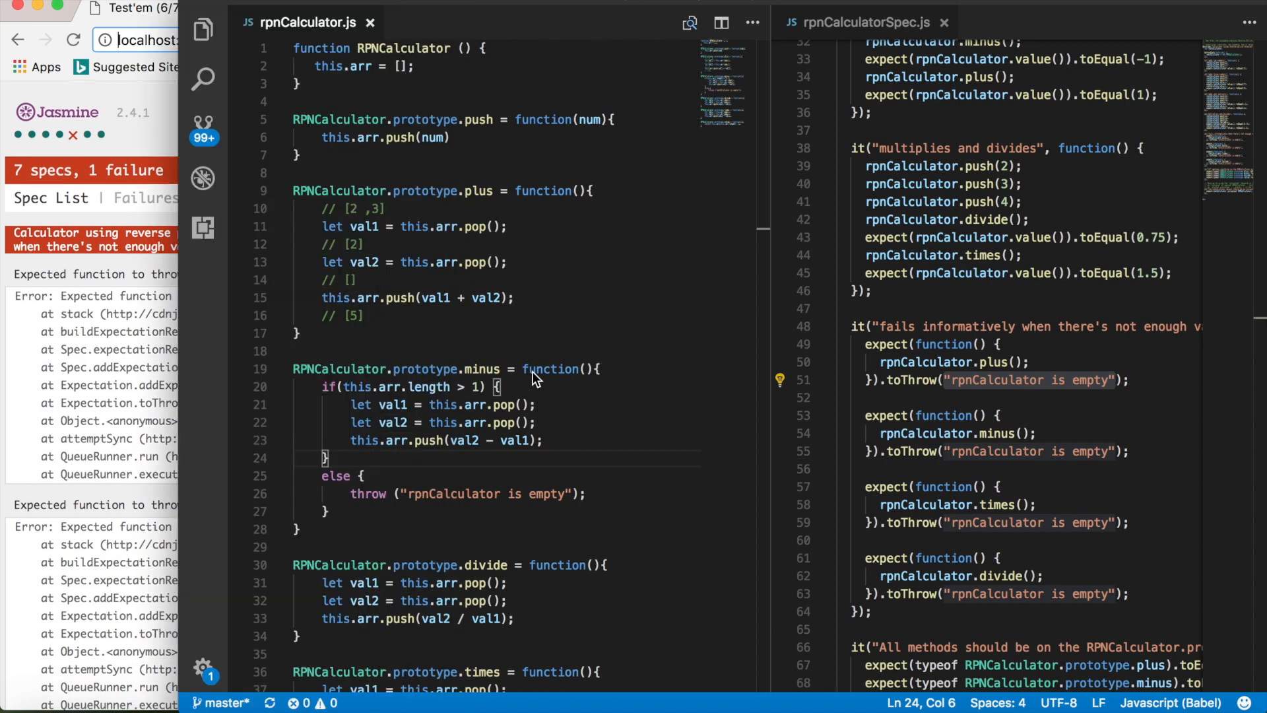
Step: Copy minus's guarded body into plus, switching the operator to '+'
drag(345, 422, 326, 513)
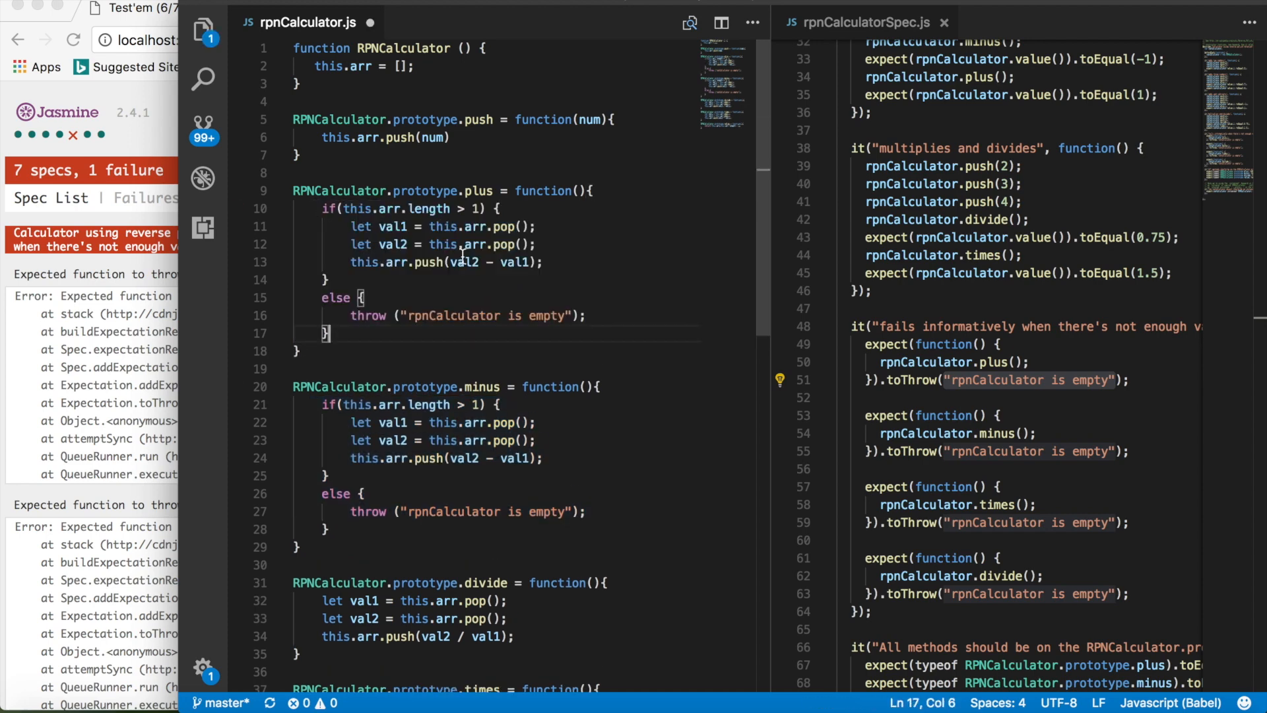
text(+)
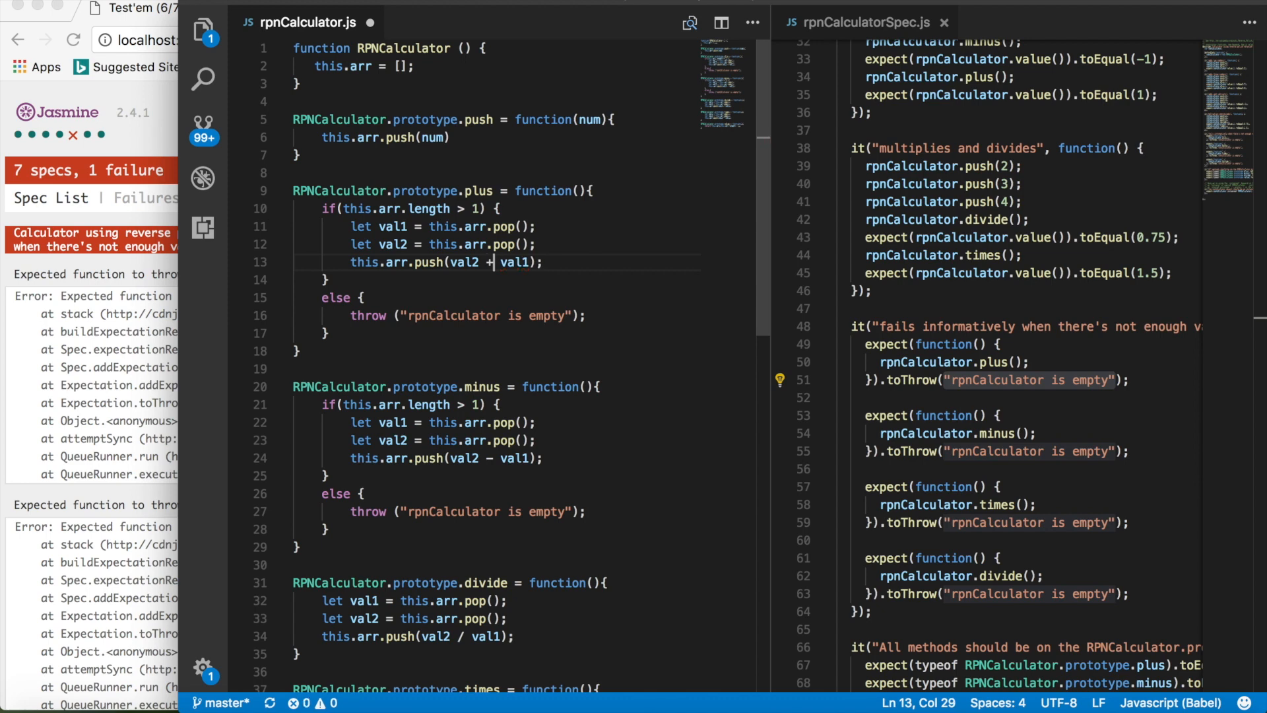
scroll(down, 3)
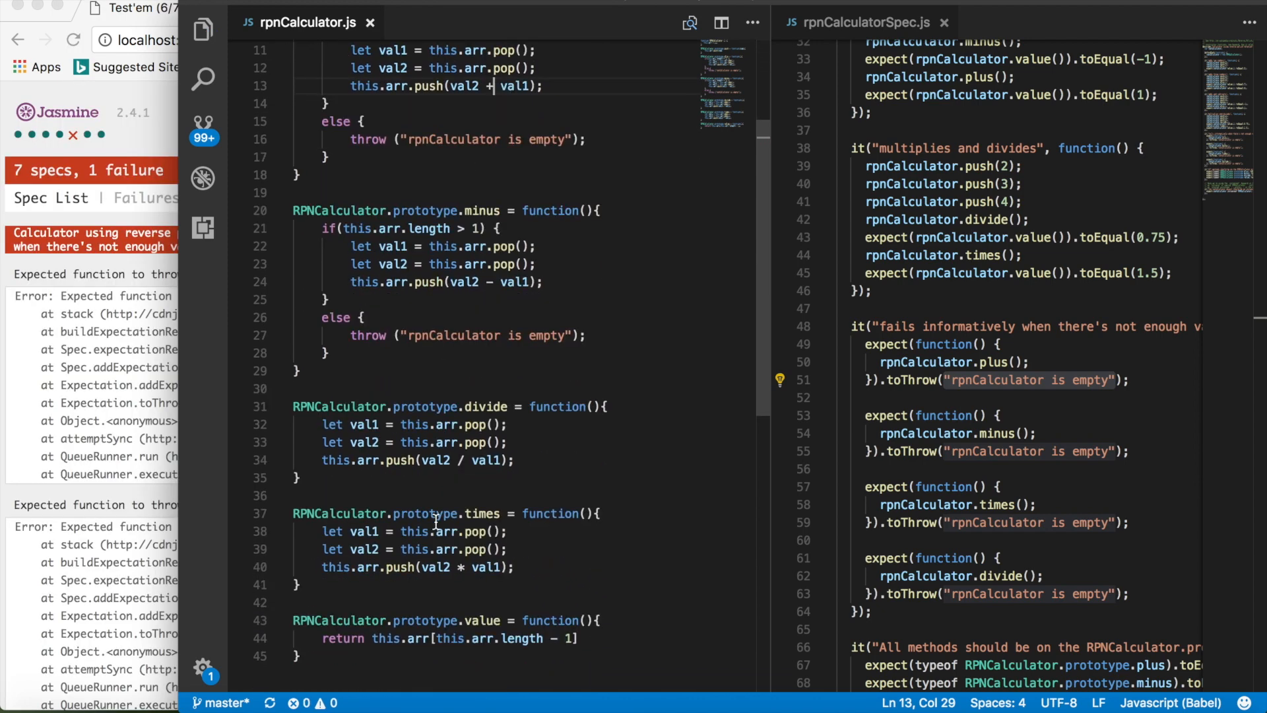
scroll(down, 3)
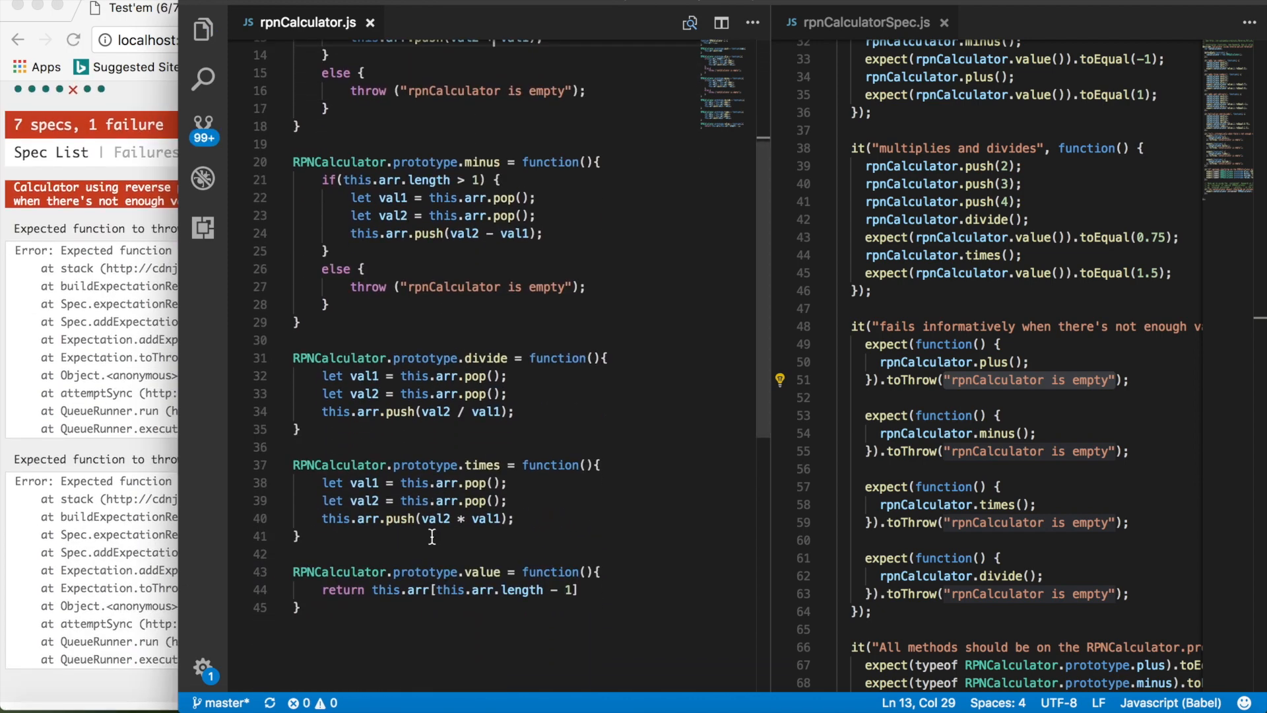
Step: Replace the divide and times bodies with the same length guard and empty-calculator error
drag(321, 376, 513, 412)
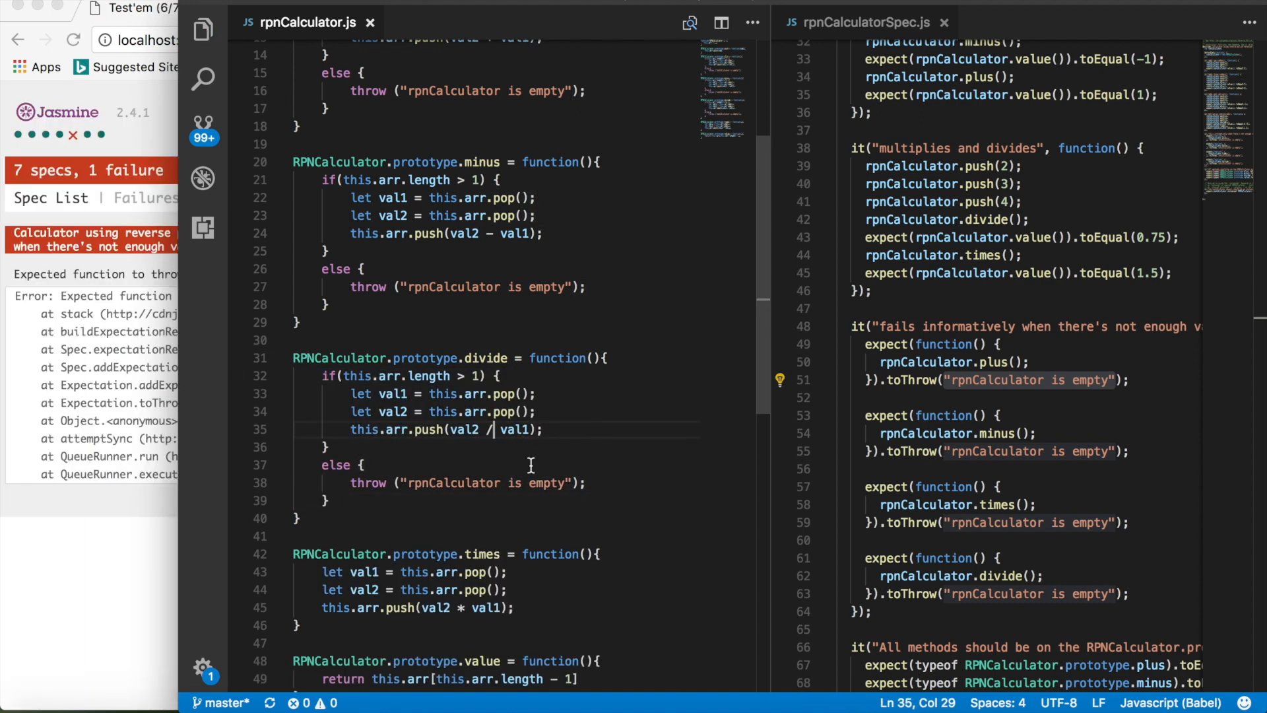
double_click(487, 470)
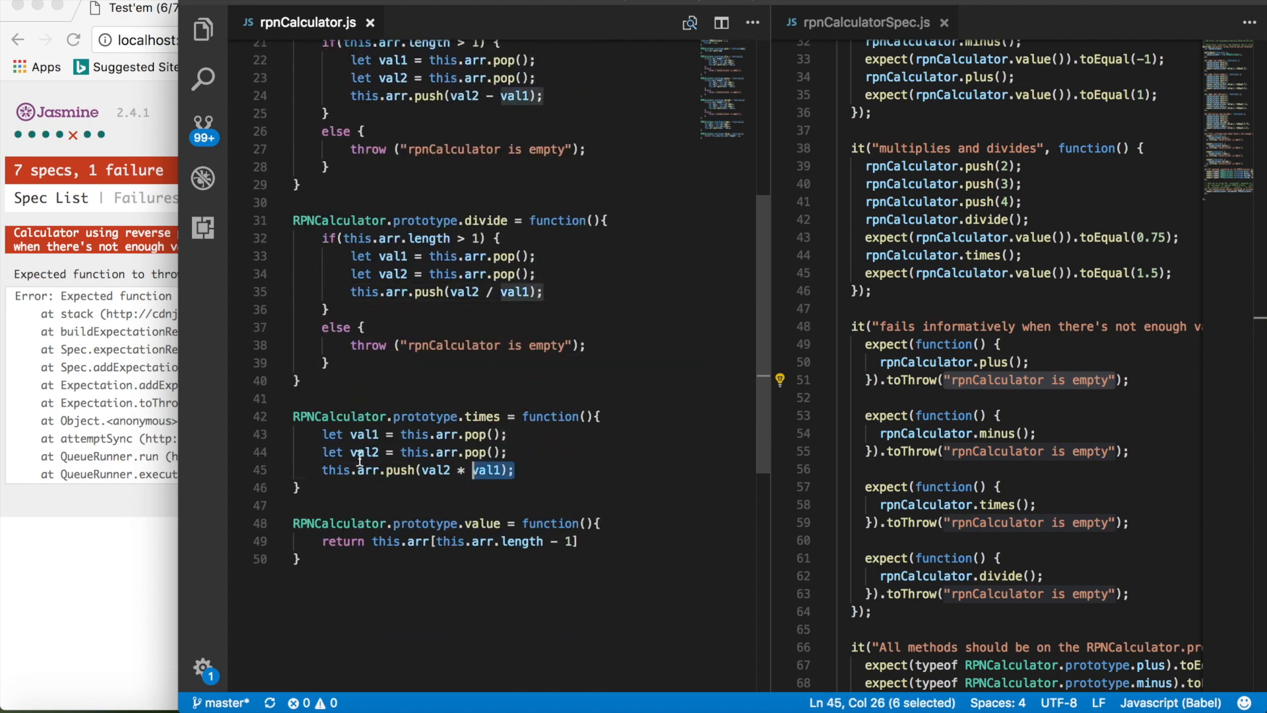
drag(471, 470, 322, 434)
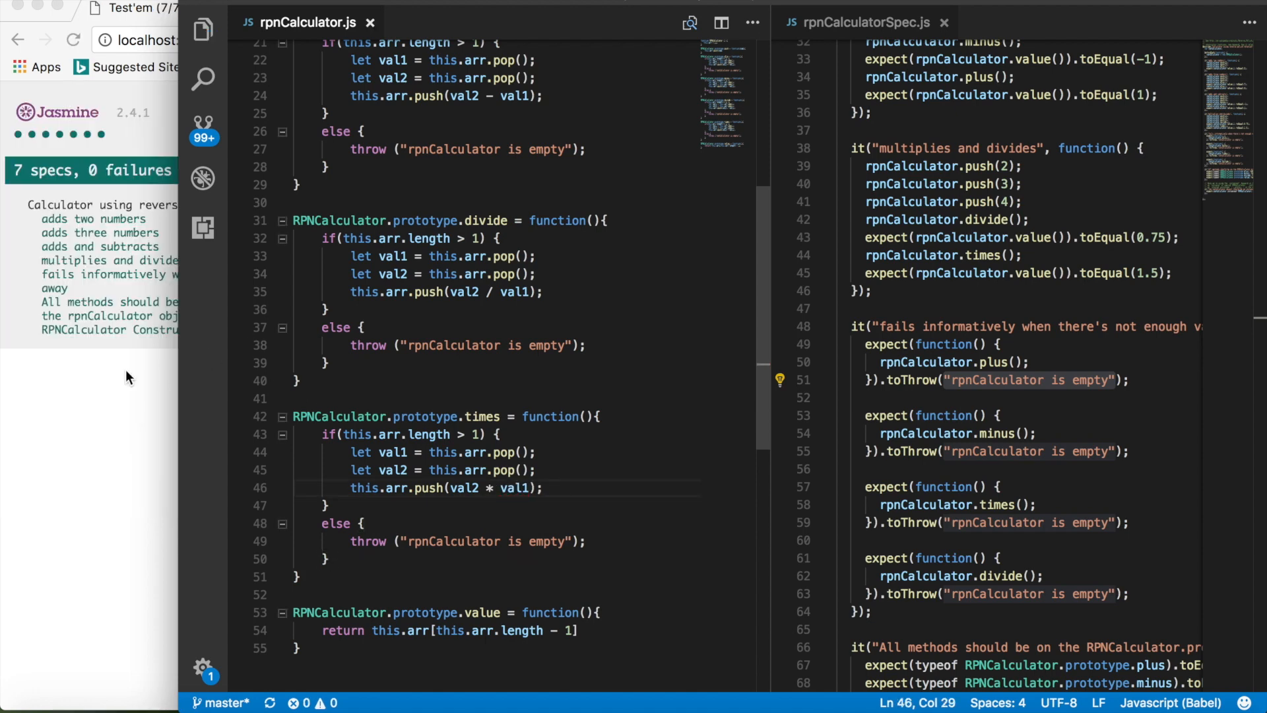
mouse_move(511, 455)
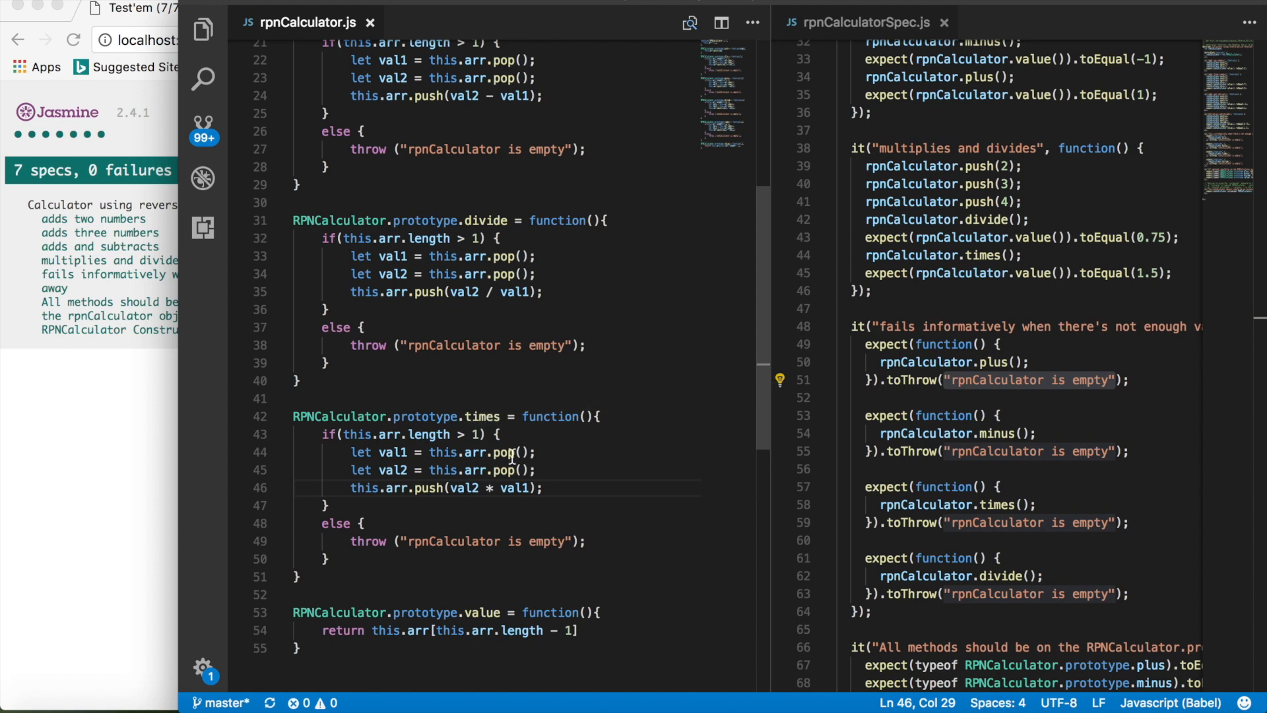
mouse_move(485, 477)
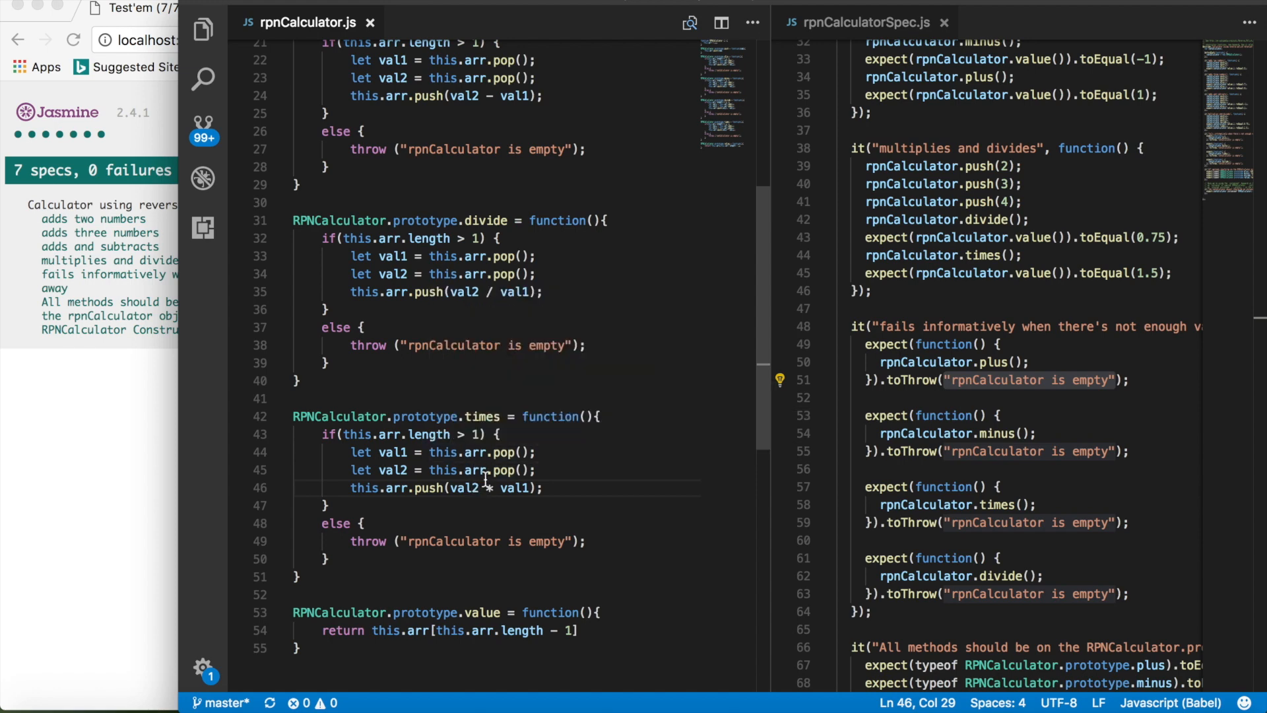